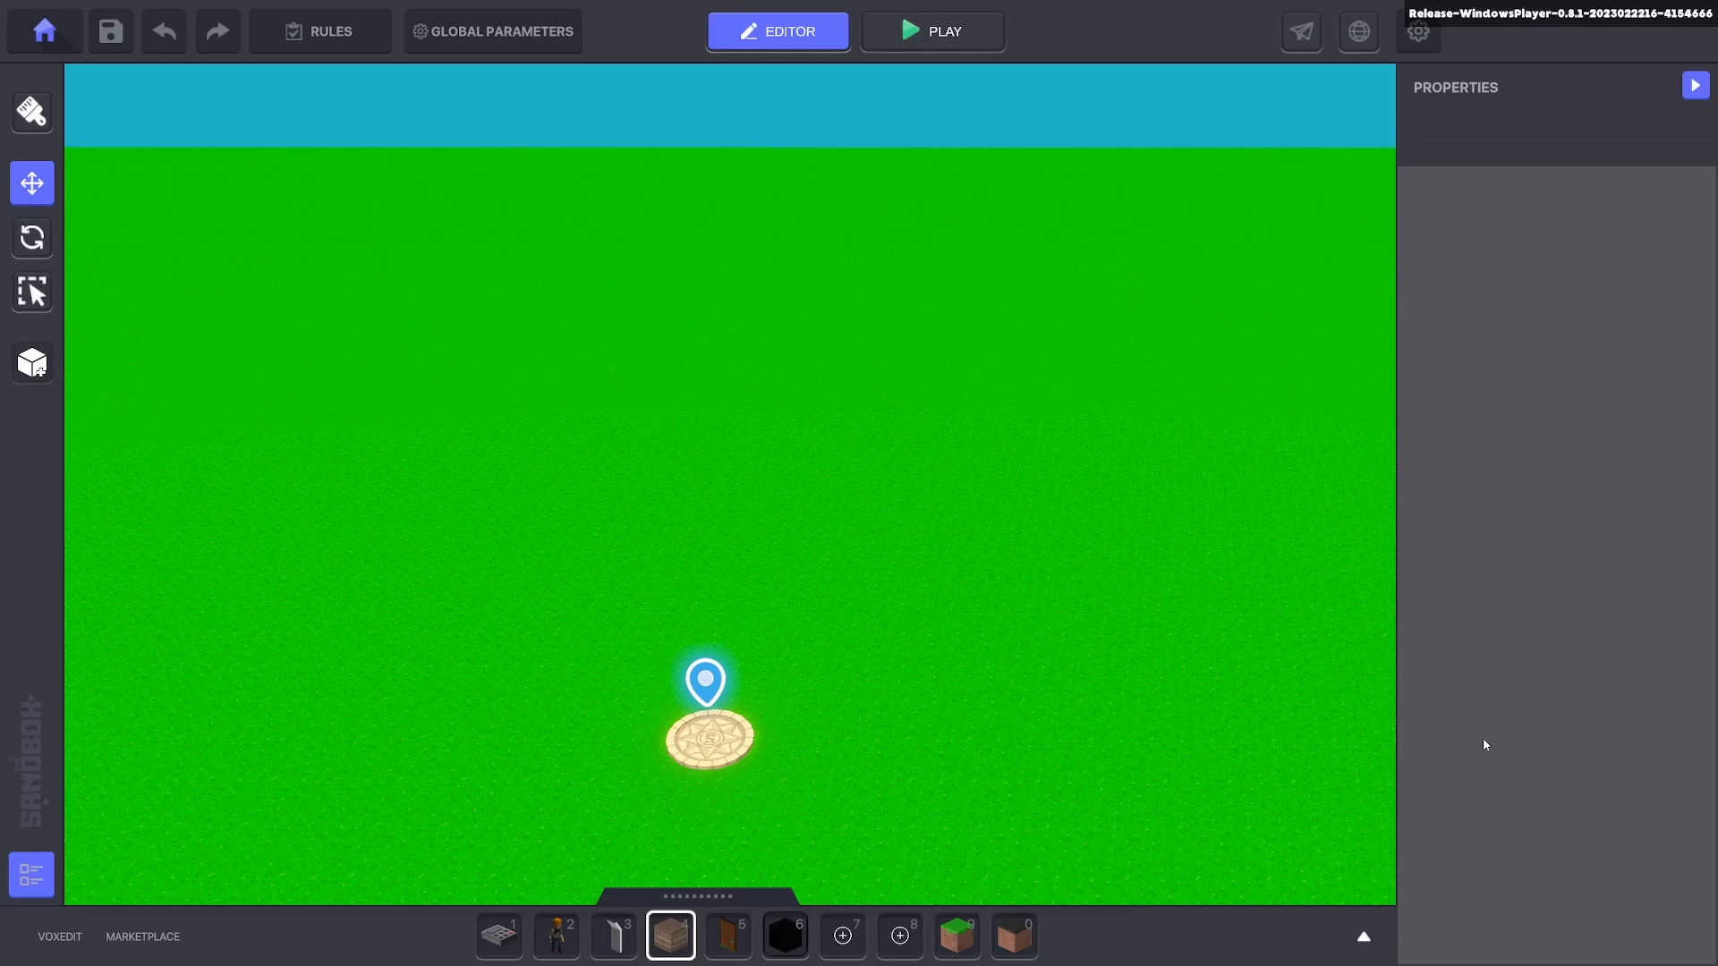
{"action": "mouse_move", "coordinate": [862, 778]}
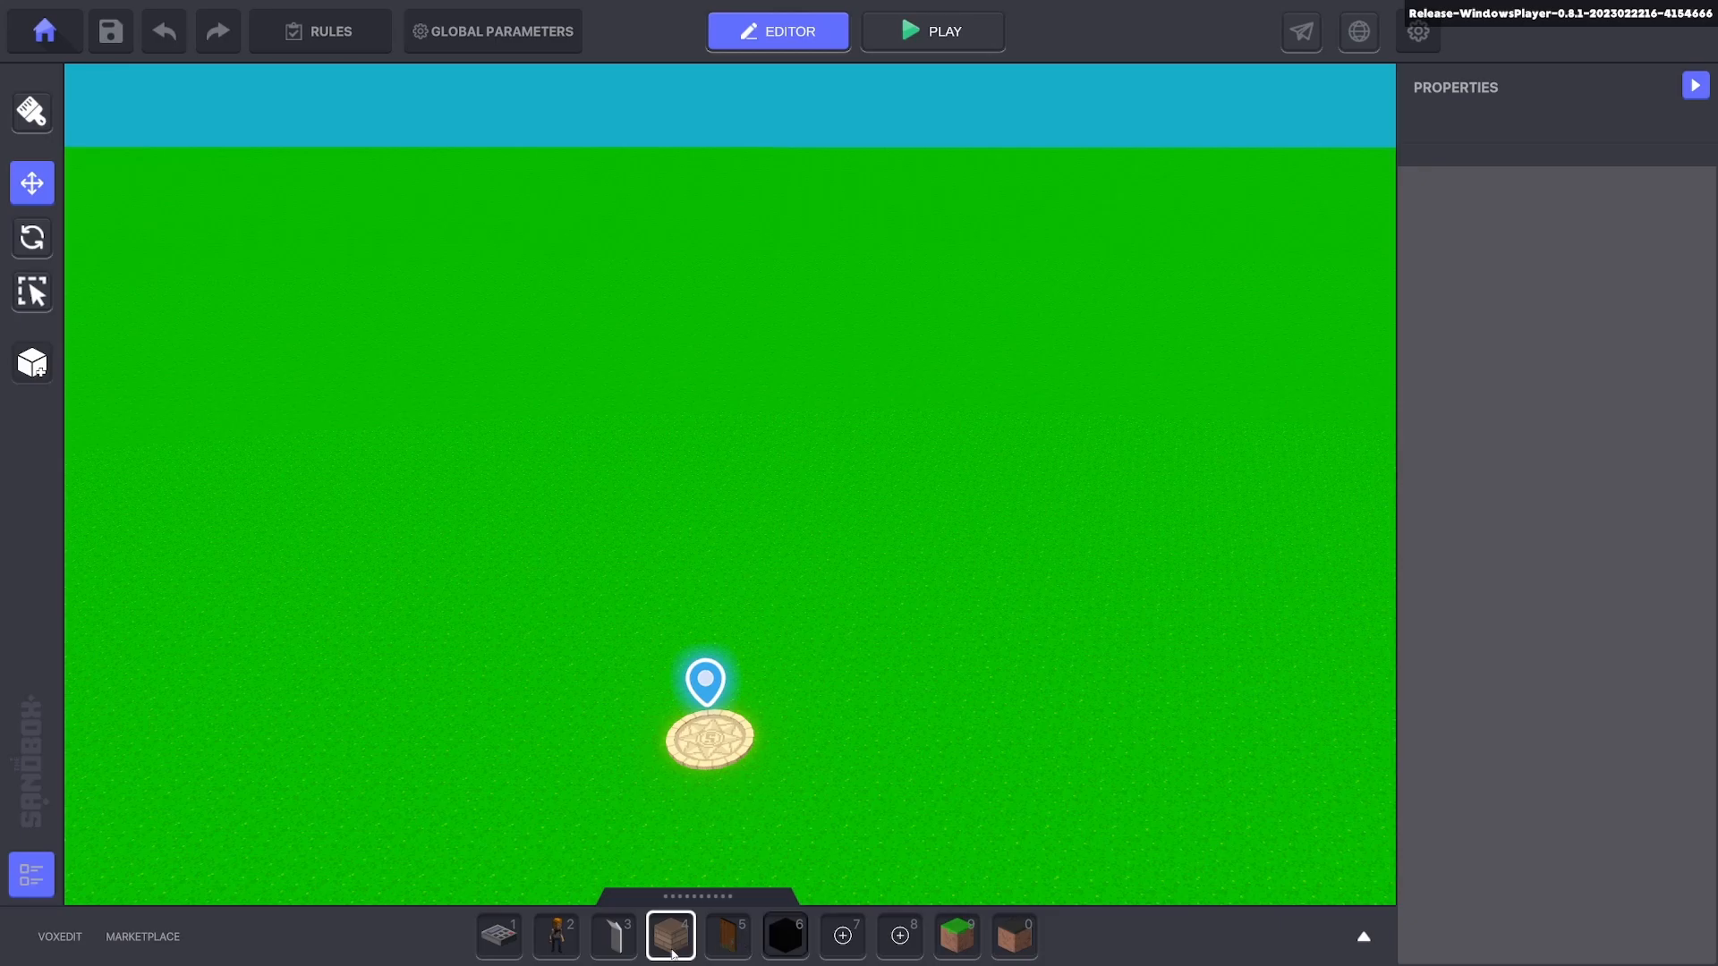
Place four wooden doors in a row with Wooden Planks Block 07 pillars between them.
{"action": "left_click", "coordinate": [727, 936]}
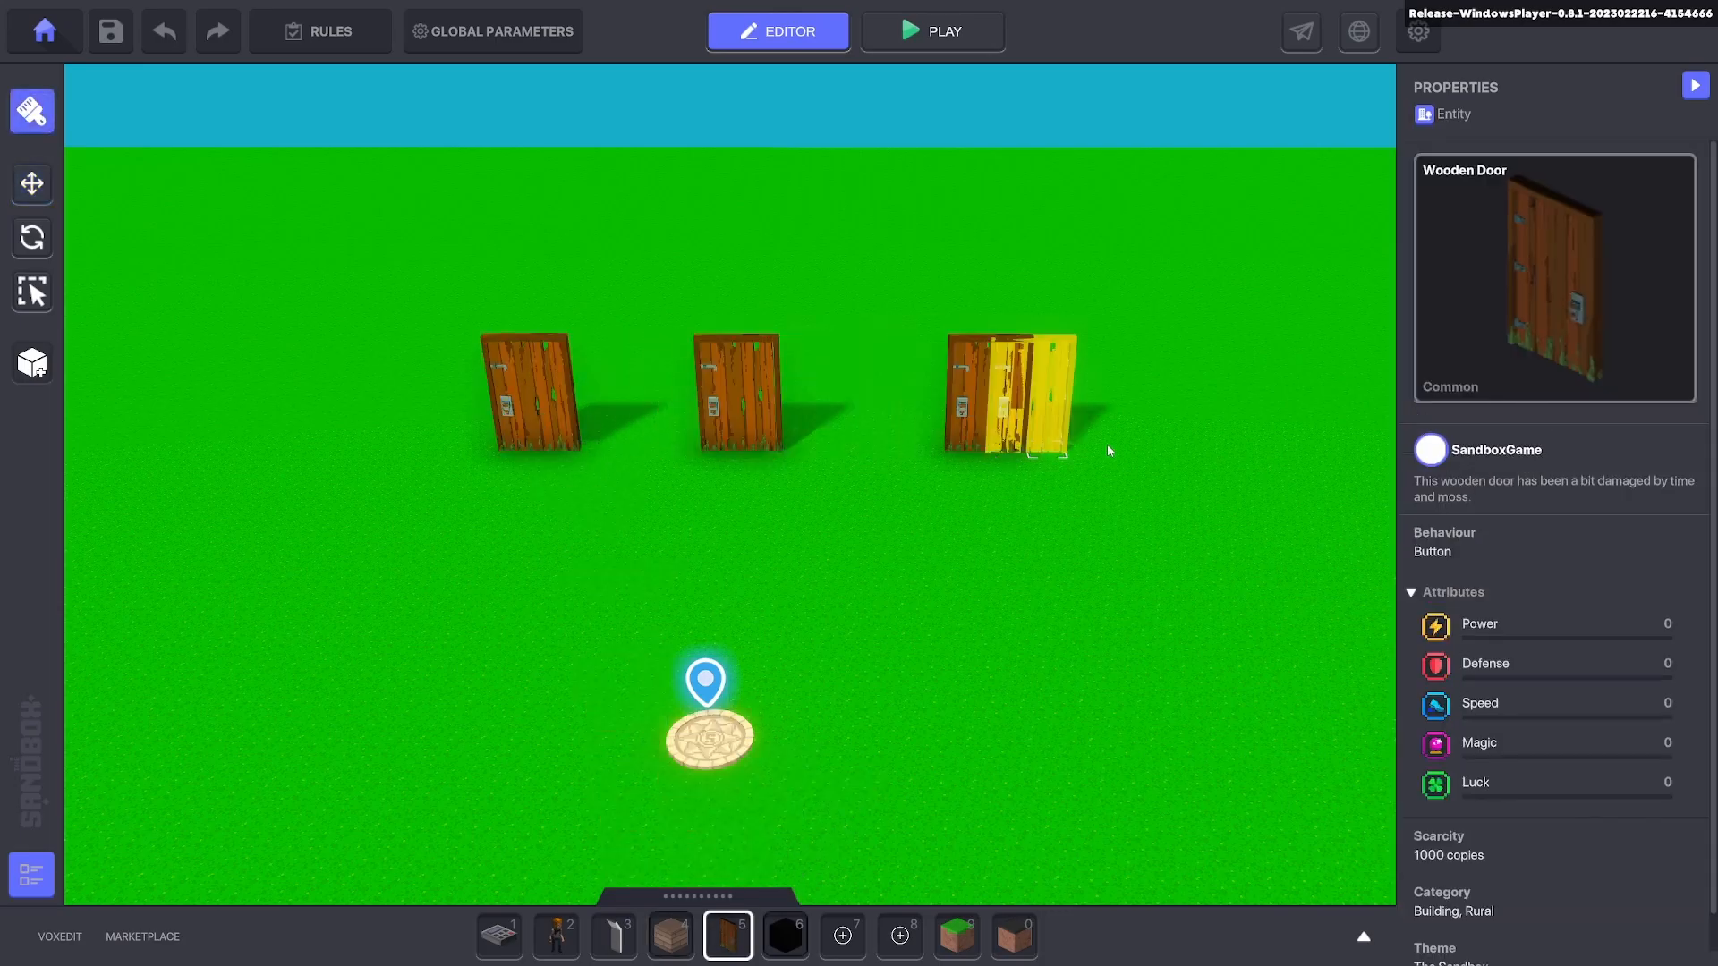
{"action": "left_click", "coordinate": [670, 934]}
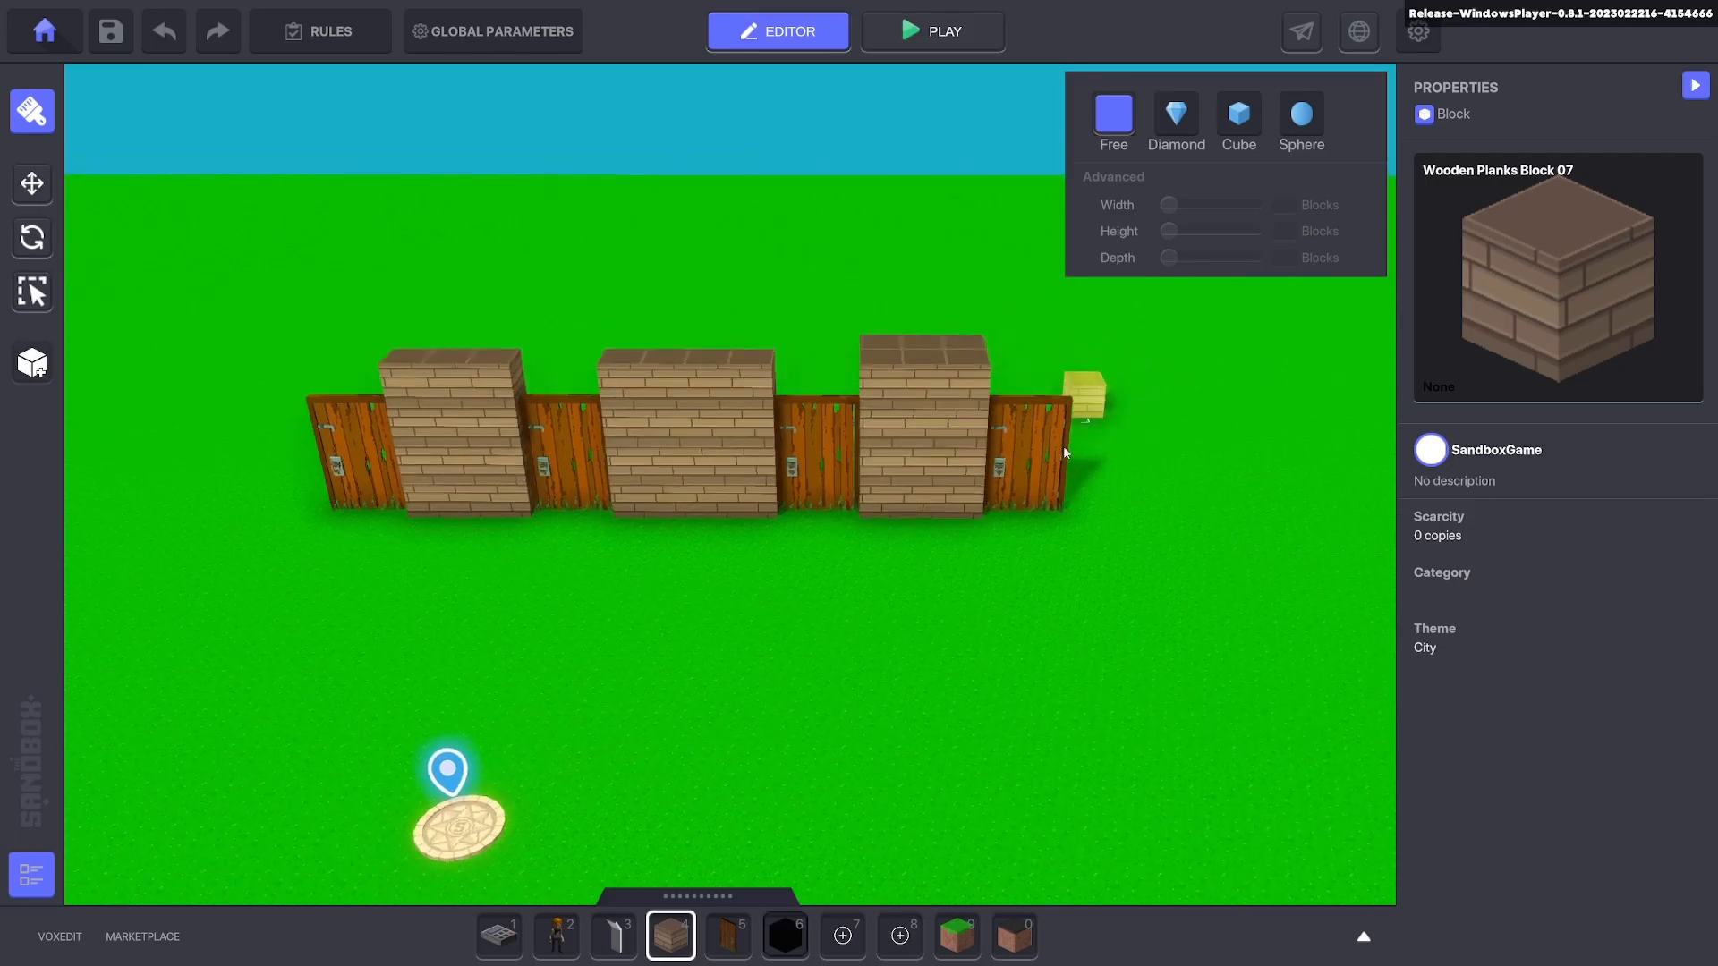
{"action": "left_click", "coordinate": [1084, 395]}
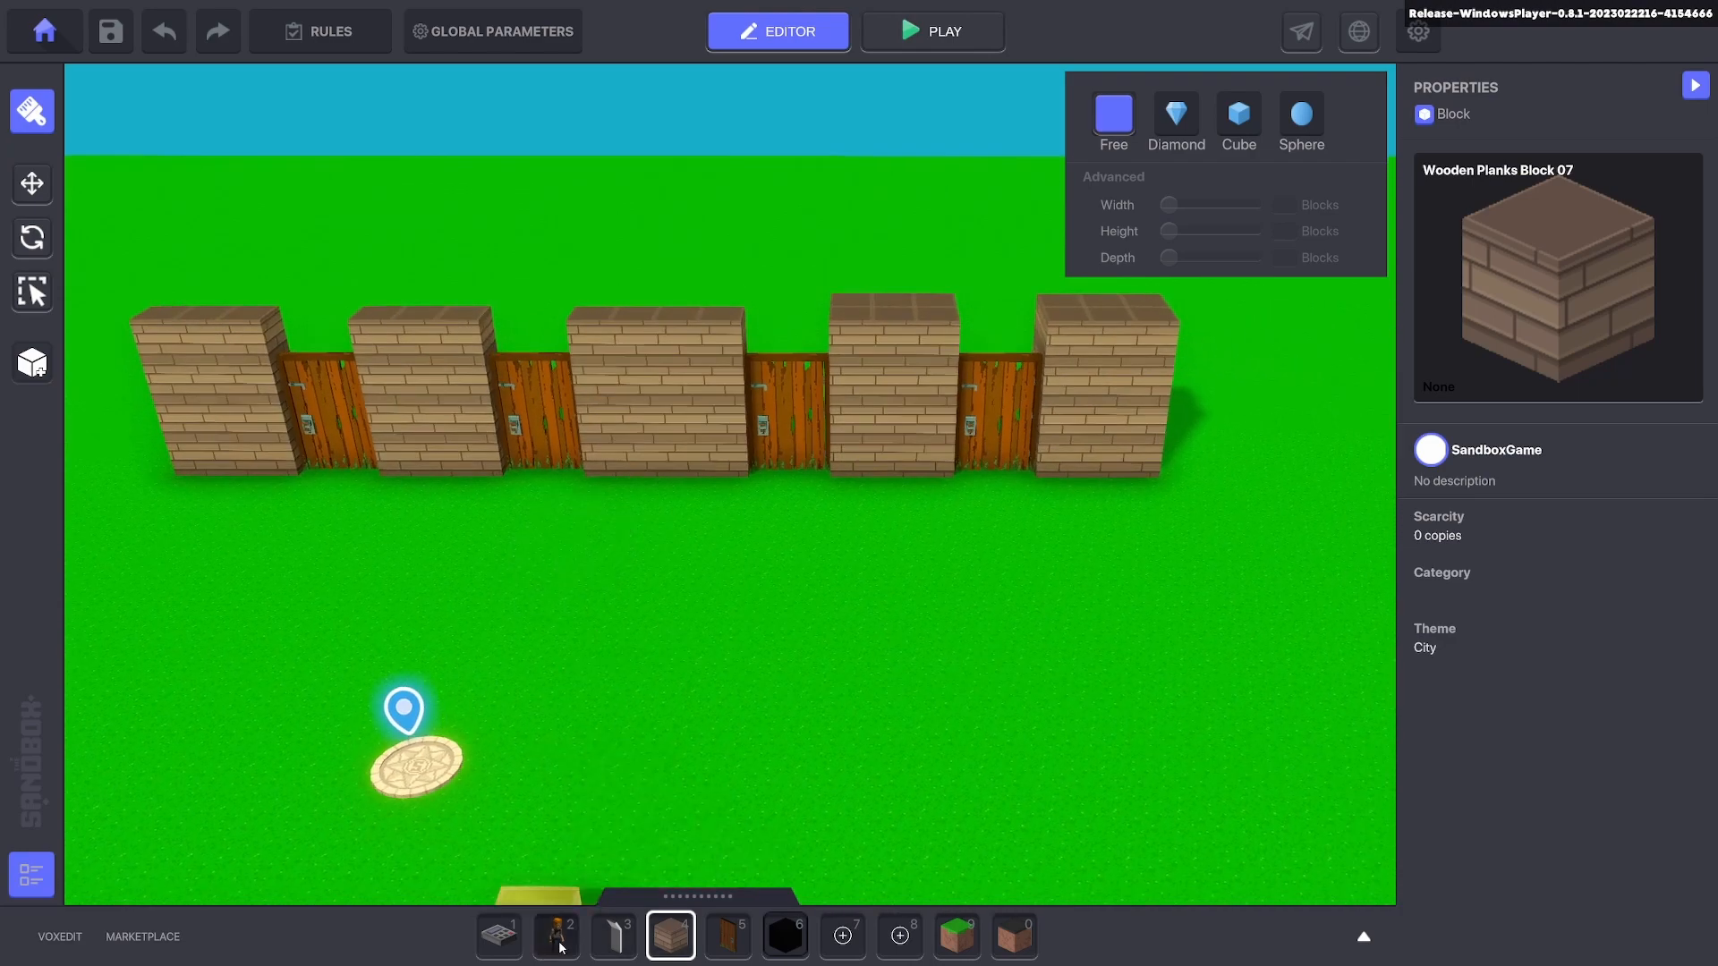
Place the Adventurer Jet facing the door wall, then select the four doors together.
{"action": "left_click", "coordinate": [556, 934]}
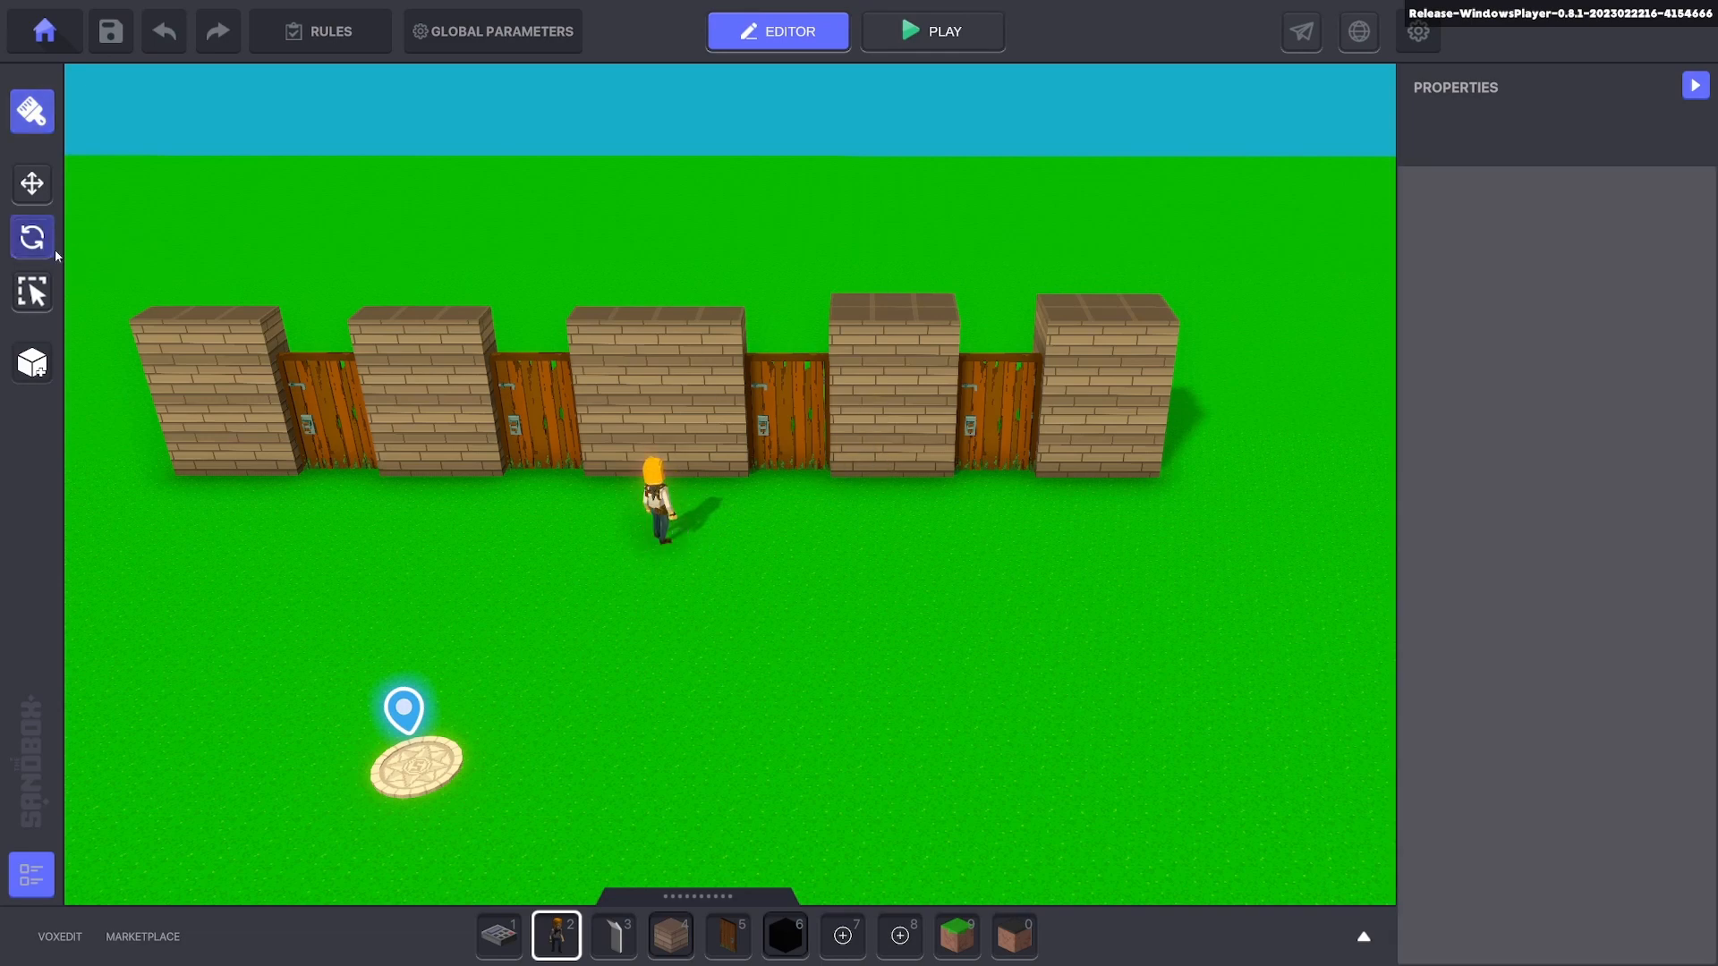
{"action": "left_click", "coordinate": [662, 504]}
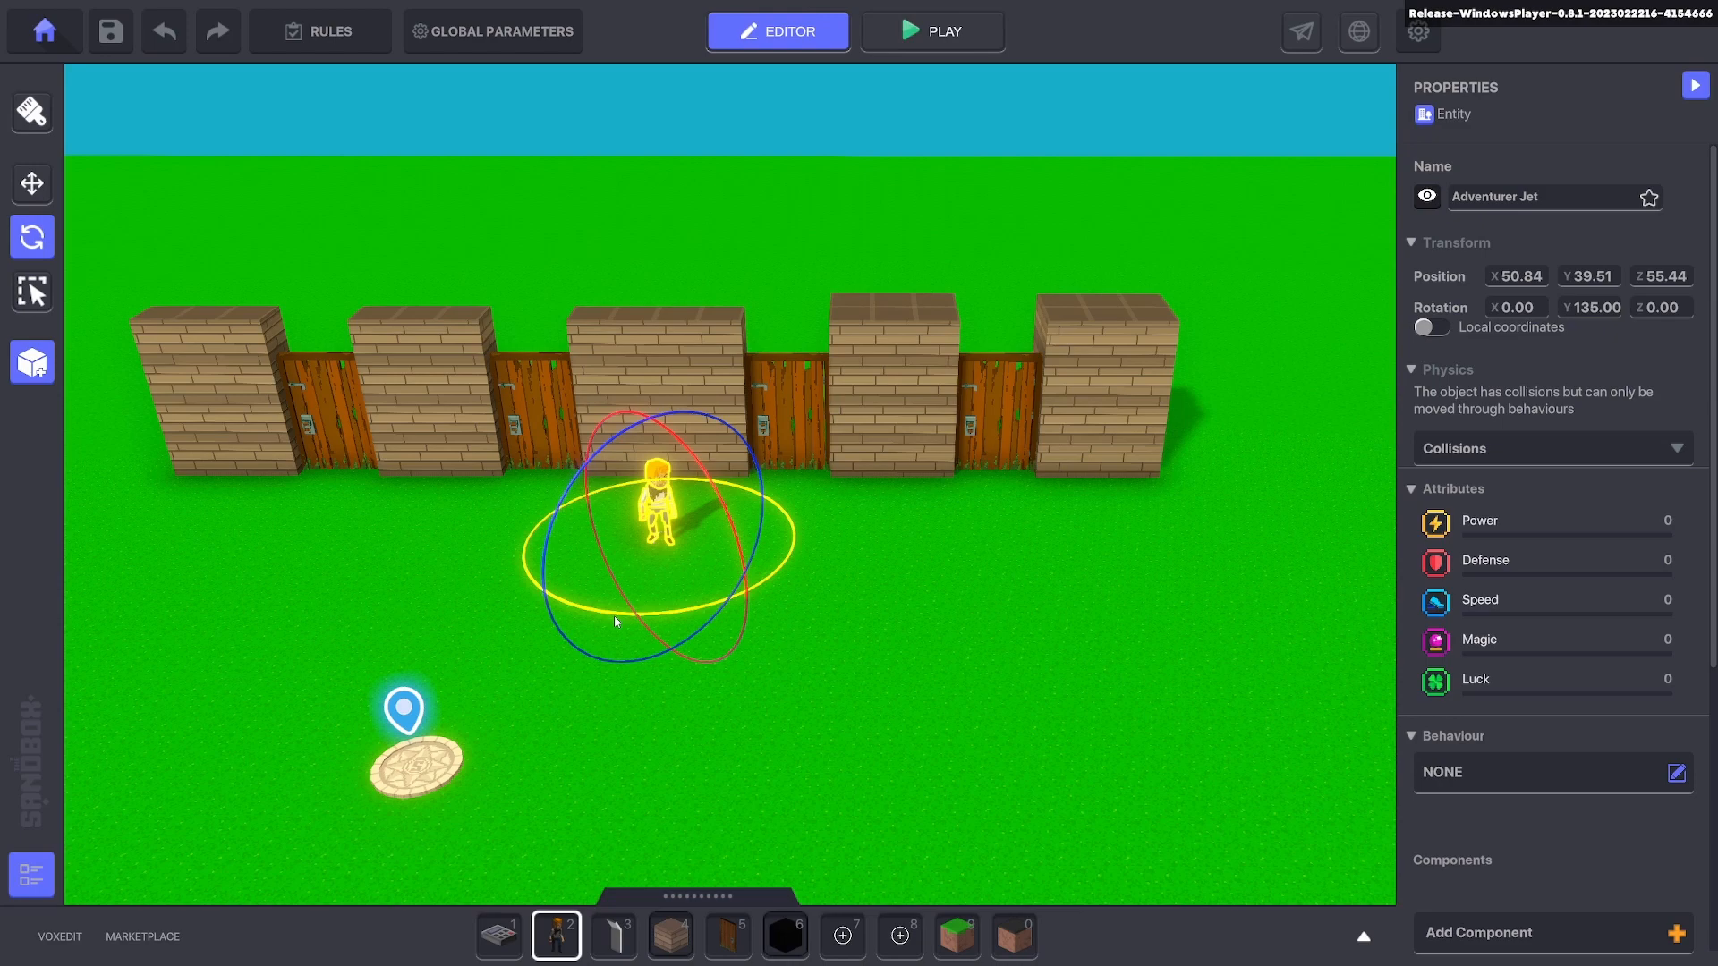
{"action": "left_click", "coordinate": [32, 182]}
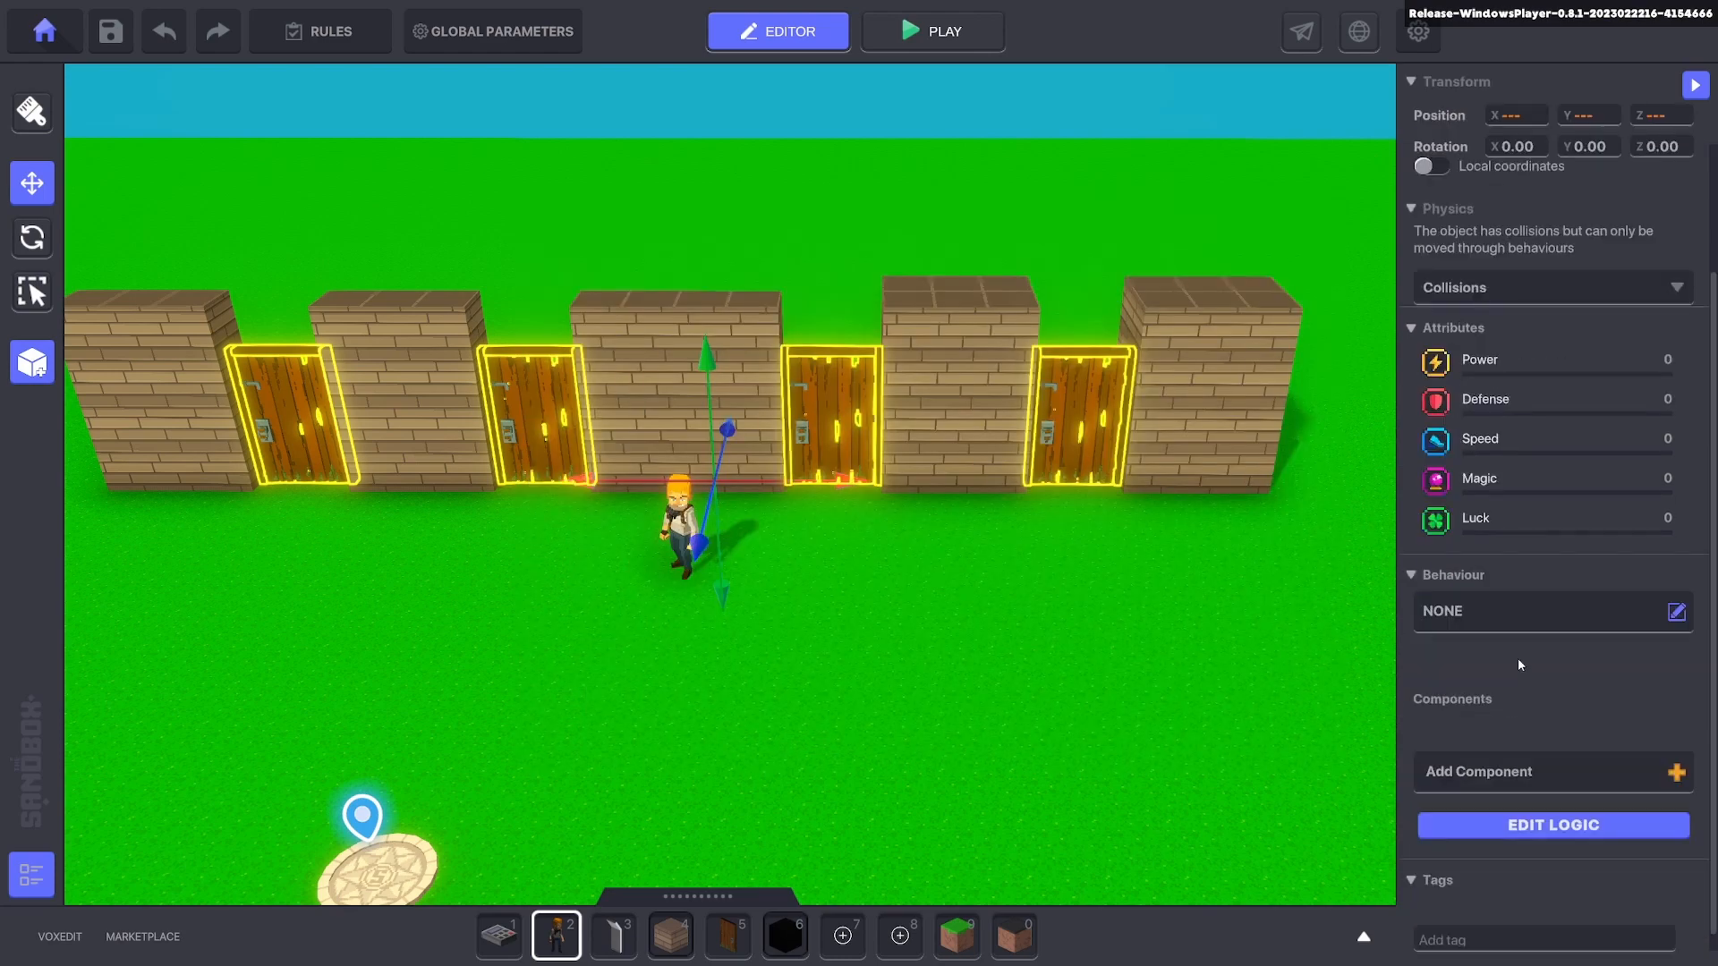
Apply the synchronized [MP] Door behaviour to all four doors, then select the first door alone.
{"action": "left_click", "coordinate": [1675, 611]}
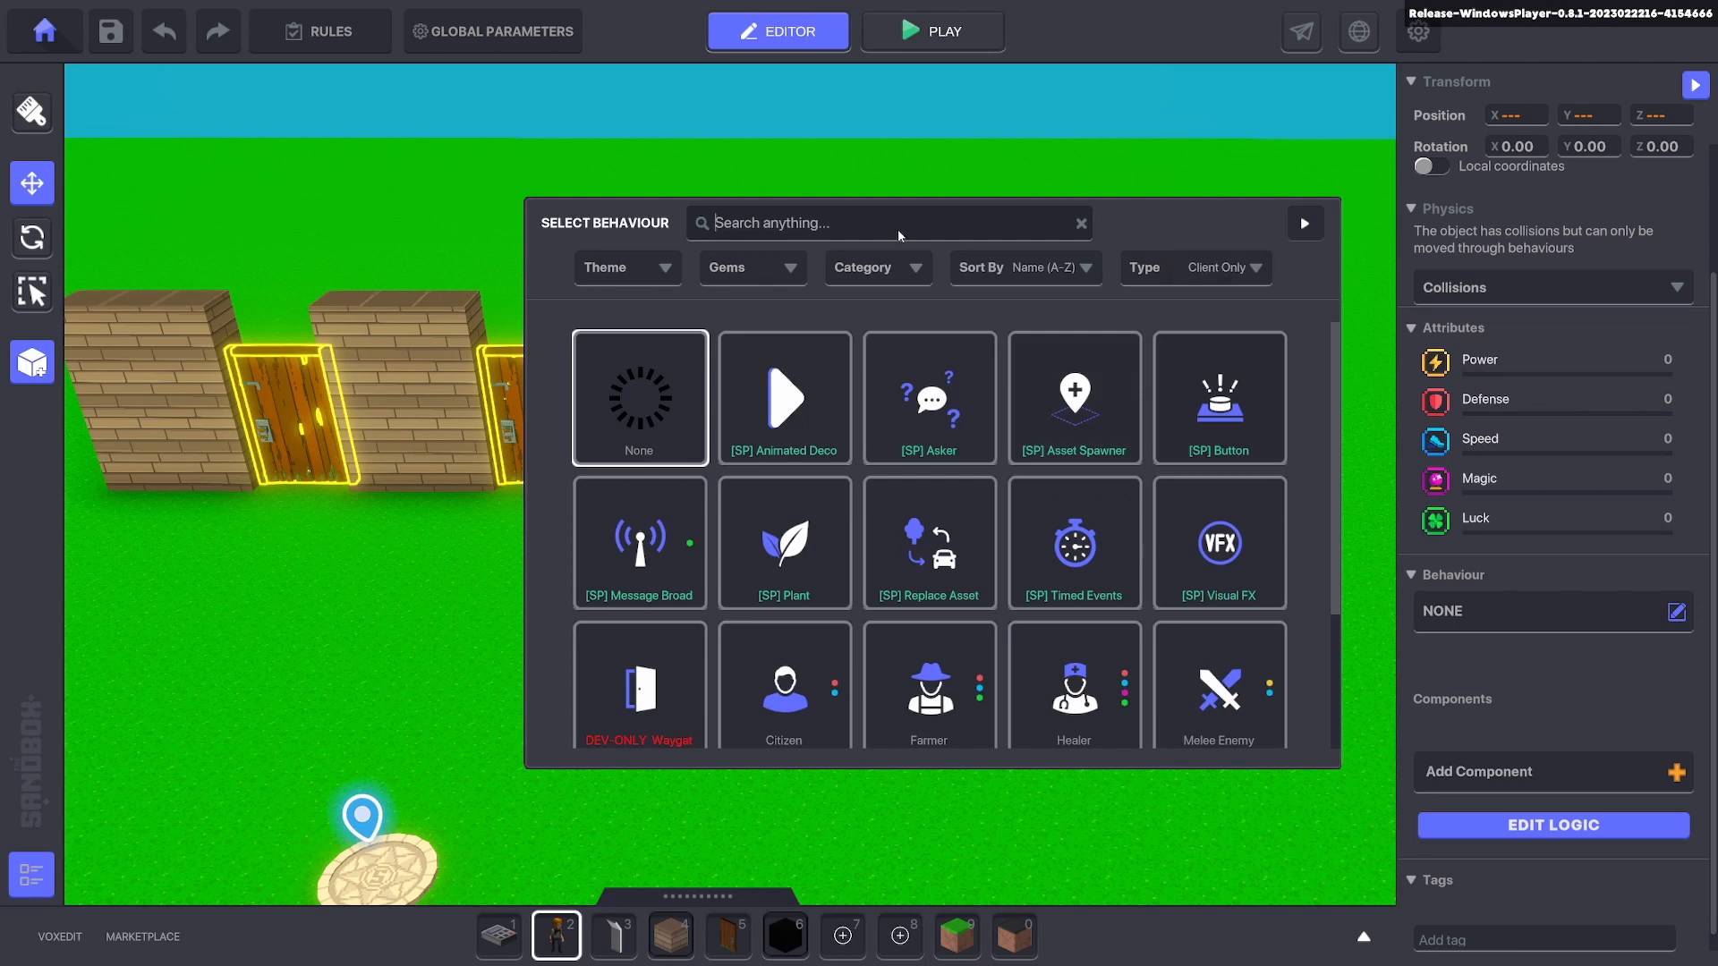
{"action": "type", "text": "doo"}
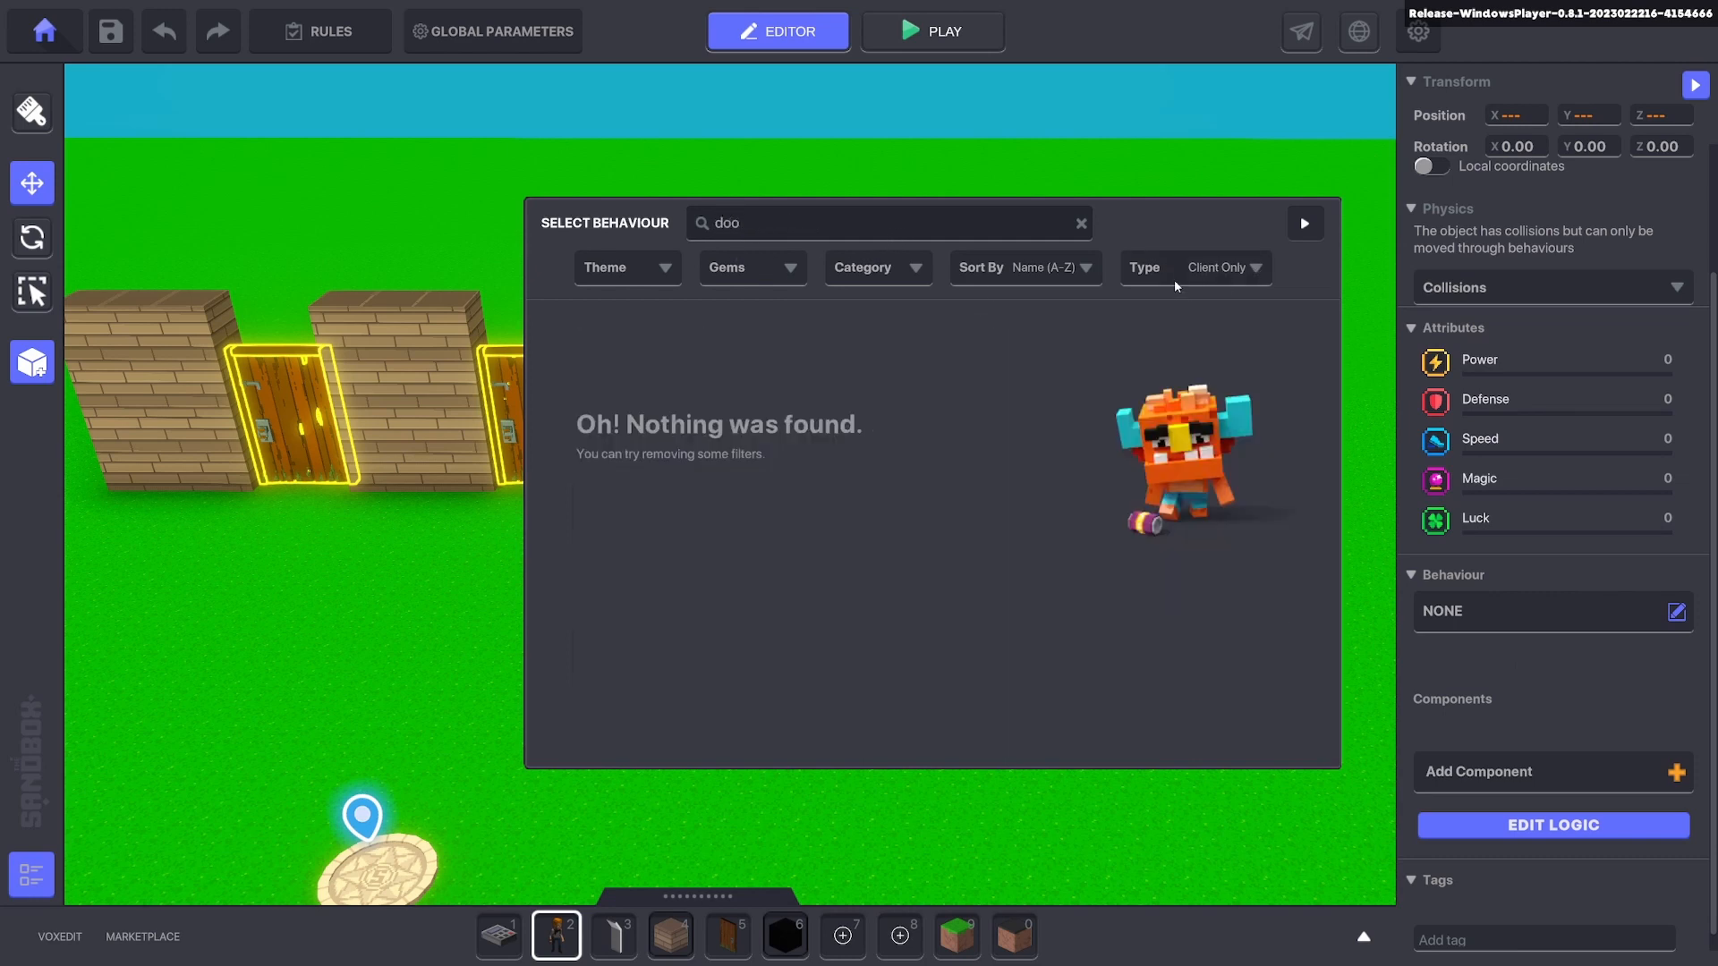
{"action": "left_click", "coordinate": [1216, 267]}
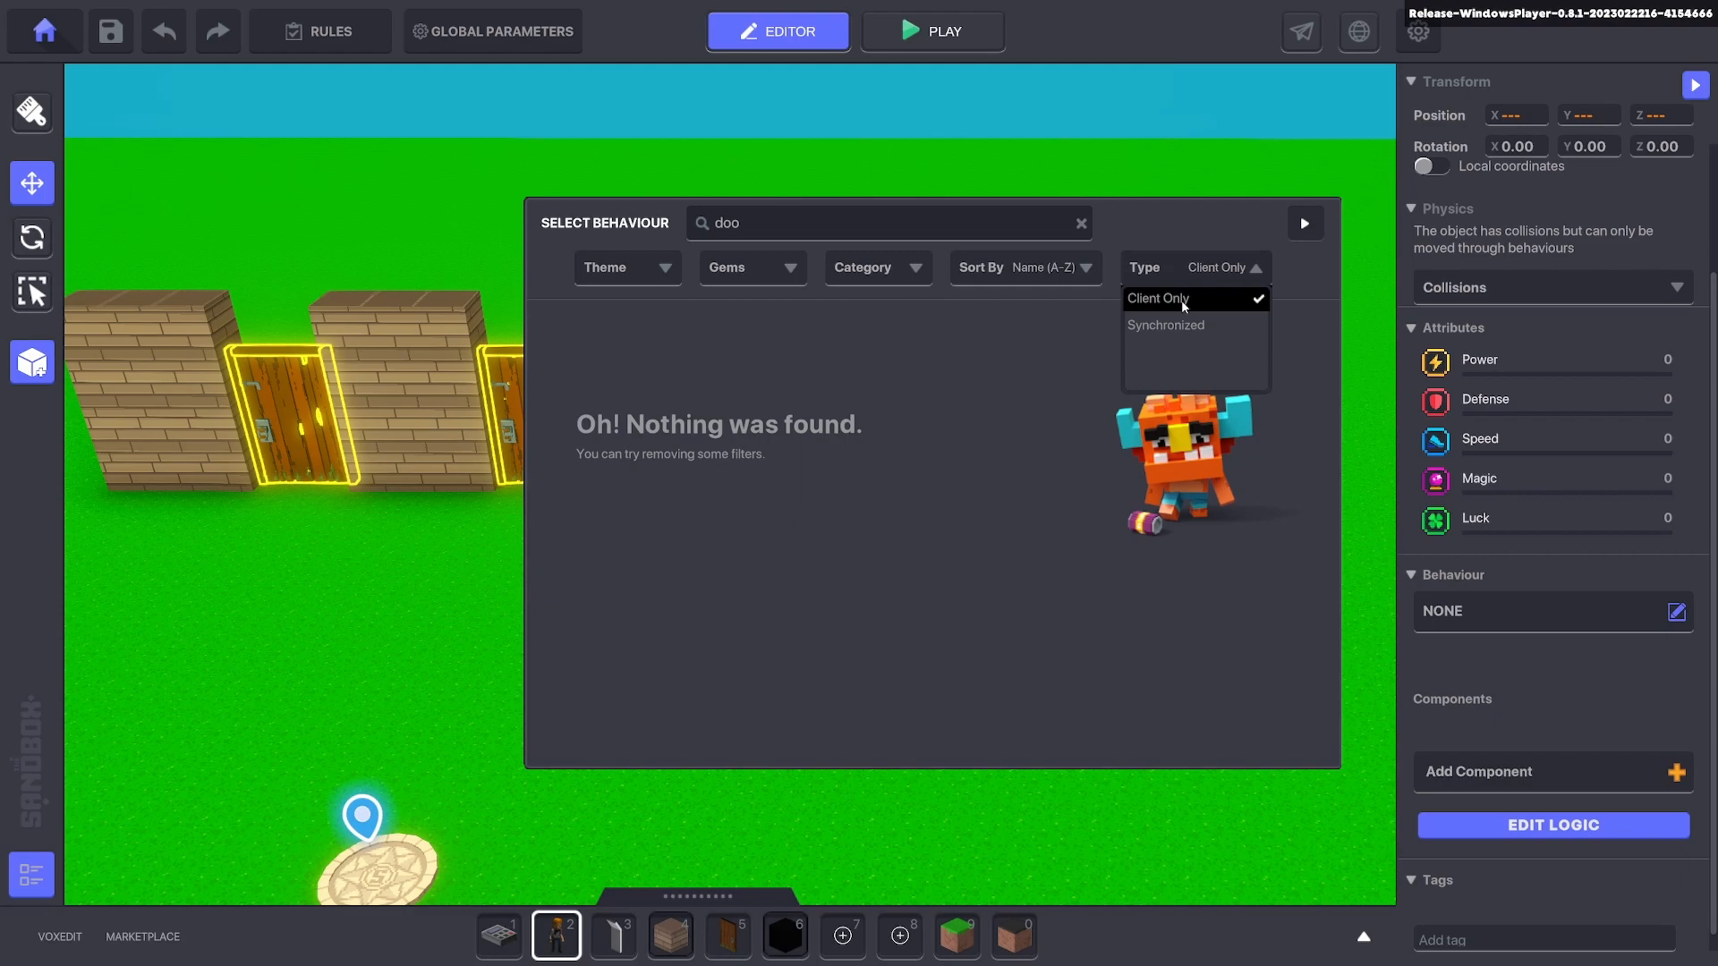
{"action": "left_click", "coordinate": [1165, 324]}
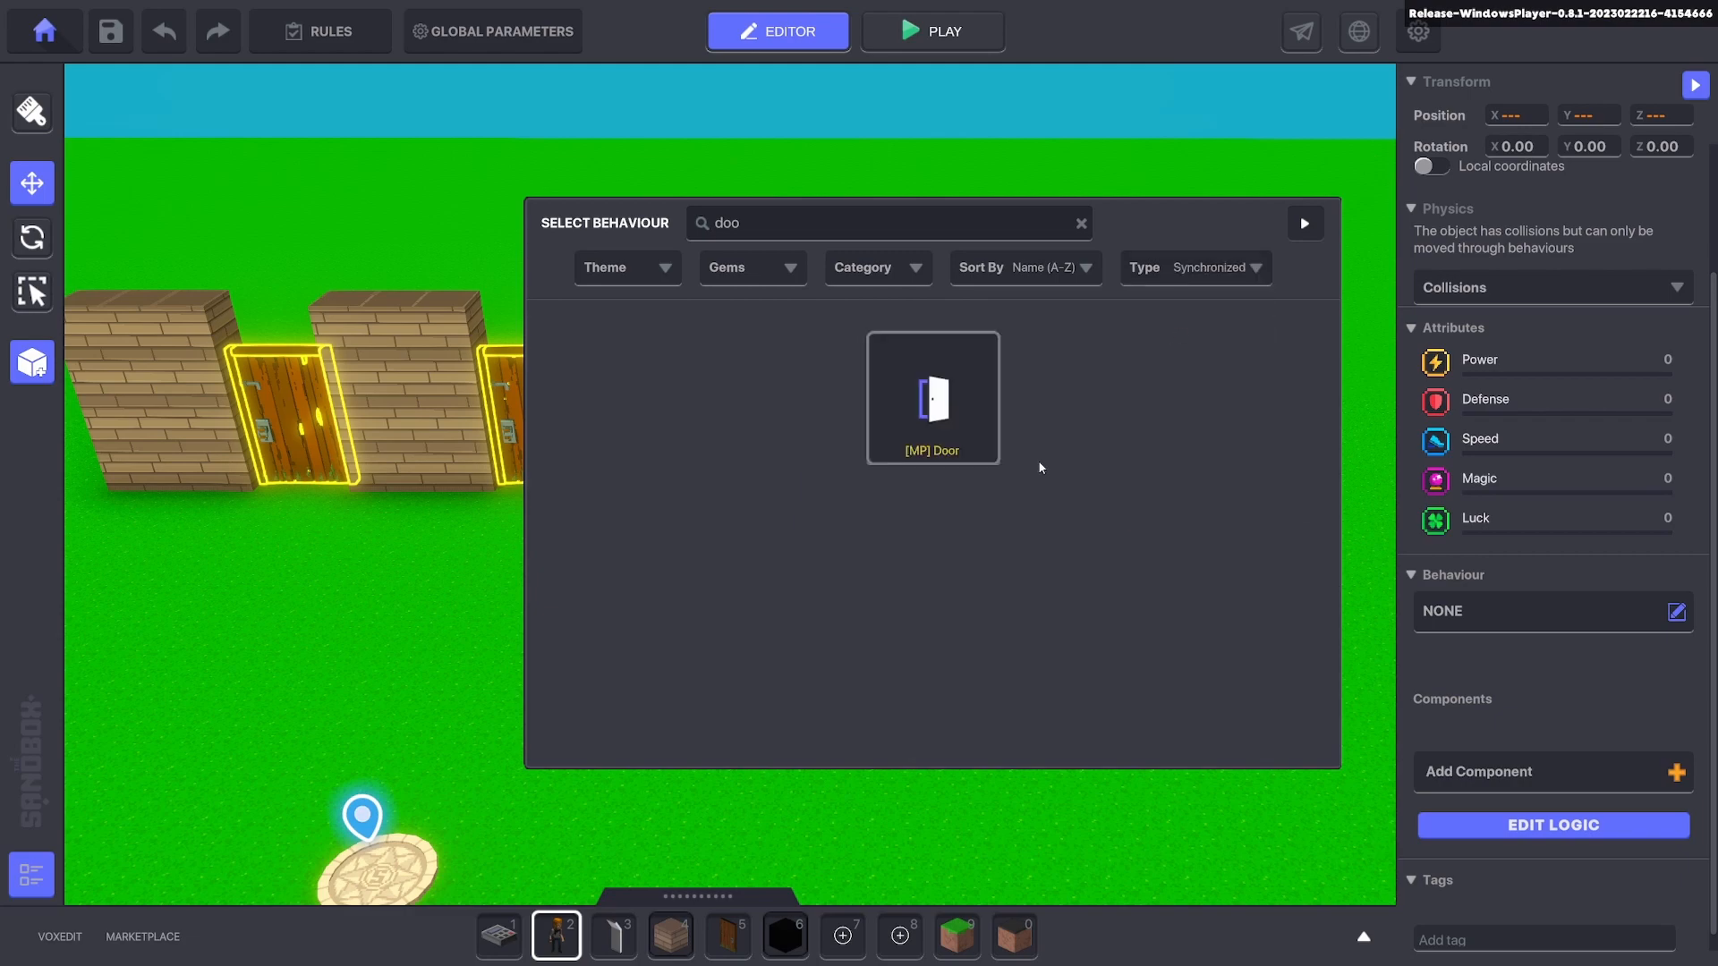
{"action": "double_click", "coordinate": [932, 397]}
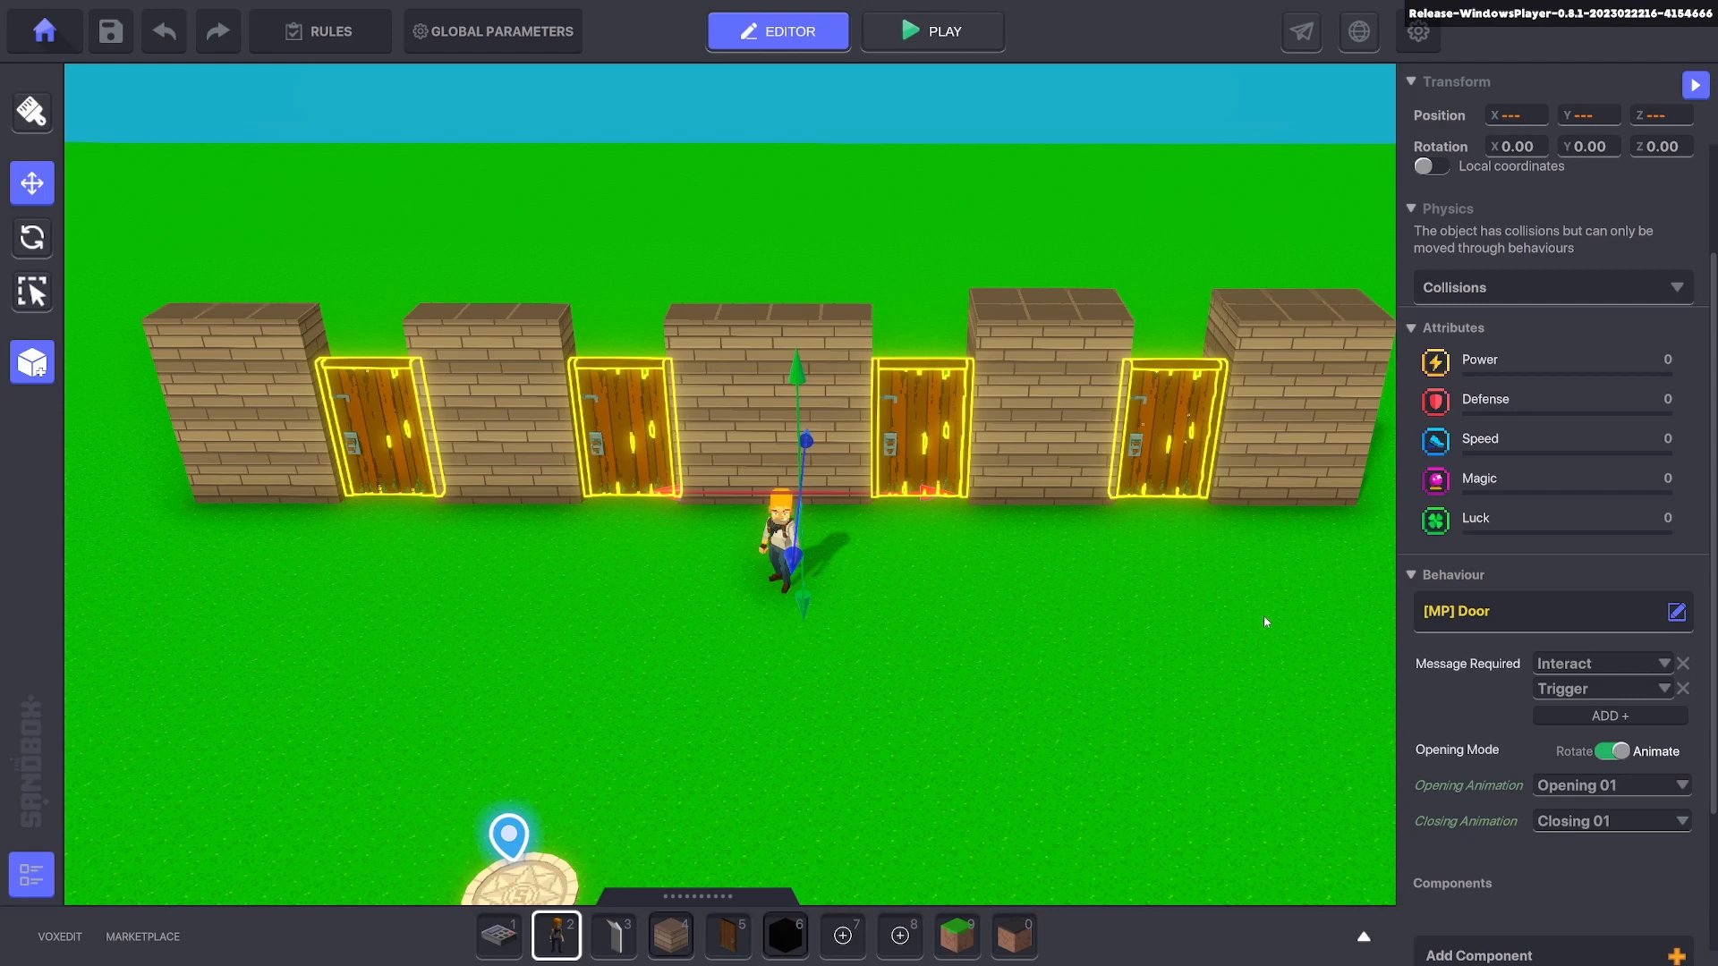
{"action": "mouse_move", "coordinate": [1685, 698]}
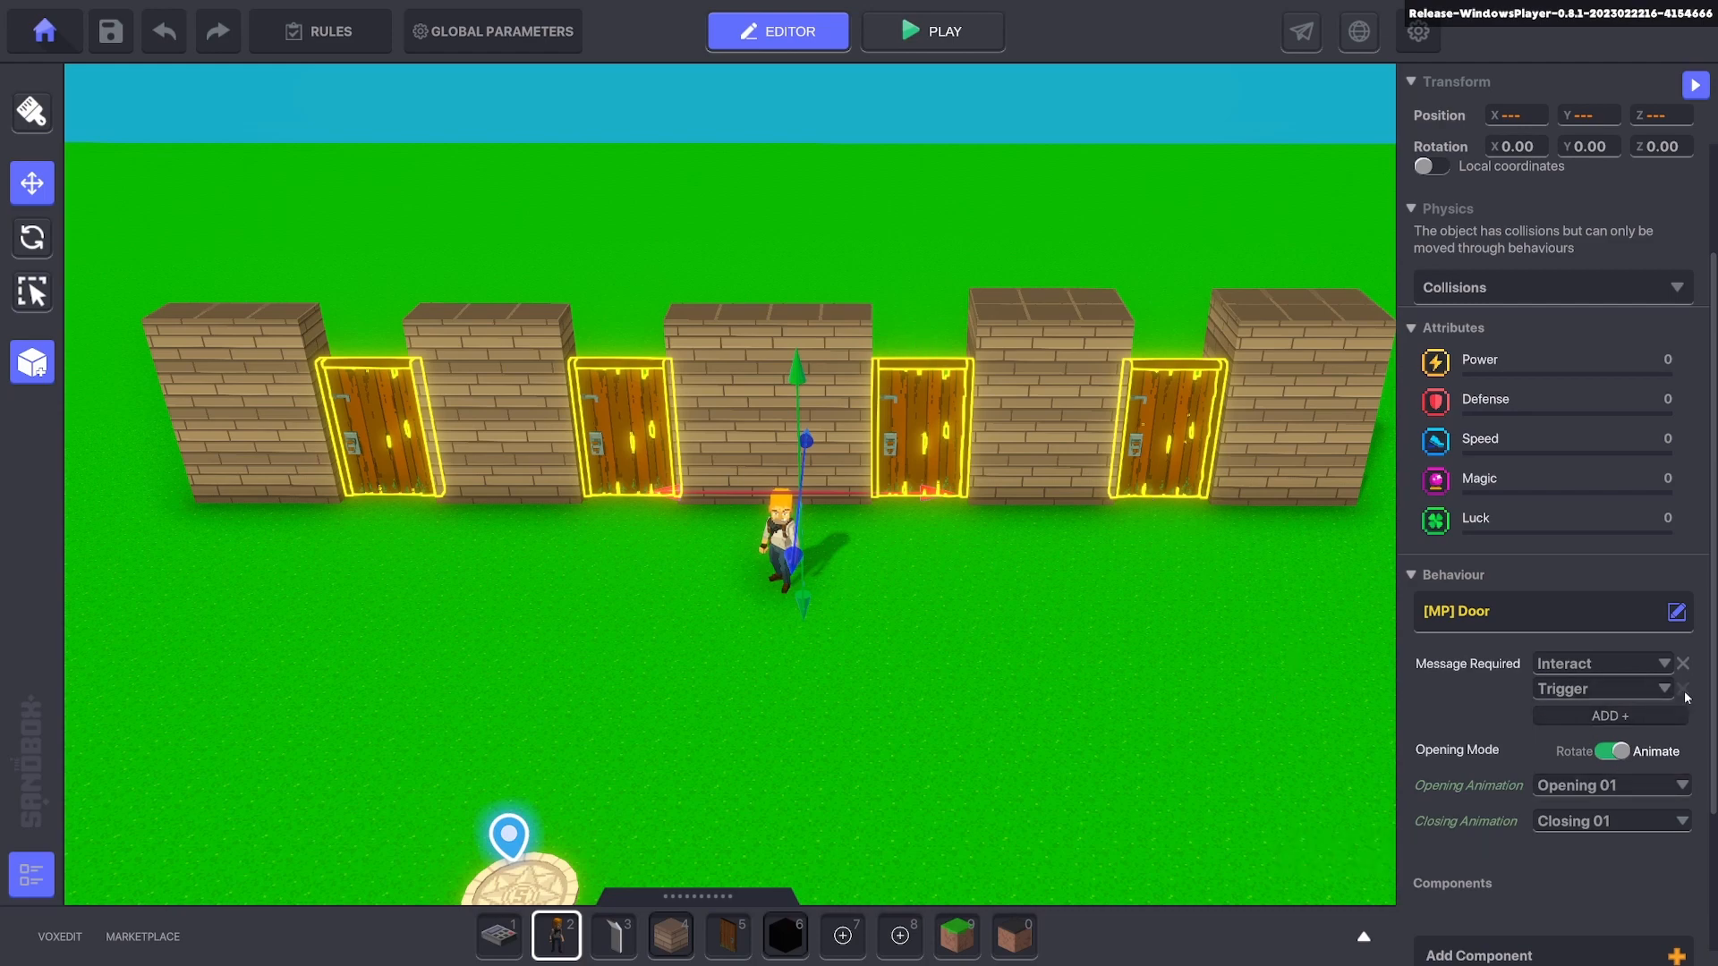
{"action": "left_click", "coordinate": [829, 652]}
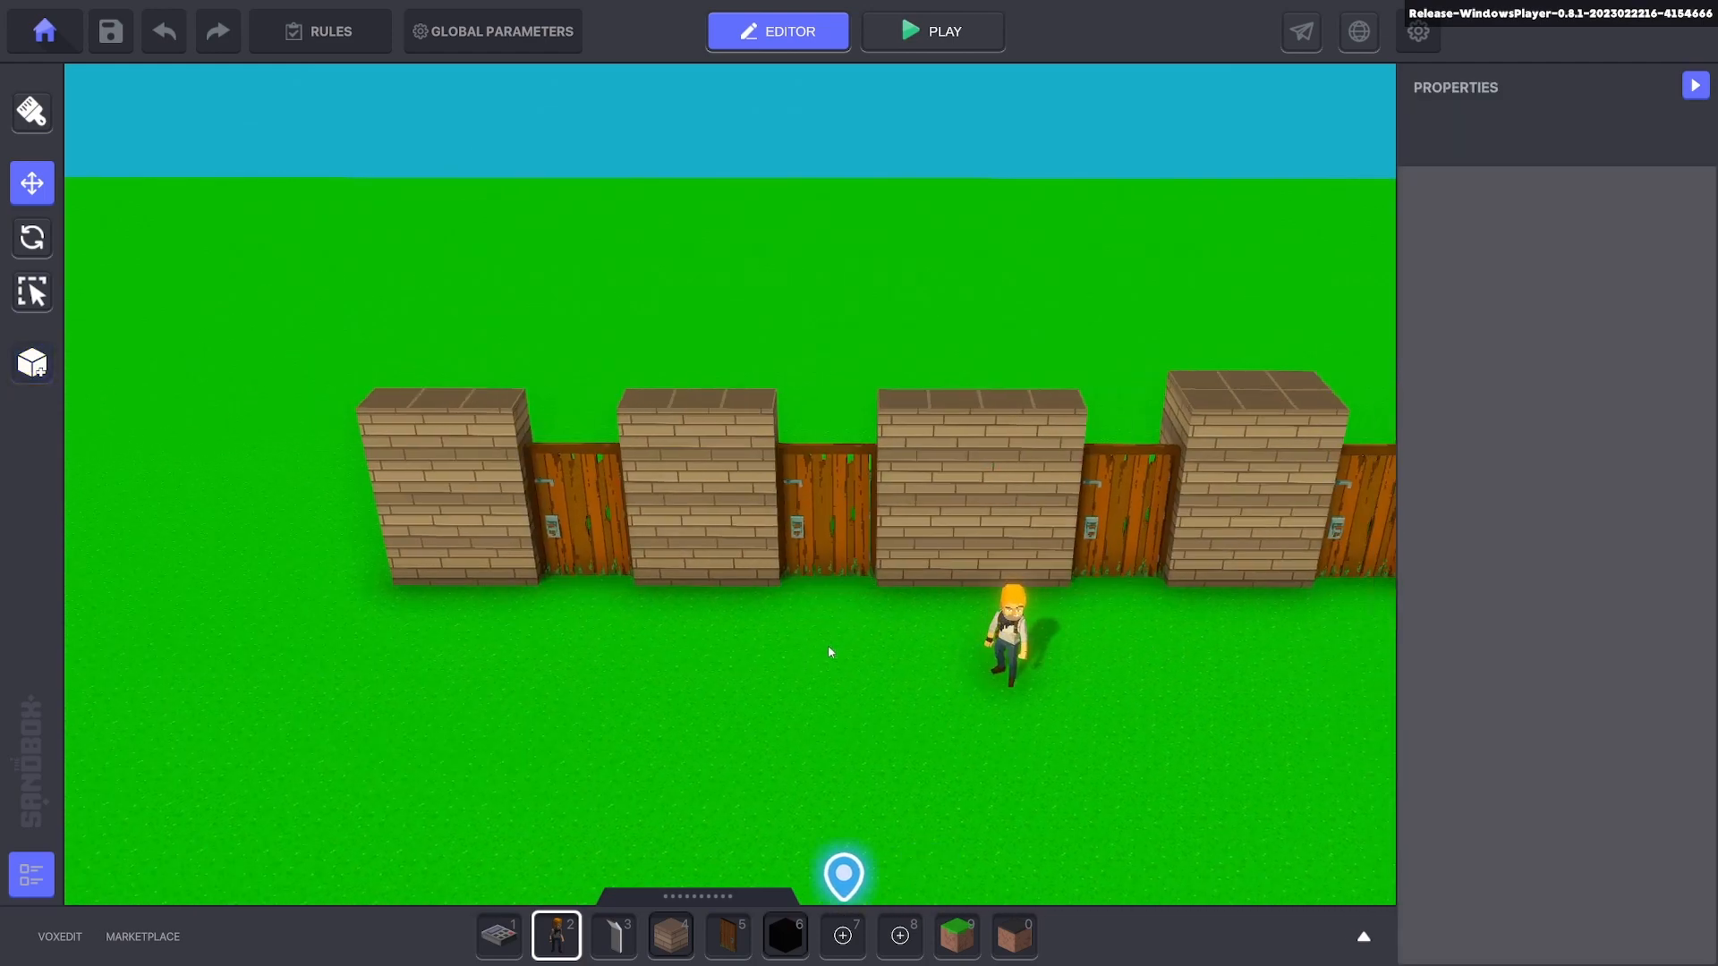
{"action": "left_click", "coordinate": [454, 439]}
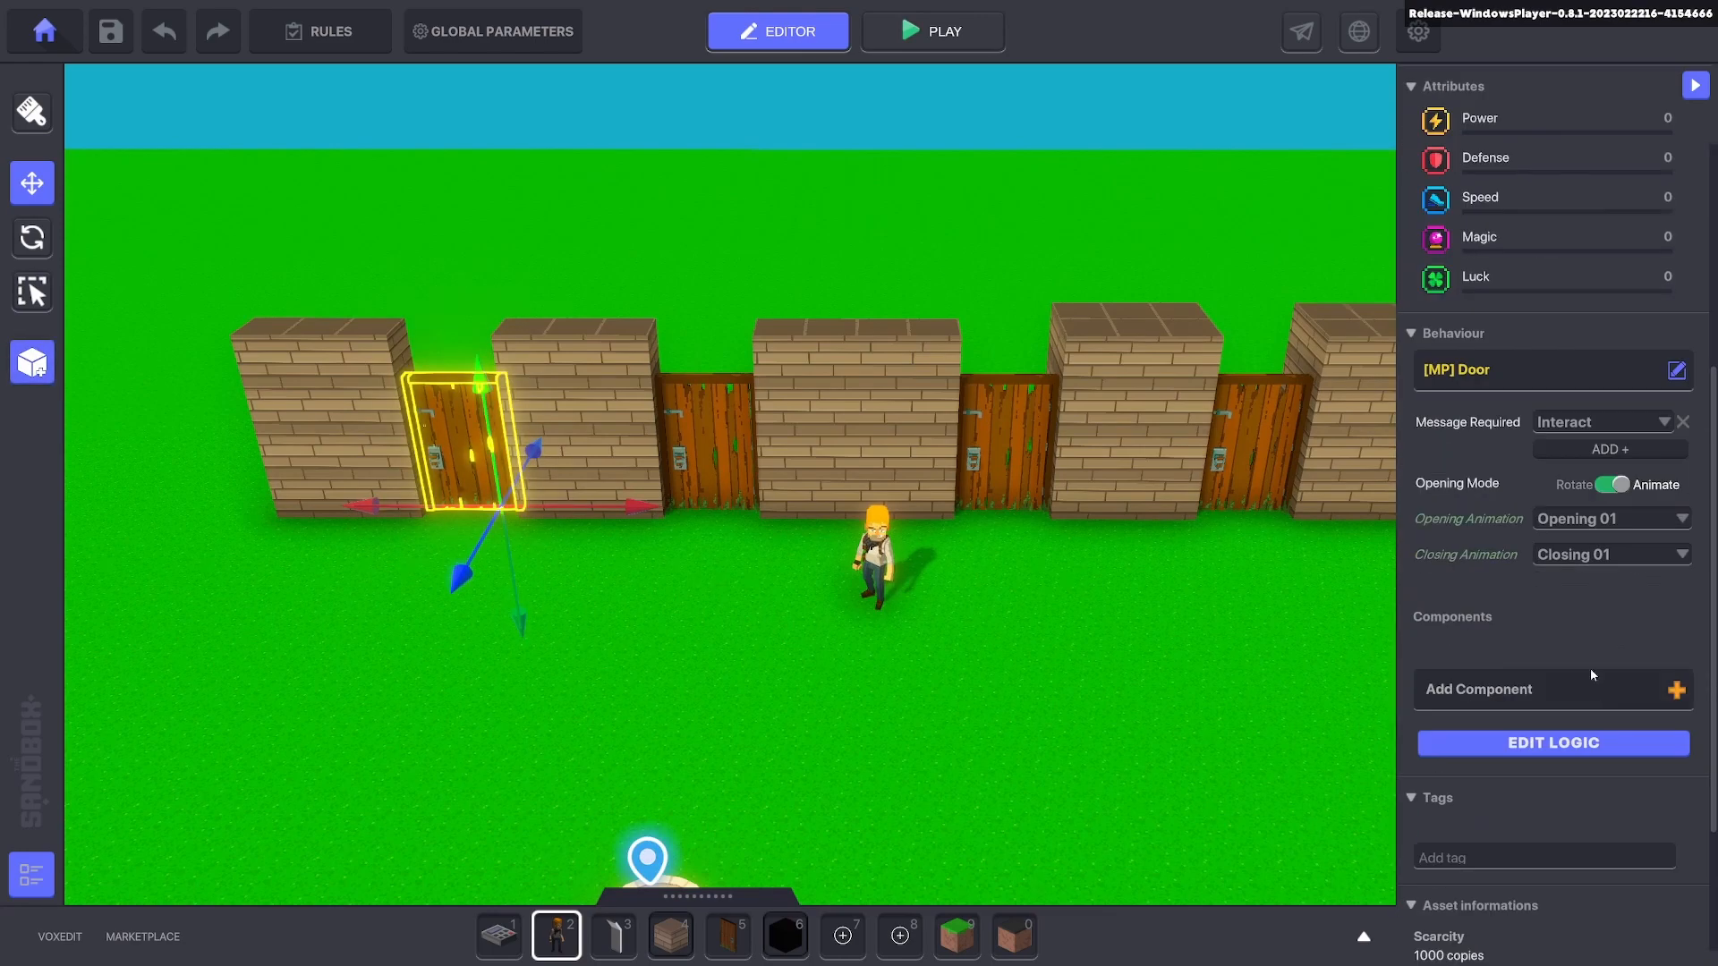
Set door required messages, entering Door3 and adding Door4 for the fourth door.
{"action": "left_click", "coordinate": [1551, 743]}
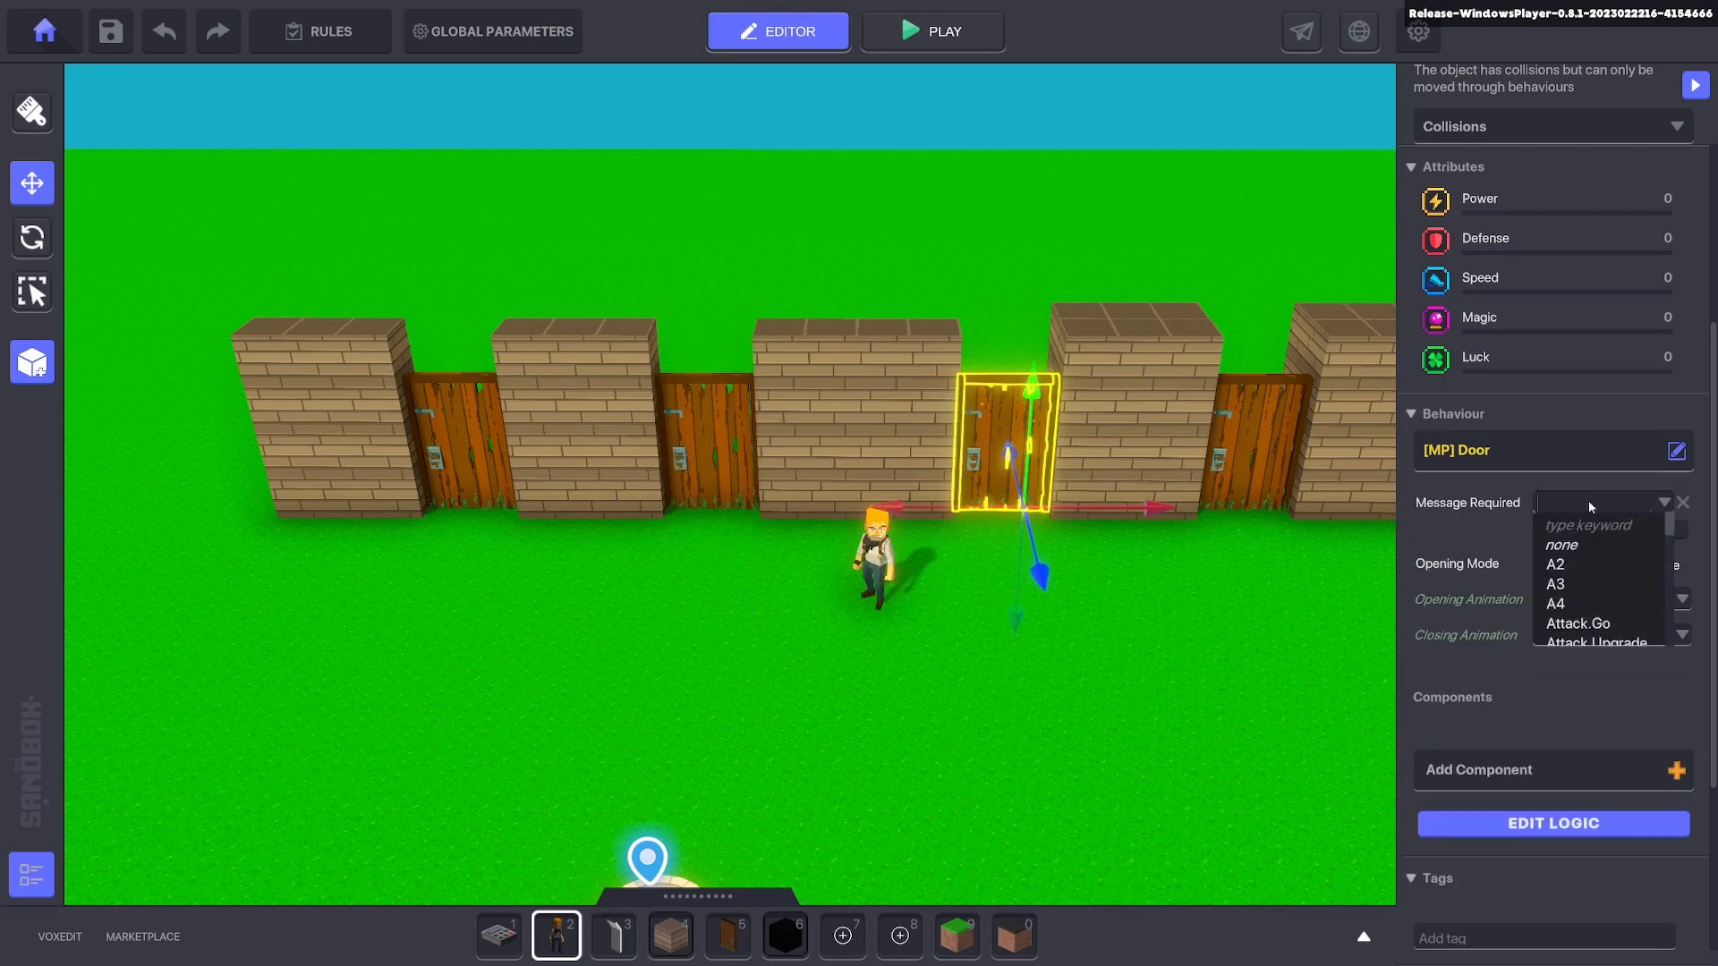
{"action": "type", "text": "Door3"}
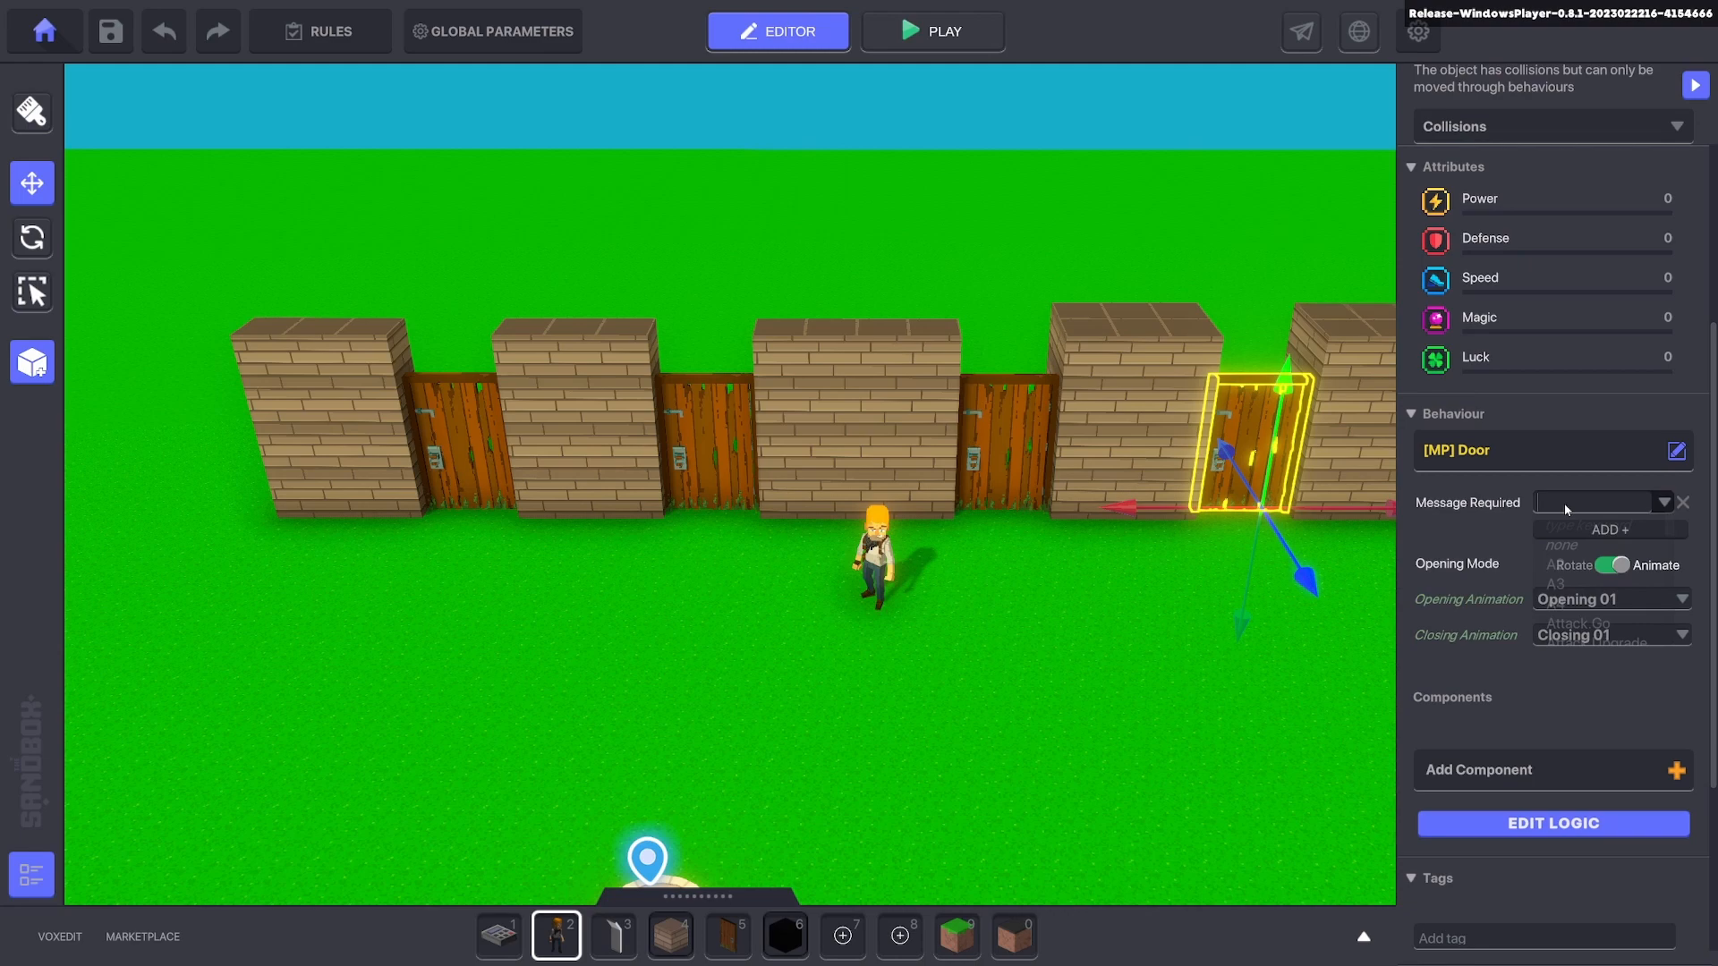
{"action": "type", "text": "Door4"}
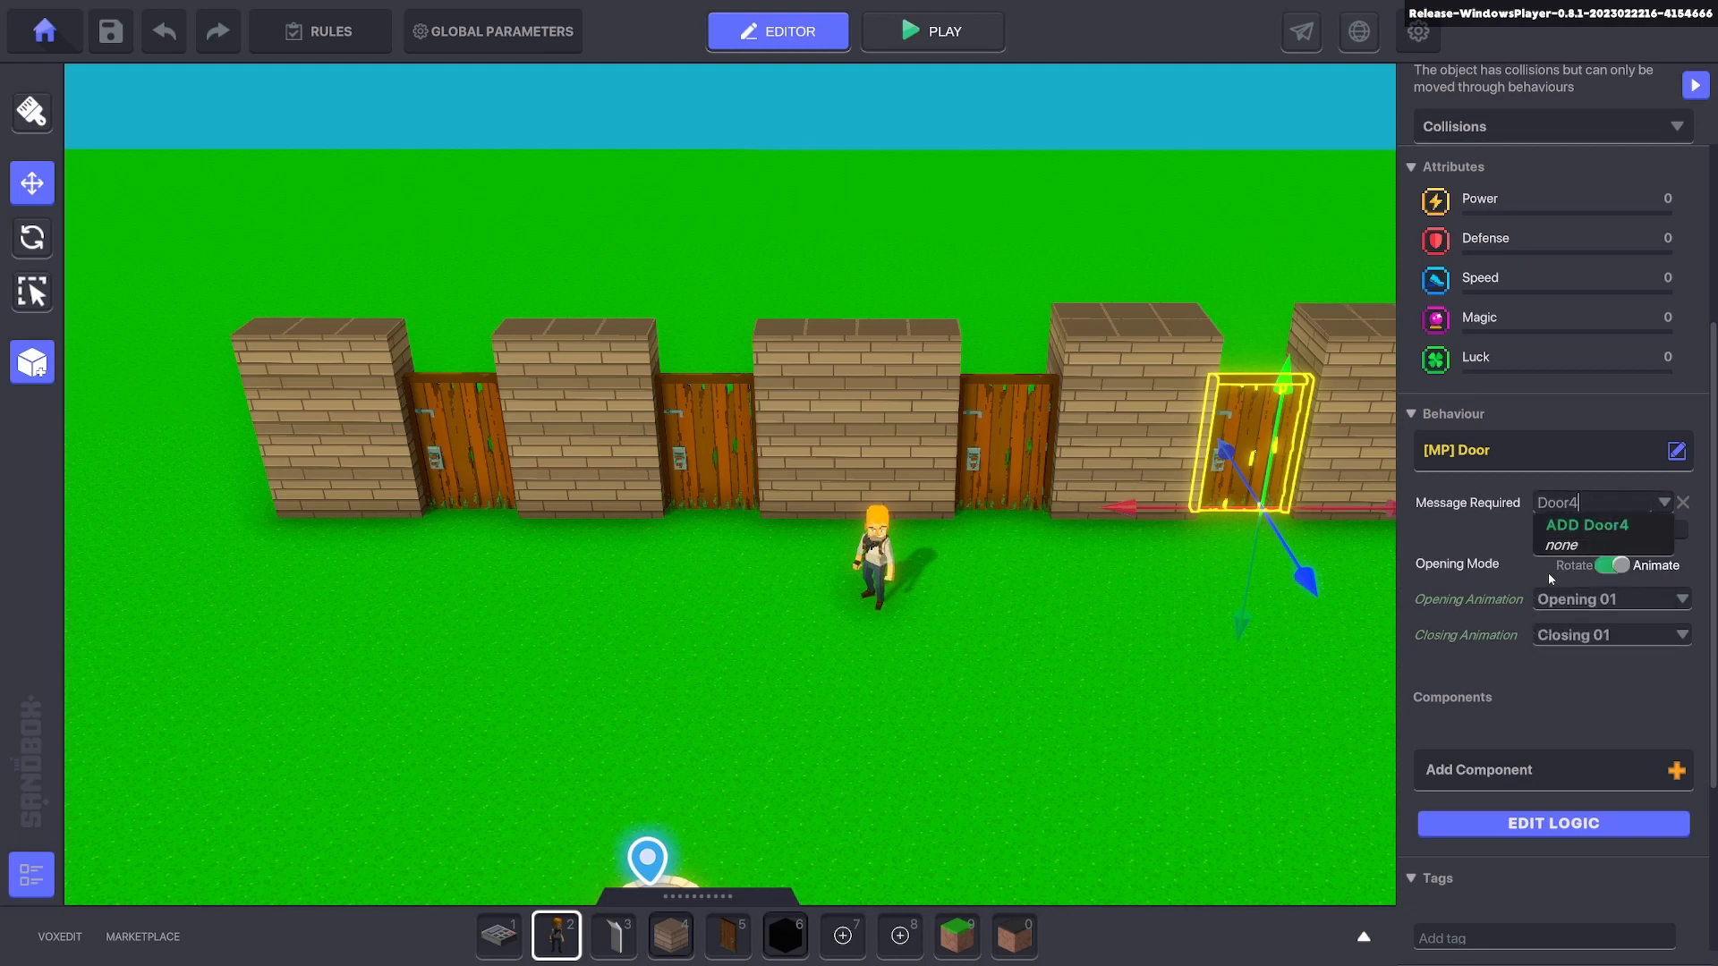
{"action": "left_click", "coordinate": [1041, 653]}
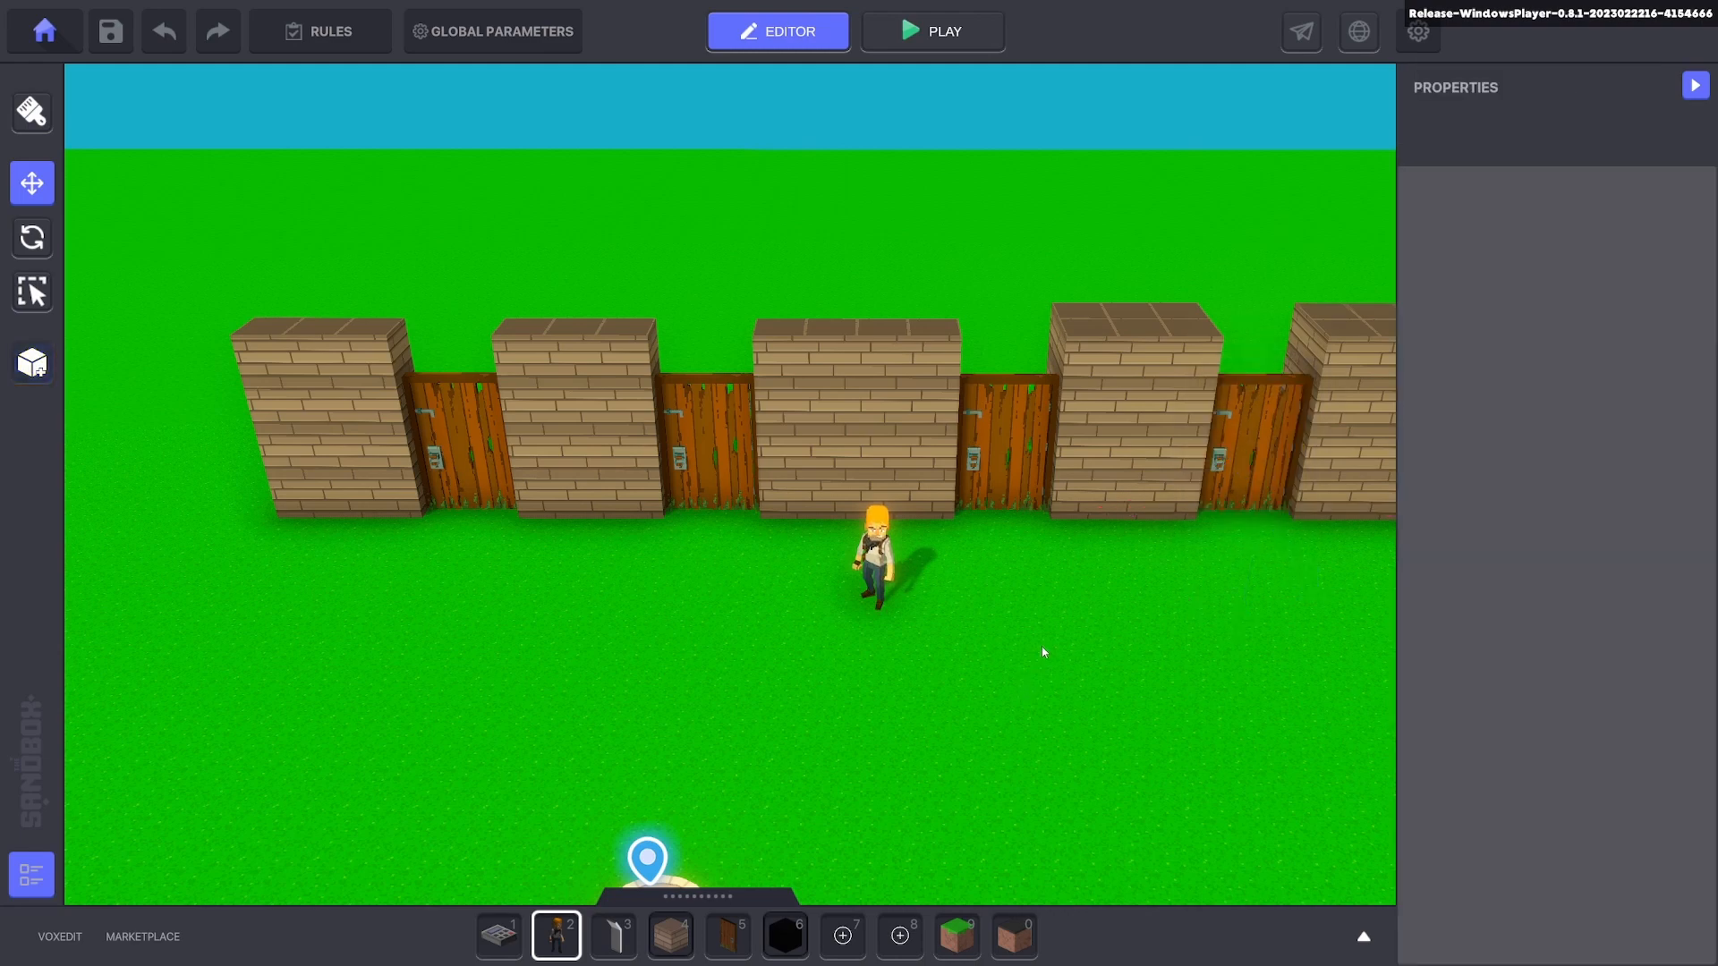
Select the Adventurer Jet and add a [SP] Speaker component to it.
{"action": "left_click", "coordinate": [869, 548]}
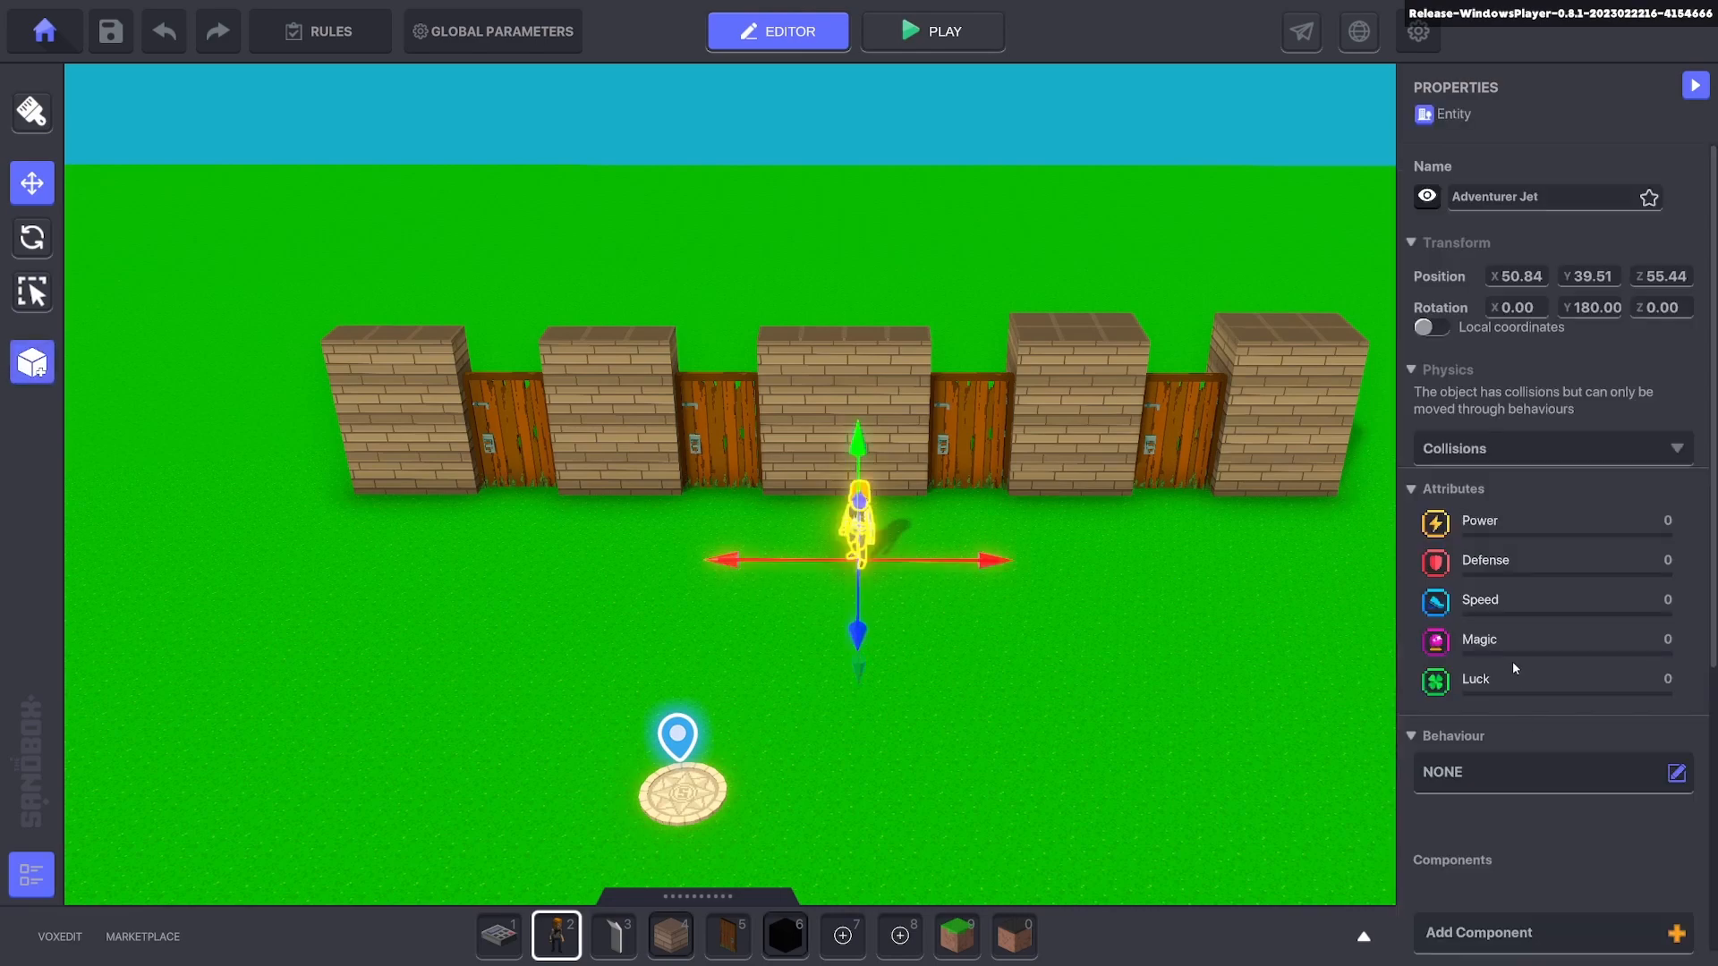
{"action": "scroll", "scroll_direction": "down", "scroll_amount": 3}
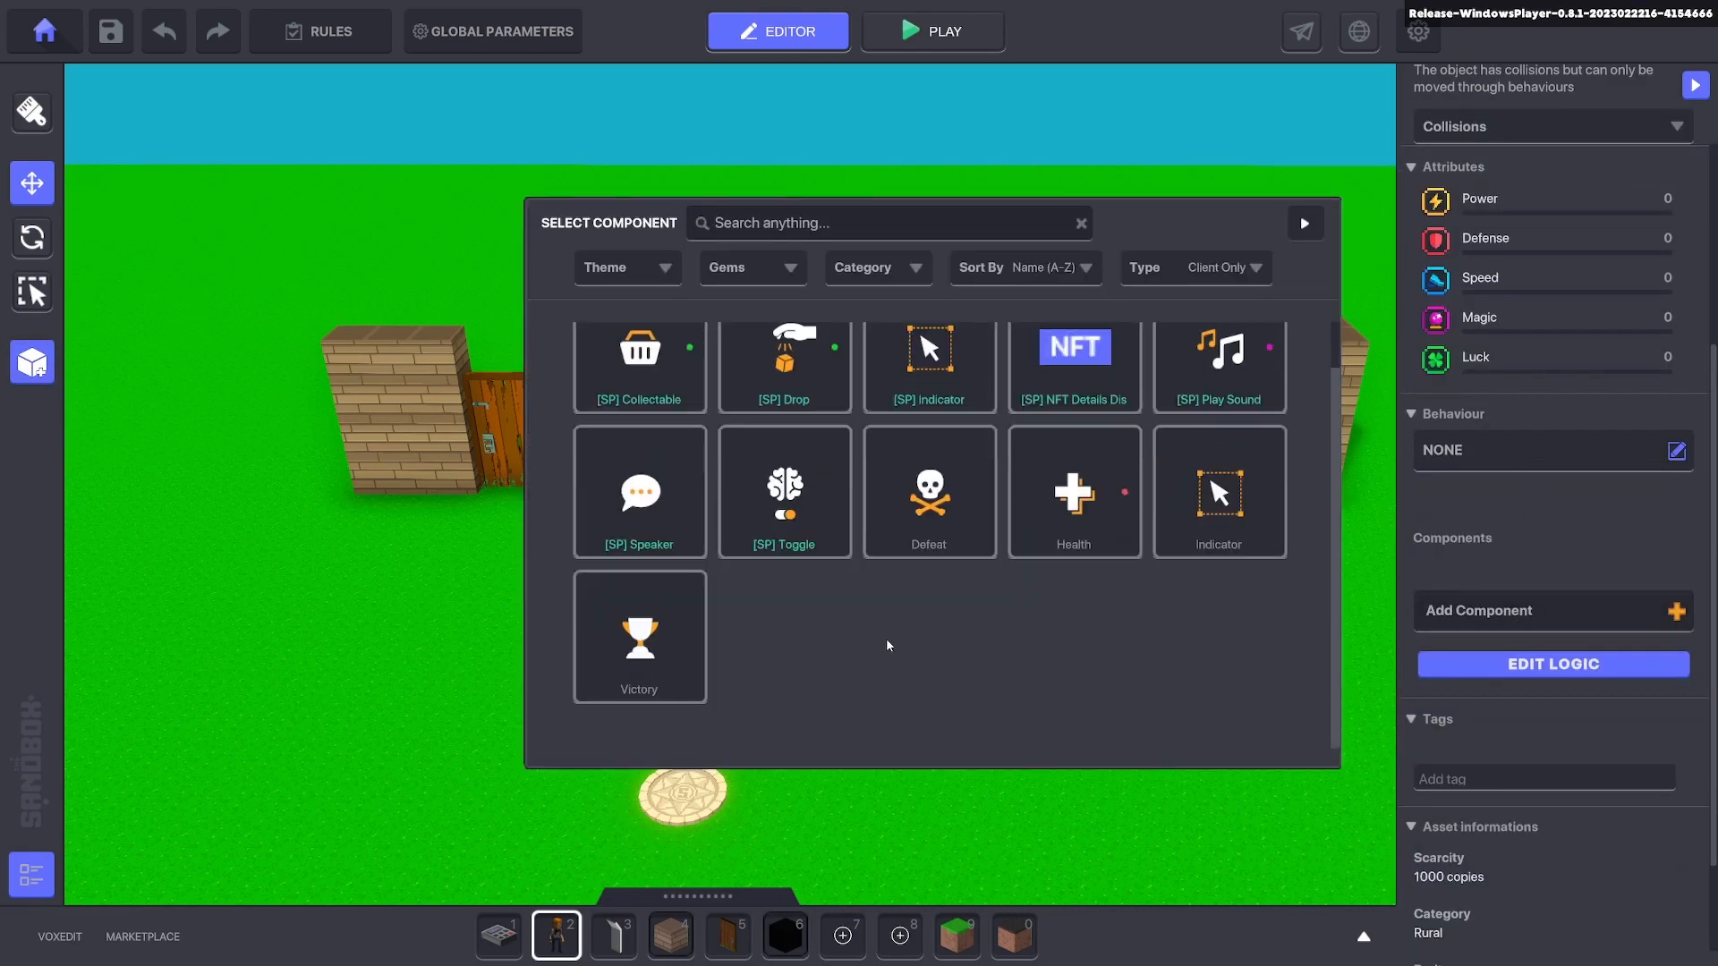
{"action": "left_click", "coordinate": [639, 491]}
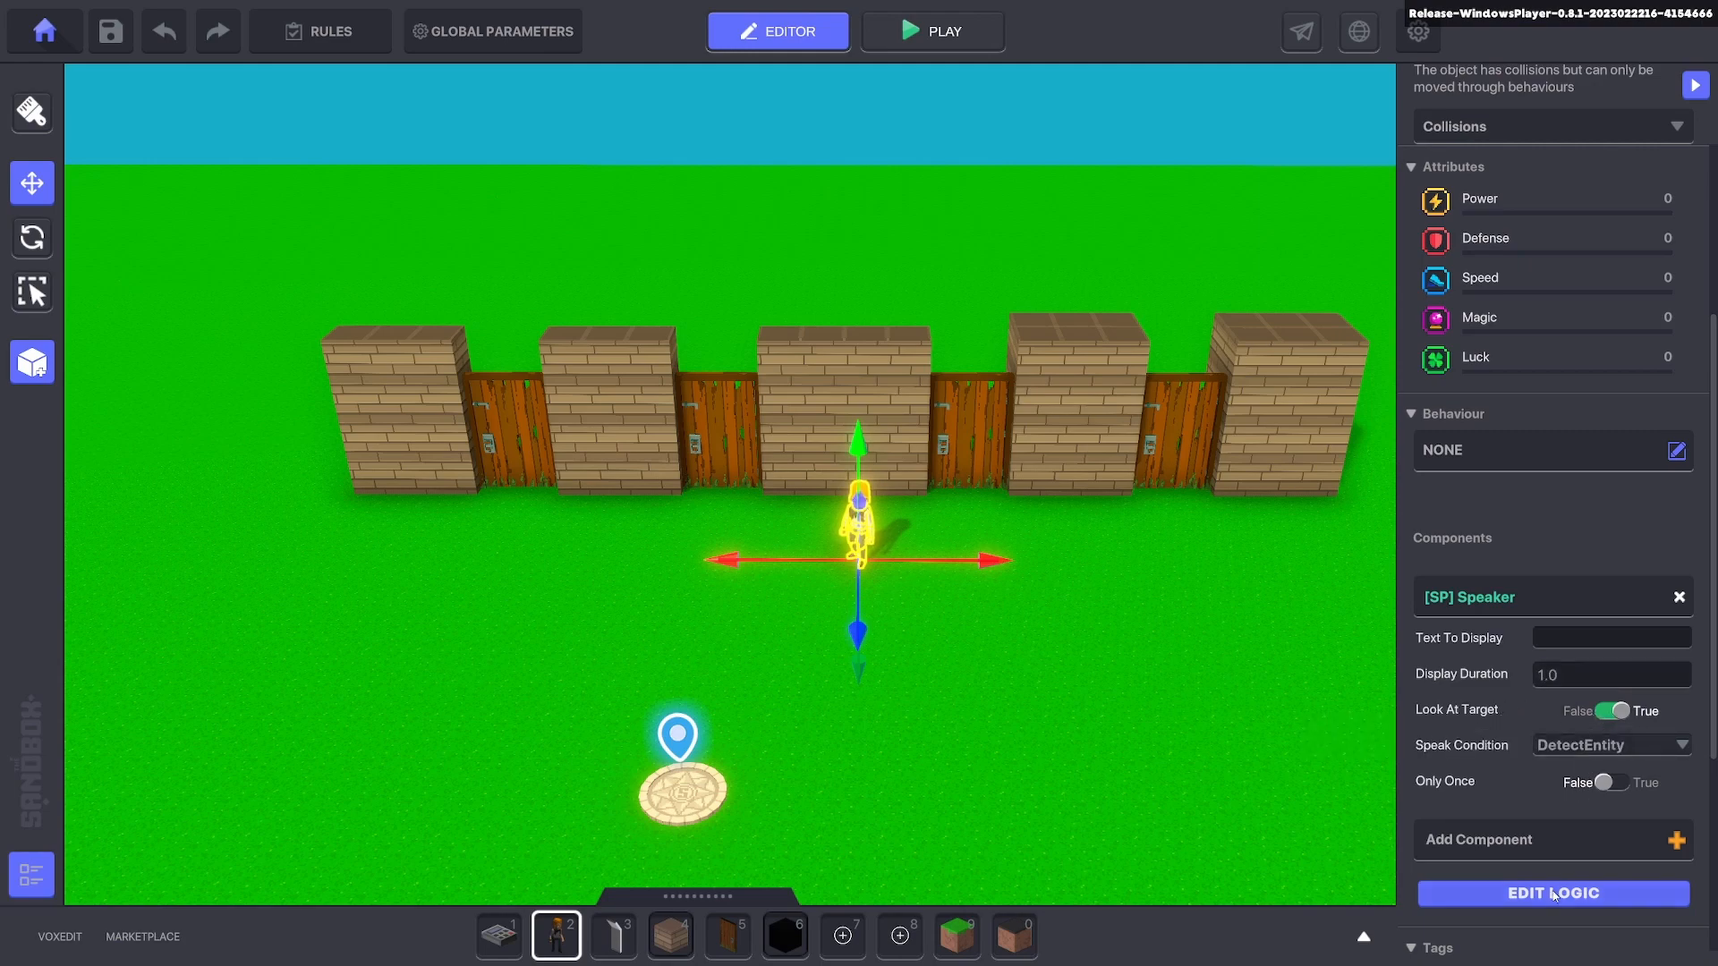
Set the Speaker's turn duration to zero, require Interact, and enter Talk.1 to send.
{"action": "left_click", "coordinate": [1551, 893]}
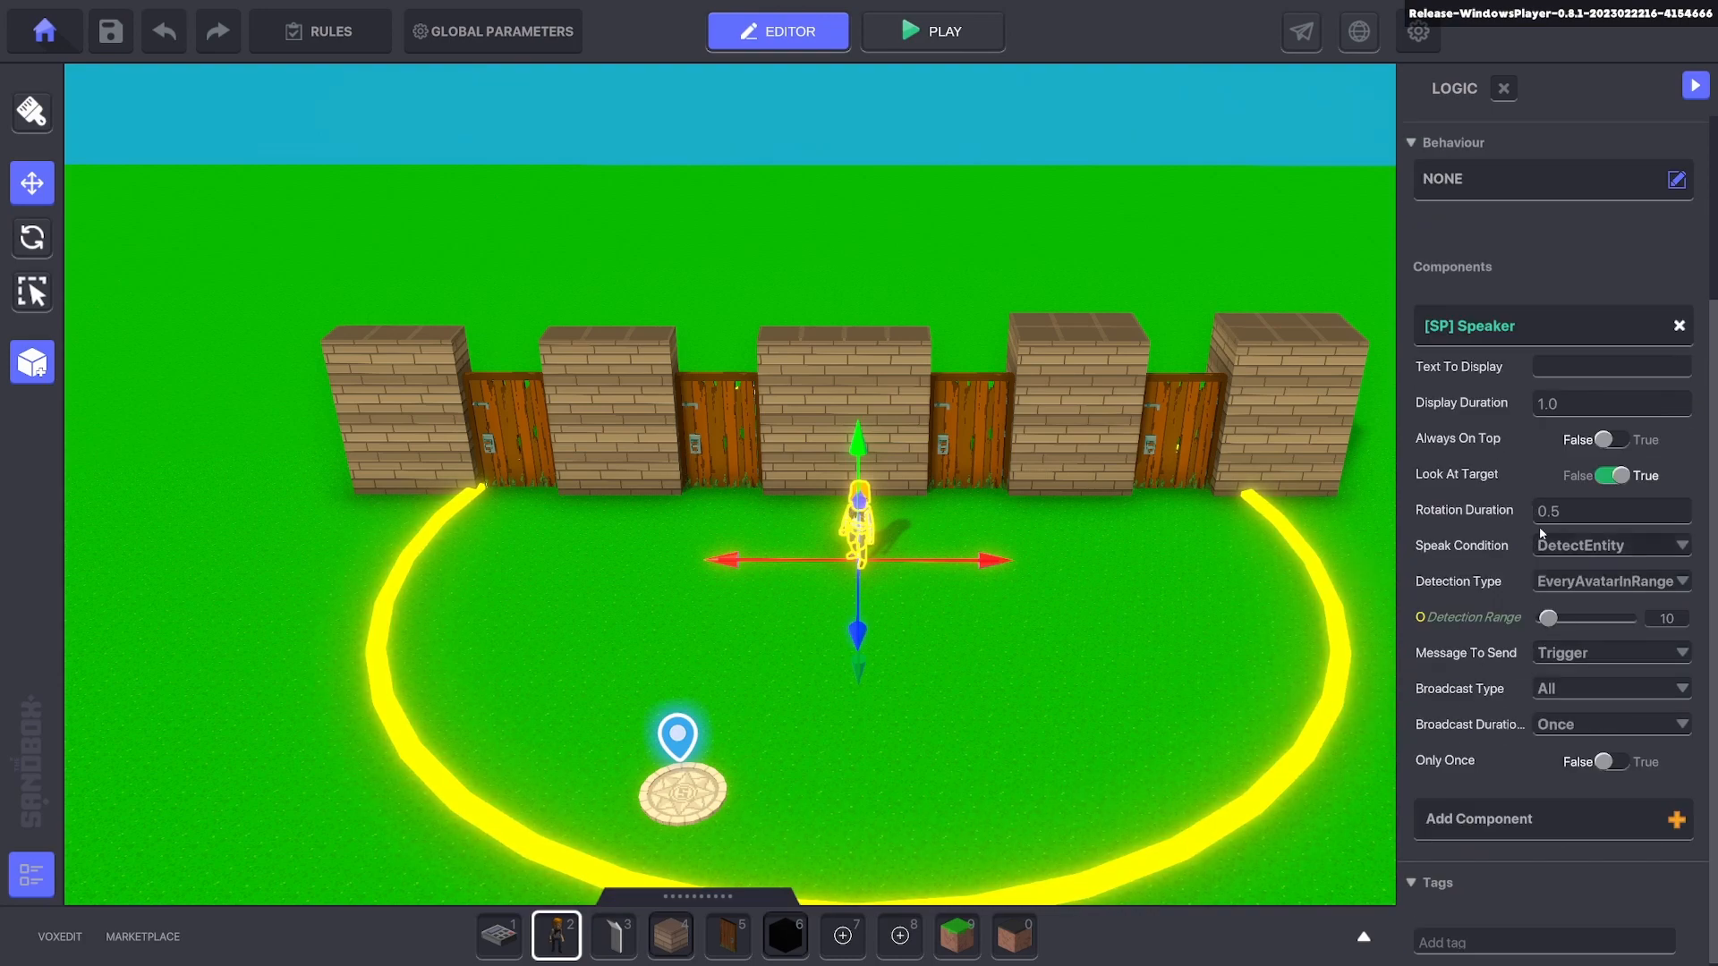
{"action": "mouse_move", "coordinate": [1464, 509]}
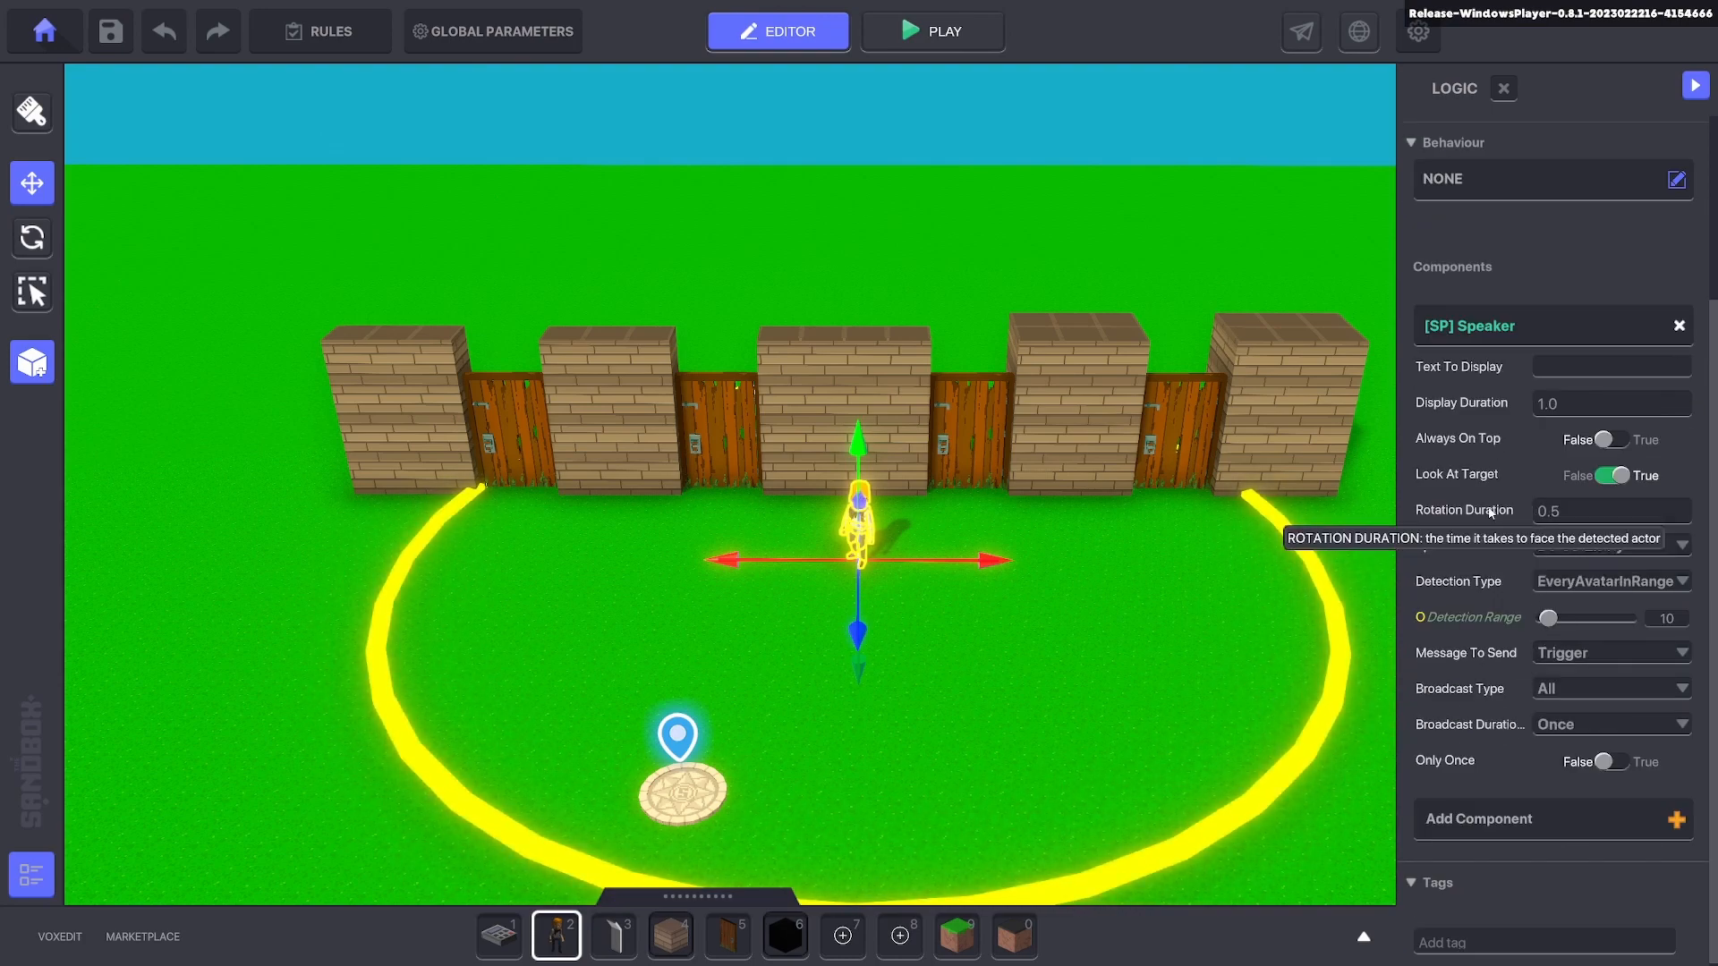
{"action": "left_click", "coordinate": [1610, 511]}
{"action": "type", "text": "0"}
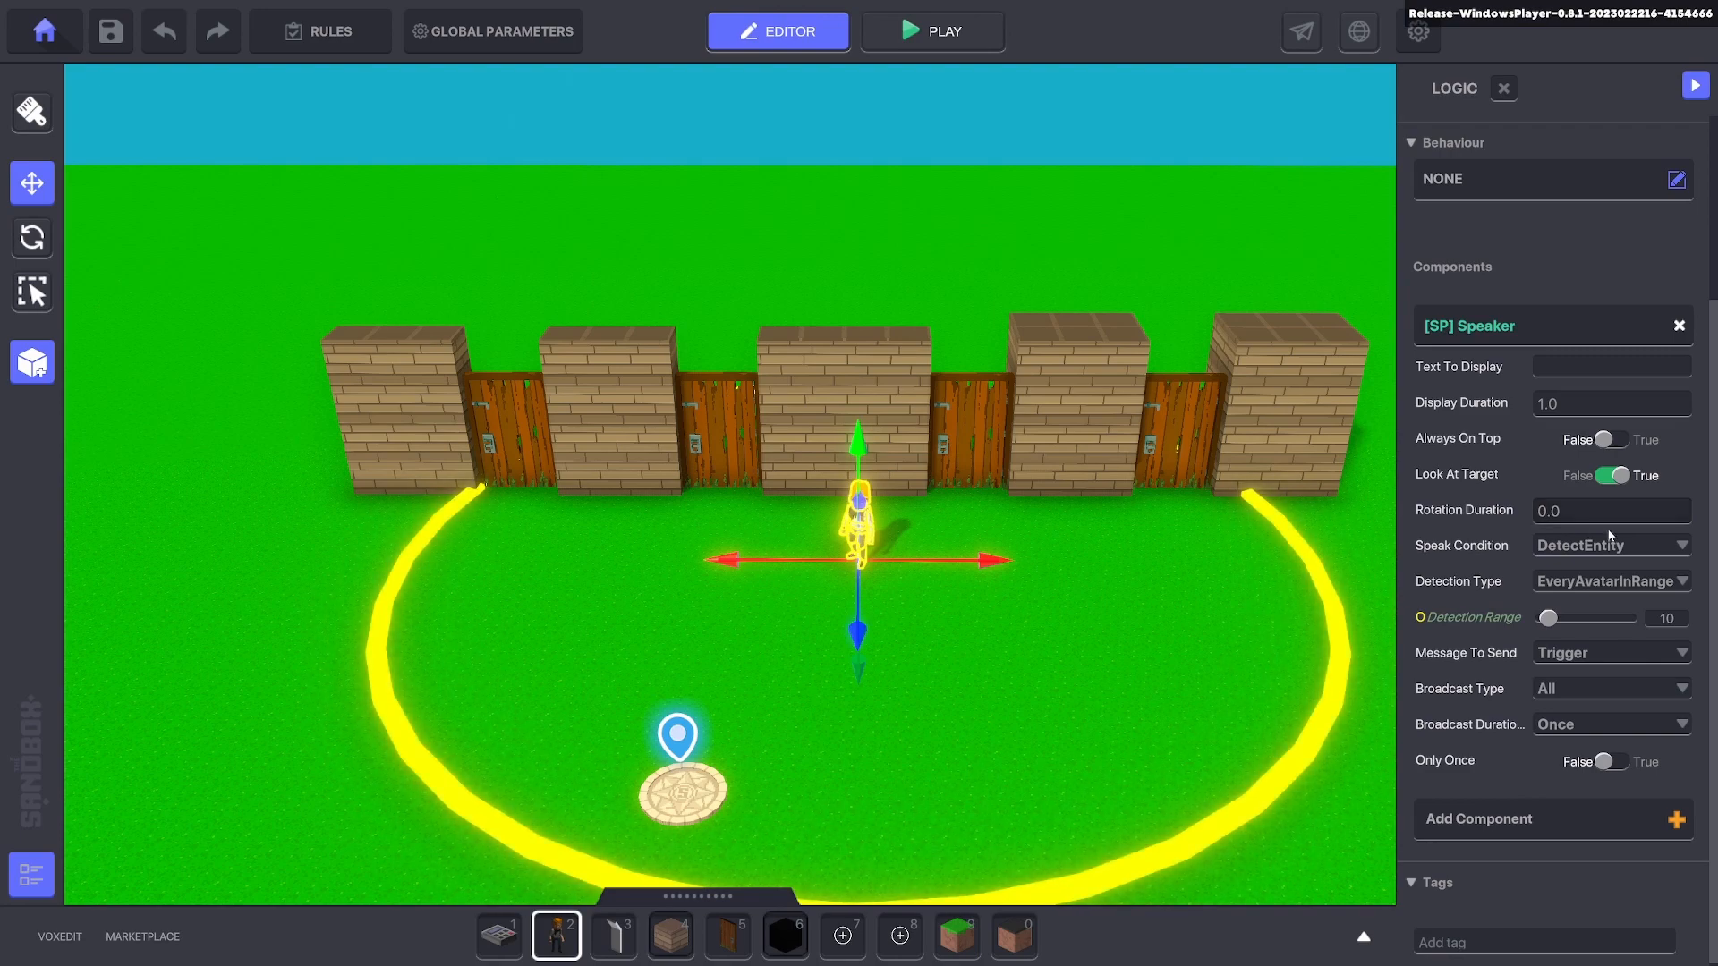
{"action": "left_click", "coordinate": [1611, 545]}
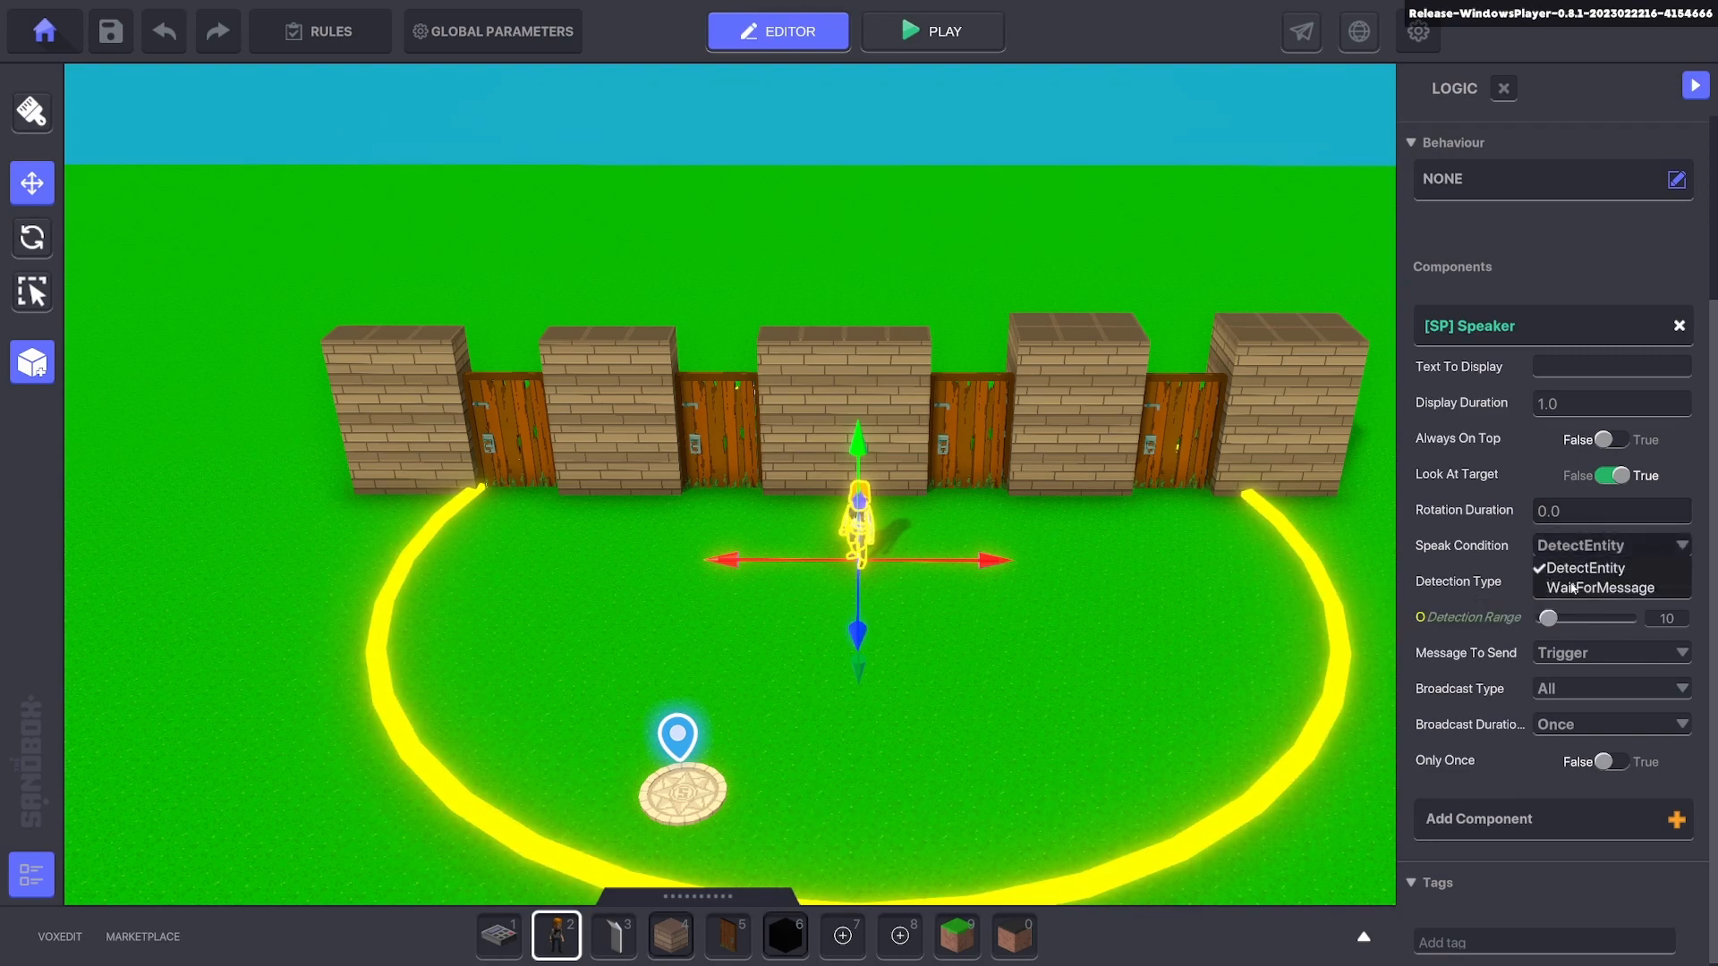
{"action": "left_click", "coordinate": [1602, 588]}
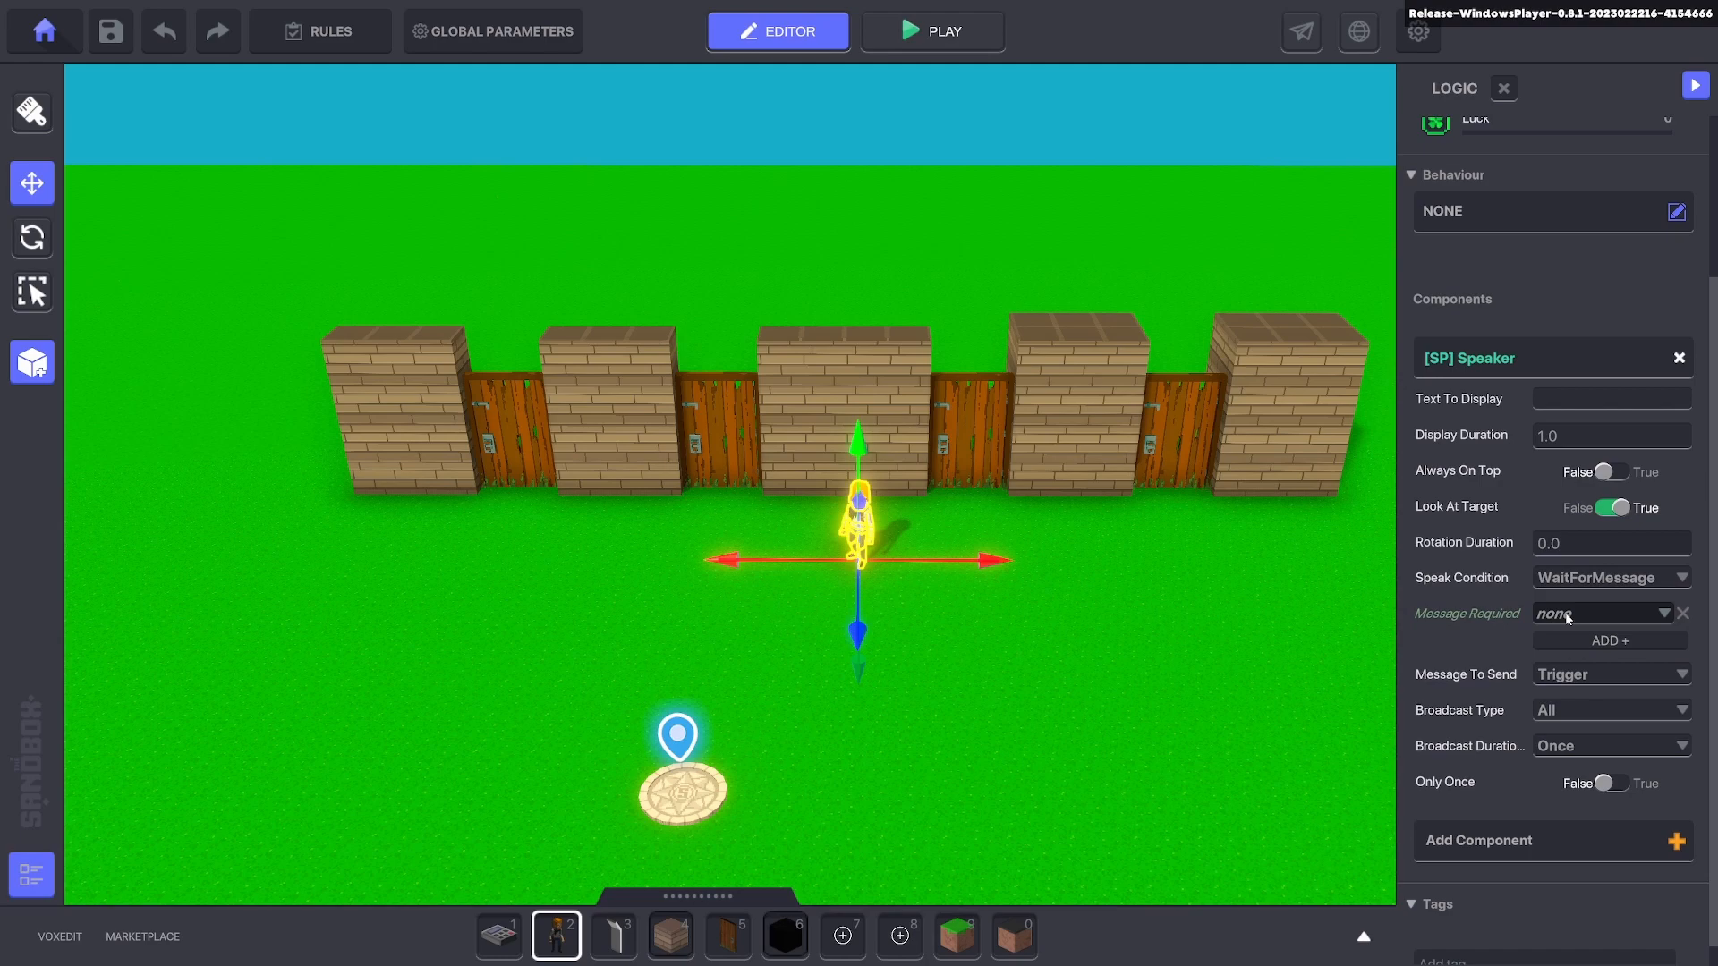
{"action": "left_click", "coordinate": [1603, 612]}
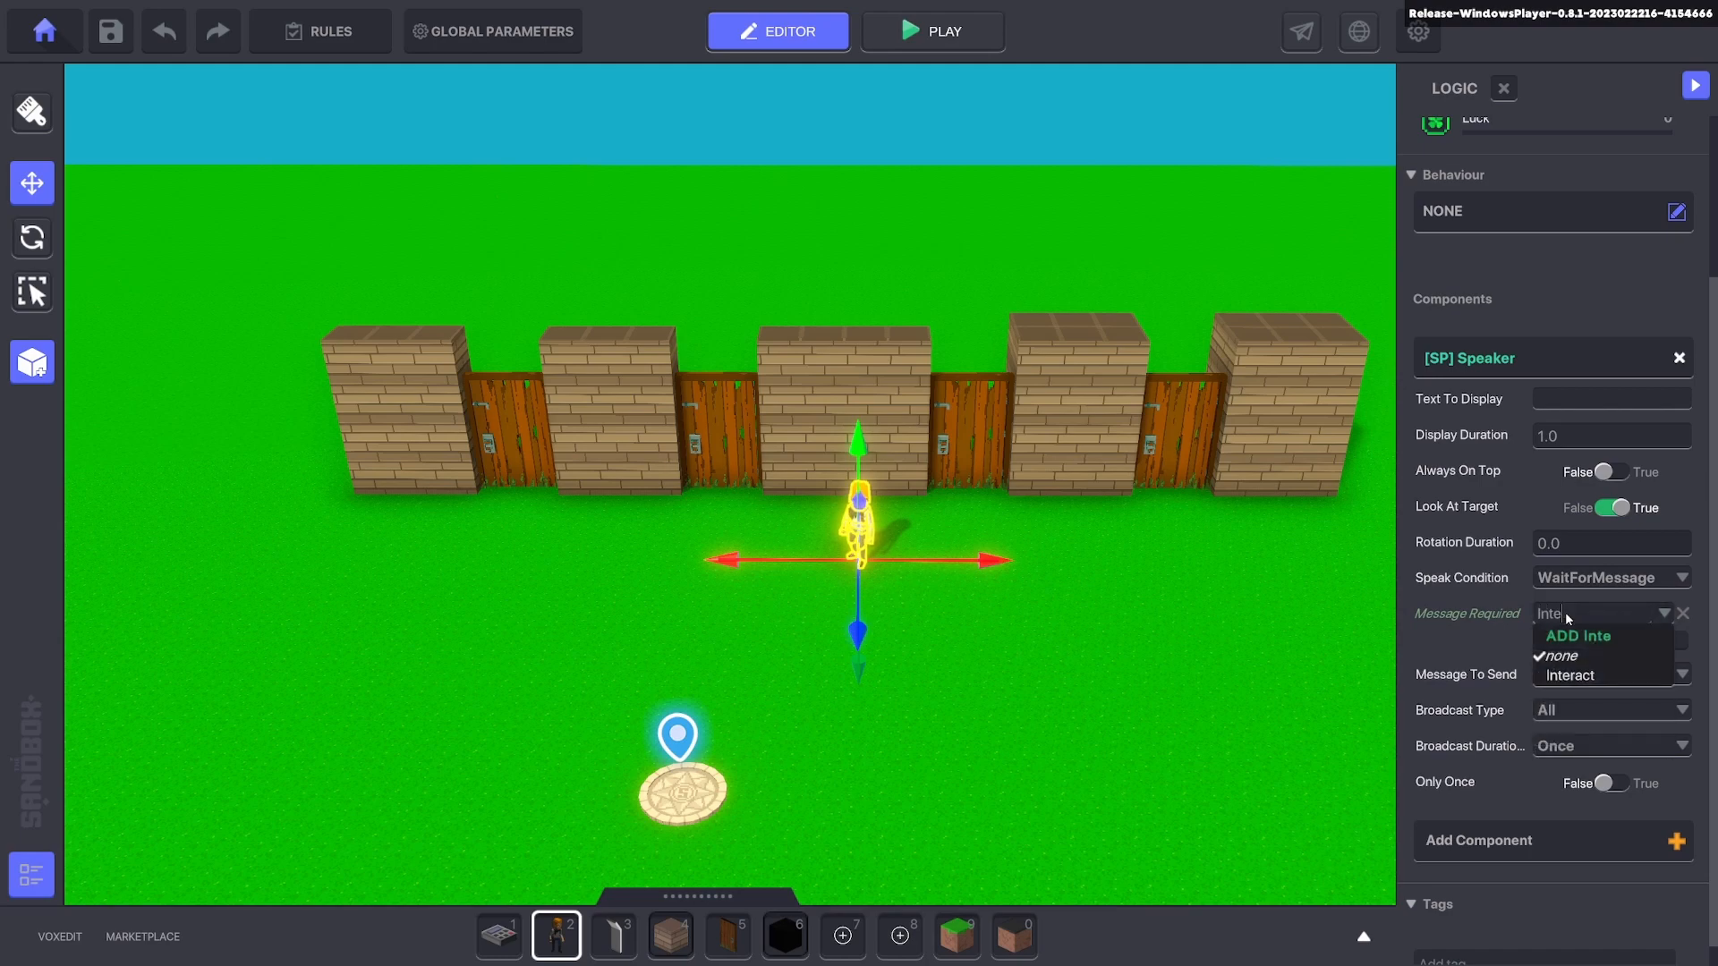
{"action": "left_click", "coordinate": [1568, 675]}
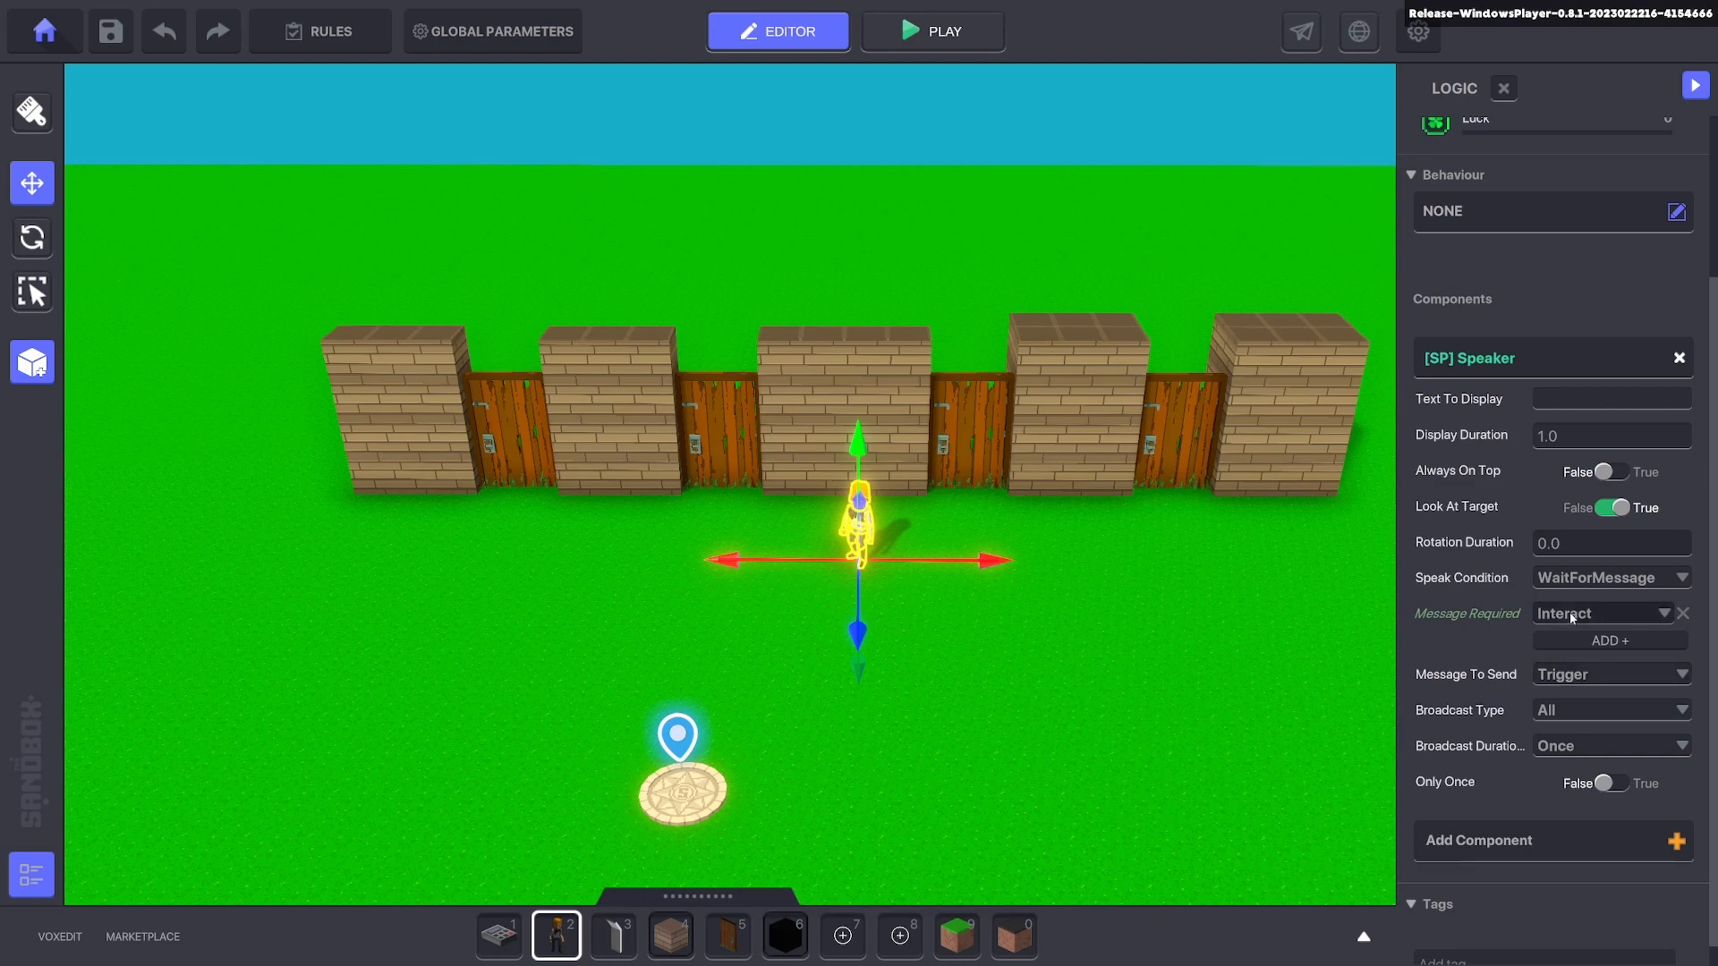
{"action": "mouse_move", "coordinate": [1488, 709]}
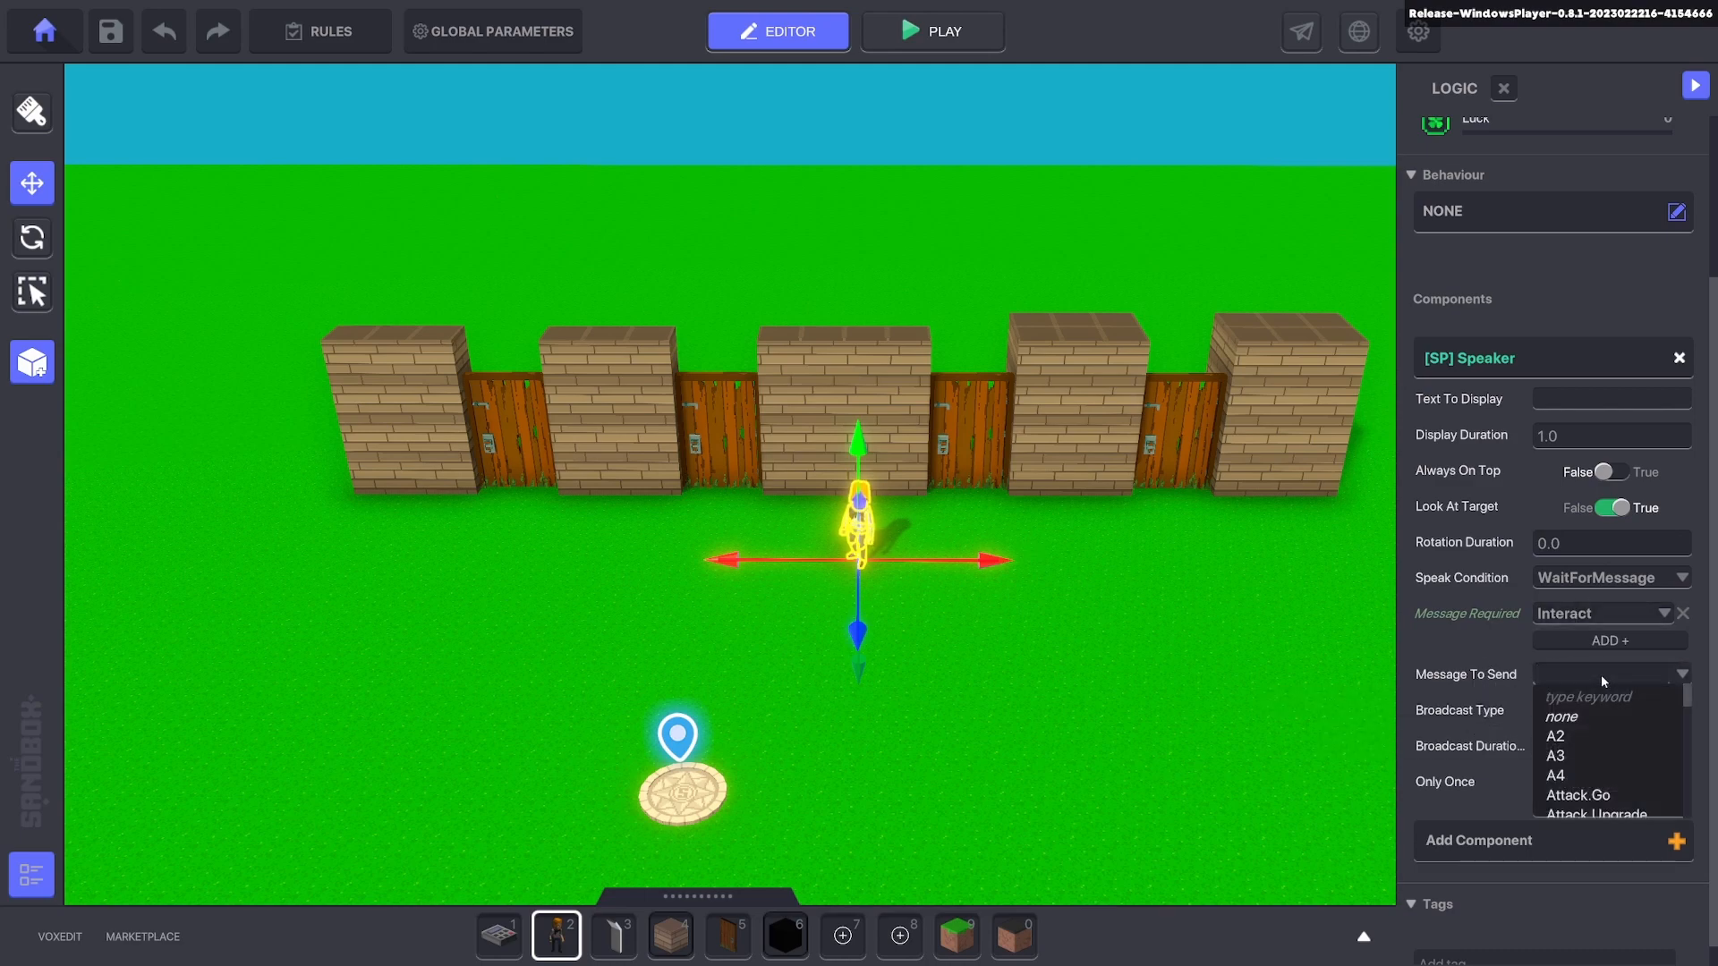
{"action": "type", "text": "Talk.1"}
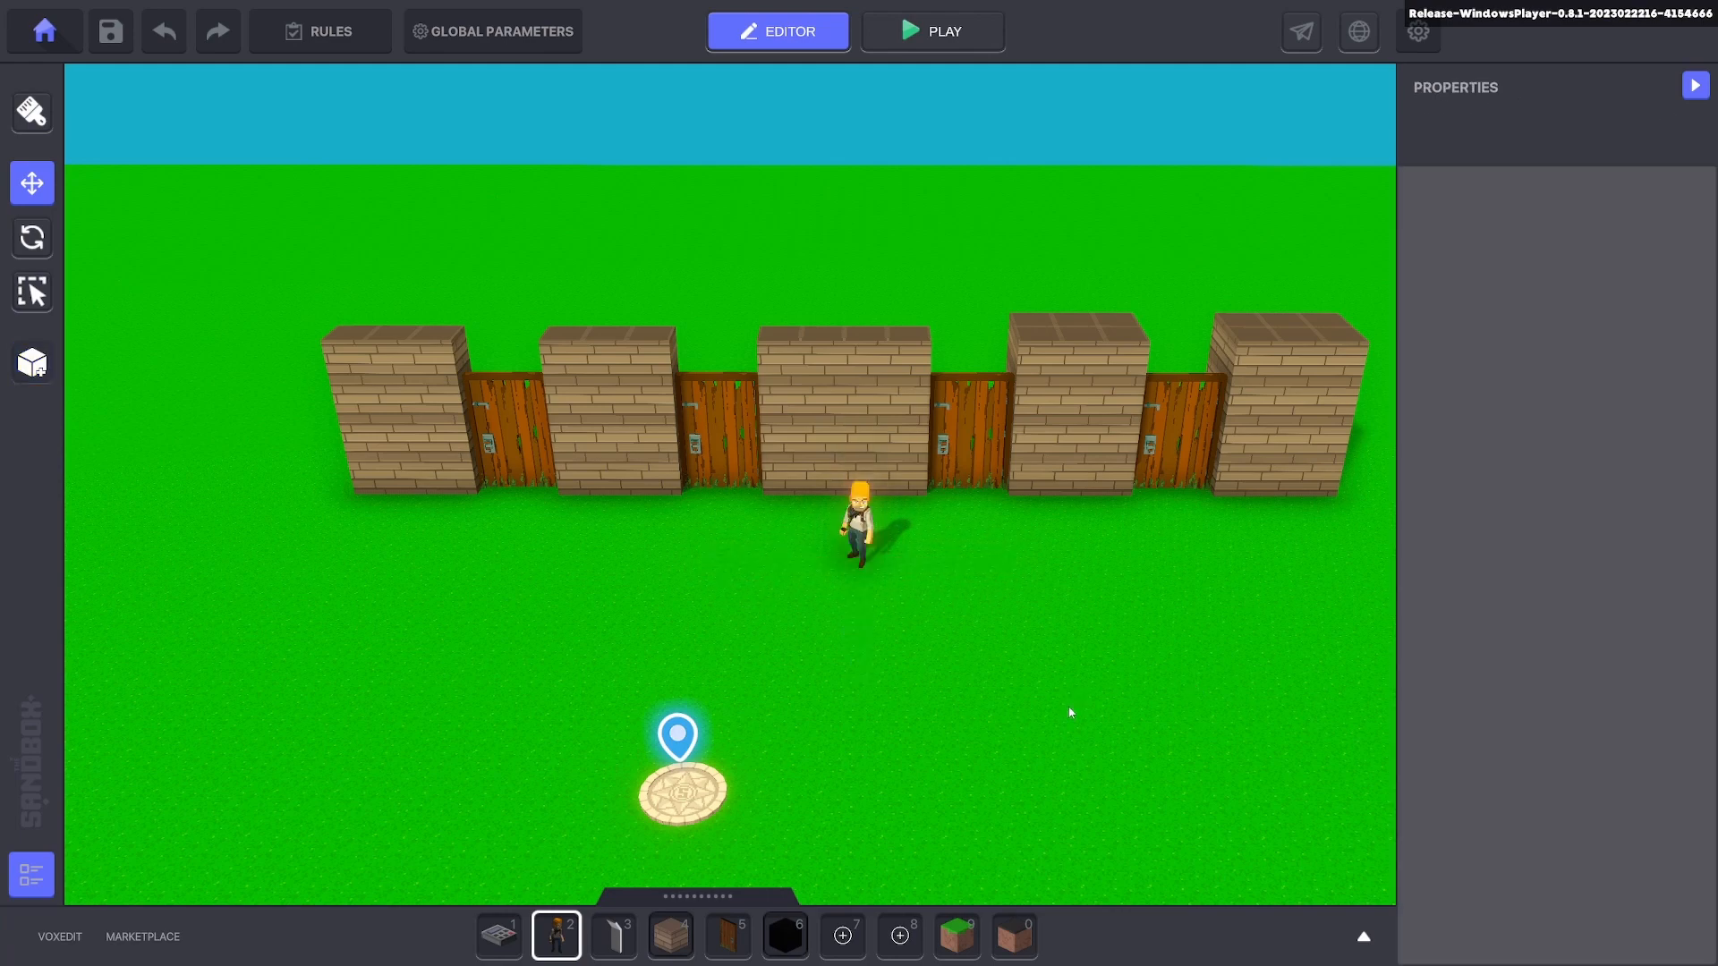
Play-test the scene near the adventurer and door wall, then return to the editor.
{"action": "left_click", "coordinate": [932, 29]}
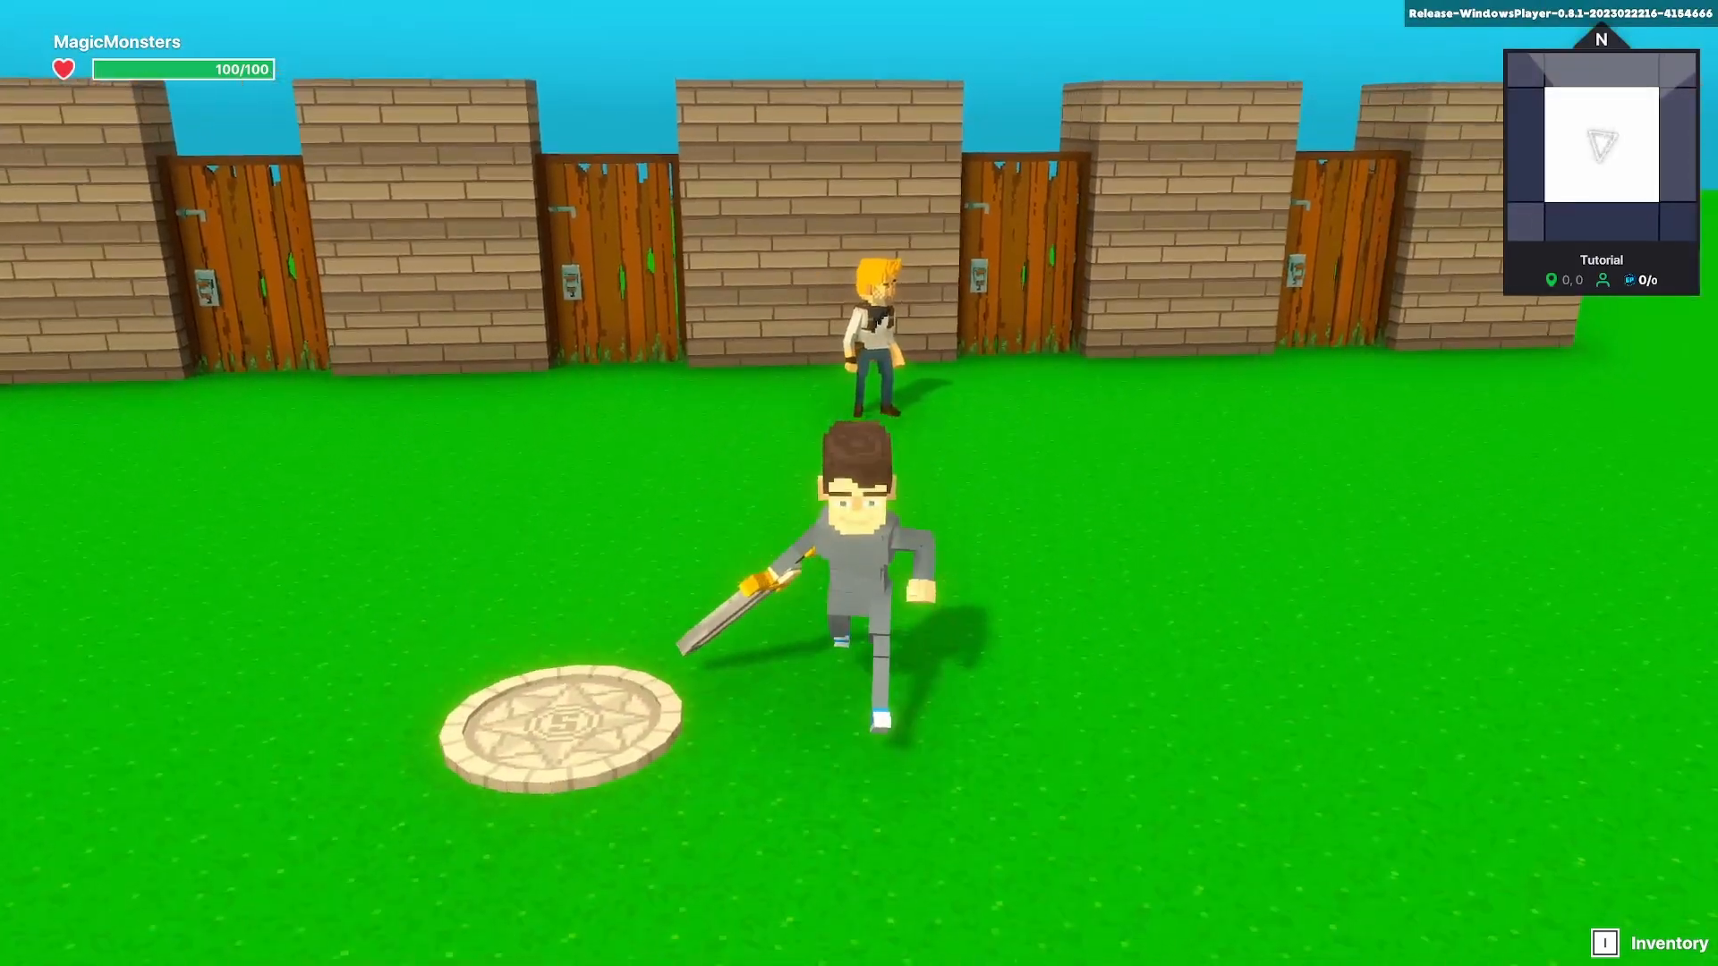
{"action": "left_click", "coordinate": [777, 30]}
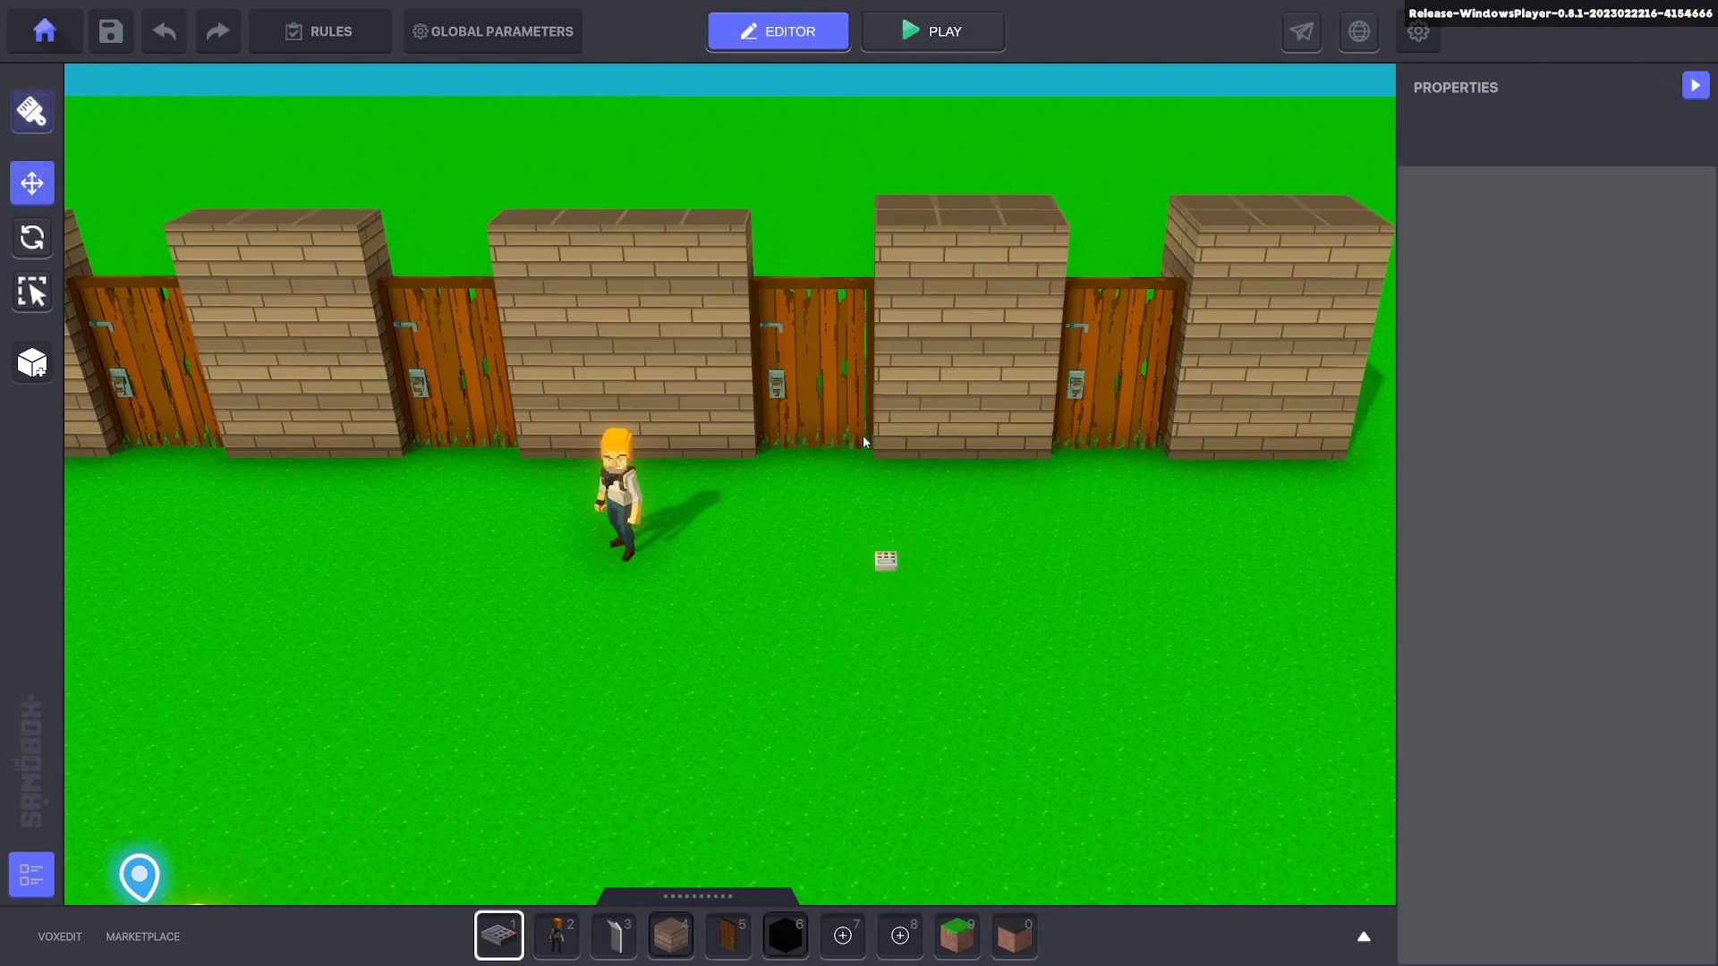
Give the numpad switch the [SP] Asker behaviour, triggered by the Talk.1 message.
{"action": "left_click", "coordinate": [884, 560]}
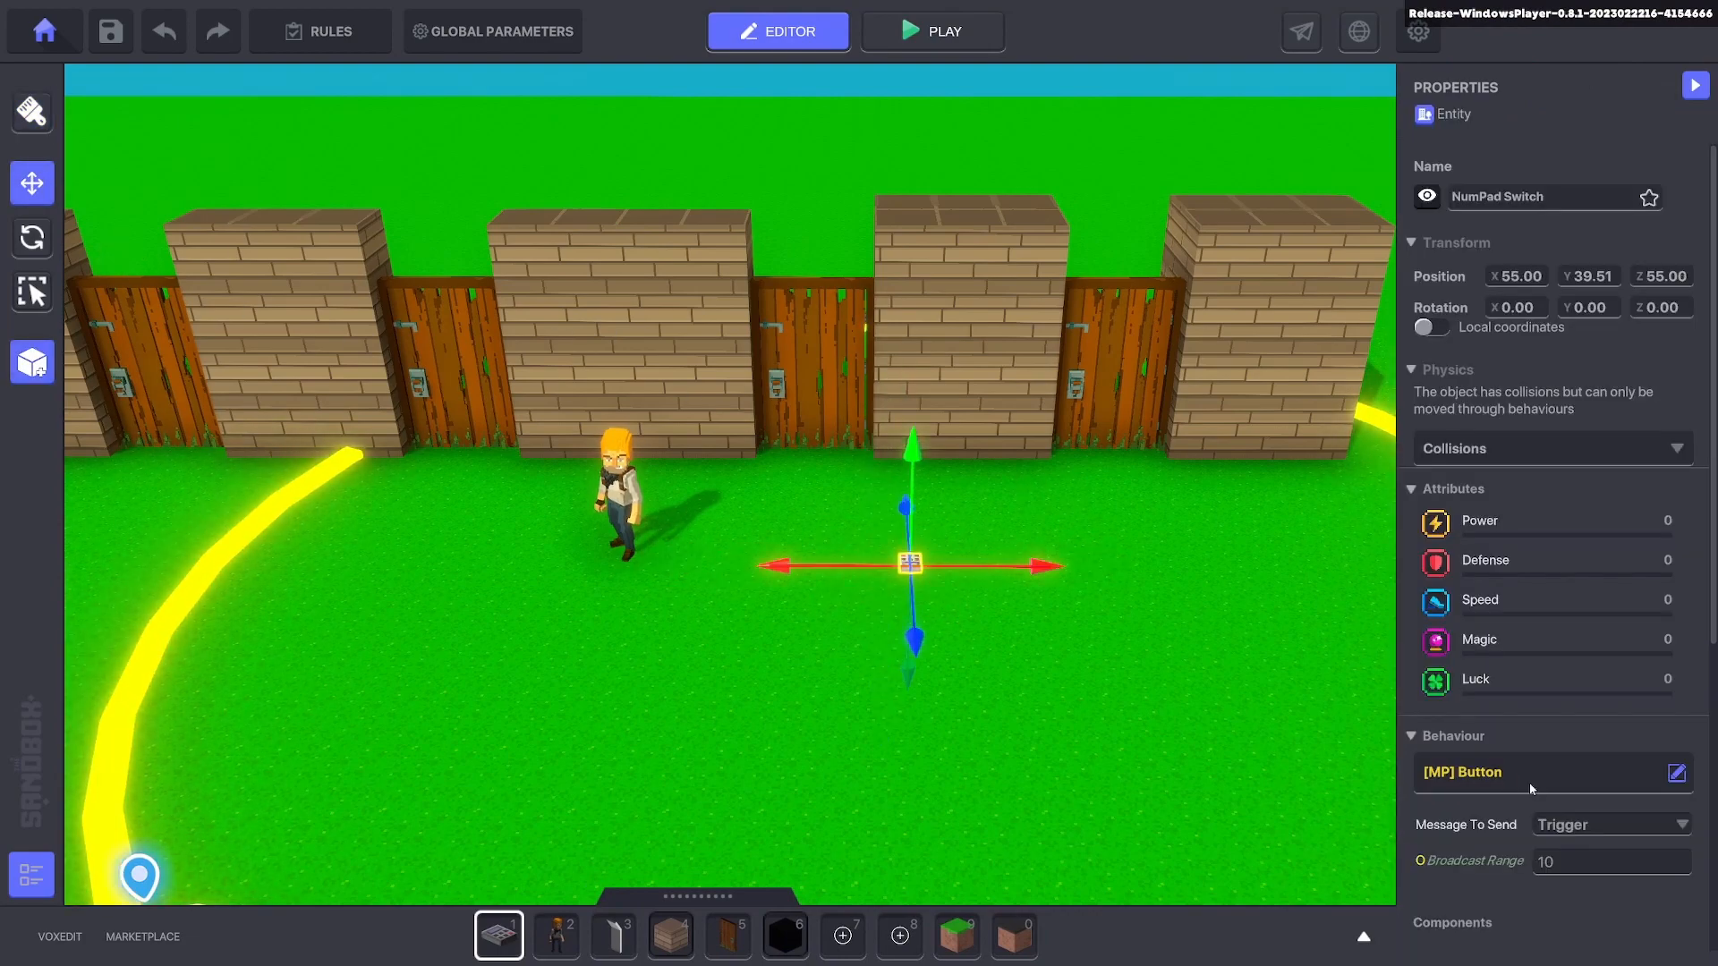
{"action": "left_click", "coordinate": [1674, 772]}
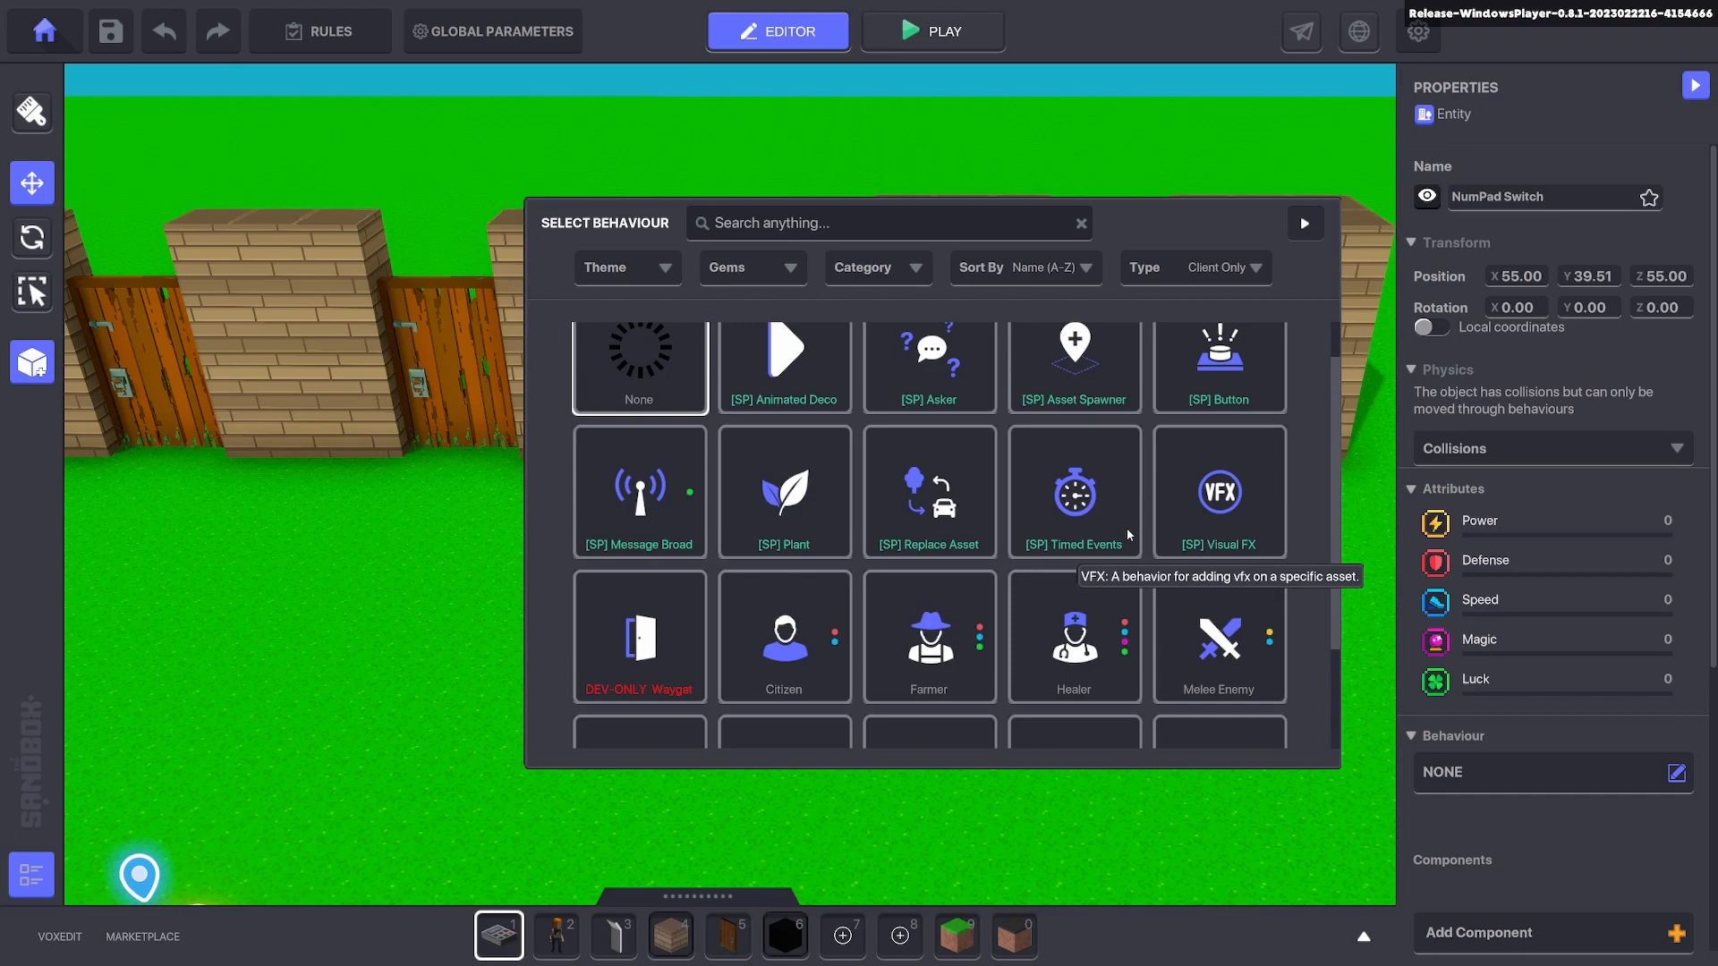
{"action": "left_click", "coordinate": [928, 367]}
{"action": "type", "text": "T"}
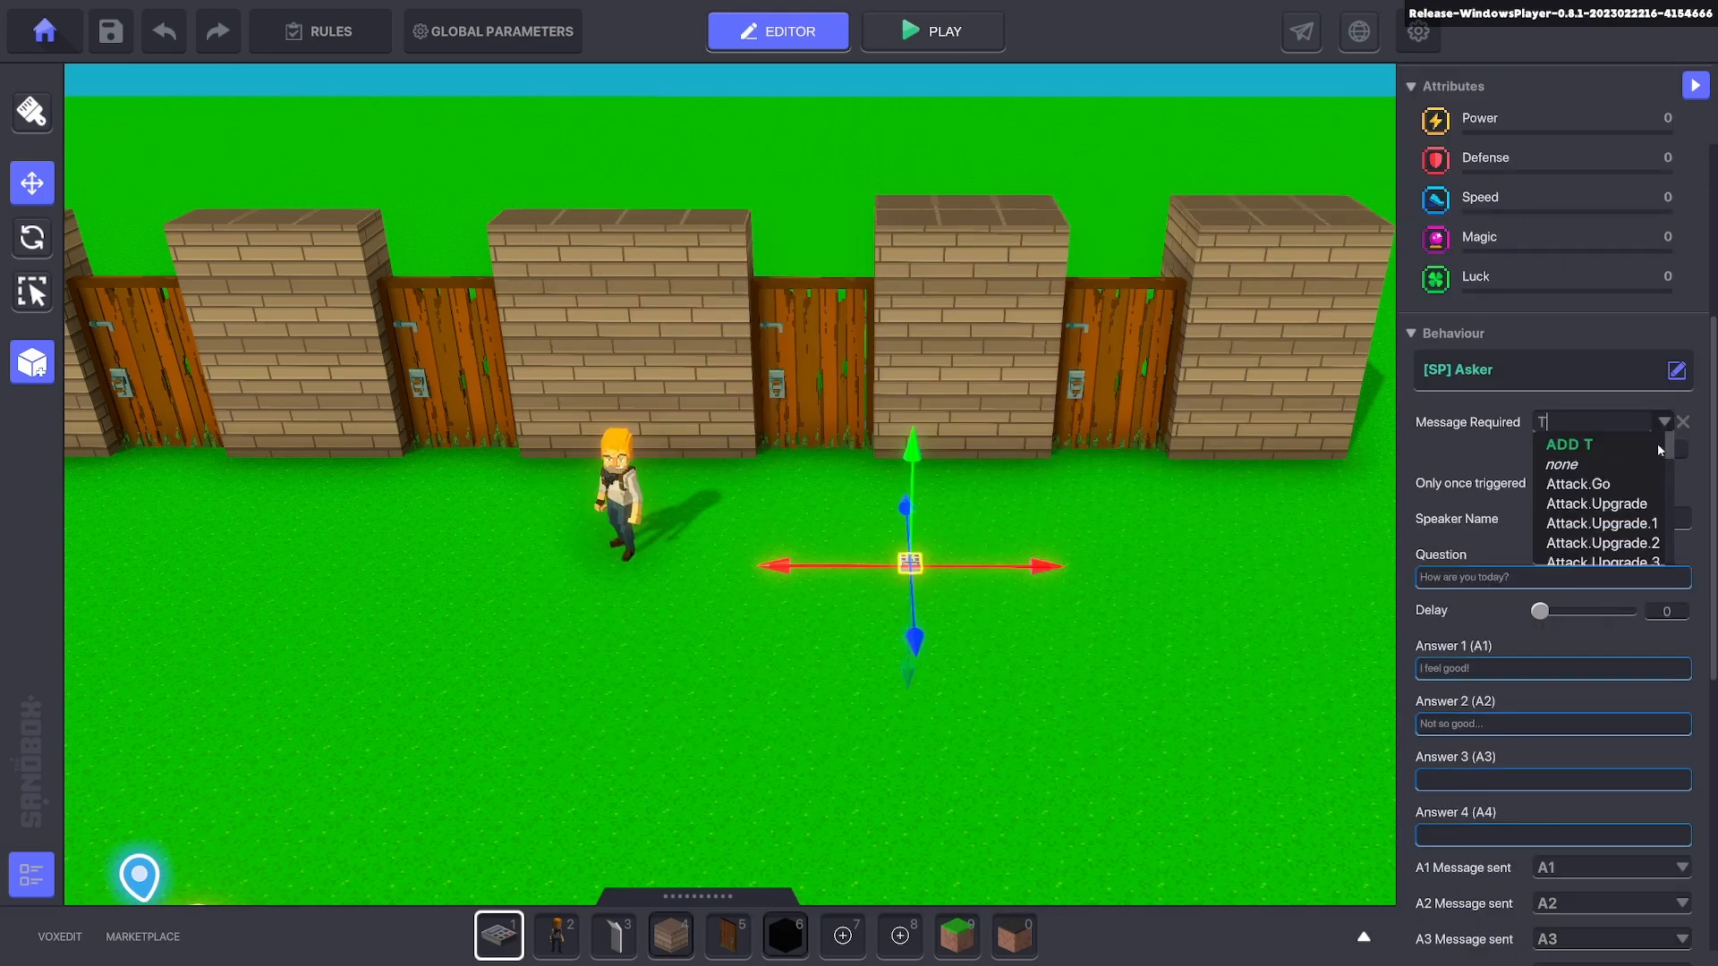
{"action": "type", "text": "alk.1"}
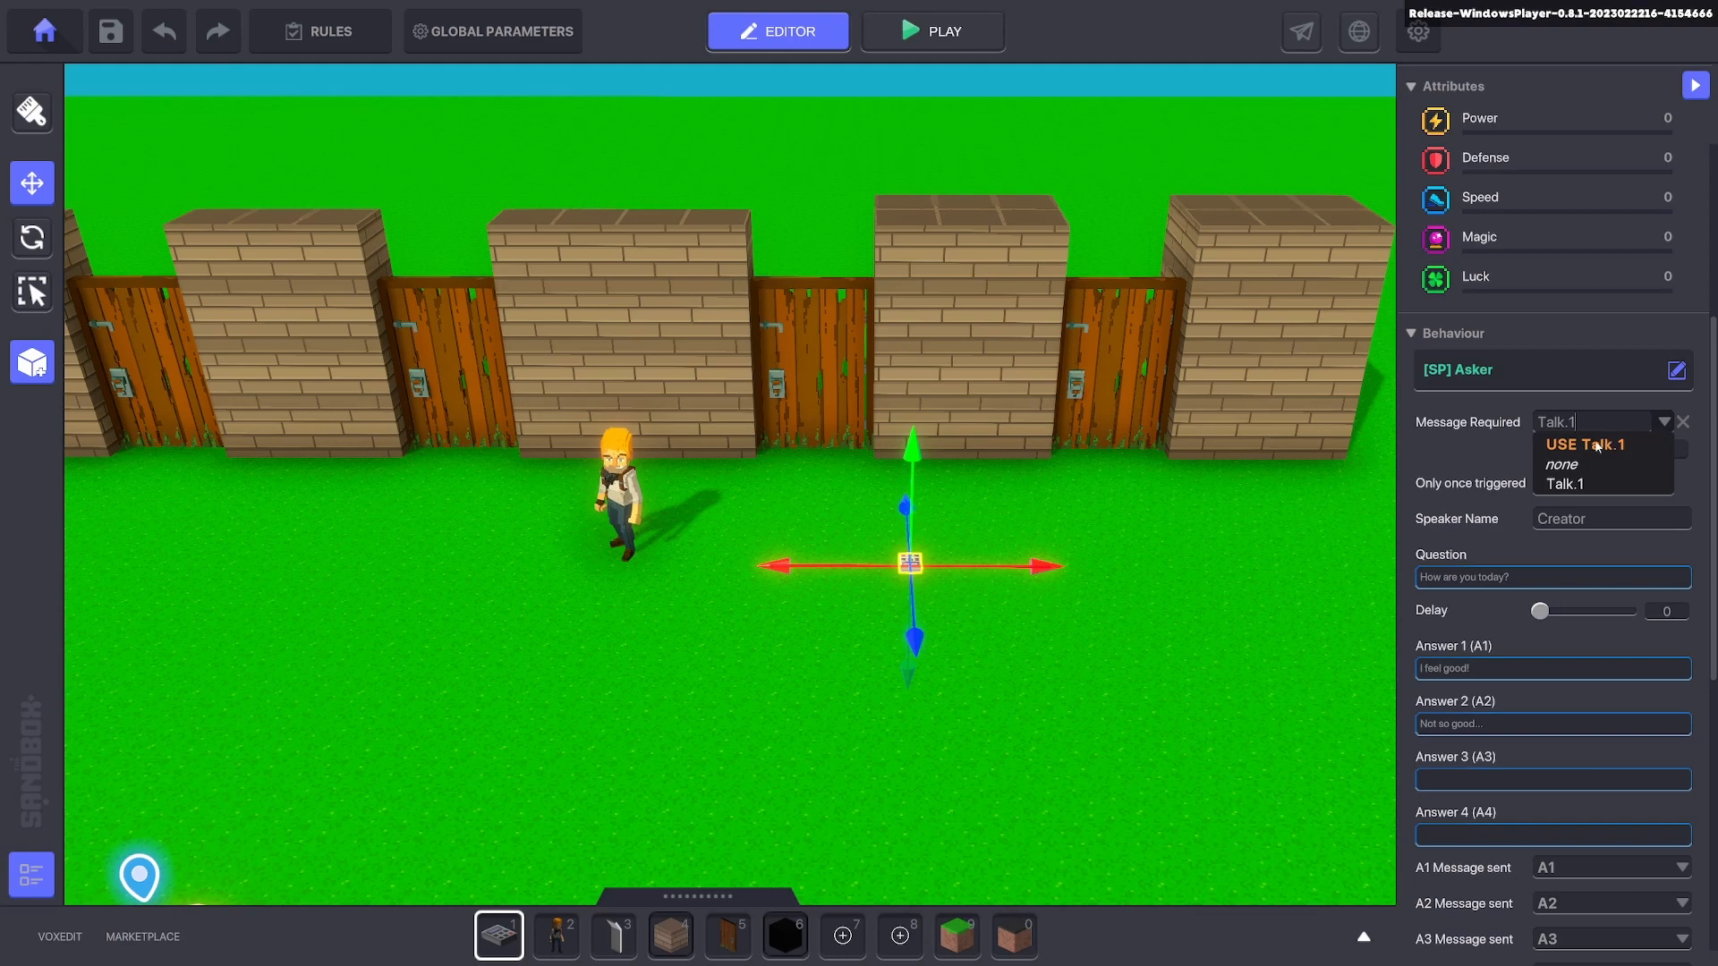
{"action": "left_click", "coordinate": [1567, 483]}
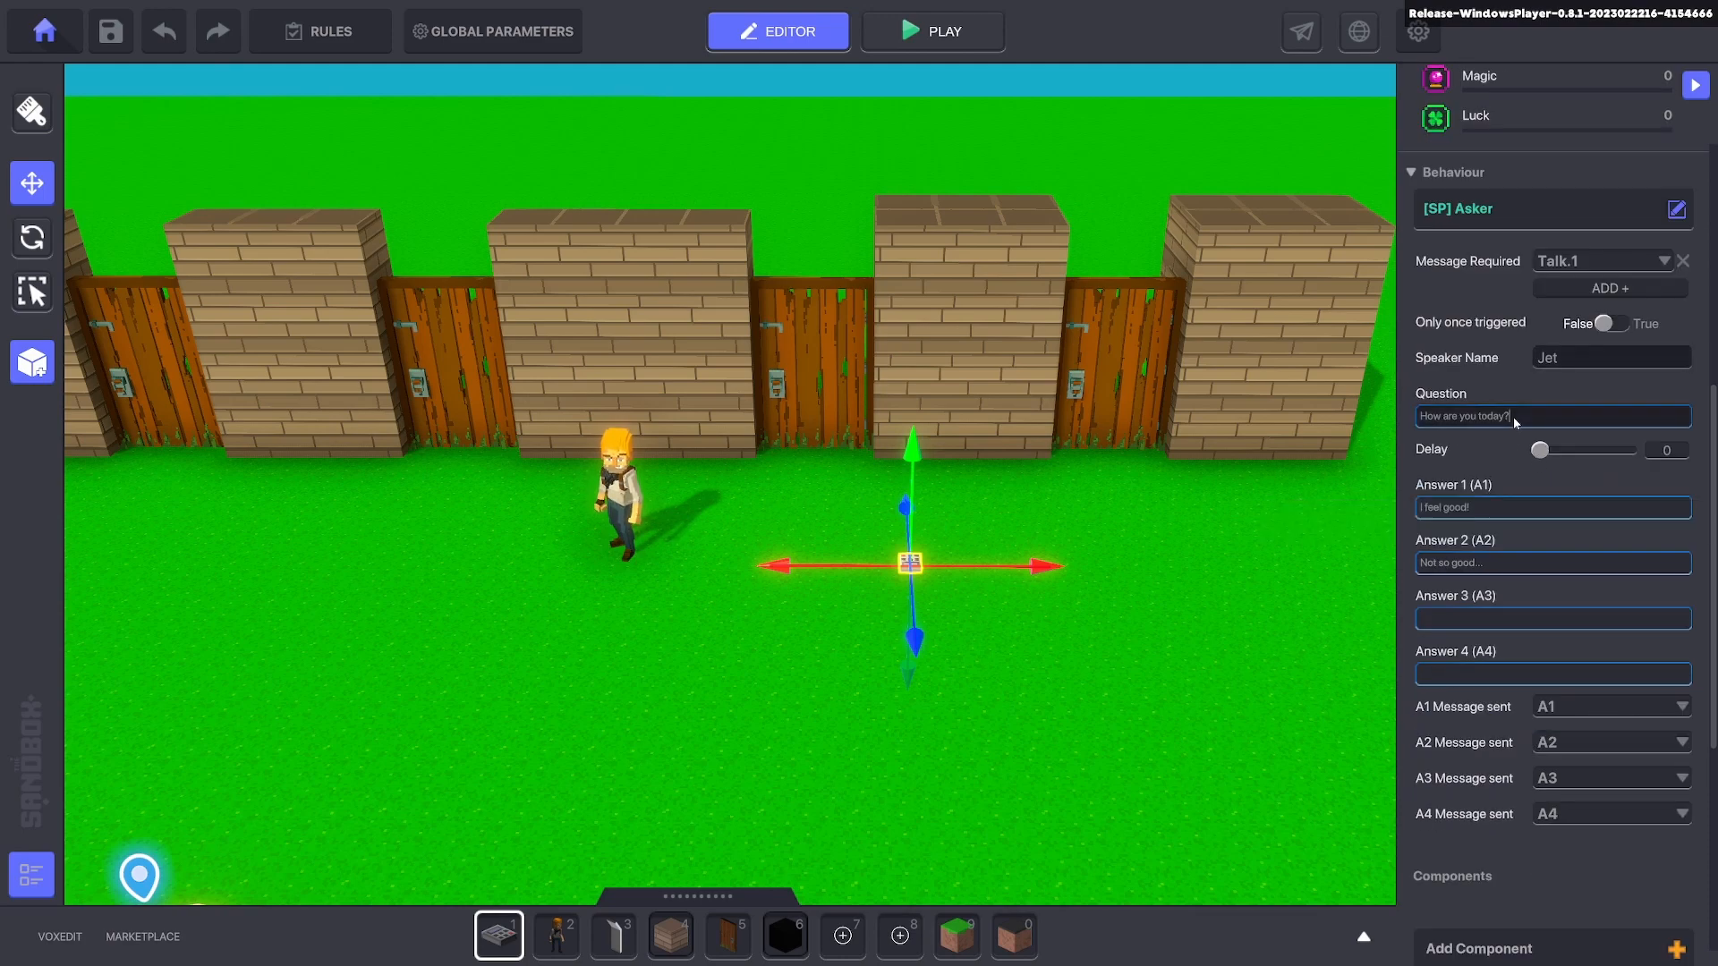
Enter the question 'Would you like to open a random door' and type Door for A1.
{"action": "type", "text": "W"}
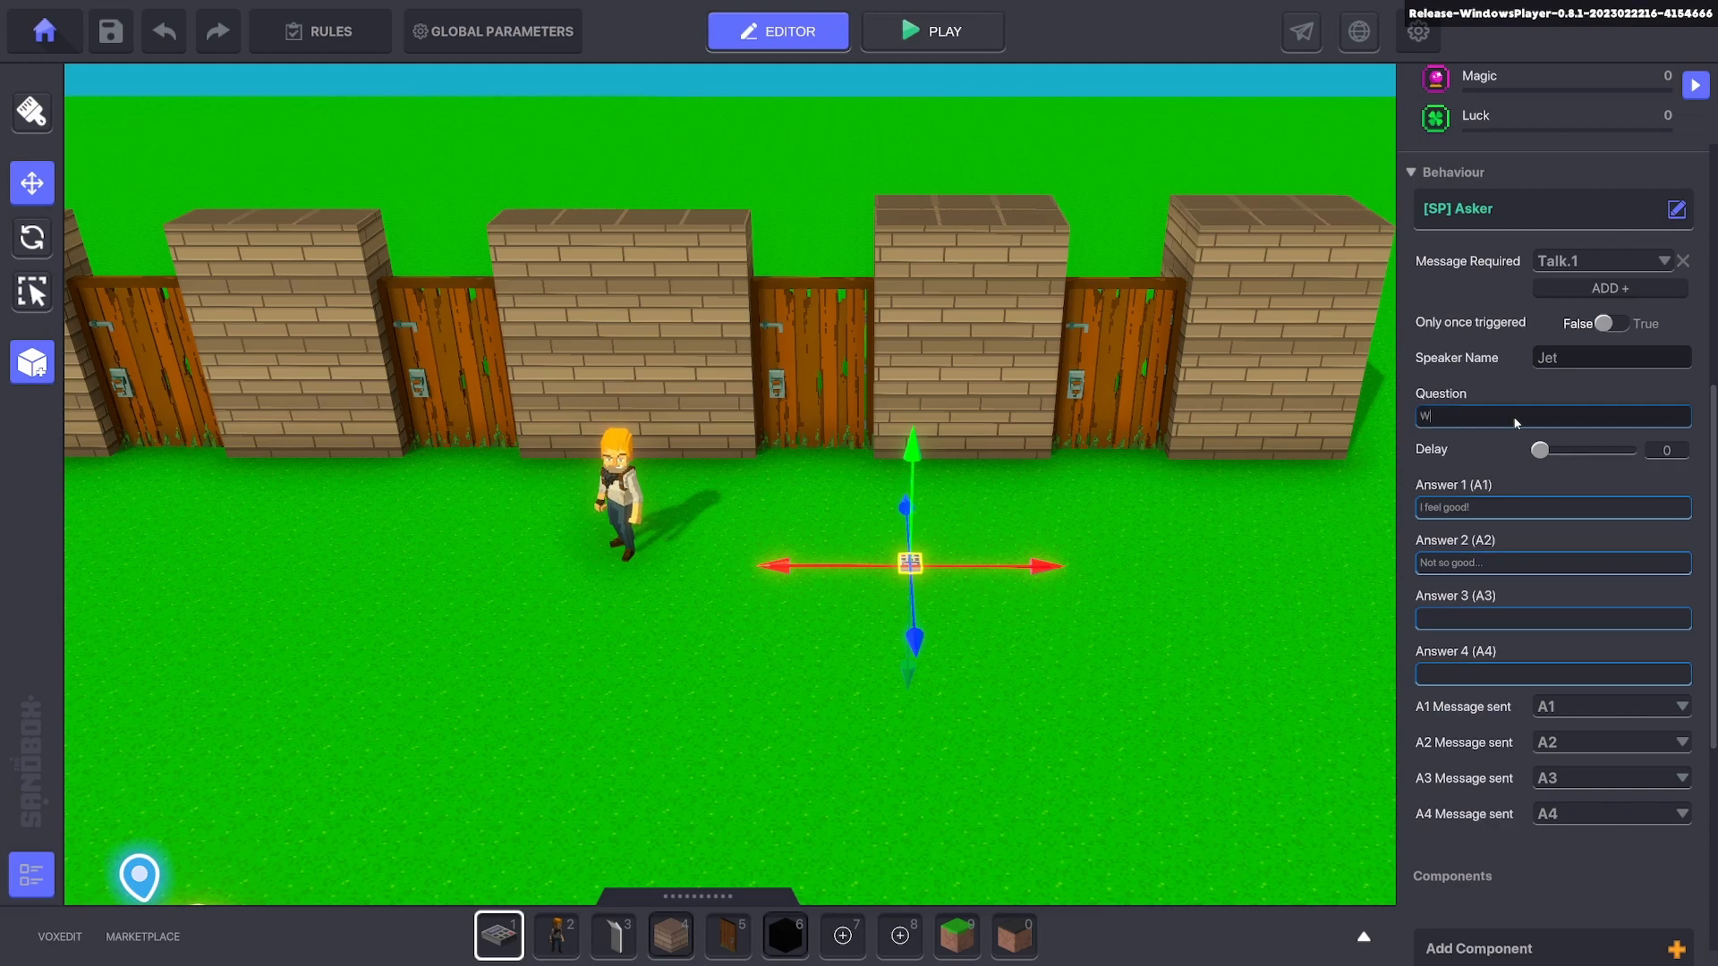
{"action": "type", "text": "Would you like to"}
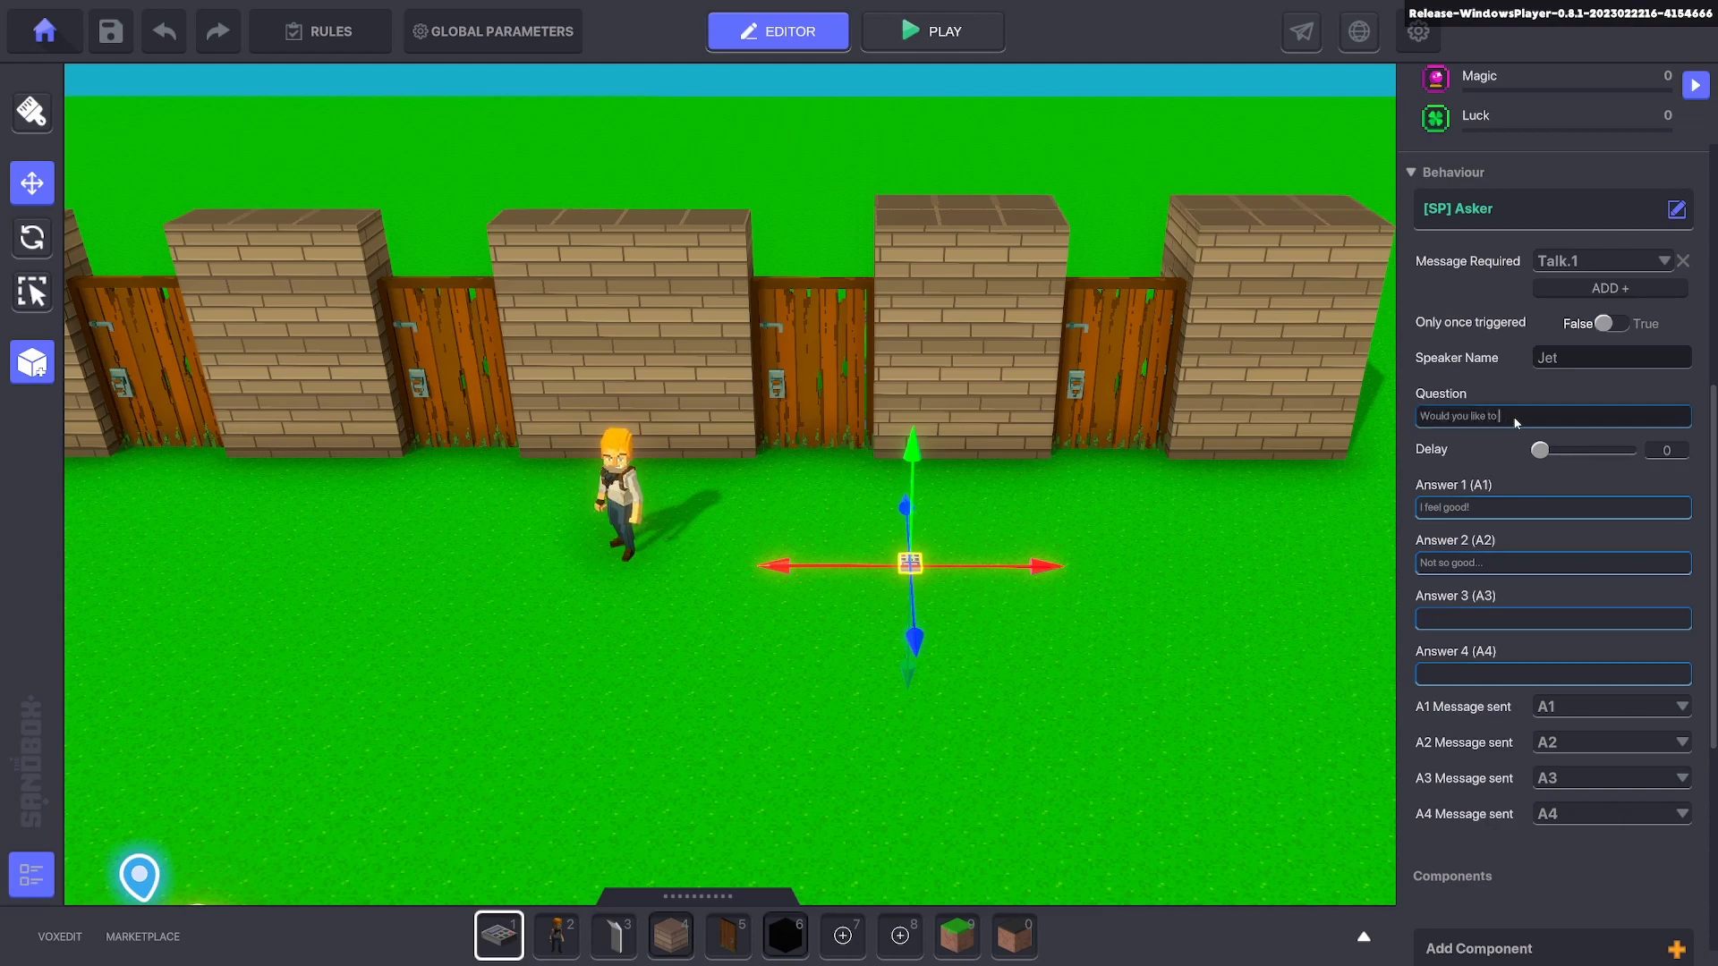
{"action": "type", "text": "open a random door?"}
{"action": "left_click", "coordinate": [1552, 508]}
{"action": "type", "text": "Yes"}
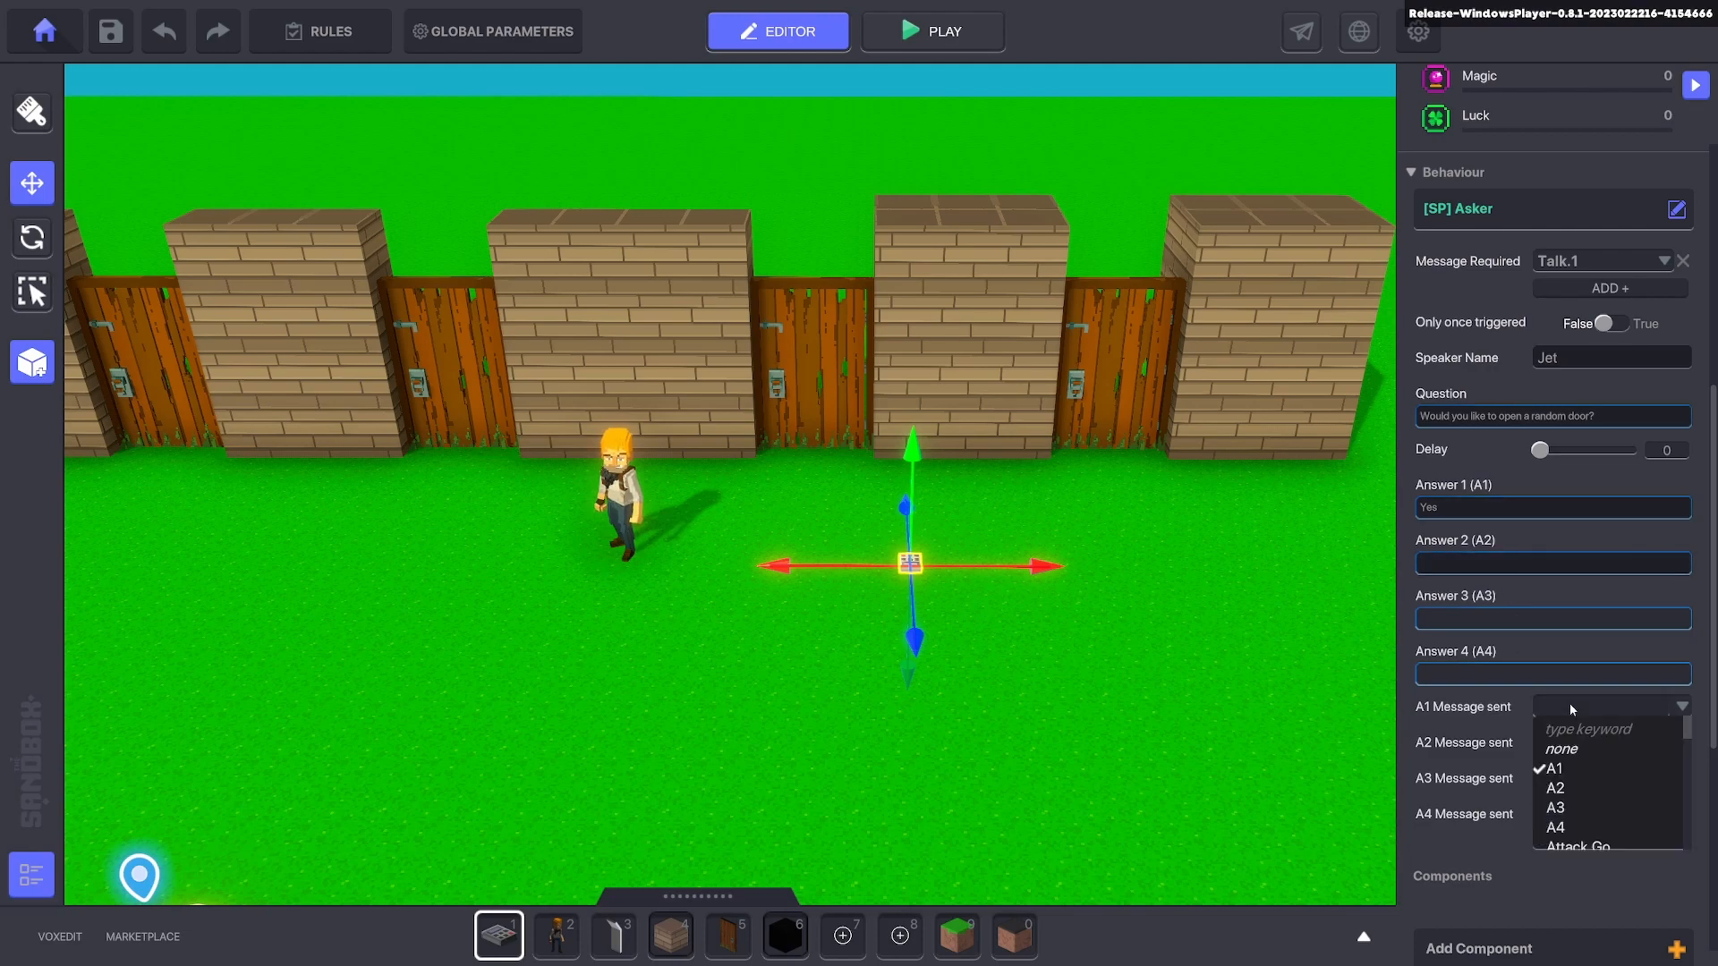
{"action": "type", "text": "Door"}
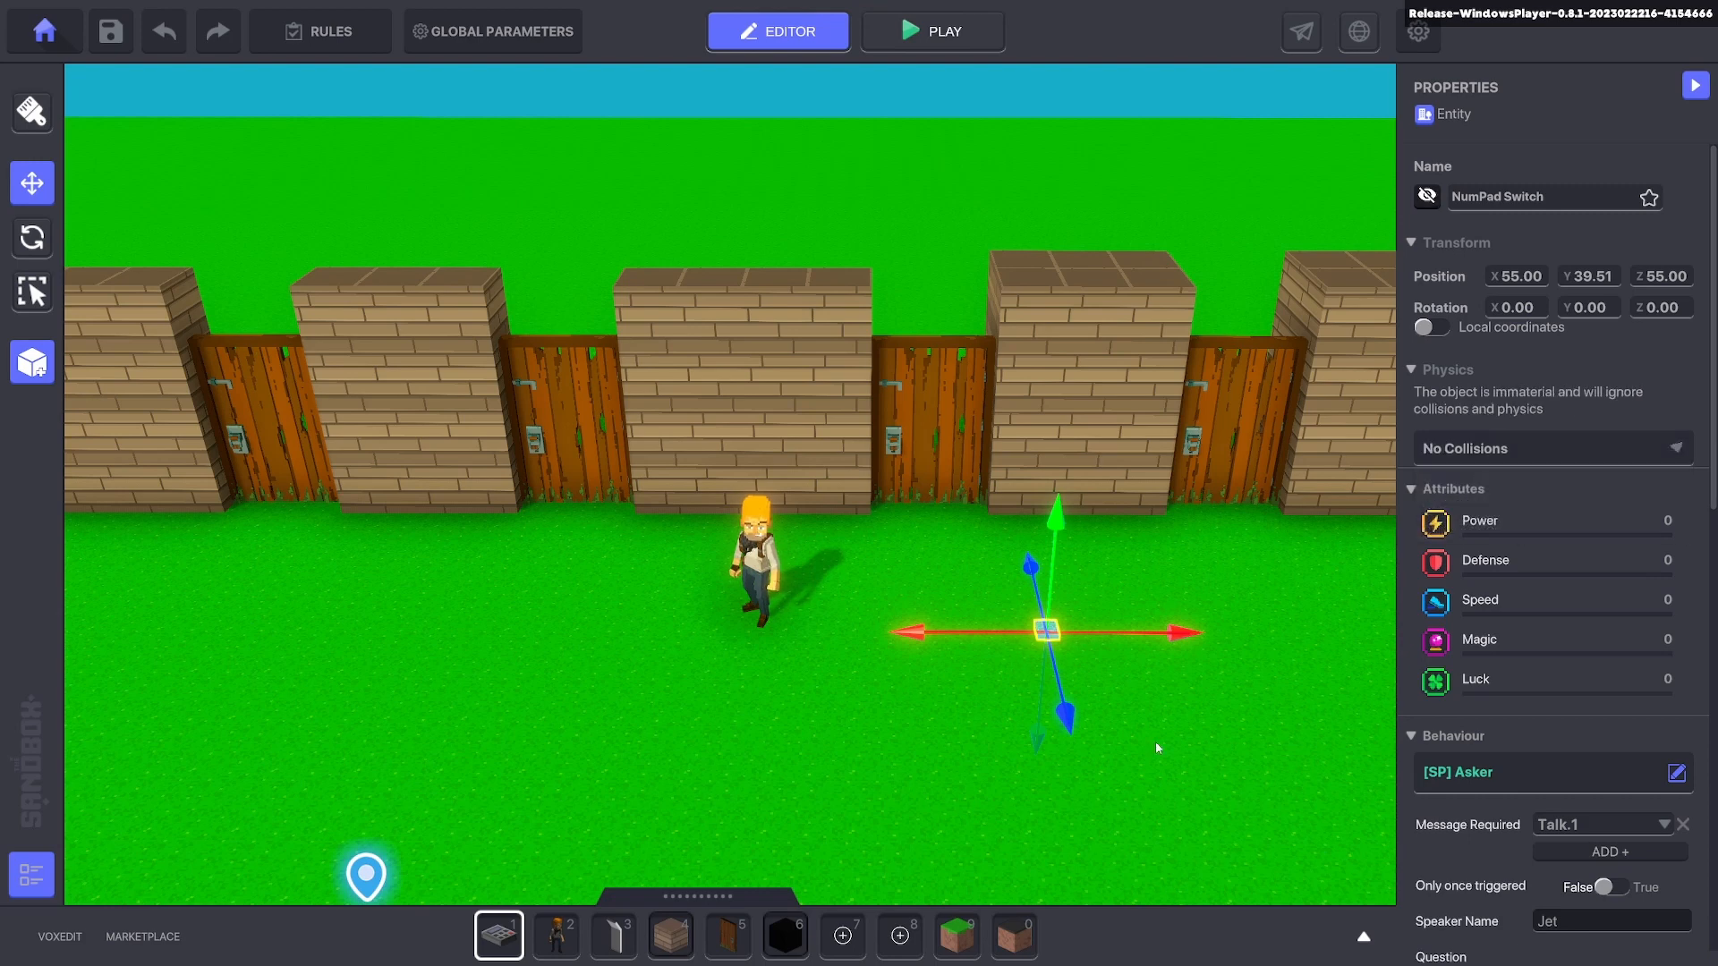
Play-test, press E at the character, and answer Yes to the random-door question.
{"action": "left_click", "coordinate": [933, 30]}
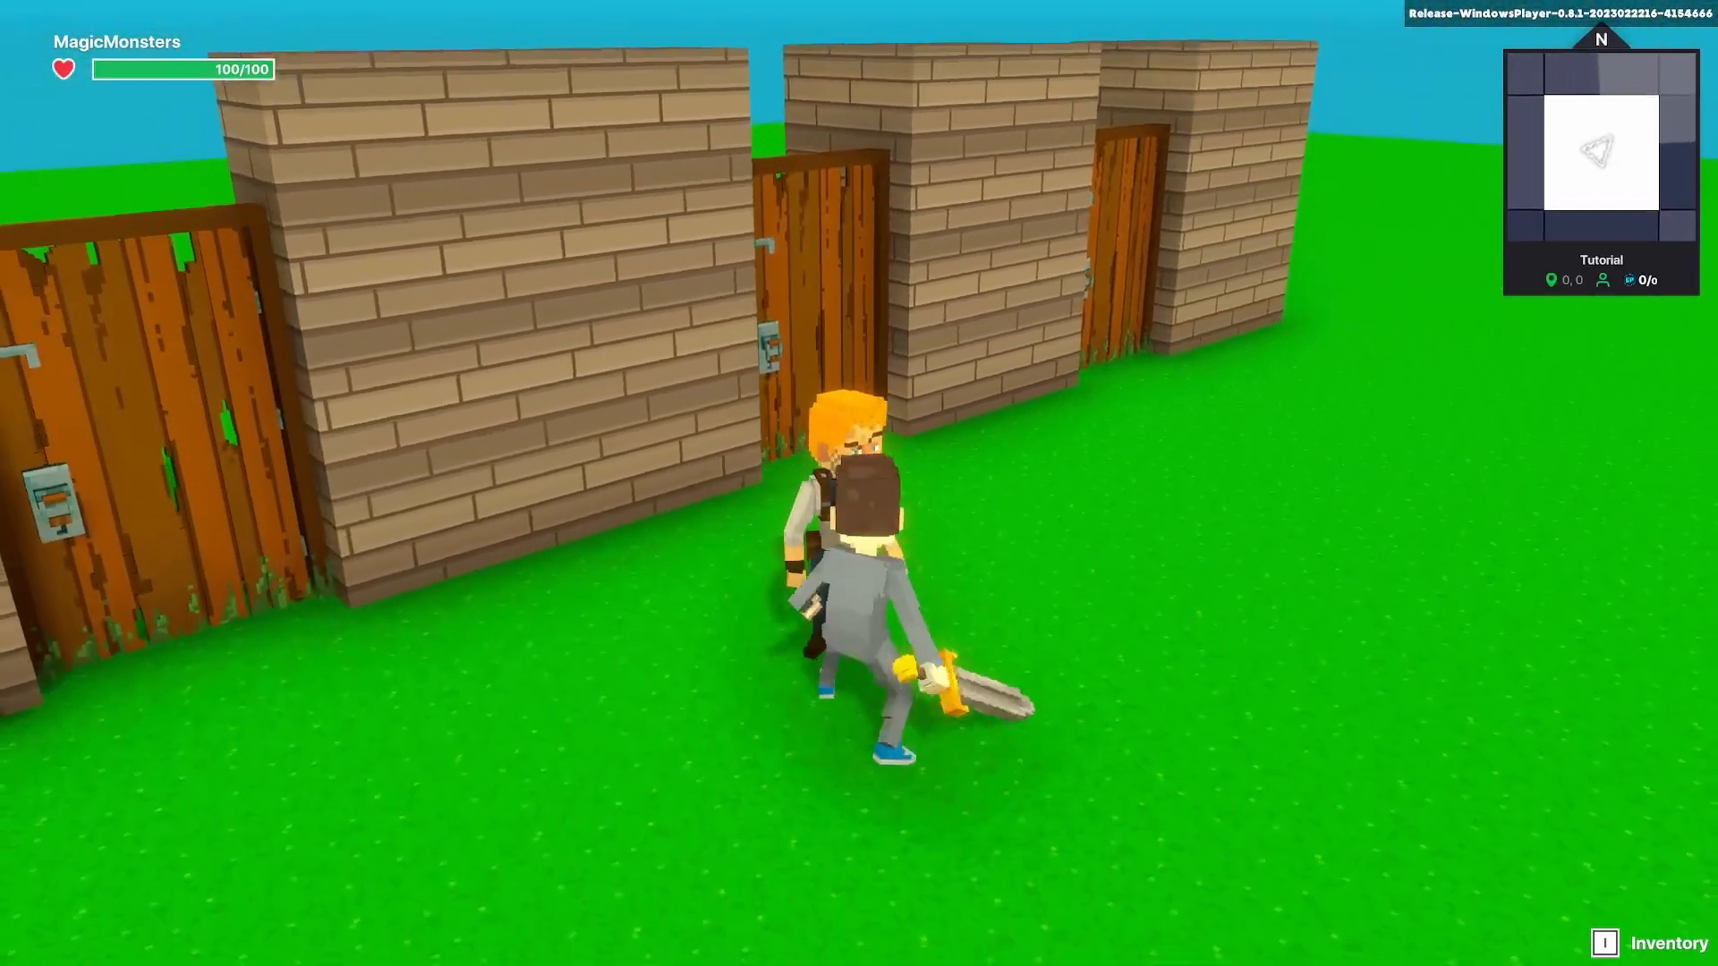
{"action": "key", "text": "e"}
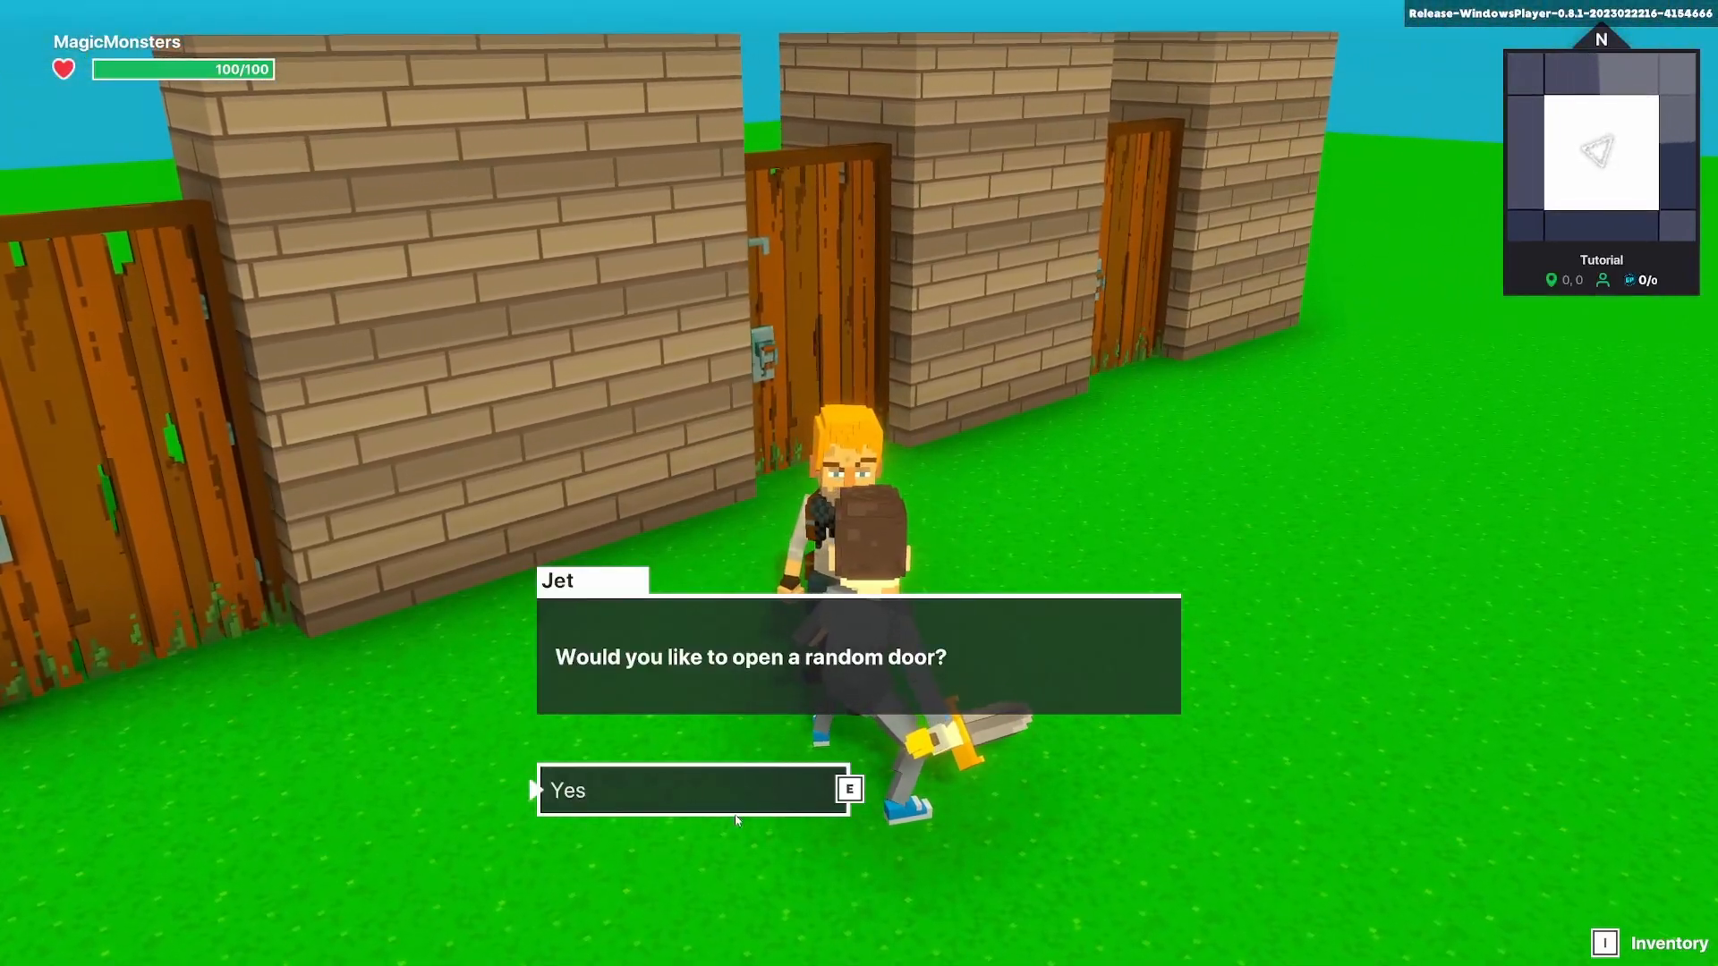
{"action": "left_click", "coordinate": [690, 789]}
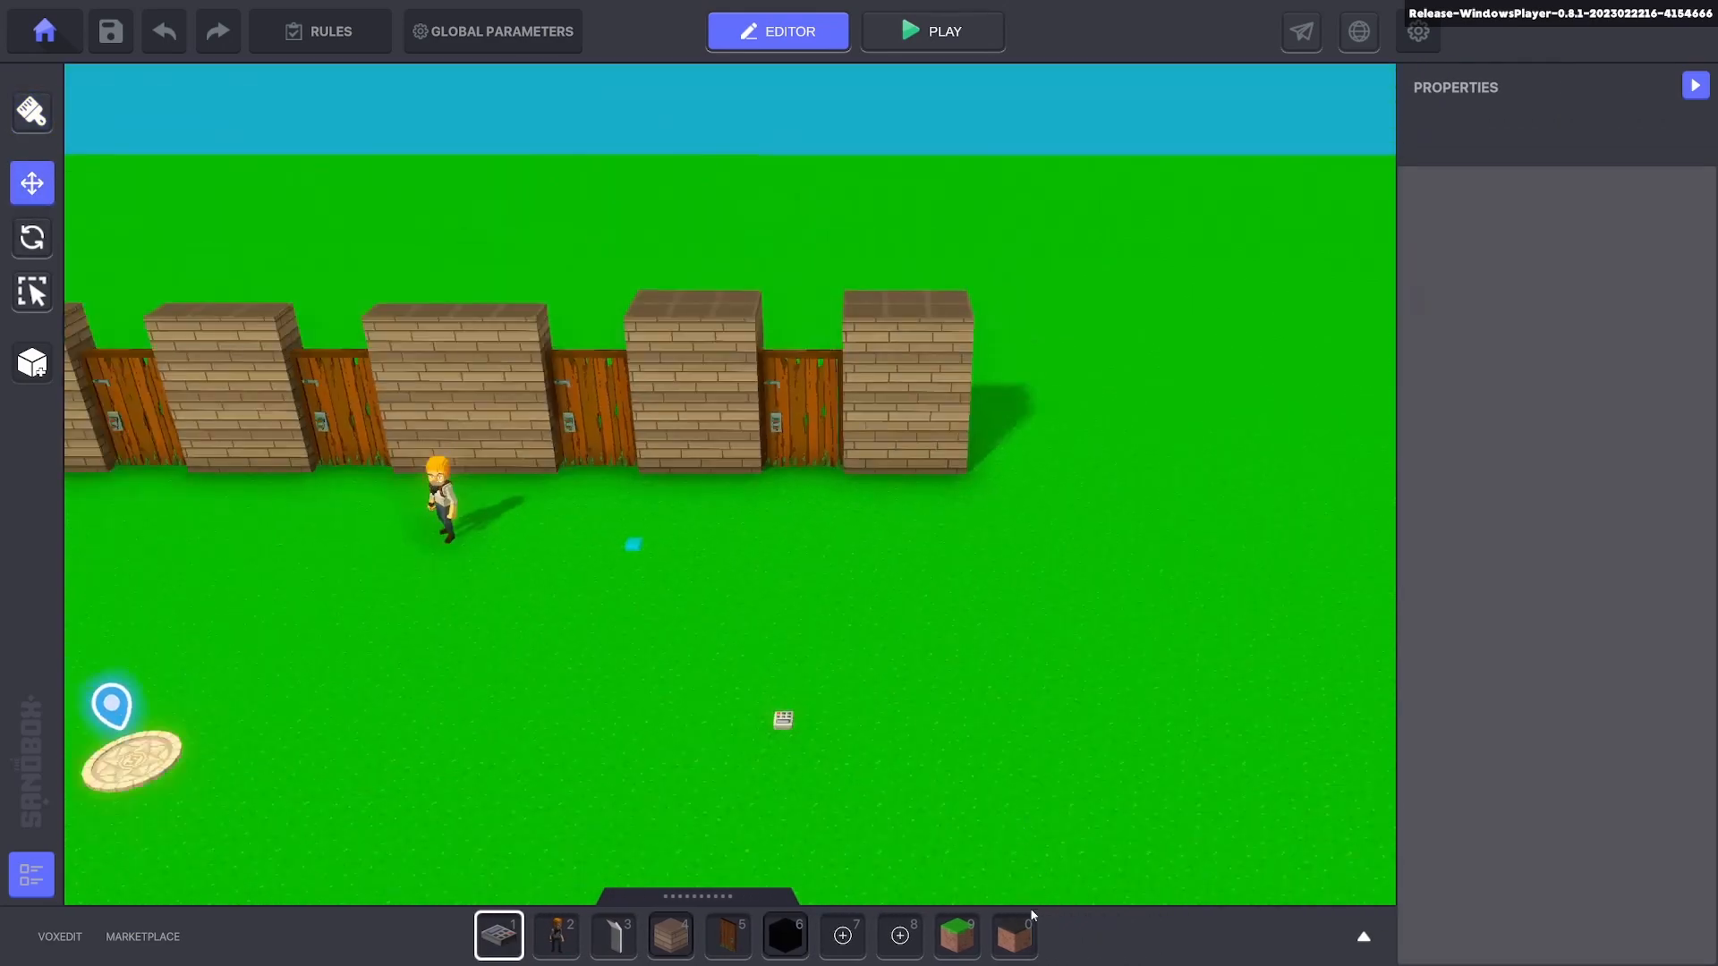
Place six asphalt tiles on the grass, then select the first tile.
{"action": "left_click", "coordinate": [1011, 934]}
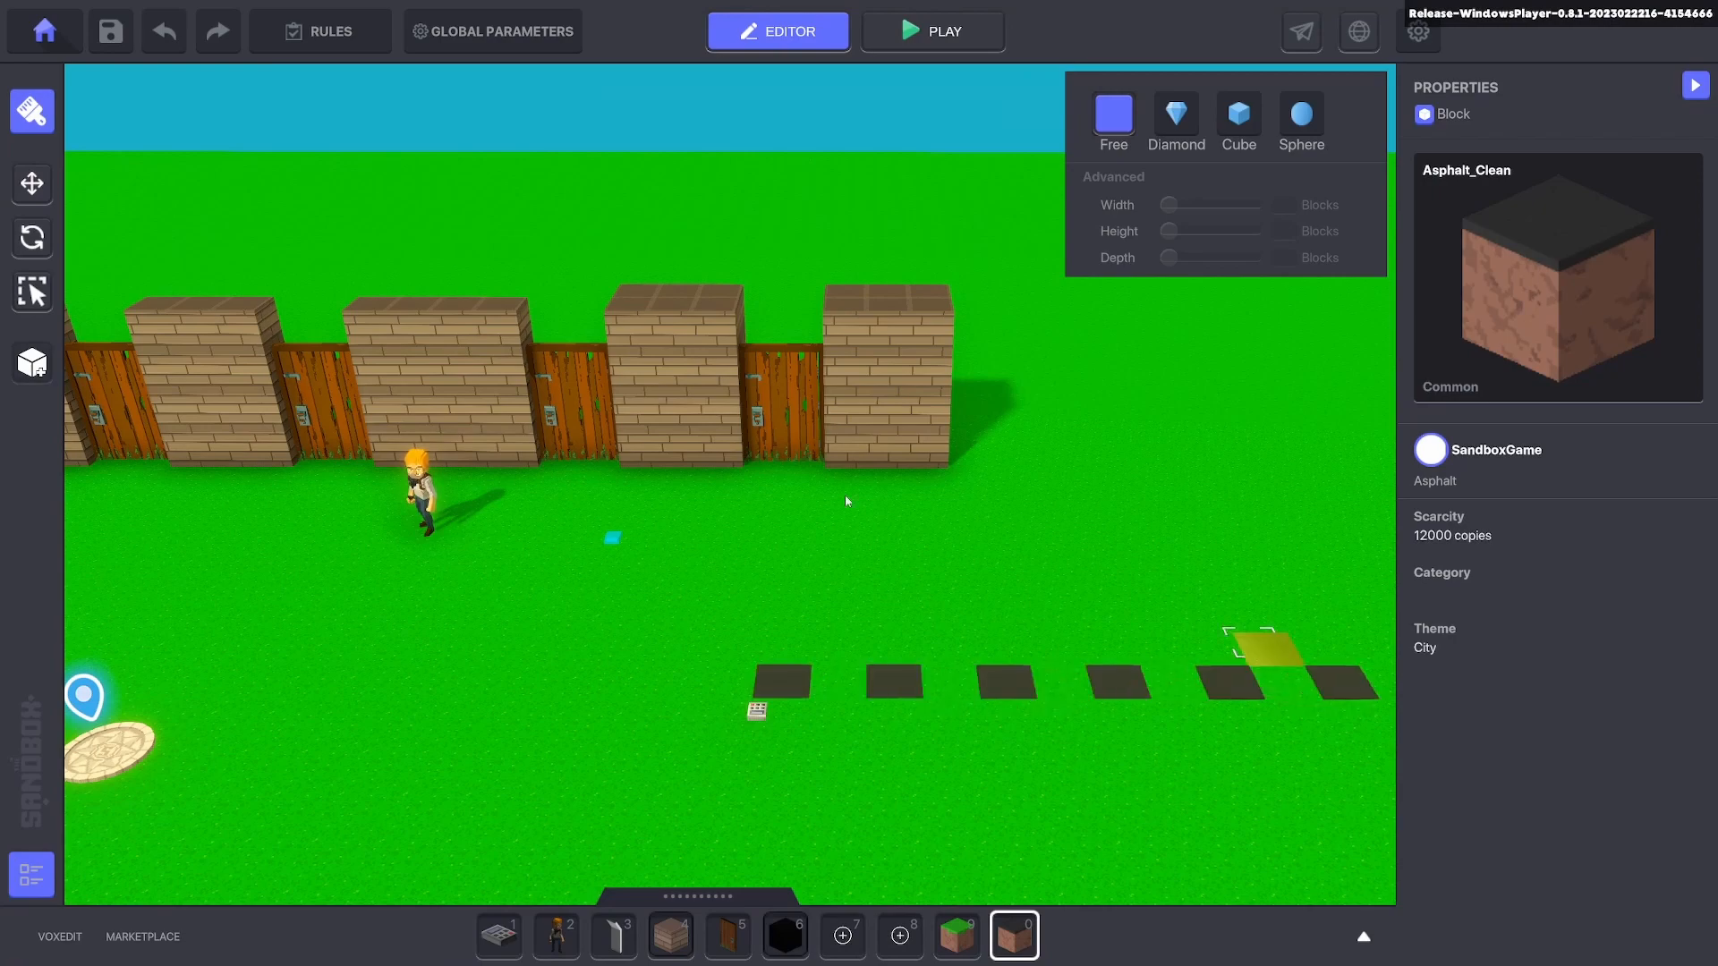
{"action": "left_click", "coordinate": [32, 182]}
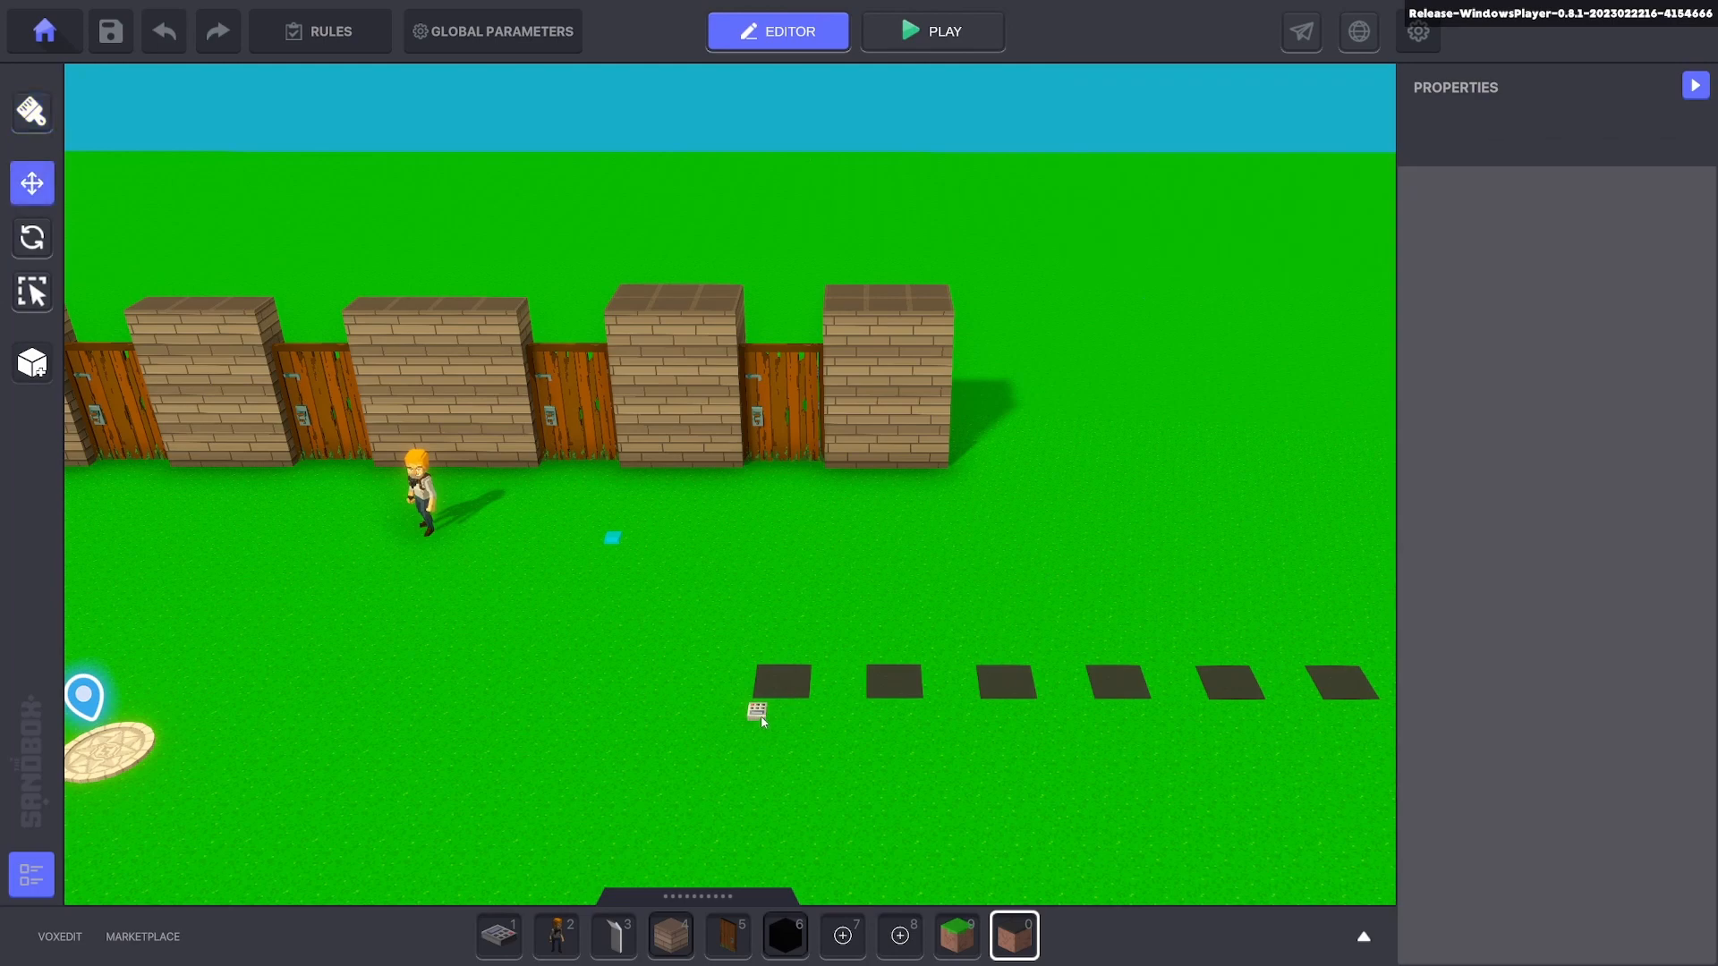
{"action": "left_click", "coordinate": [756, 712]}
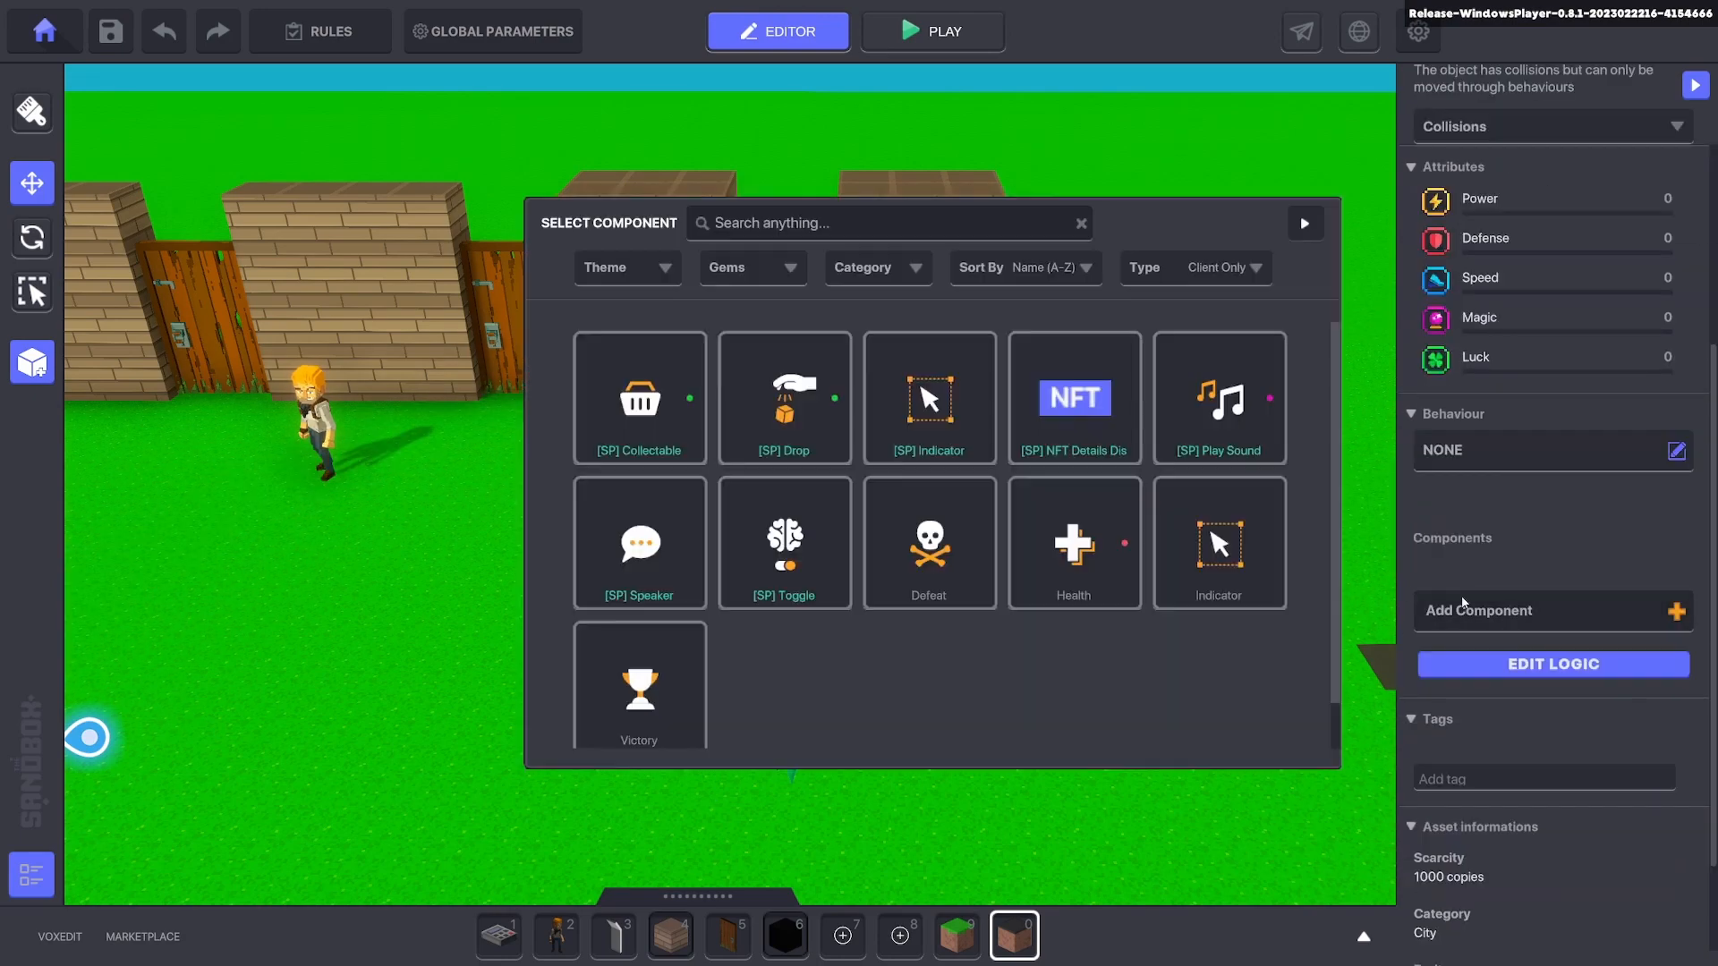
Add a Speaker to the tile, stop it facing its target, and set range to one block.
{"action": "left_click", "coordinate": [638, 542]}
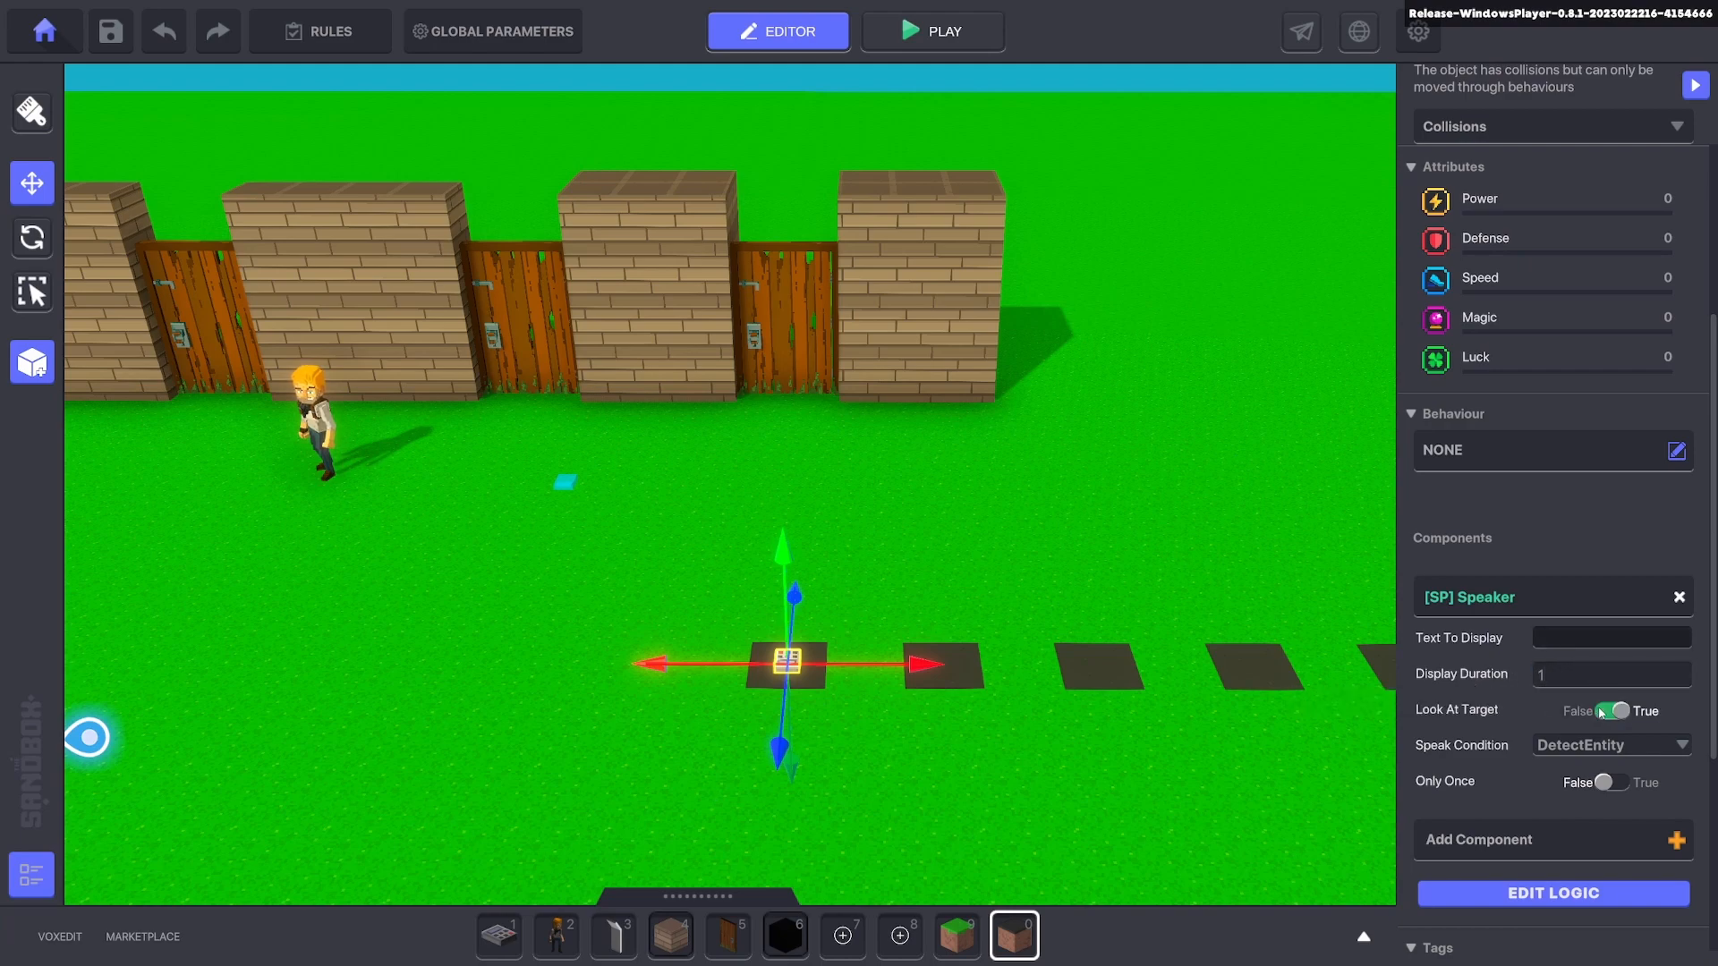
{"action": "left_click", "coordinate": [1612, 710]}
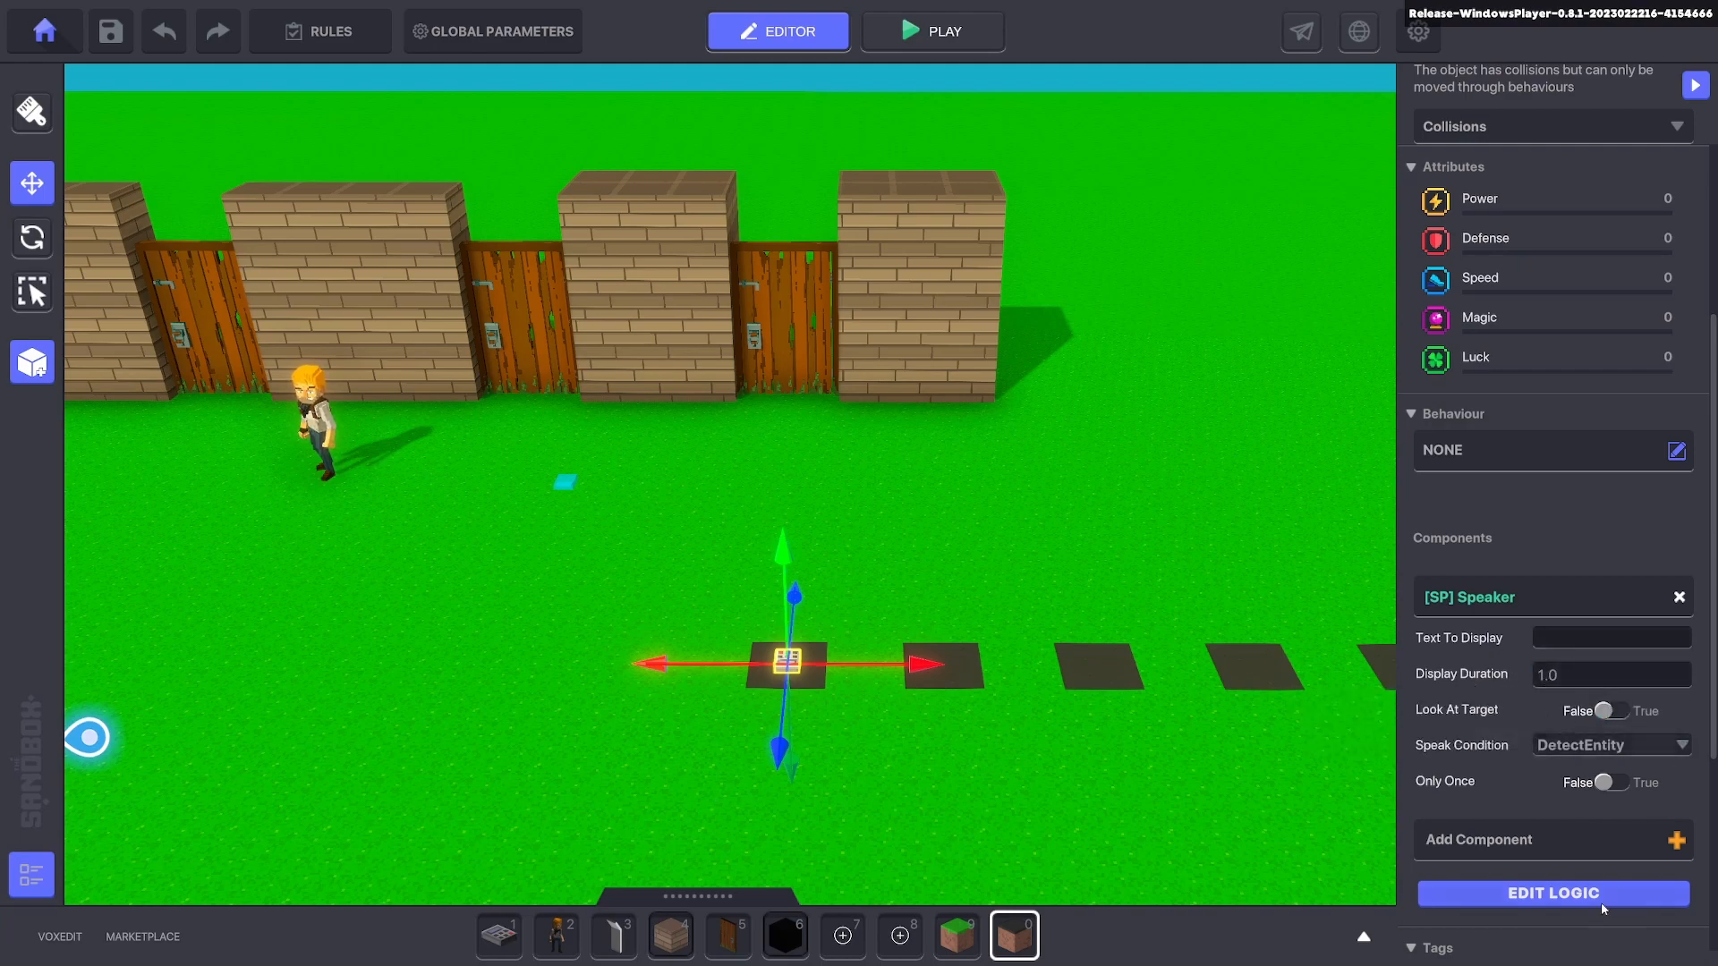
{"action": "left_click", "coordinate": [1552, 893]}
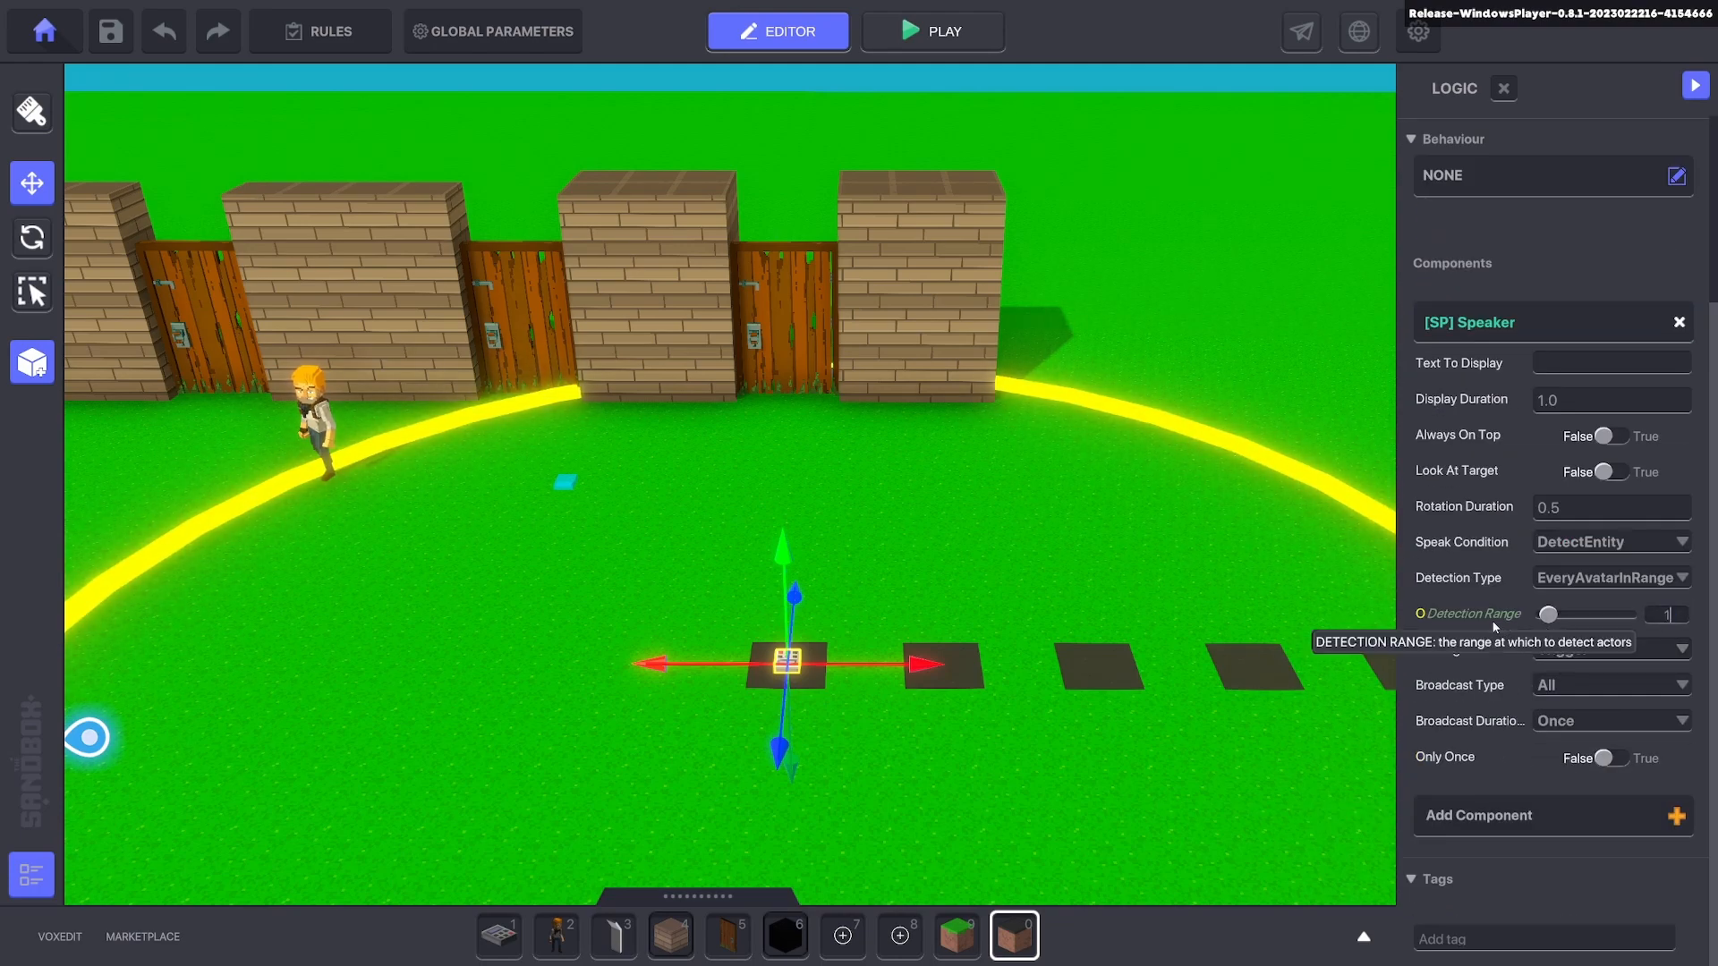
{"action": "left_click", "coordinate": [787, 663]}
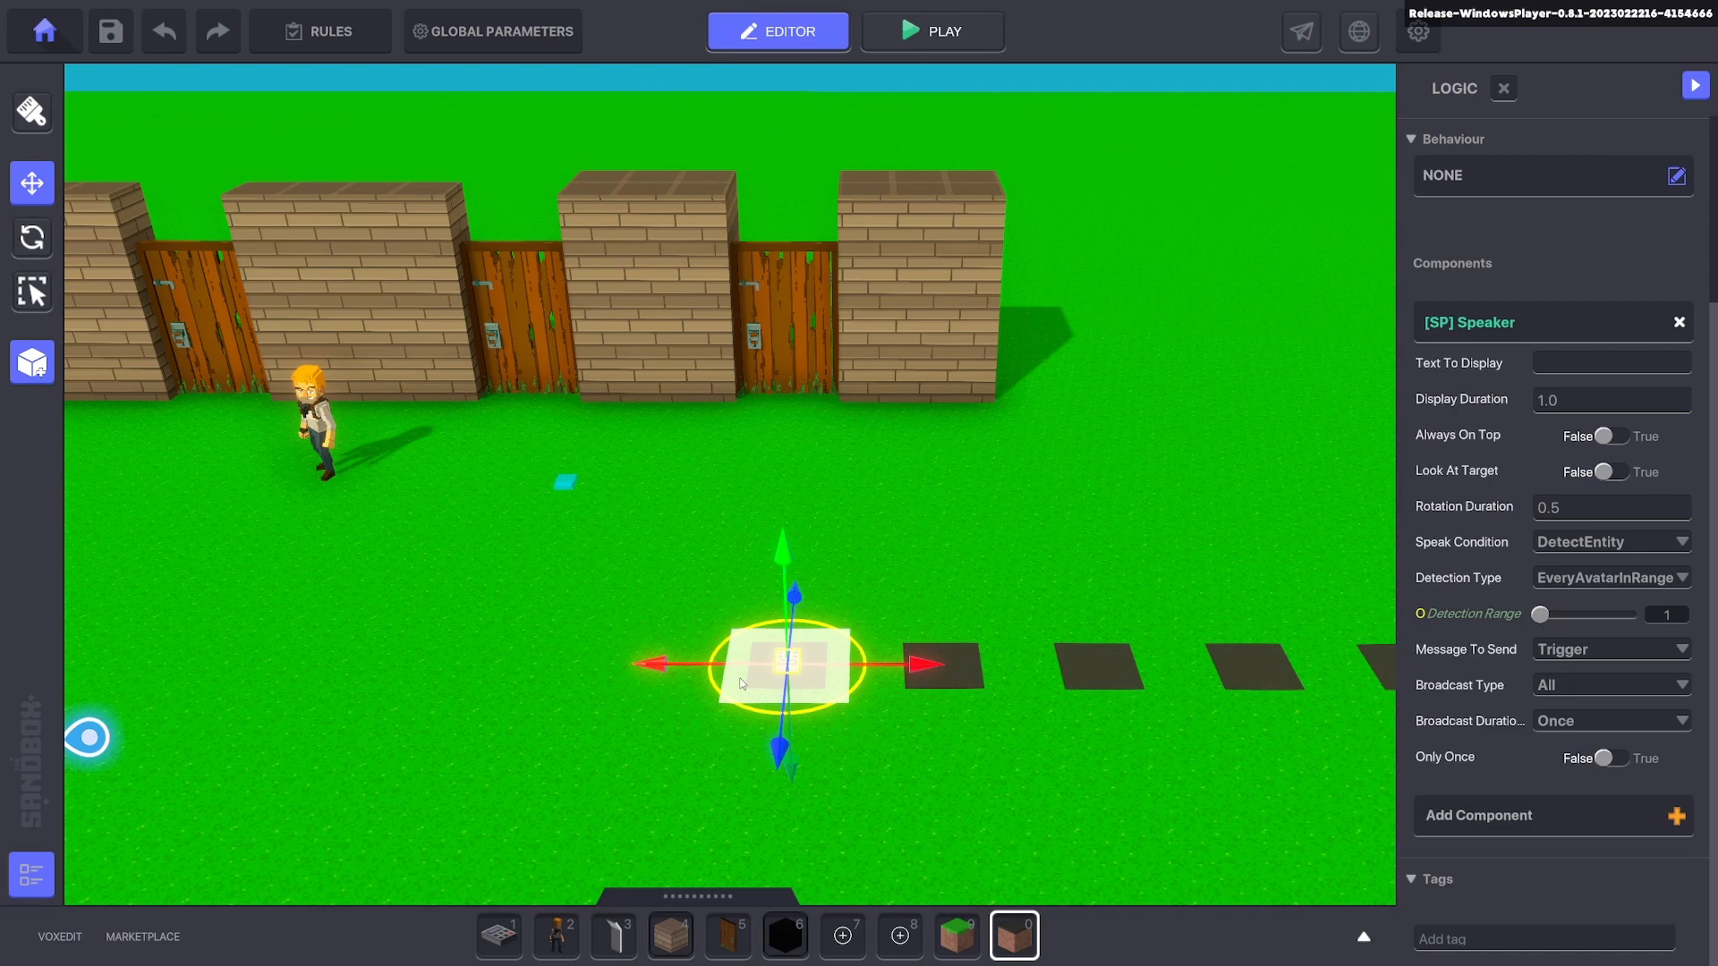
{"action": "mouse_move", "coordinate": [1465, 649]}
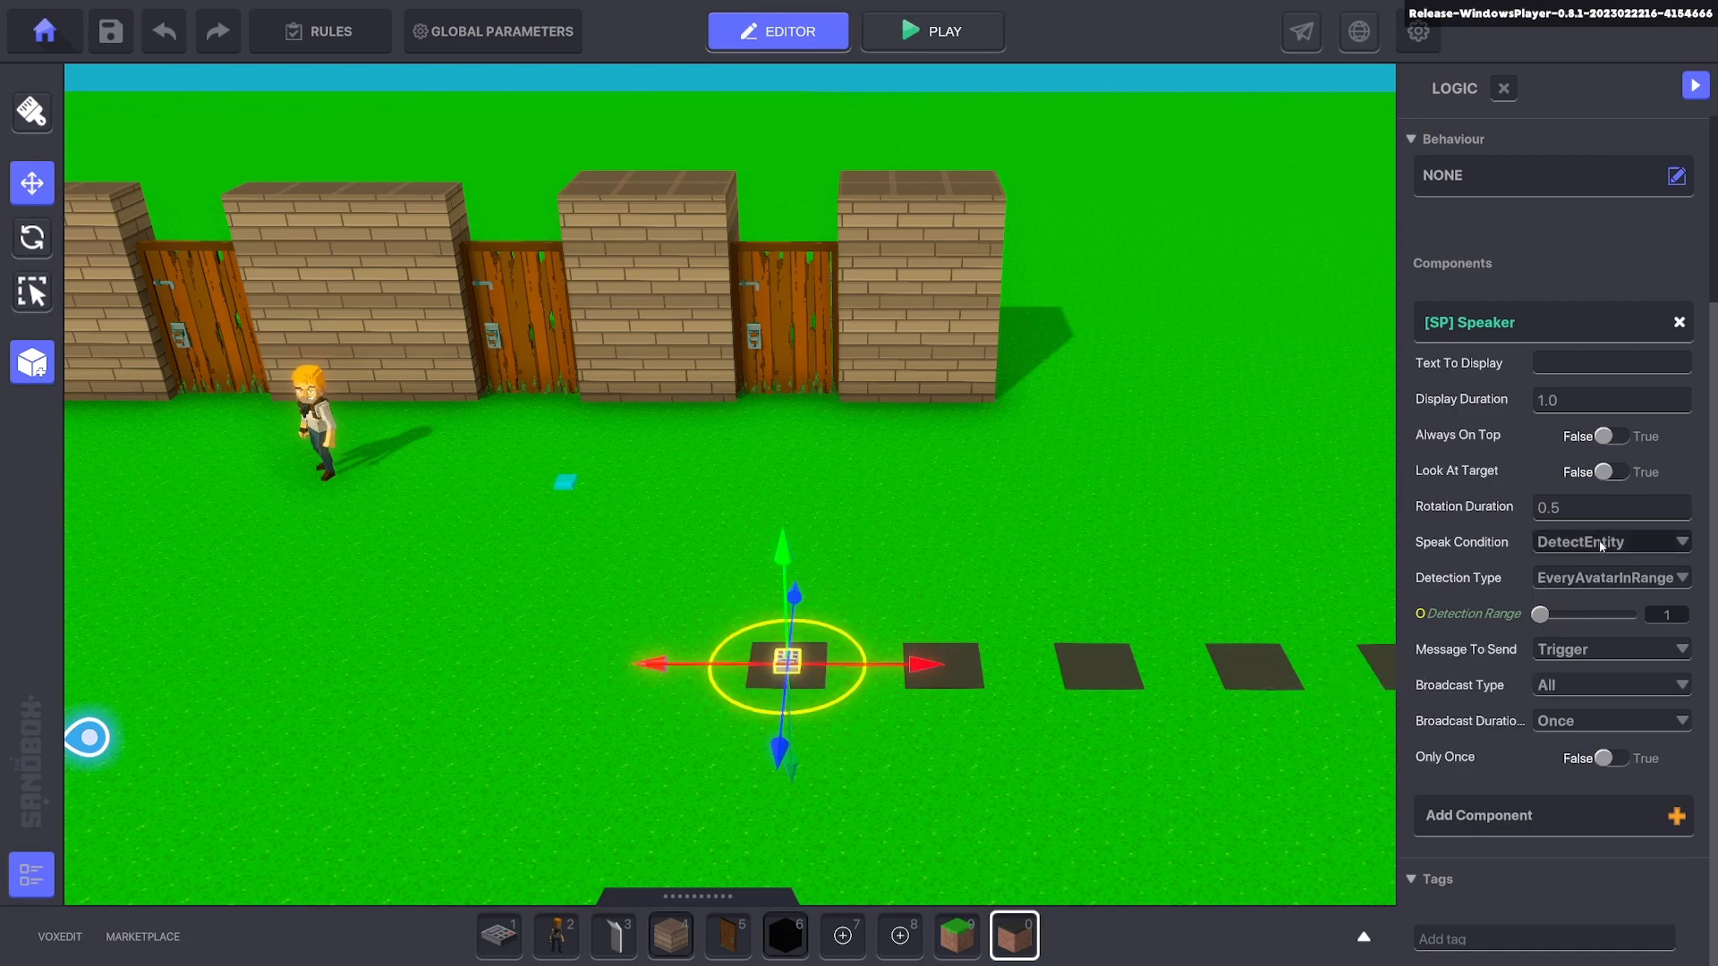
Set detection to SpecificTagsInRange with include tag Drop and message Door1.
{"action": "left_click", "coordinate": [1610, 577]}
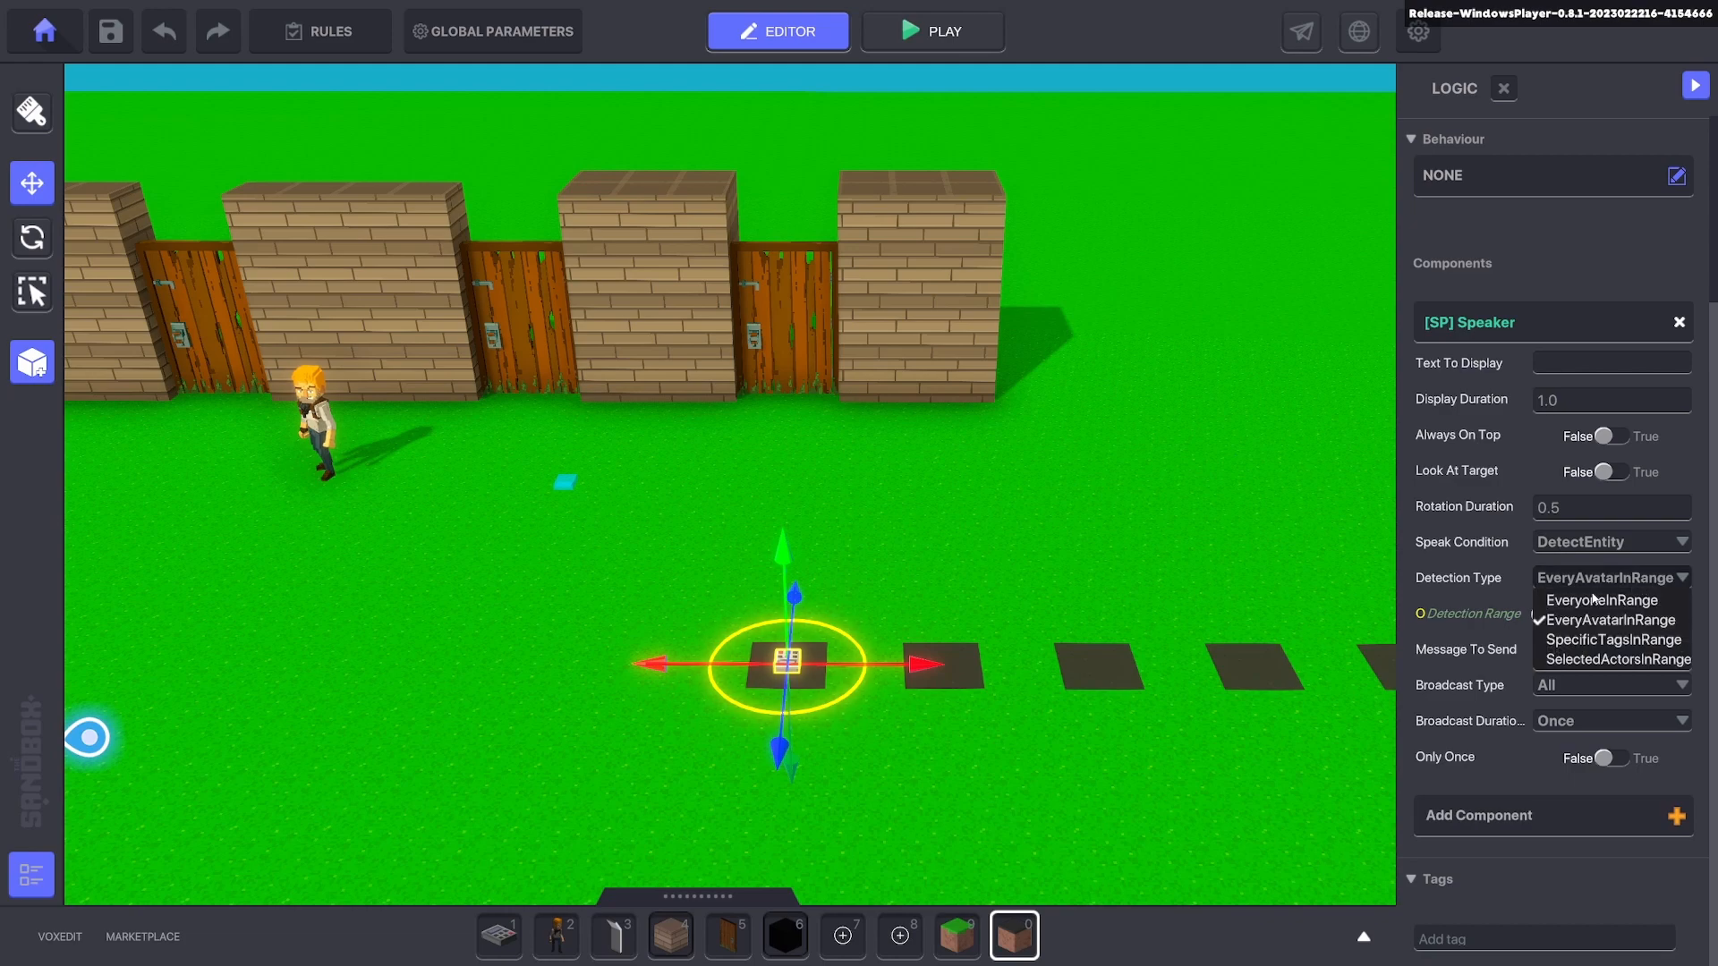
{"action": "left_click", "coordinate": [1611, 639]}
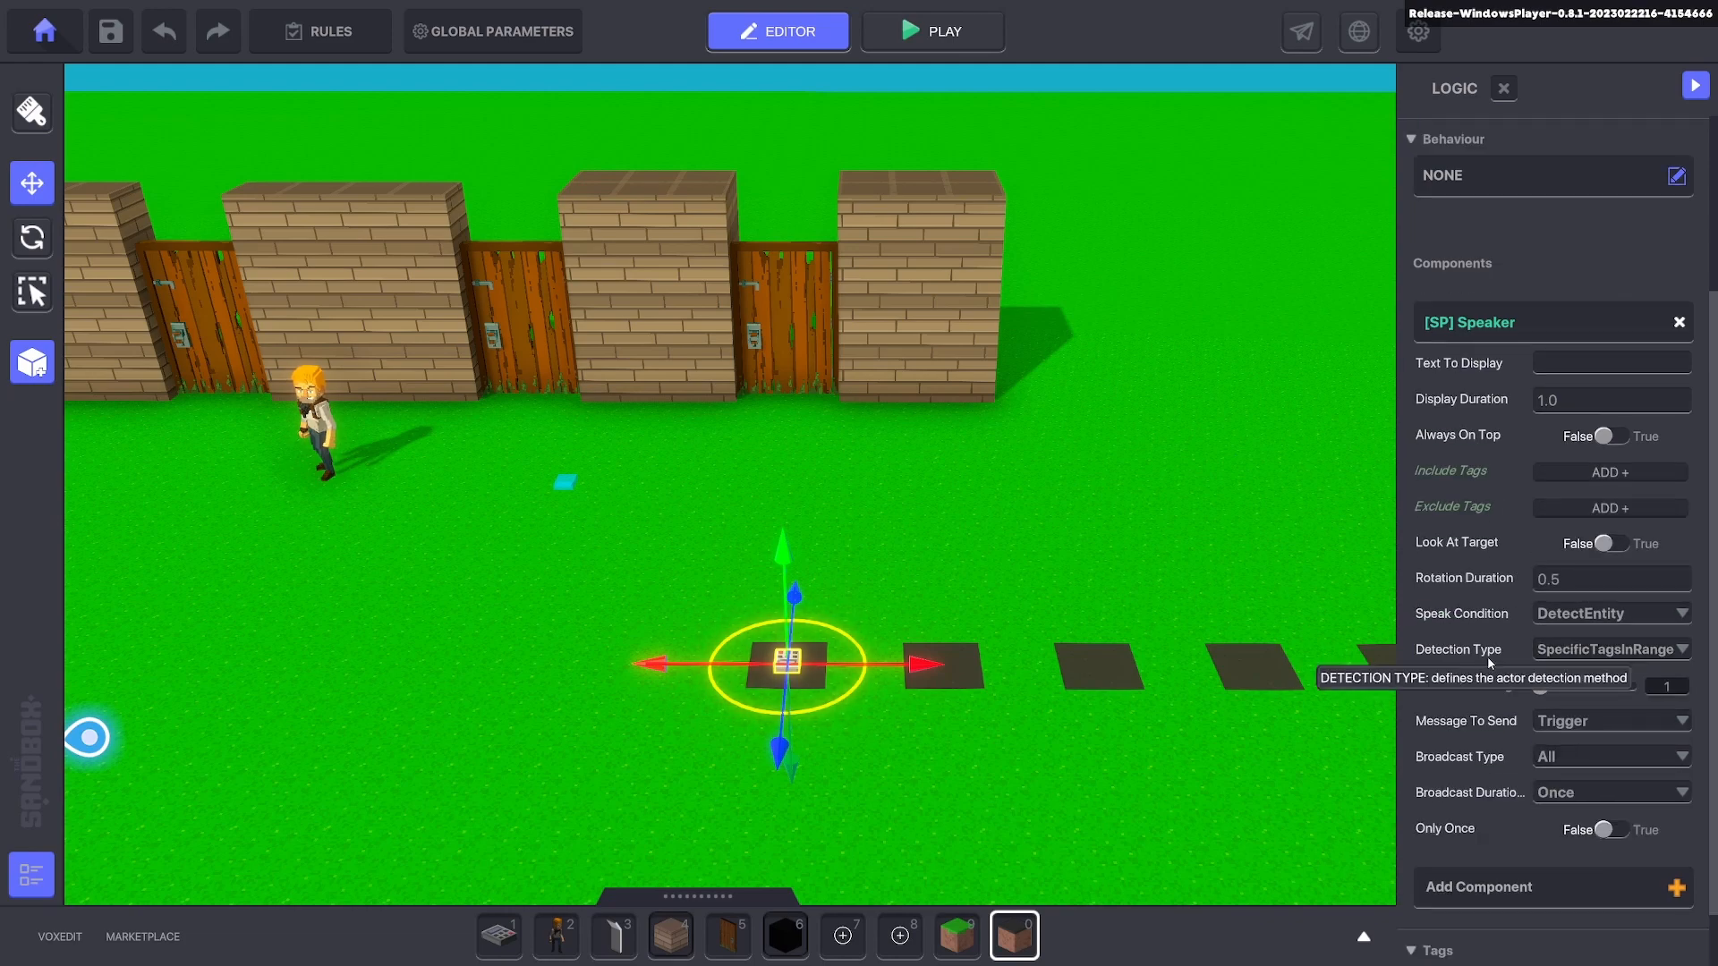
{"action": "mouse_move", "coordinate": [1490, 482]}
{"action": "type", "text": "Dr"}
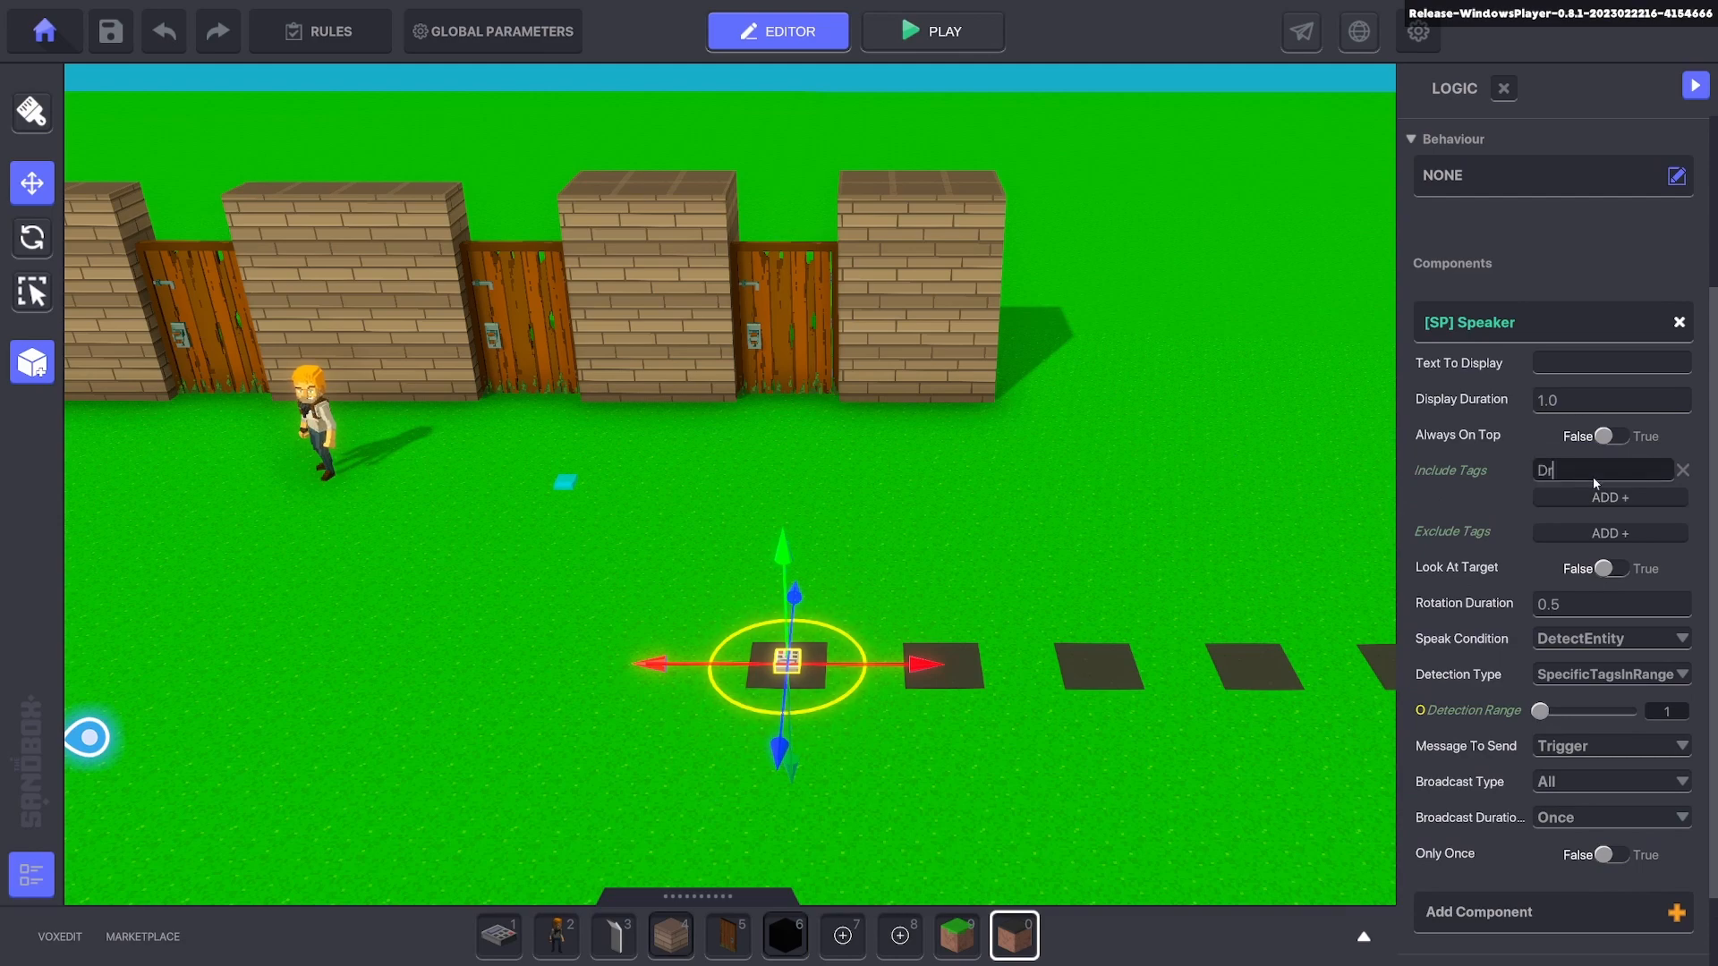
{"action": "type", "text": "op"}
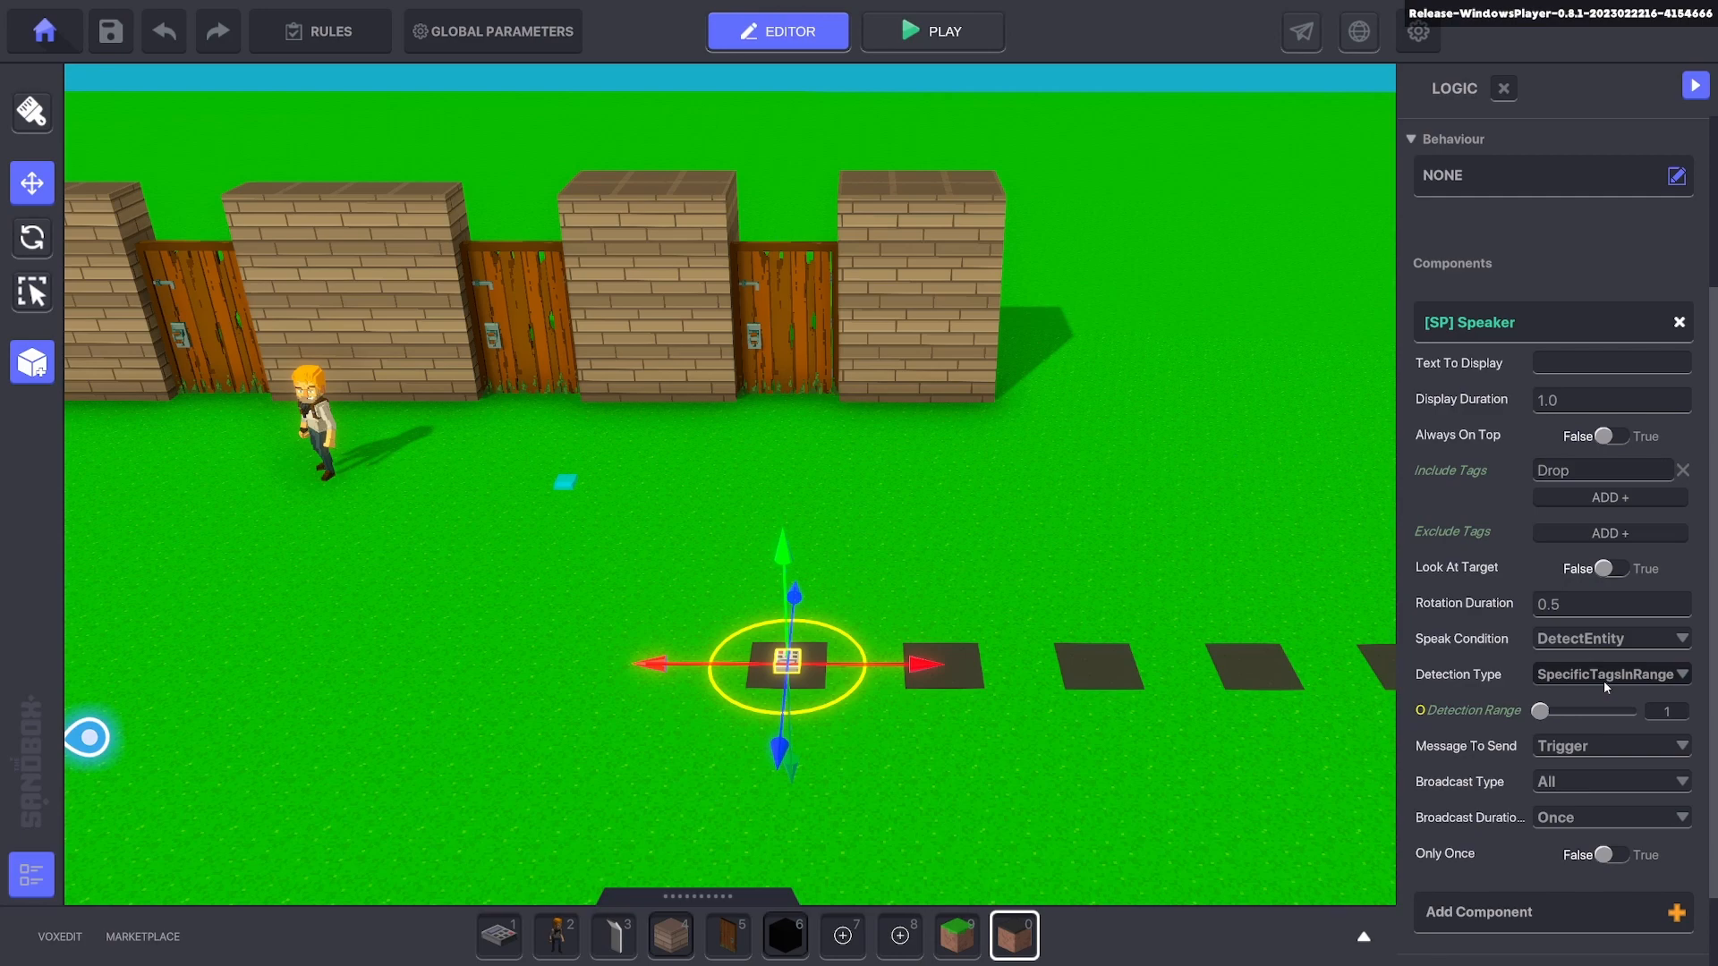
{"action": "mouse_move", "coordinate": [1509, 576]}
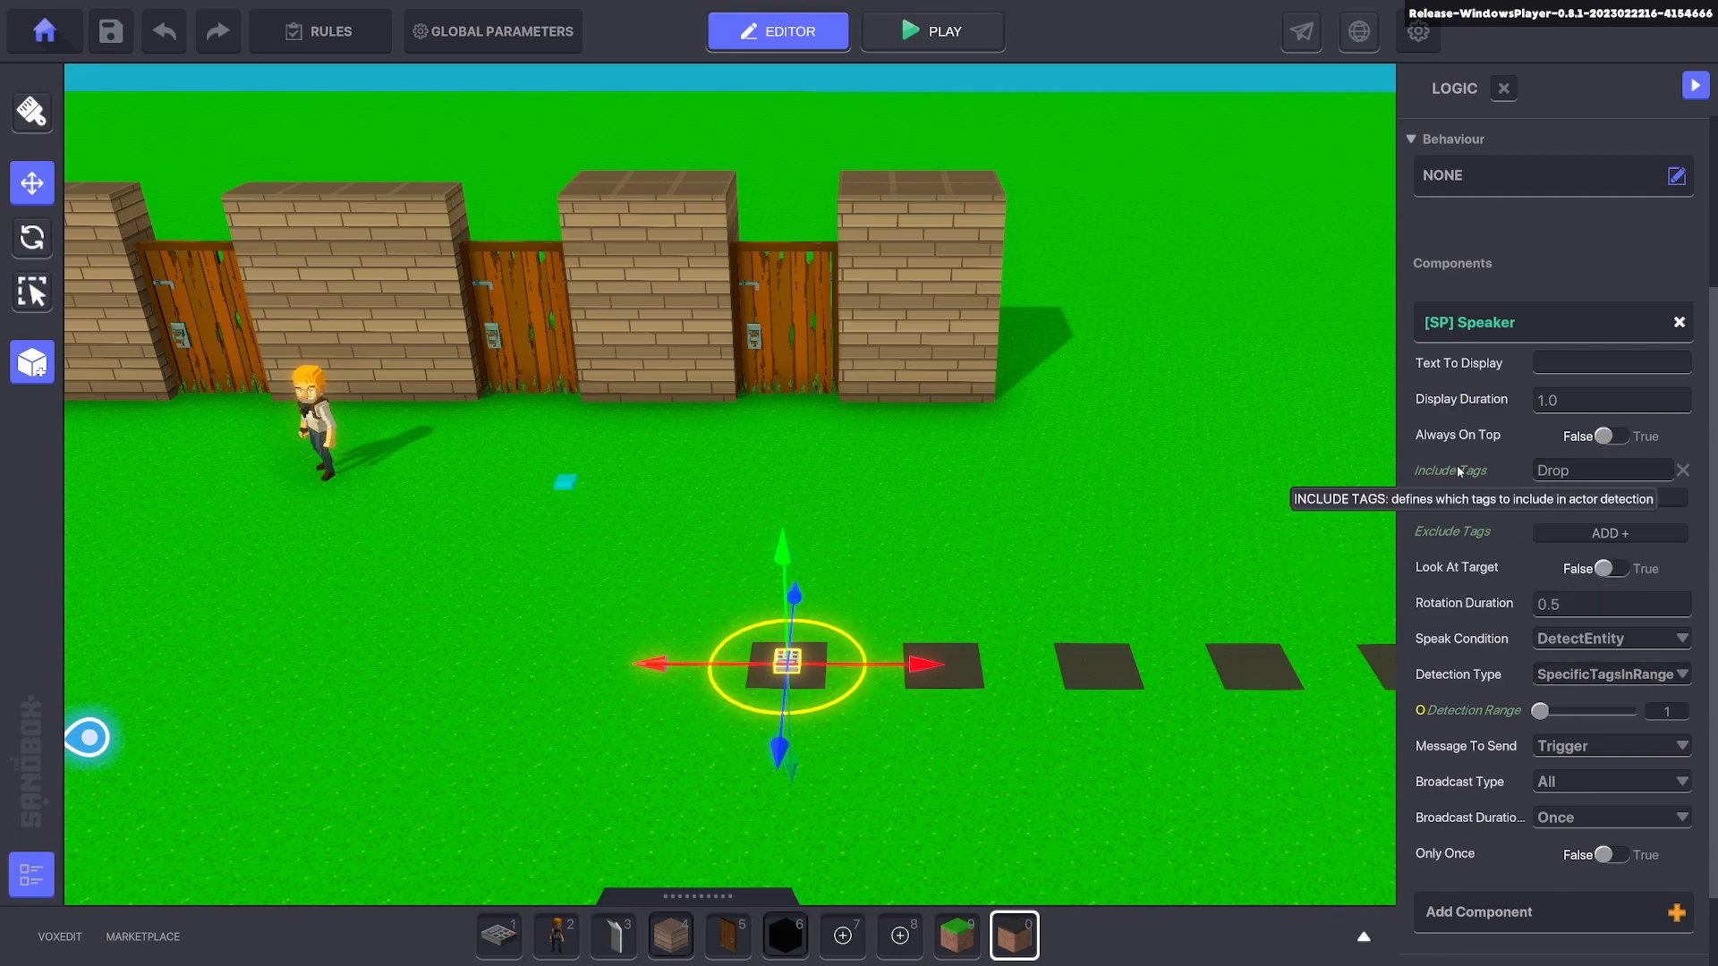
{"action": "mouse_move", "coordinate": [1482, 745]}
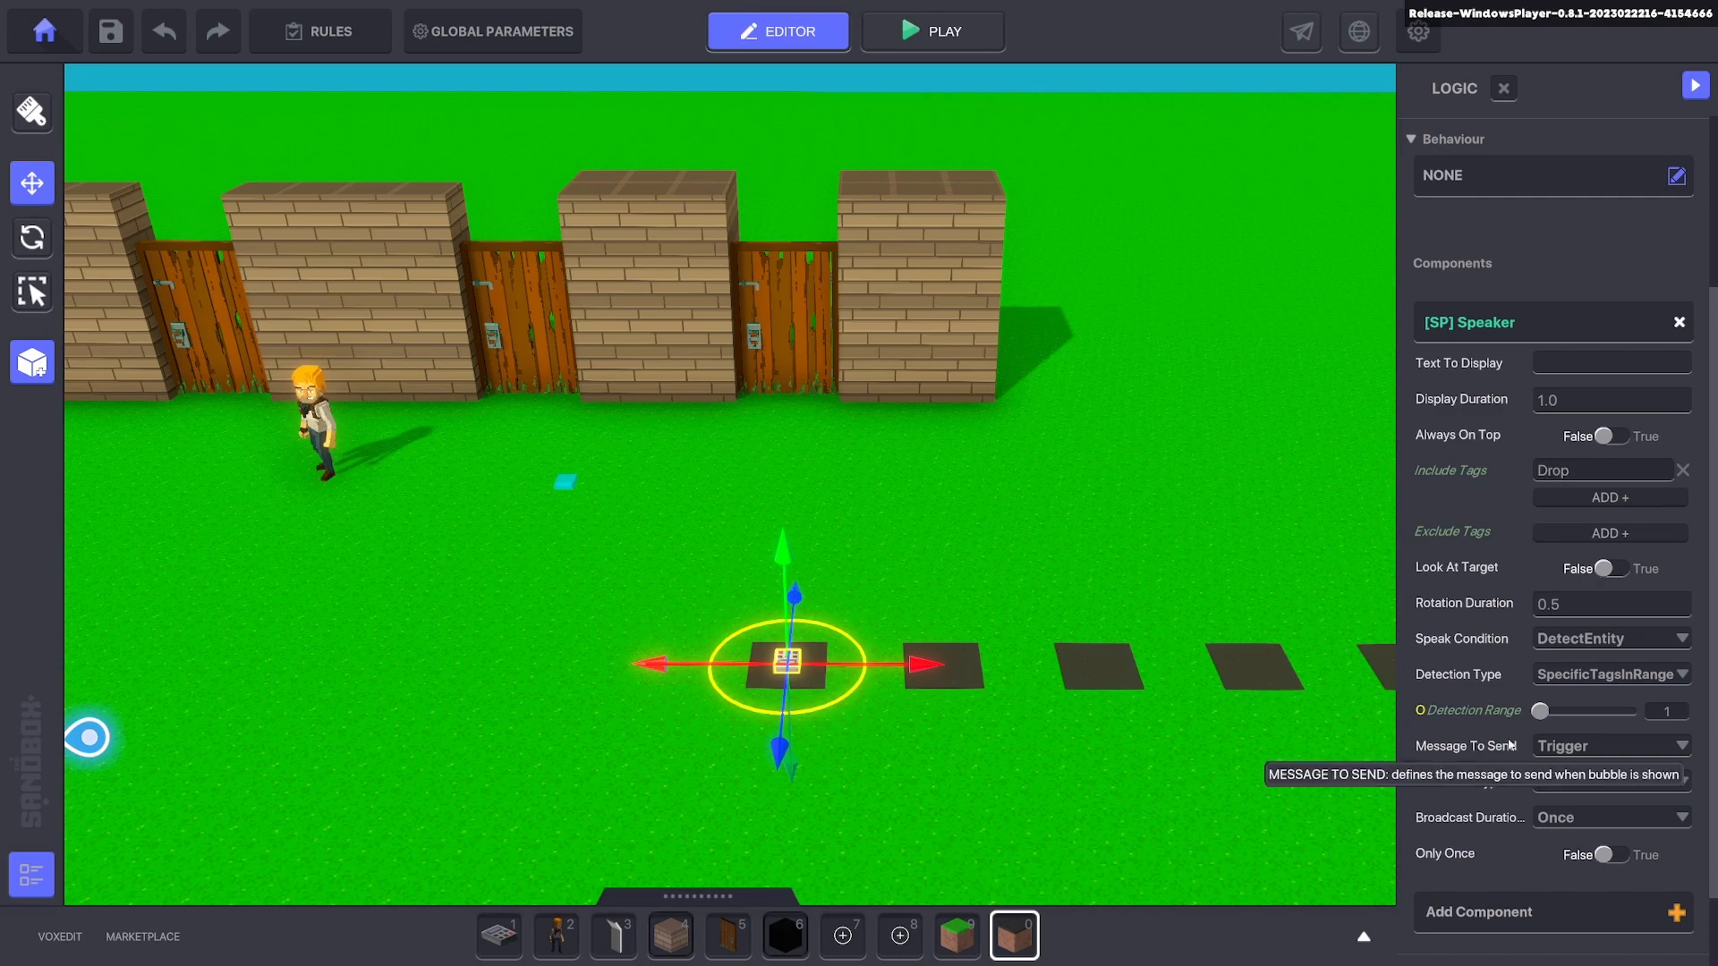
{"action": "left_click", "coordinate": [1611, 746]}
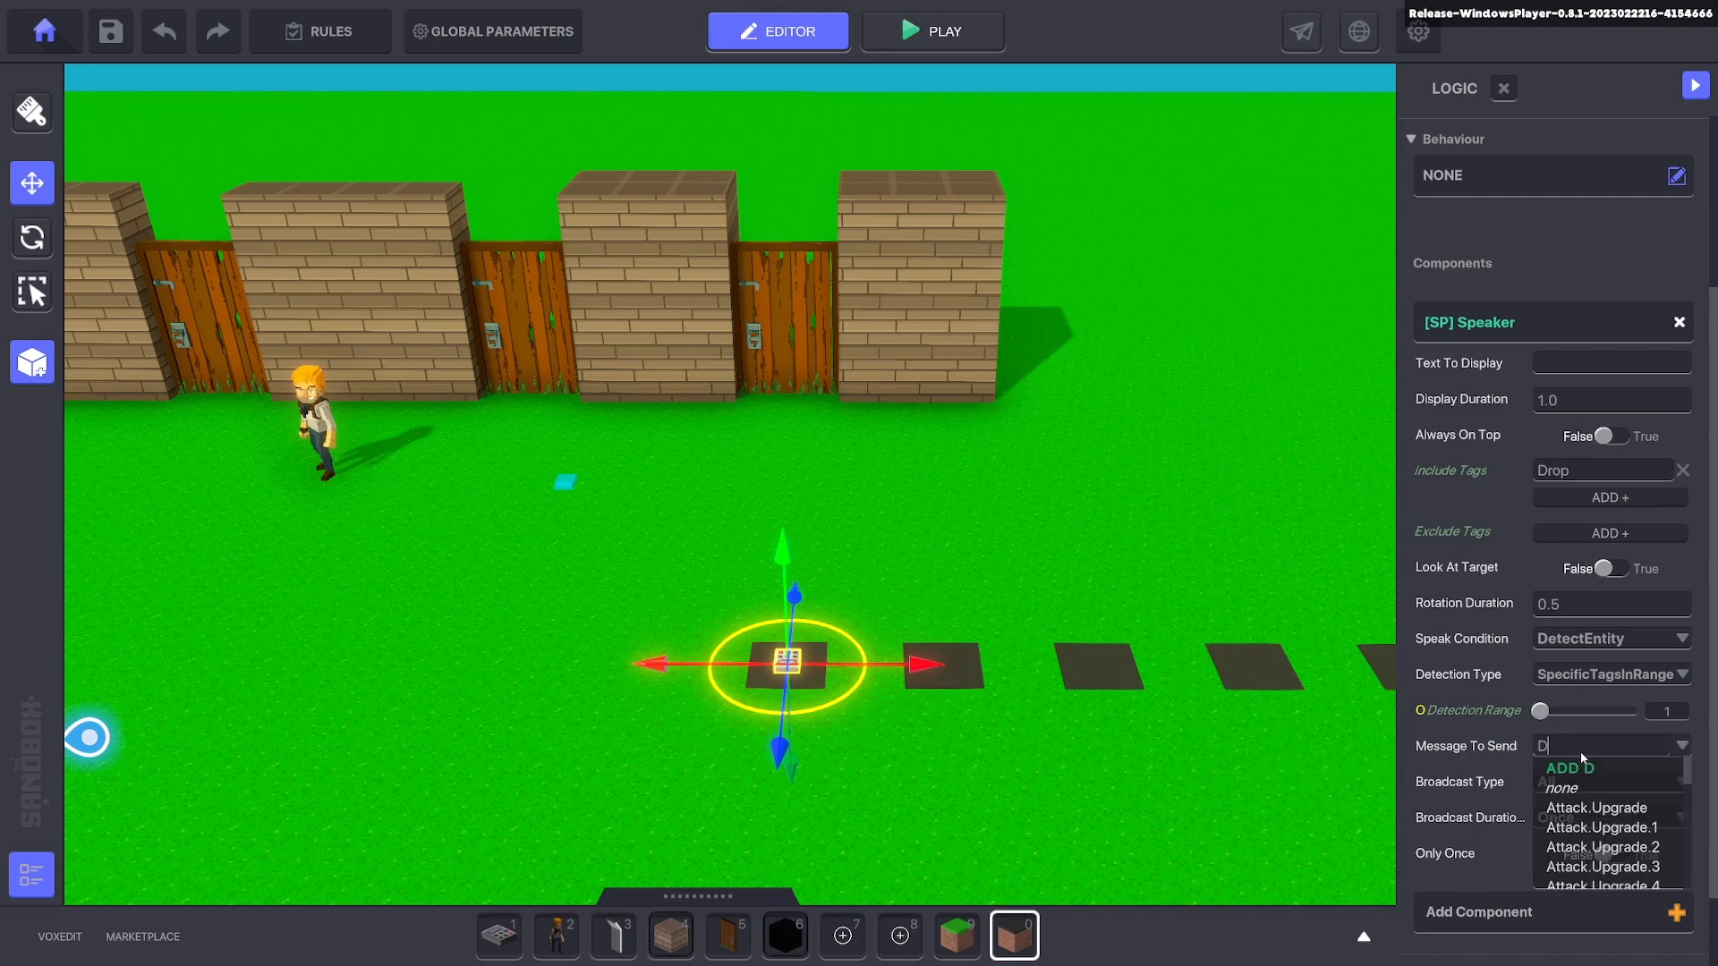
{"action": "type", "text": "Door.1"}
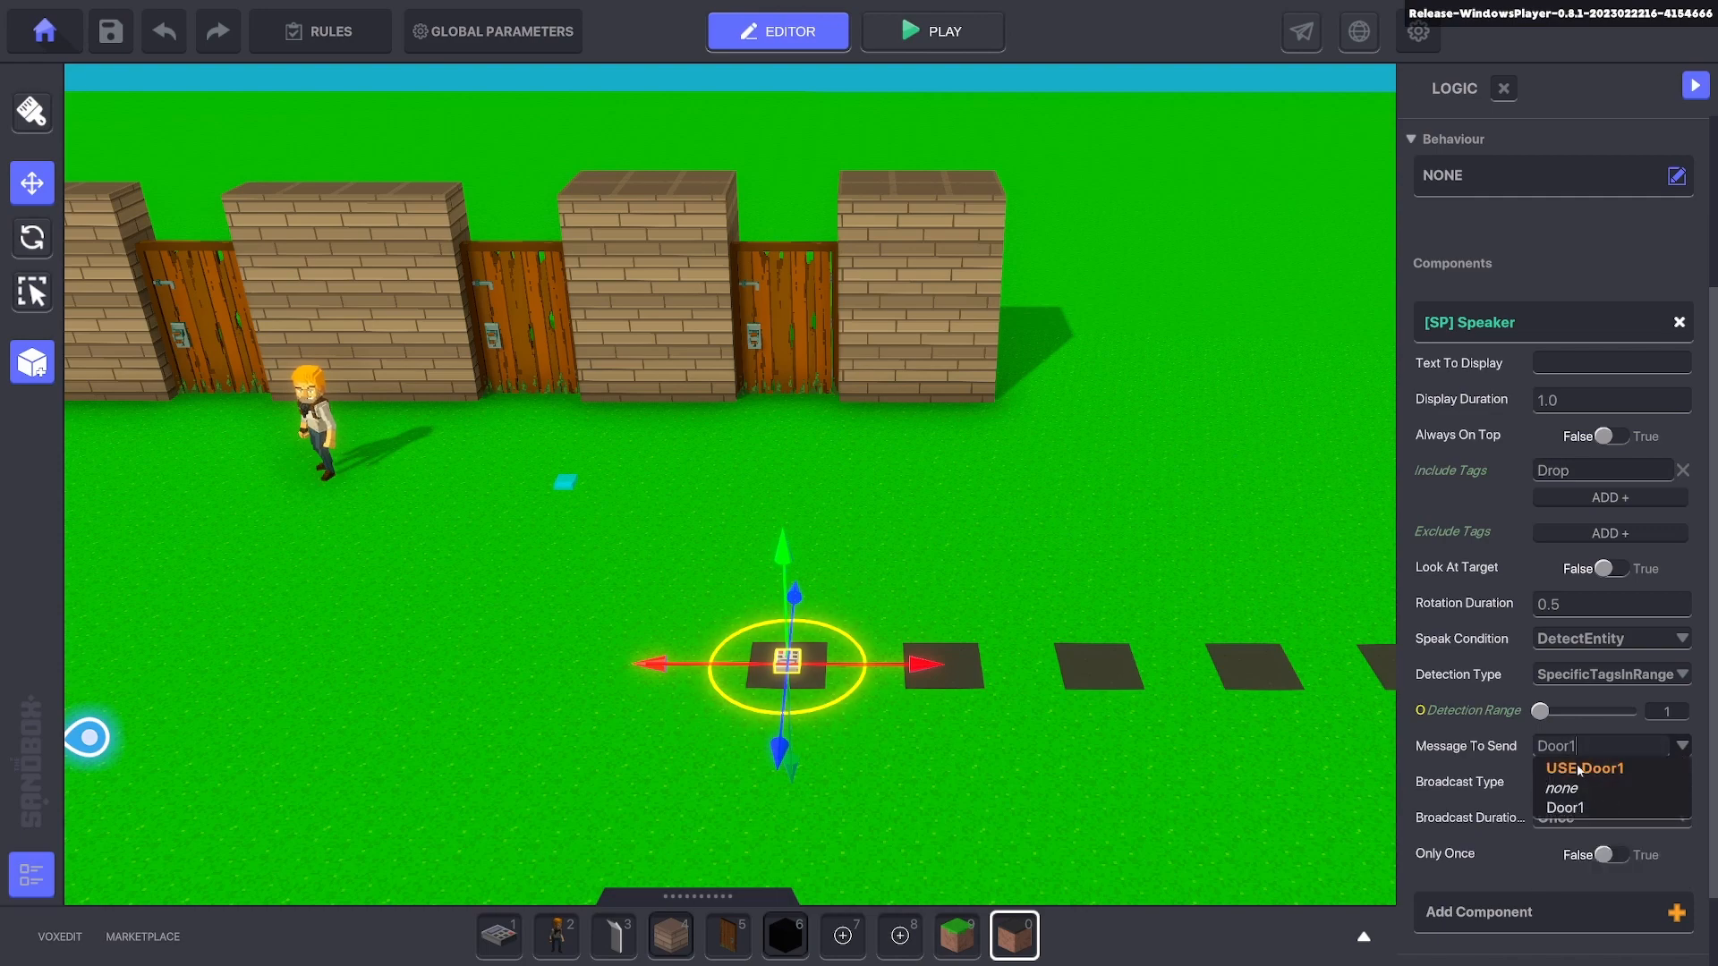
{"action": "left_click", "coordinate": [1571, 807]}
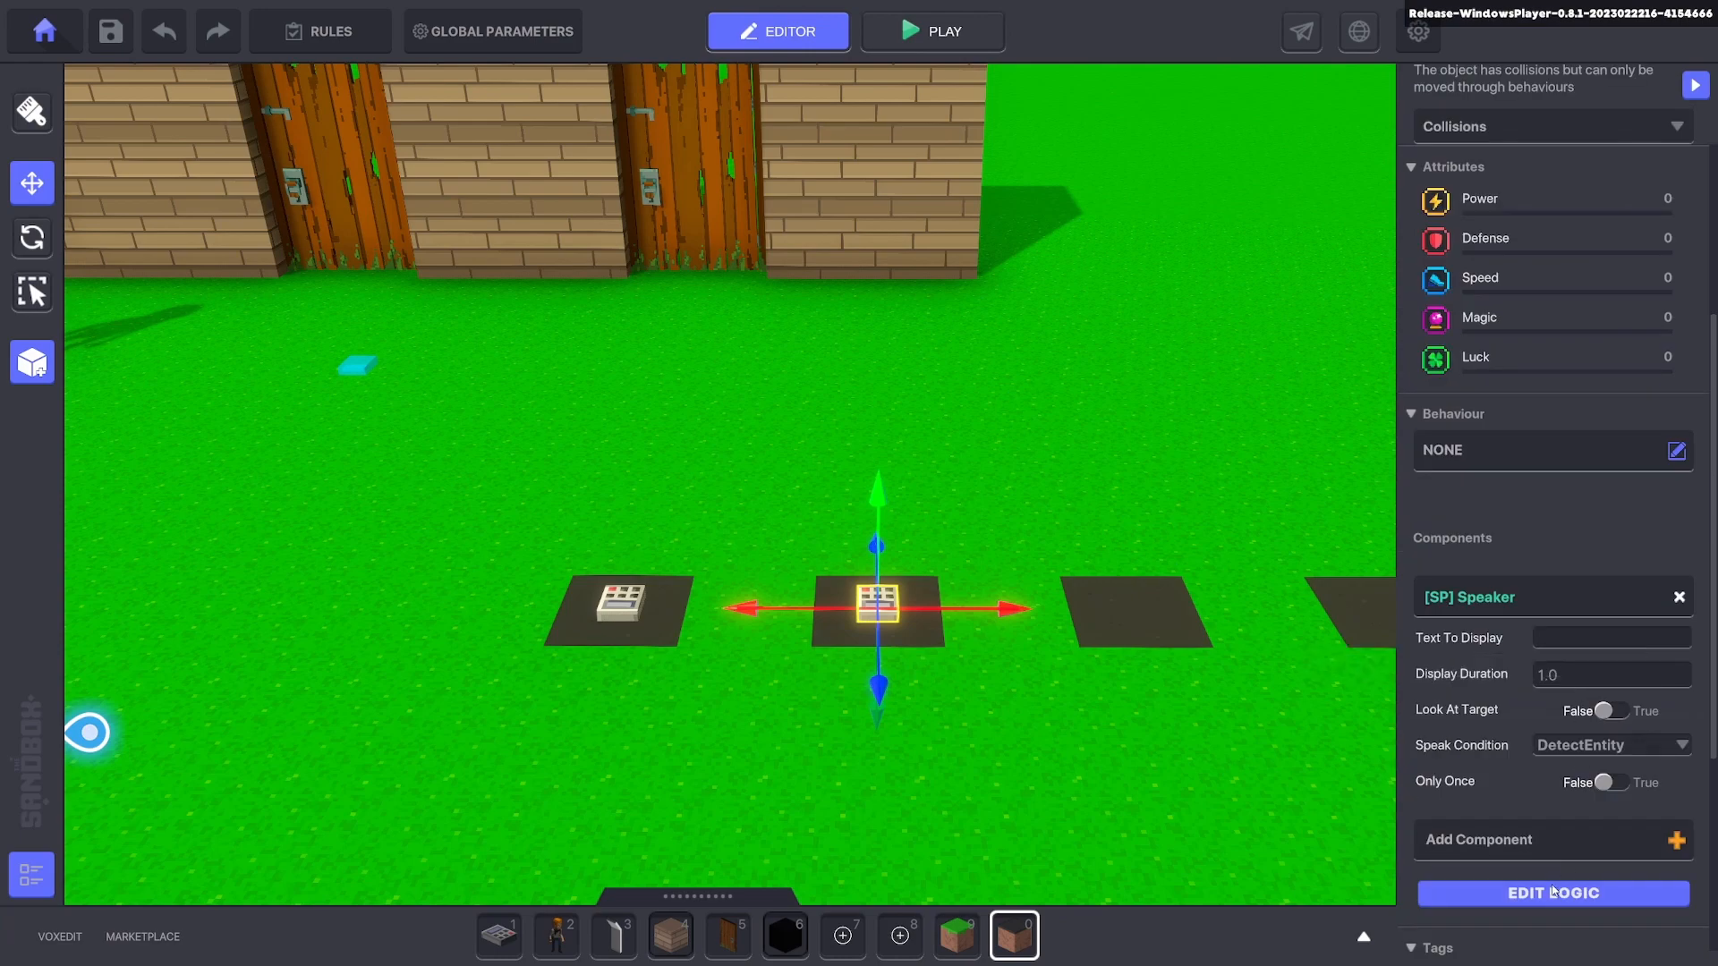
Change the second and third numpads' speaker messages to Door2 and Door3.
{"action": "left_click", "coordinate": [1551, 893]}
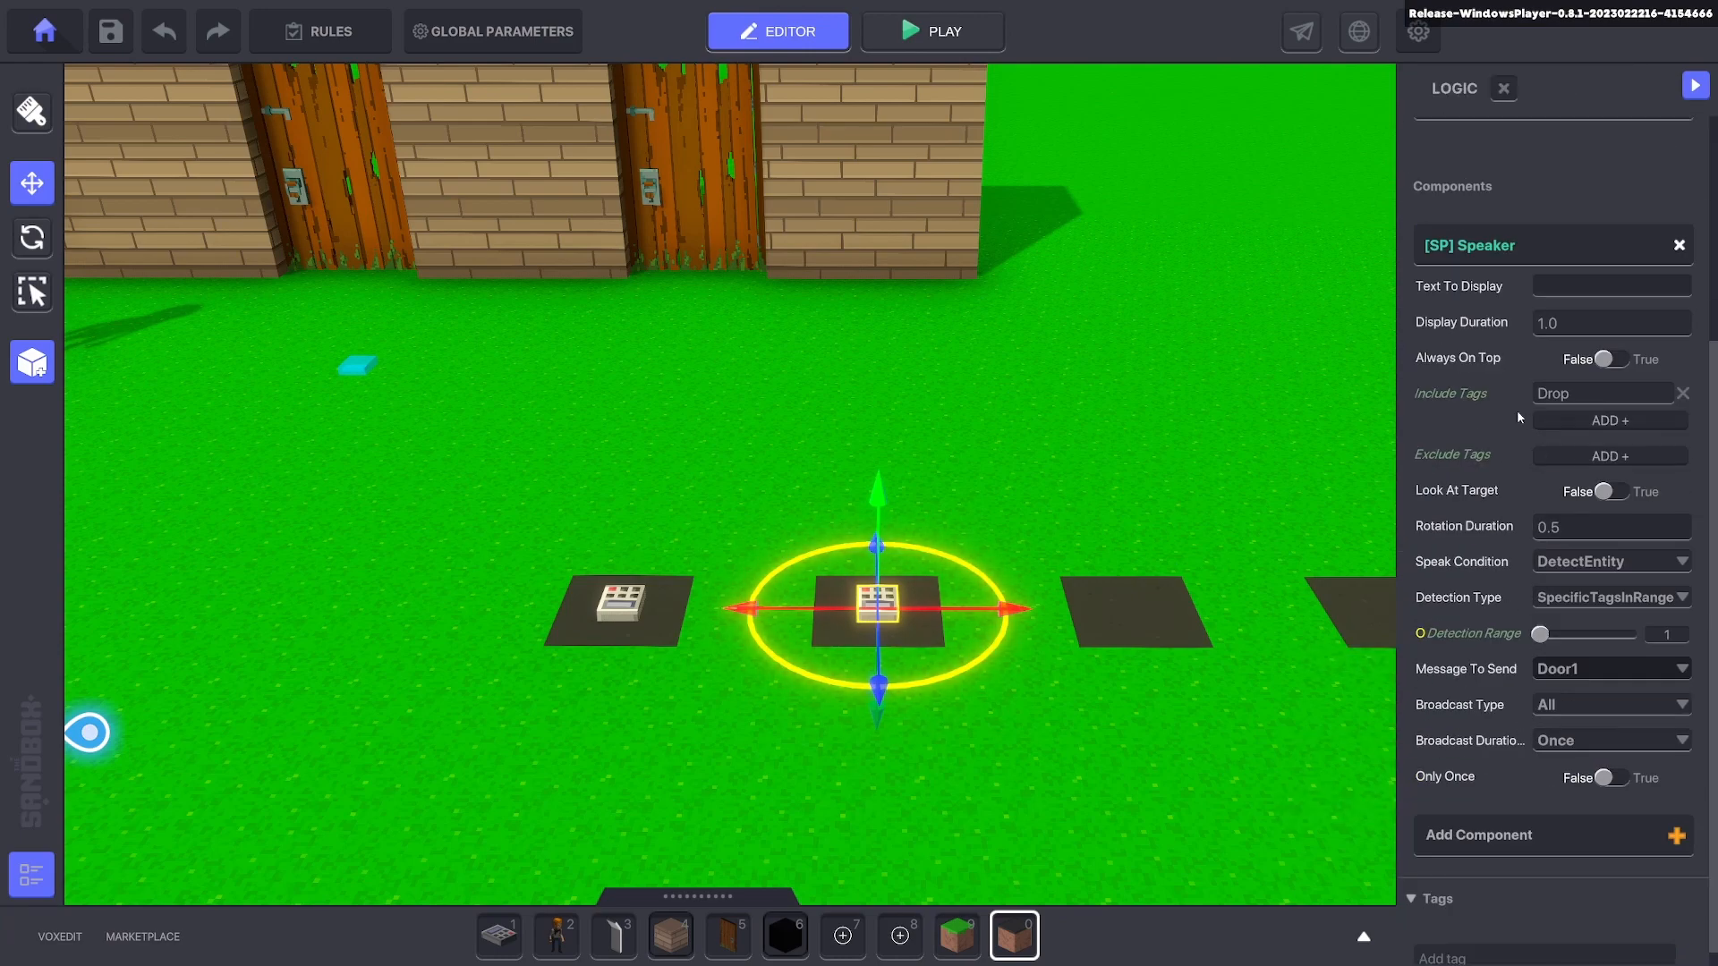
{"action": "left_click", "coordinate": [1610, 669]}
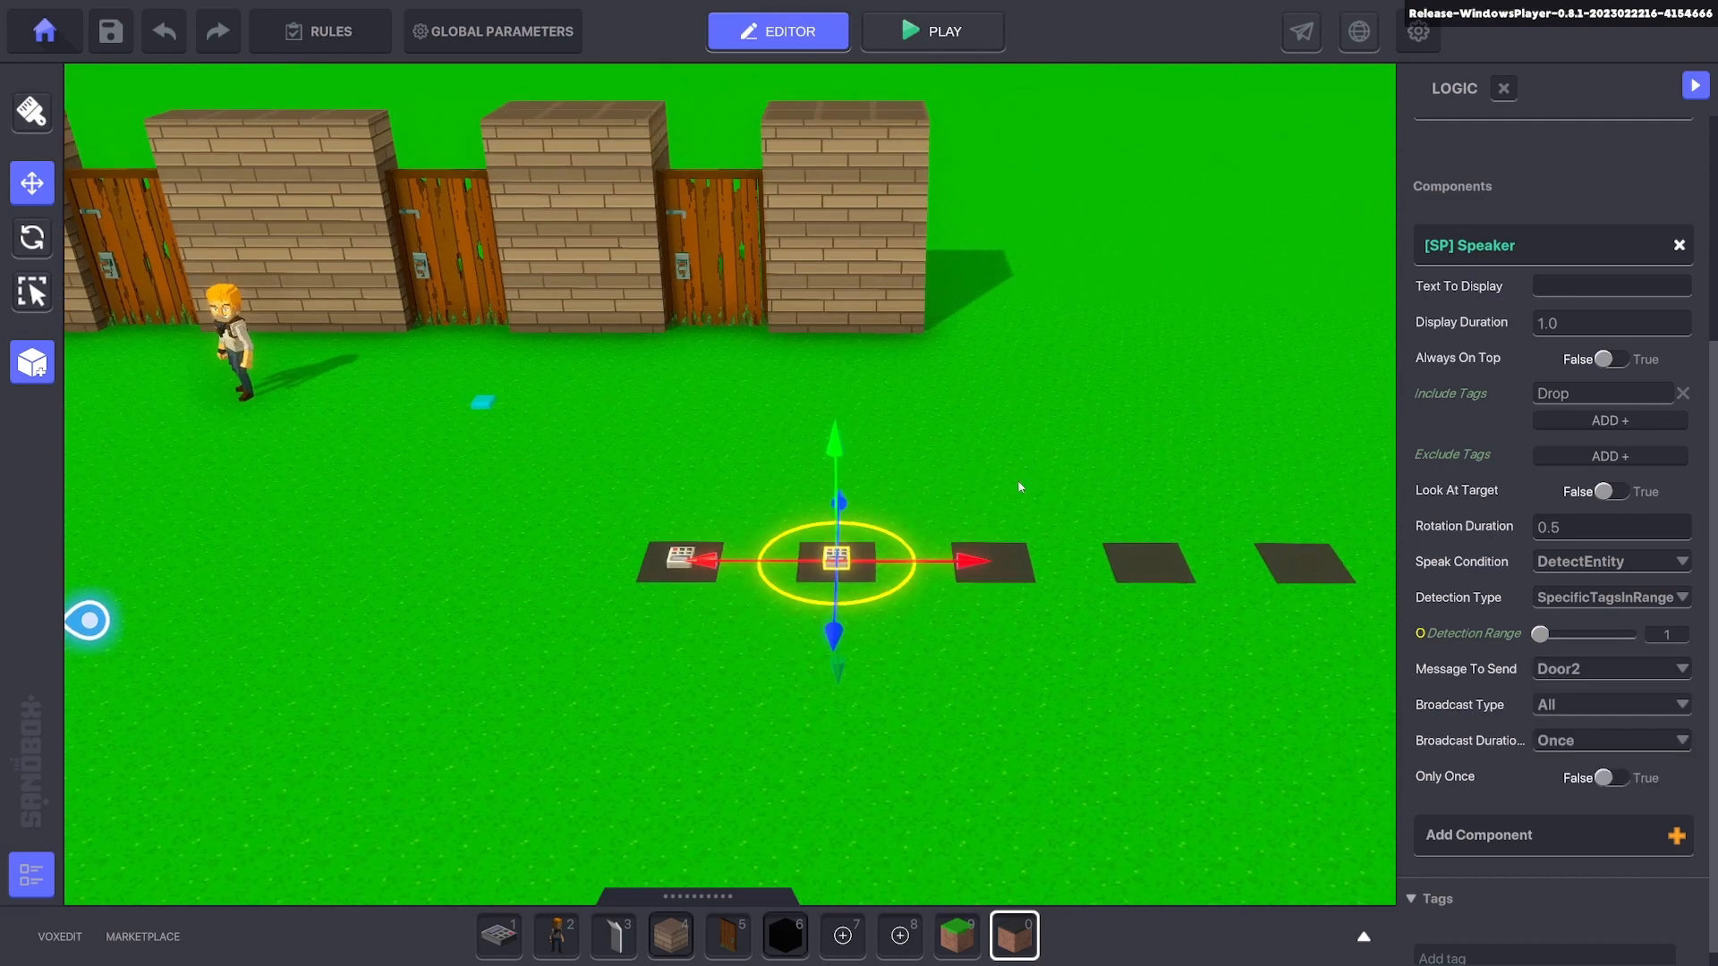
{"action": "left_click", "coordinate": [991, 561]}
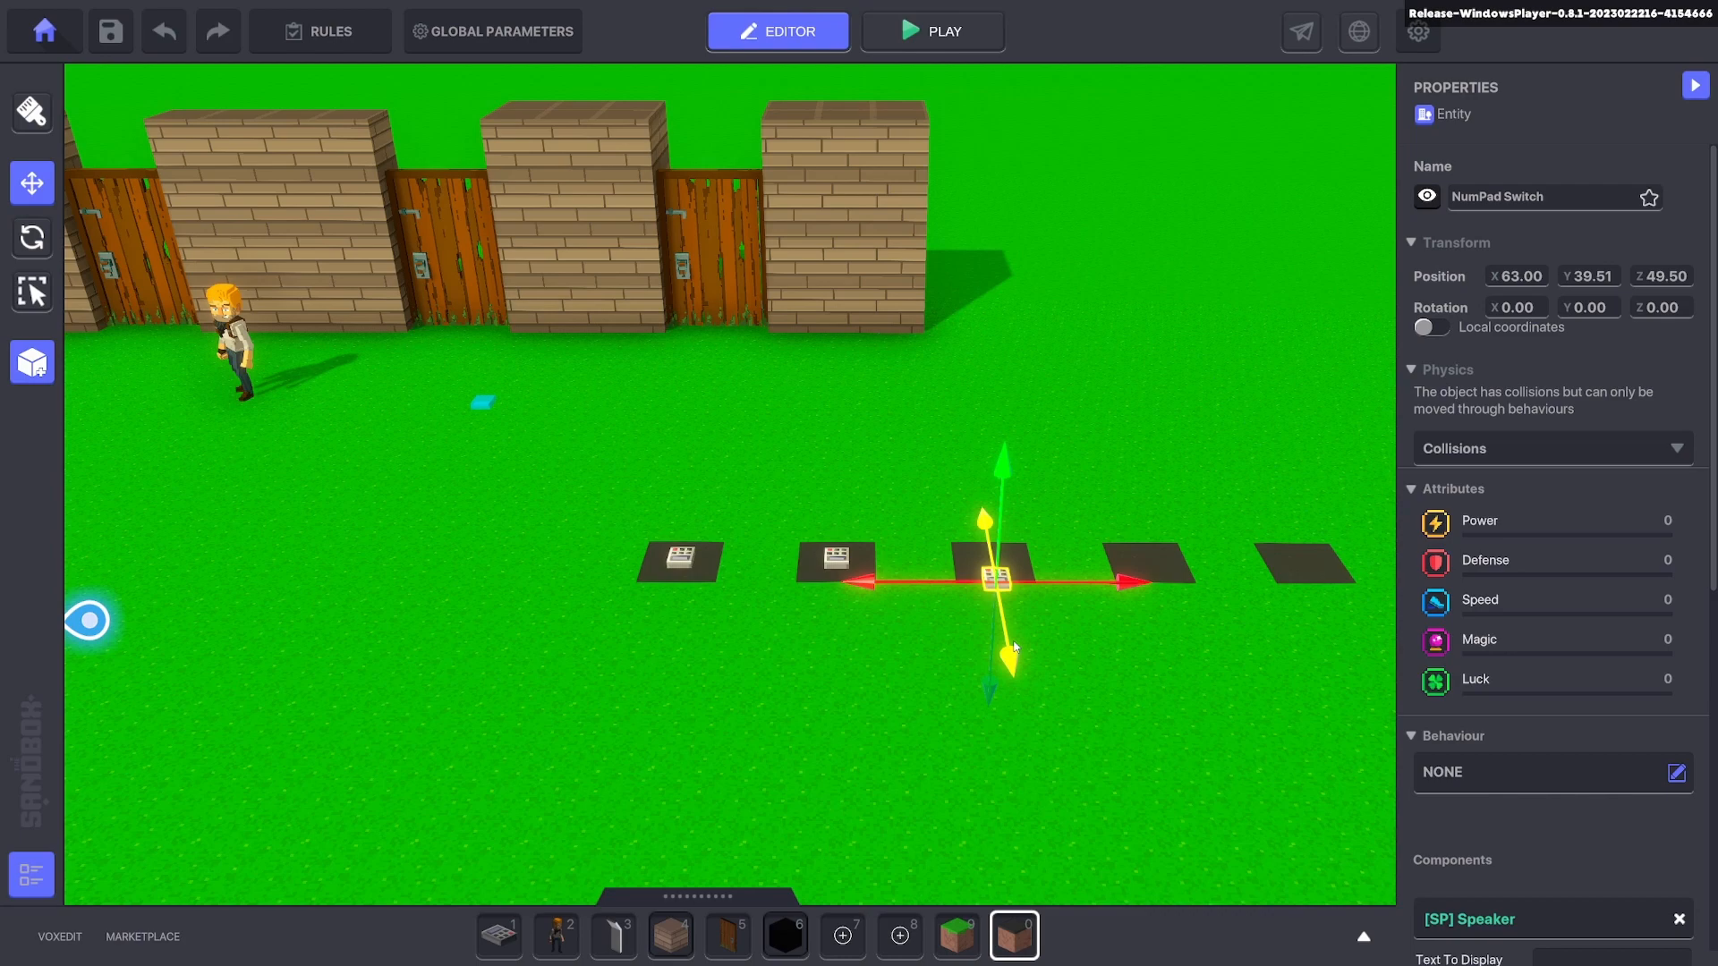
{"action": "left_click", "coordinate": [1468, 918]}
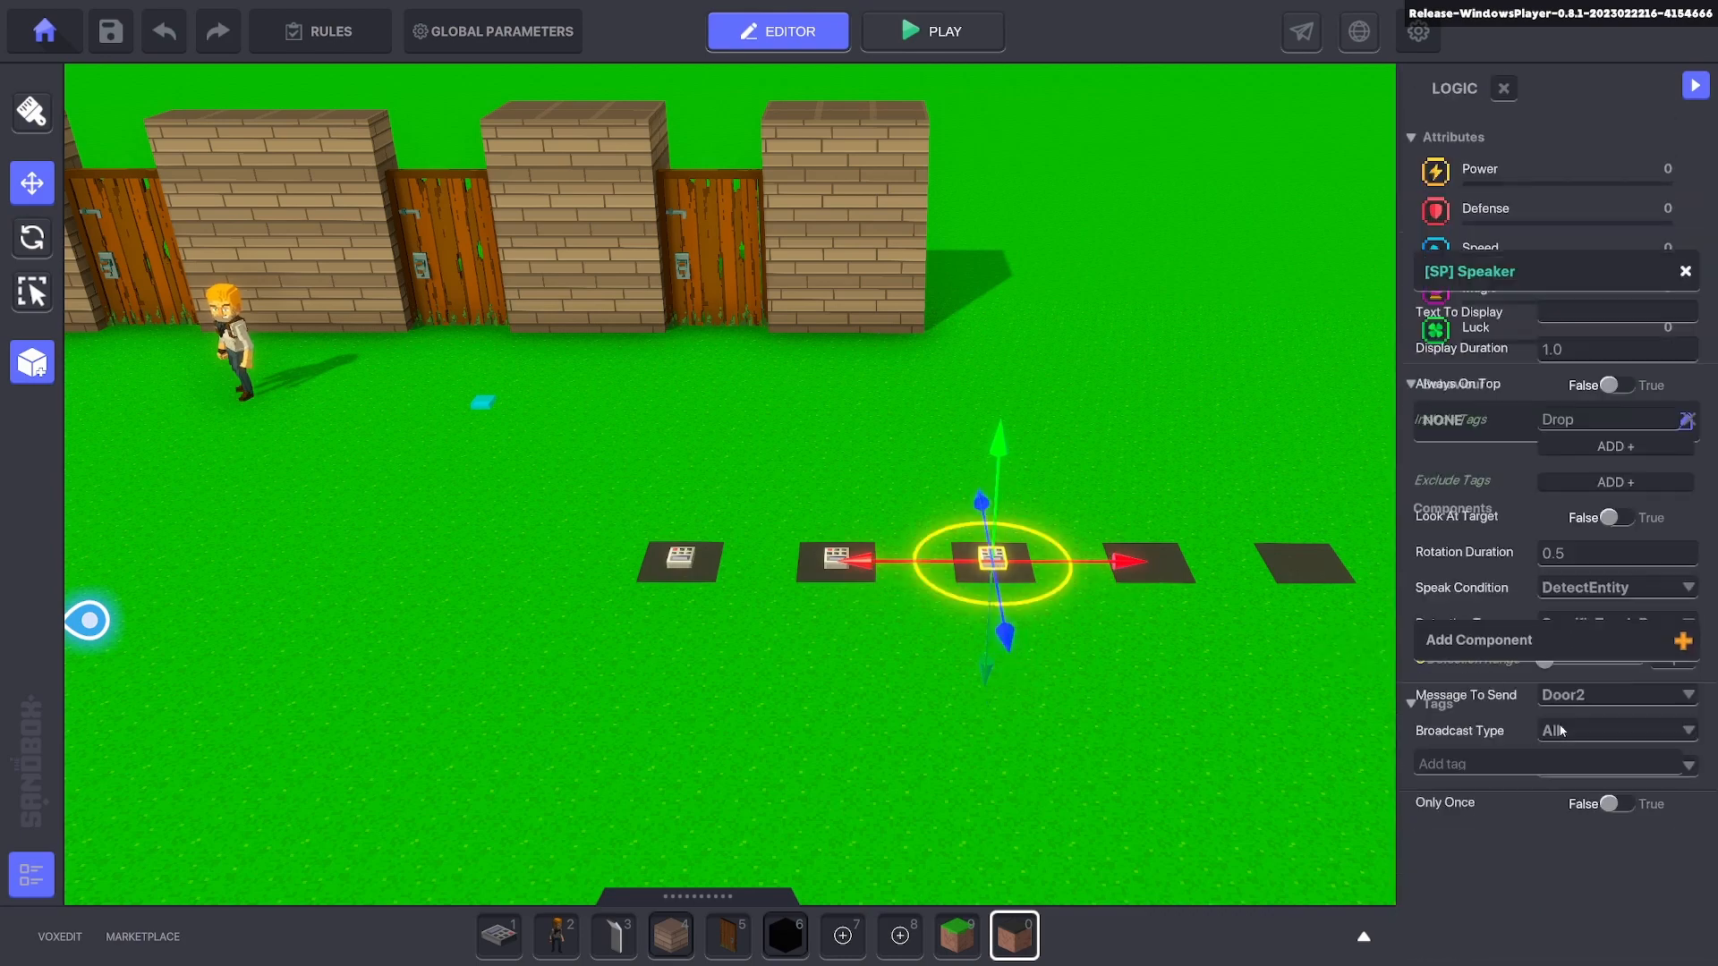
{"action": "left_click", "coordinate": [1609, 669]}
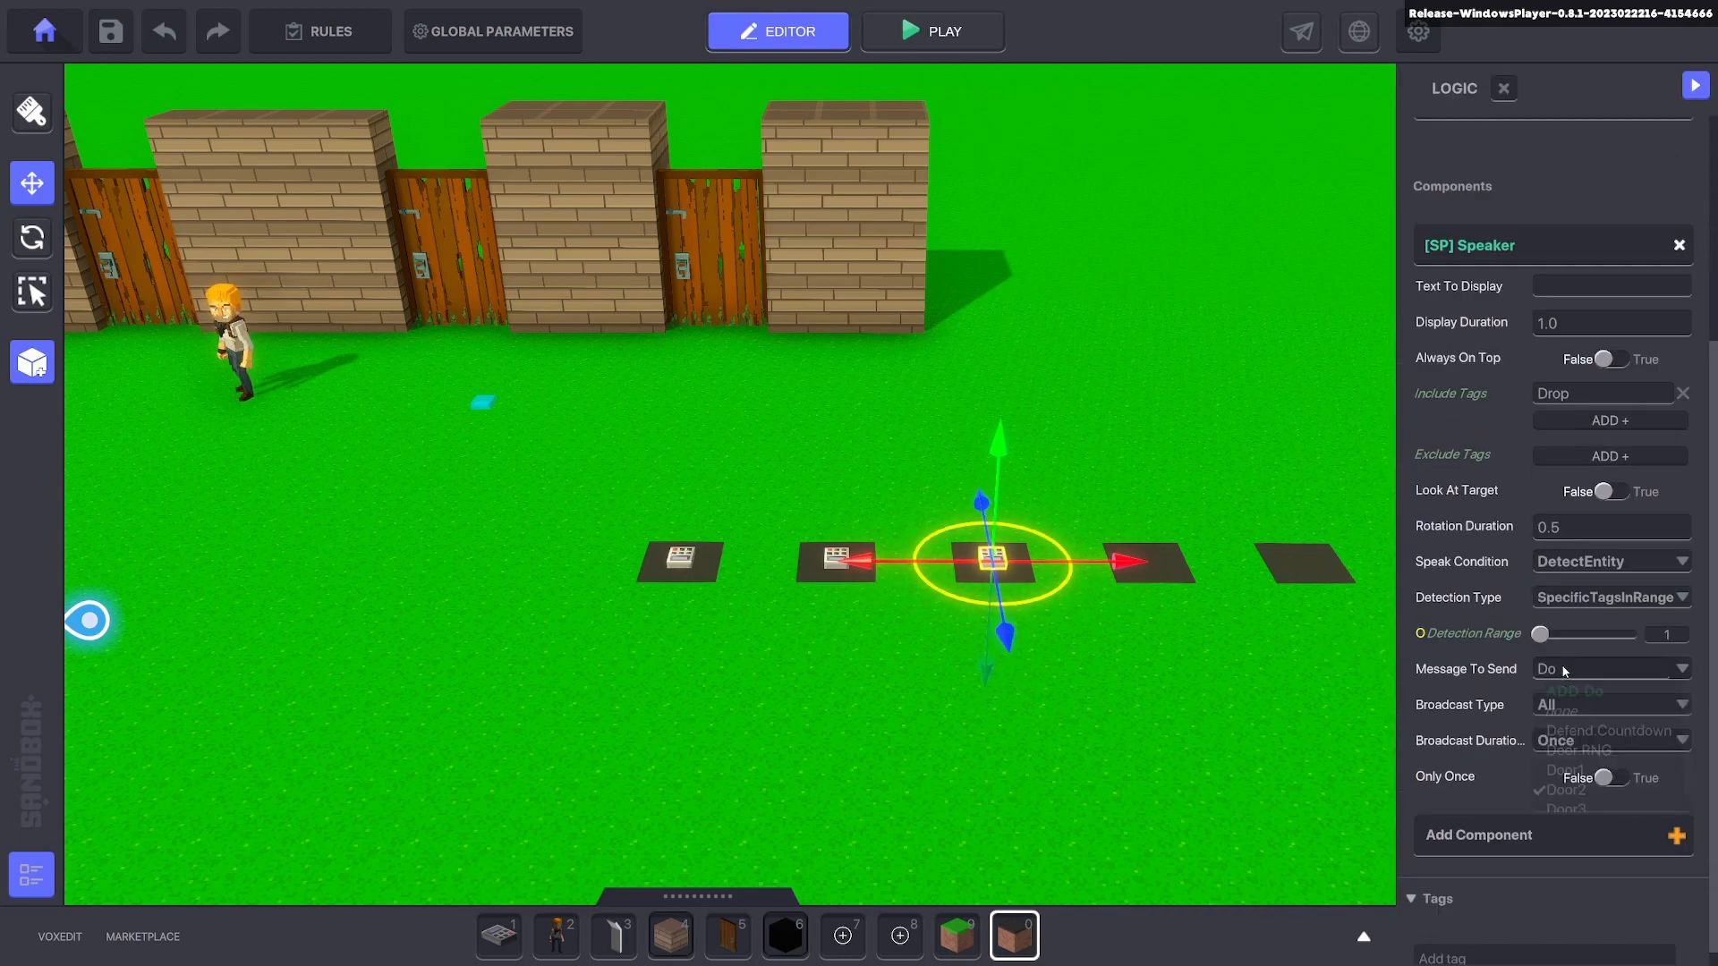
{"action": "left_click", "coordinate": [1605, 669]}
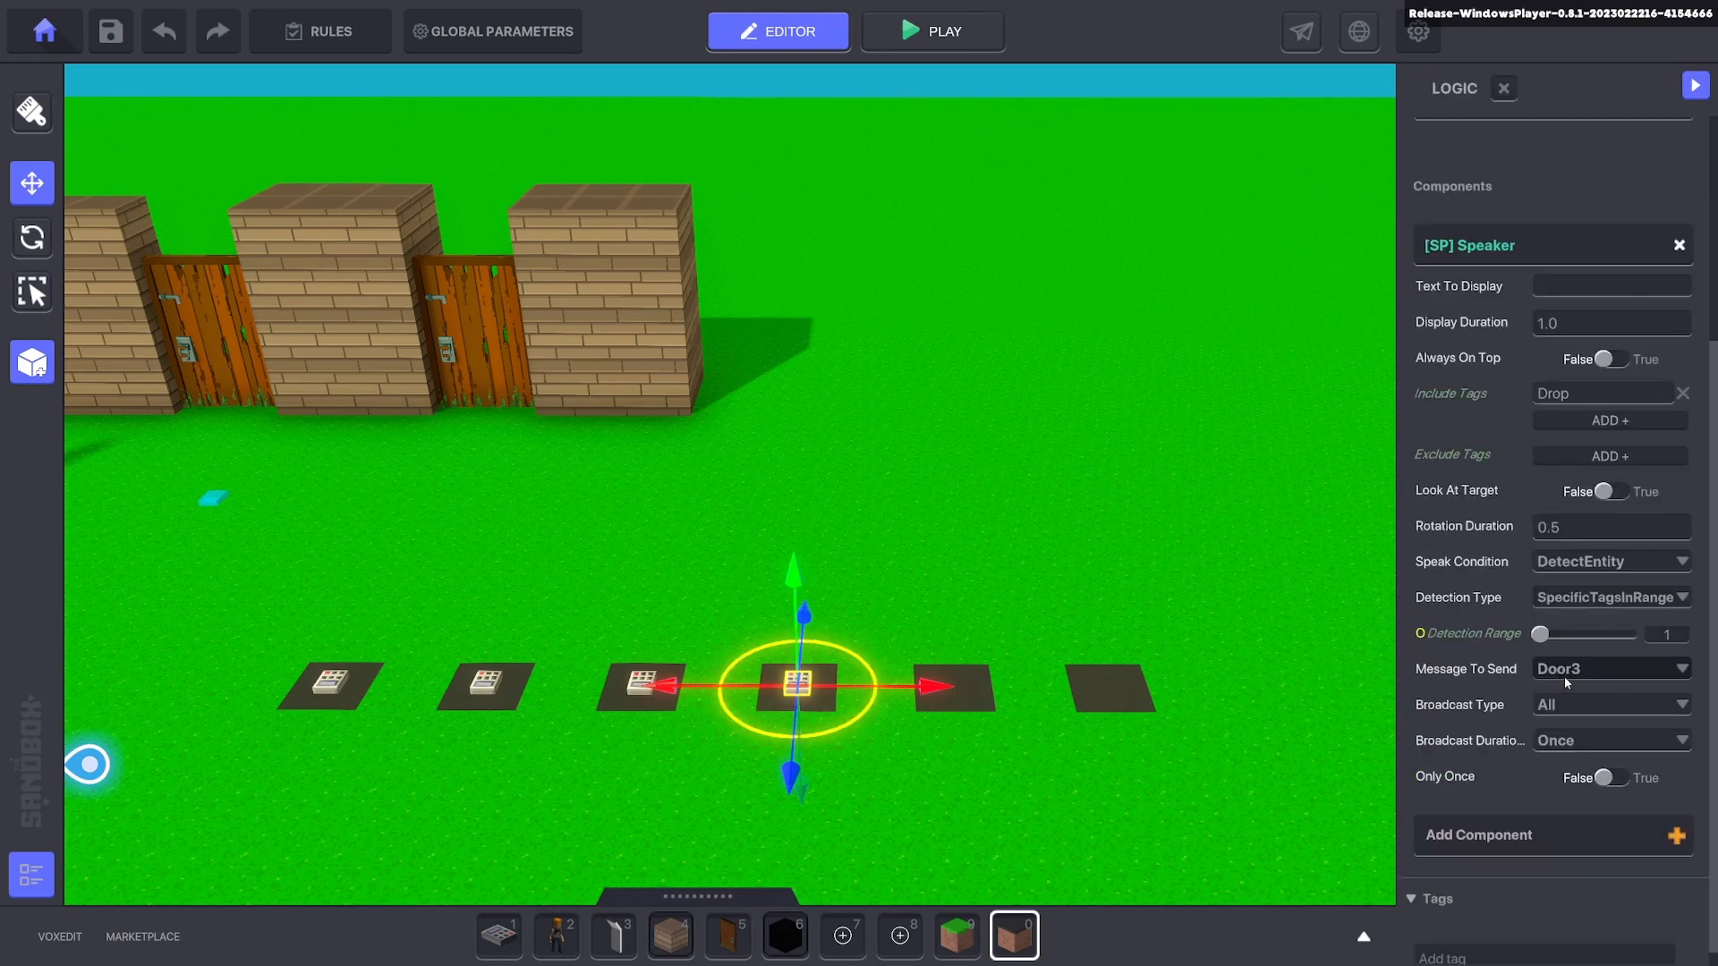
{"action": "left_click", "coordinate": [1609, 669]}
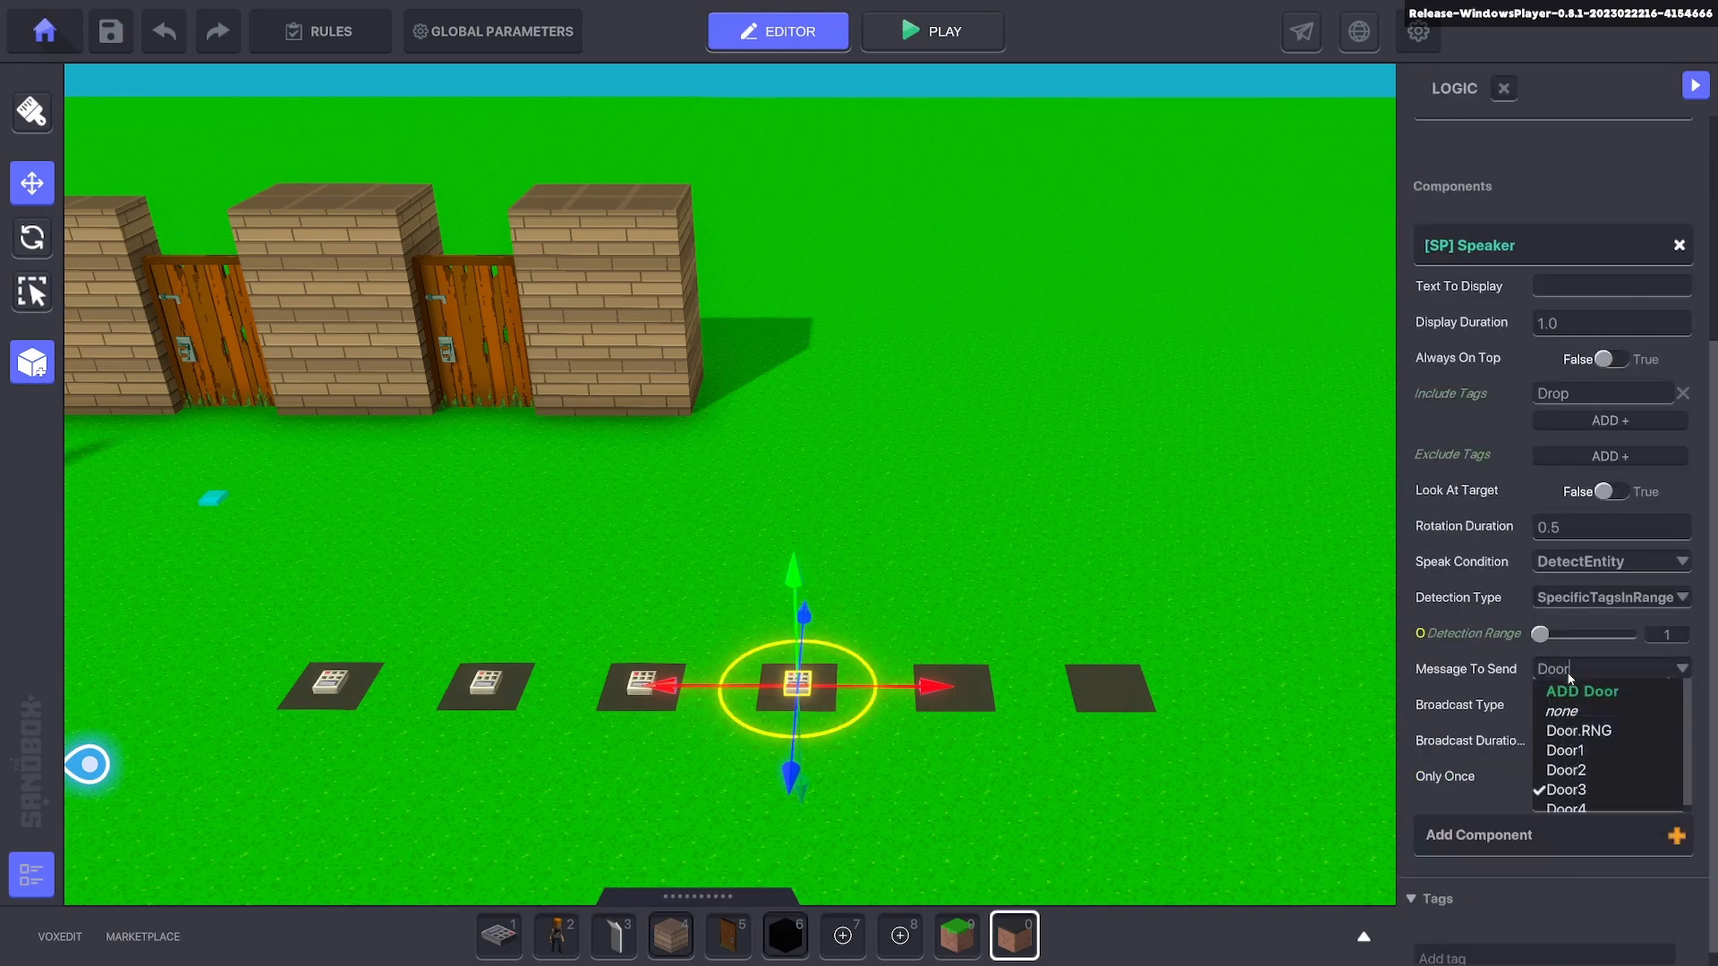
{"action": "left_click", "coordinate": [1566, 809]}
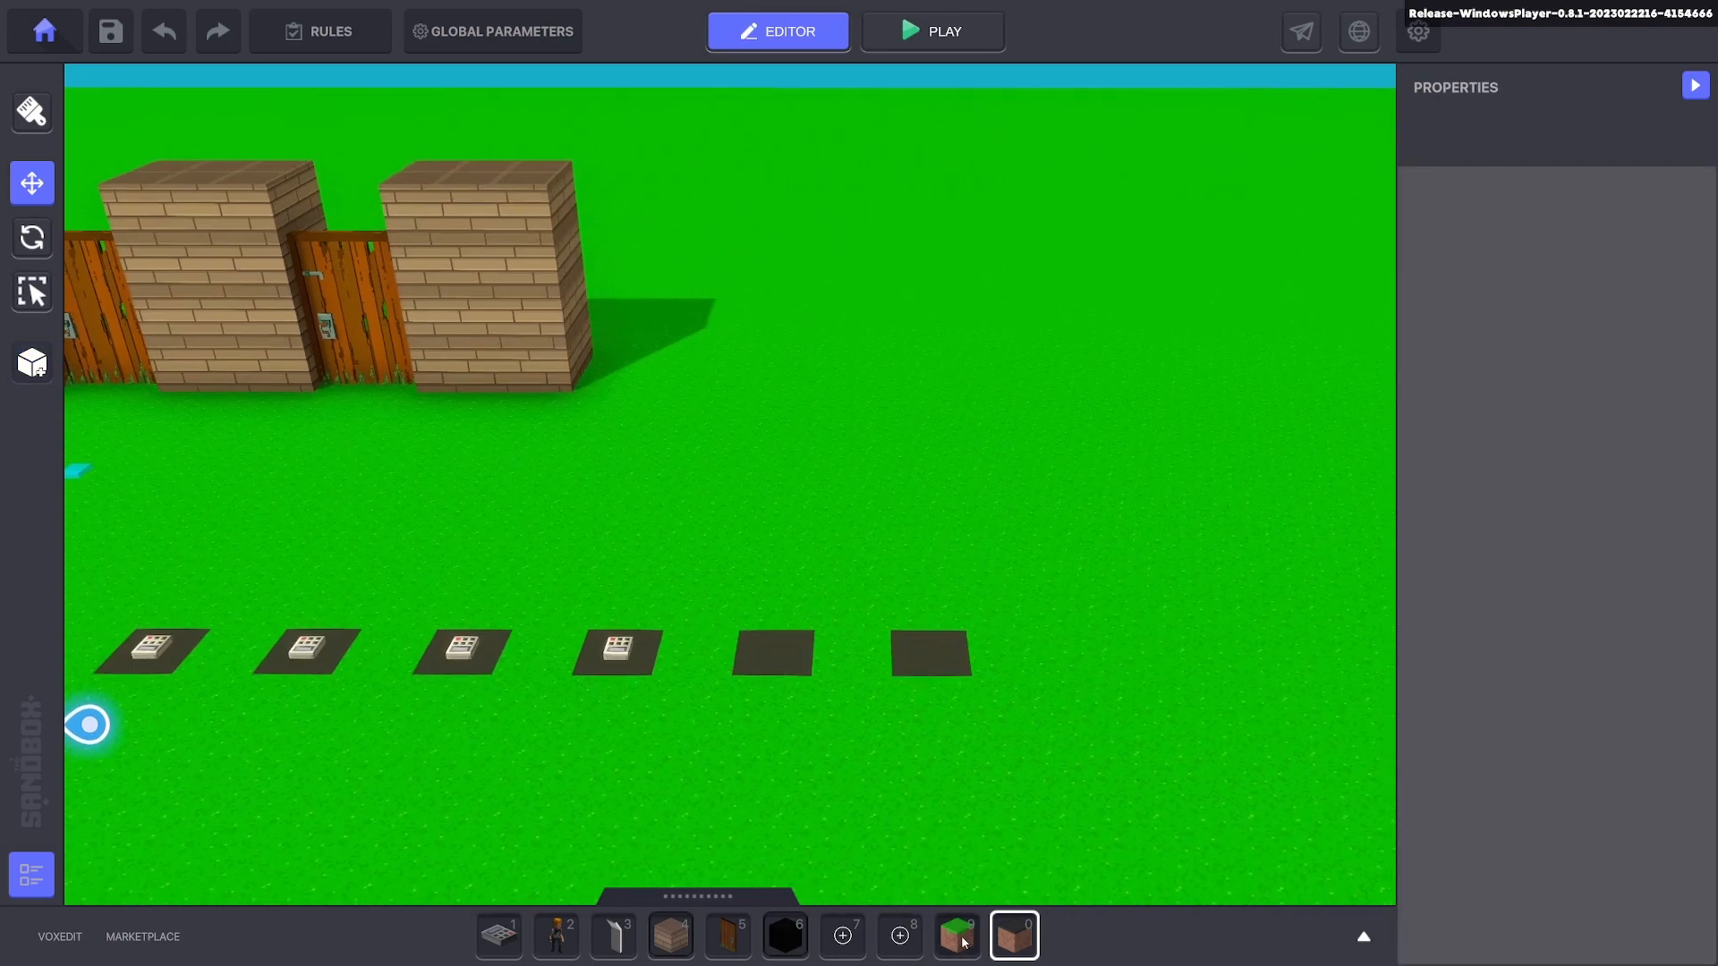
Give the floating numpad the [SP] Asset Spawner behaviour, spawning one unit below.
{"action": "left_click", "coordinate": [954, 934]}
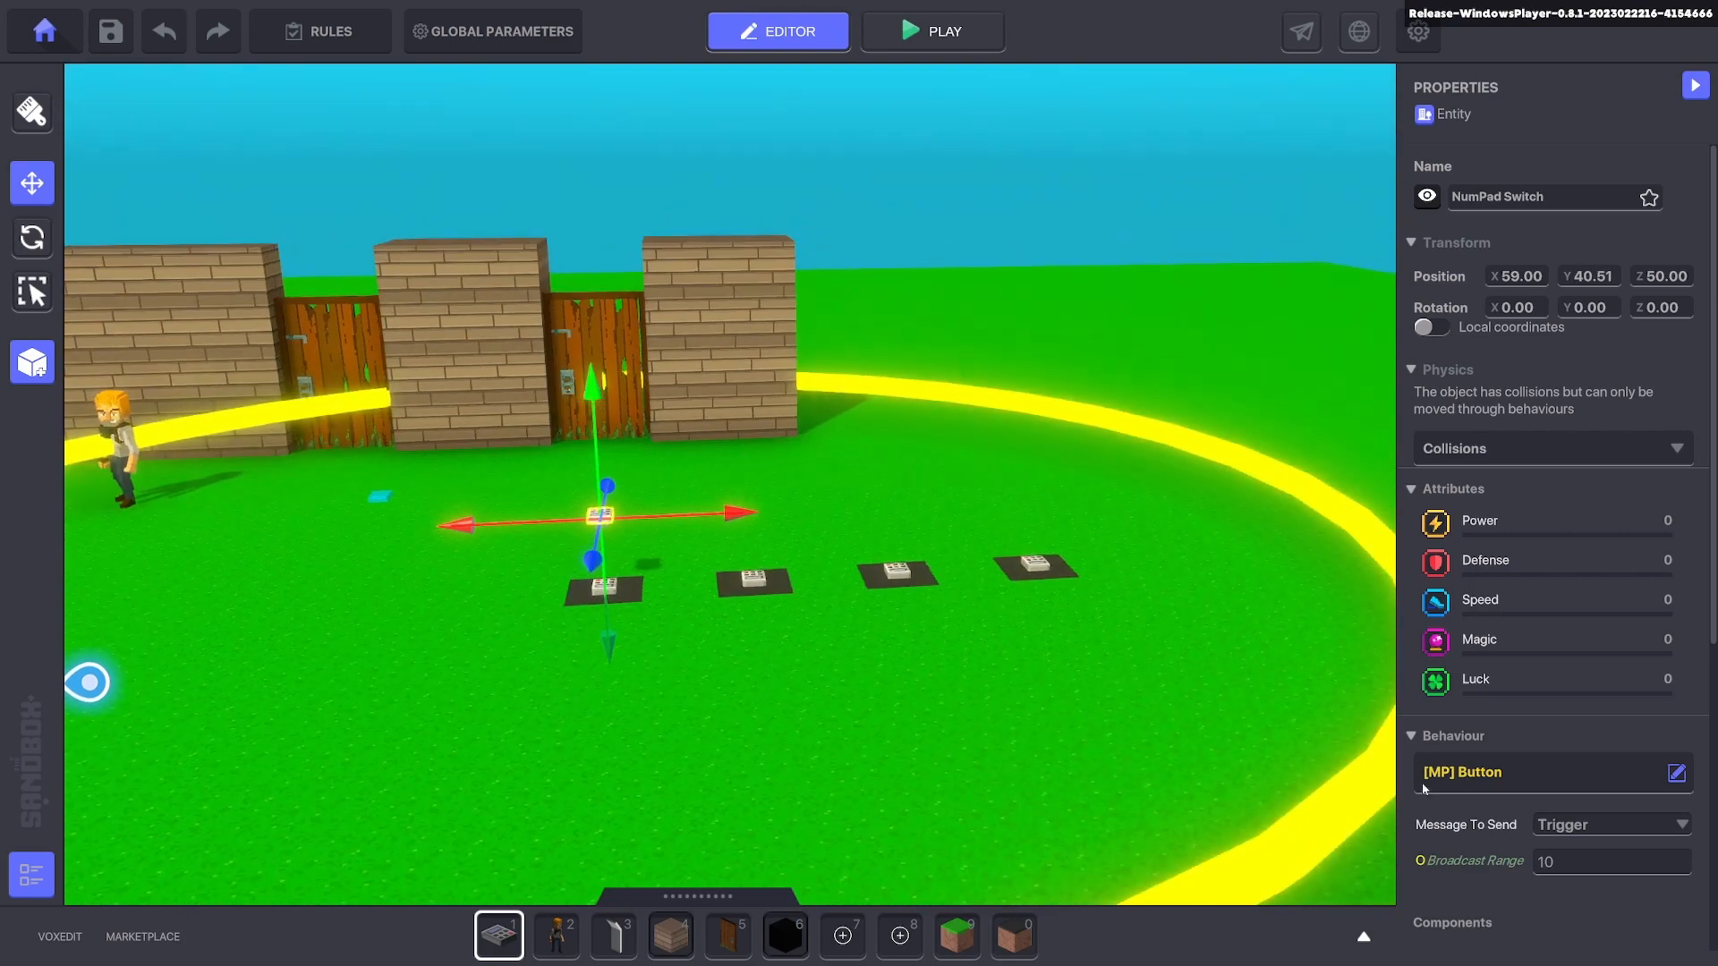
{"action": "left_click", "coordinate": [1675, 772]}
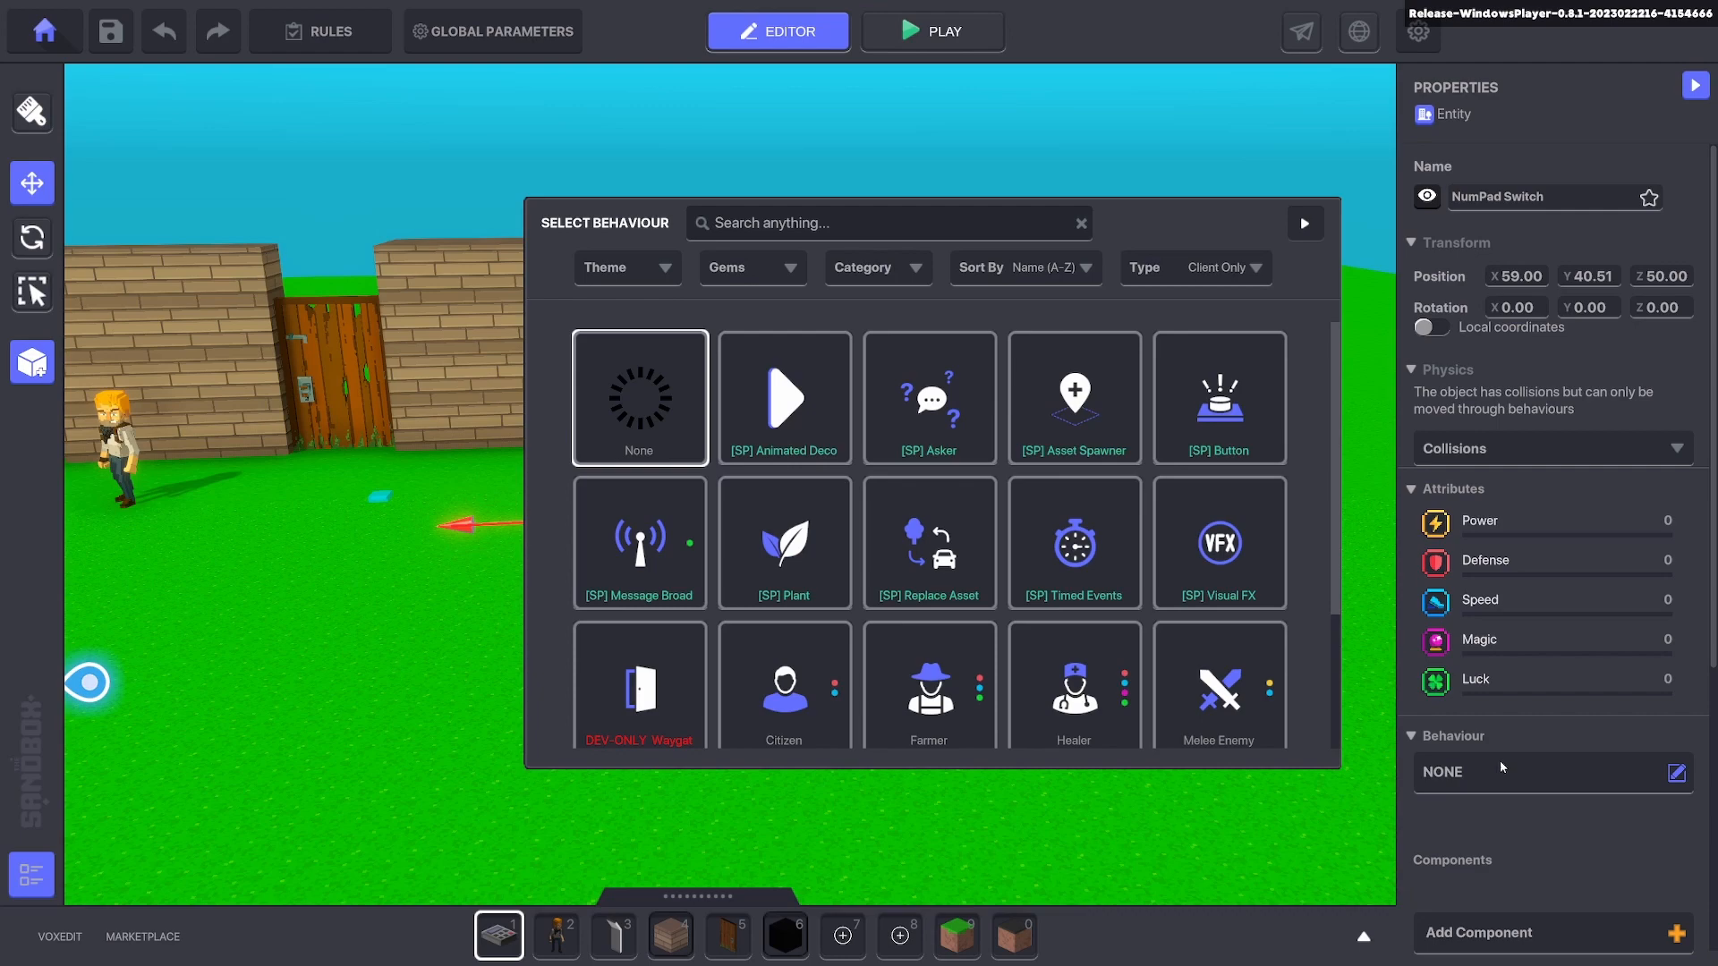
{"action": "left_click", "coordinate": [1073, 397]}
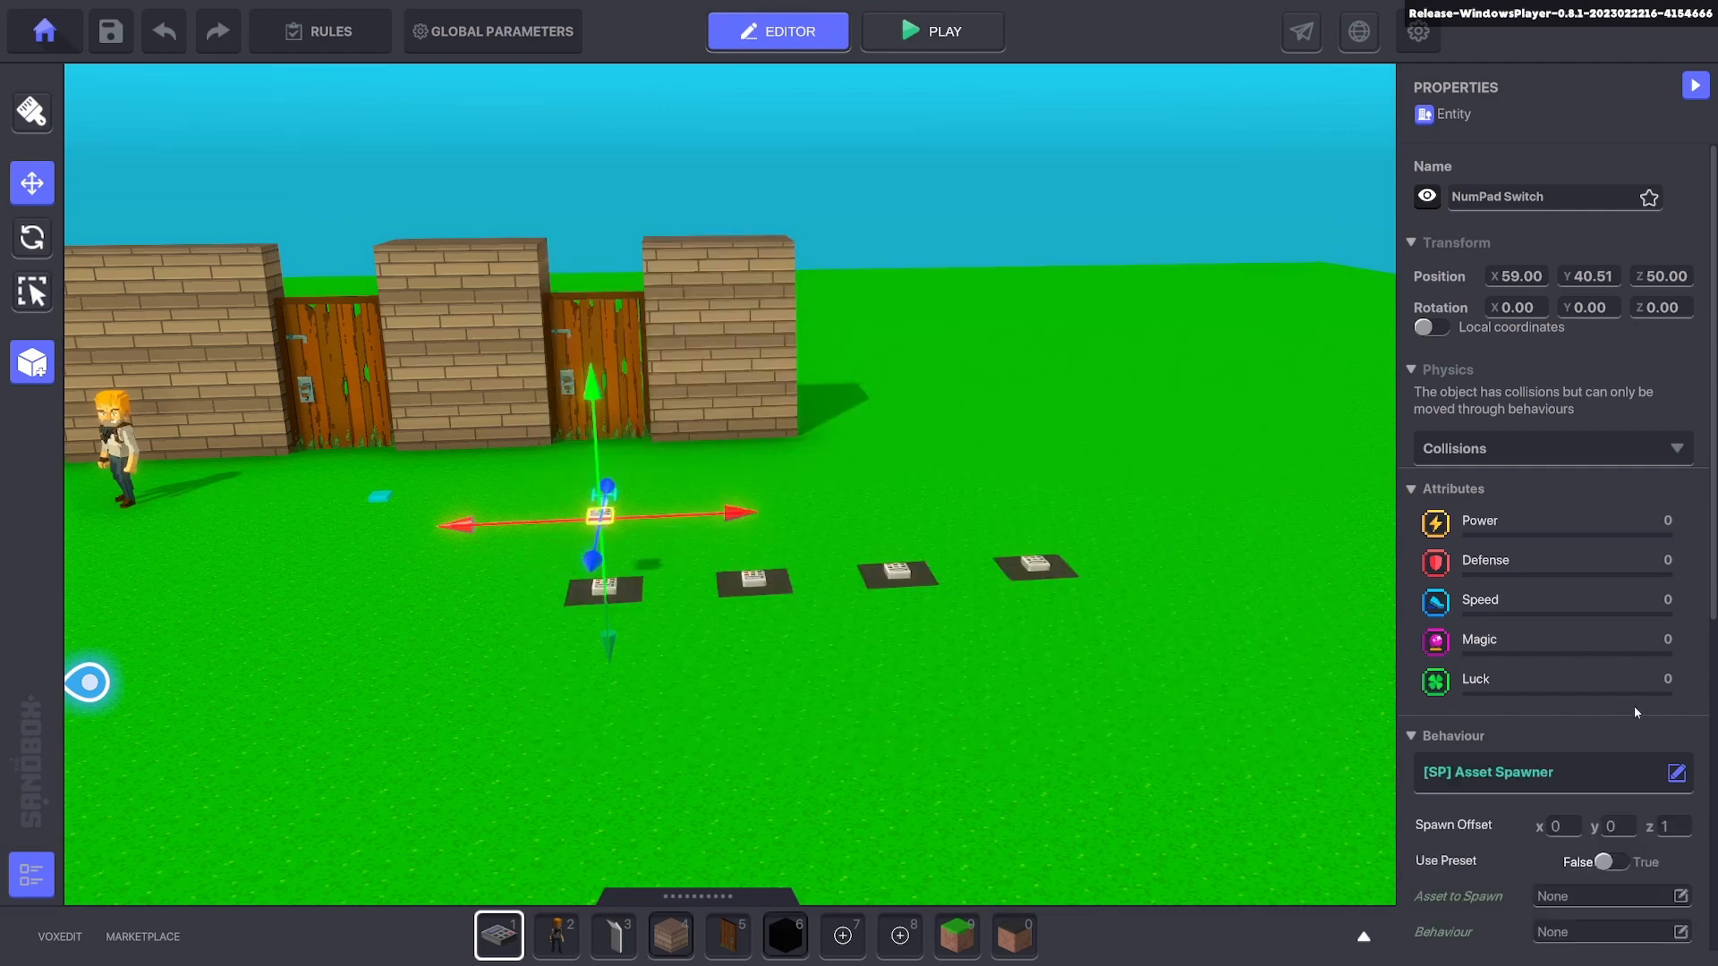
{"action": "scroll", "scroll_direction": "down", "scroll_amount": 3}
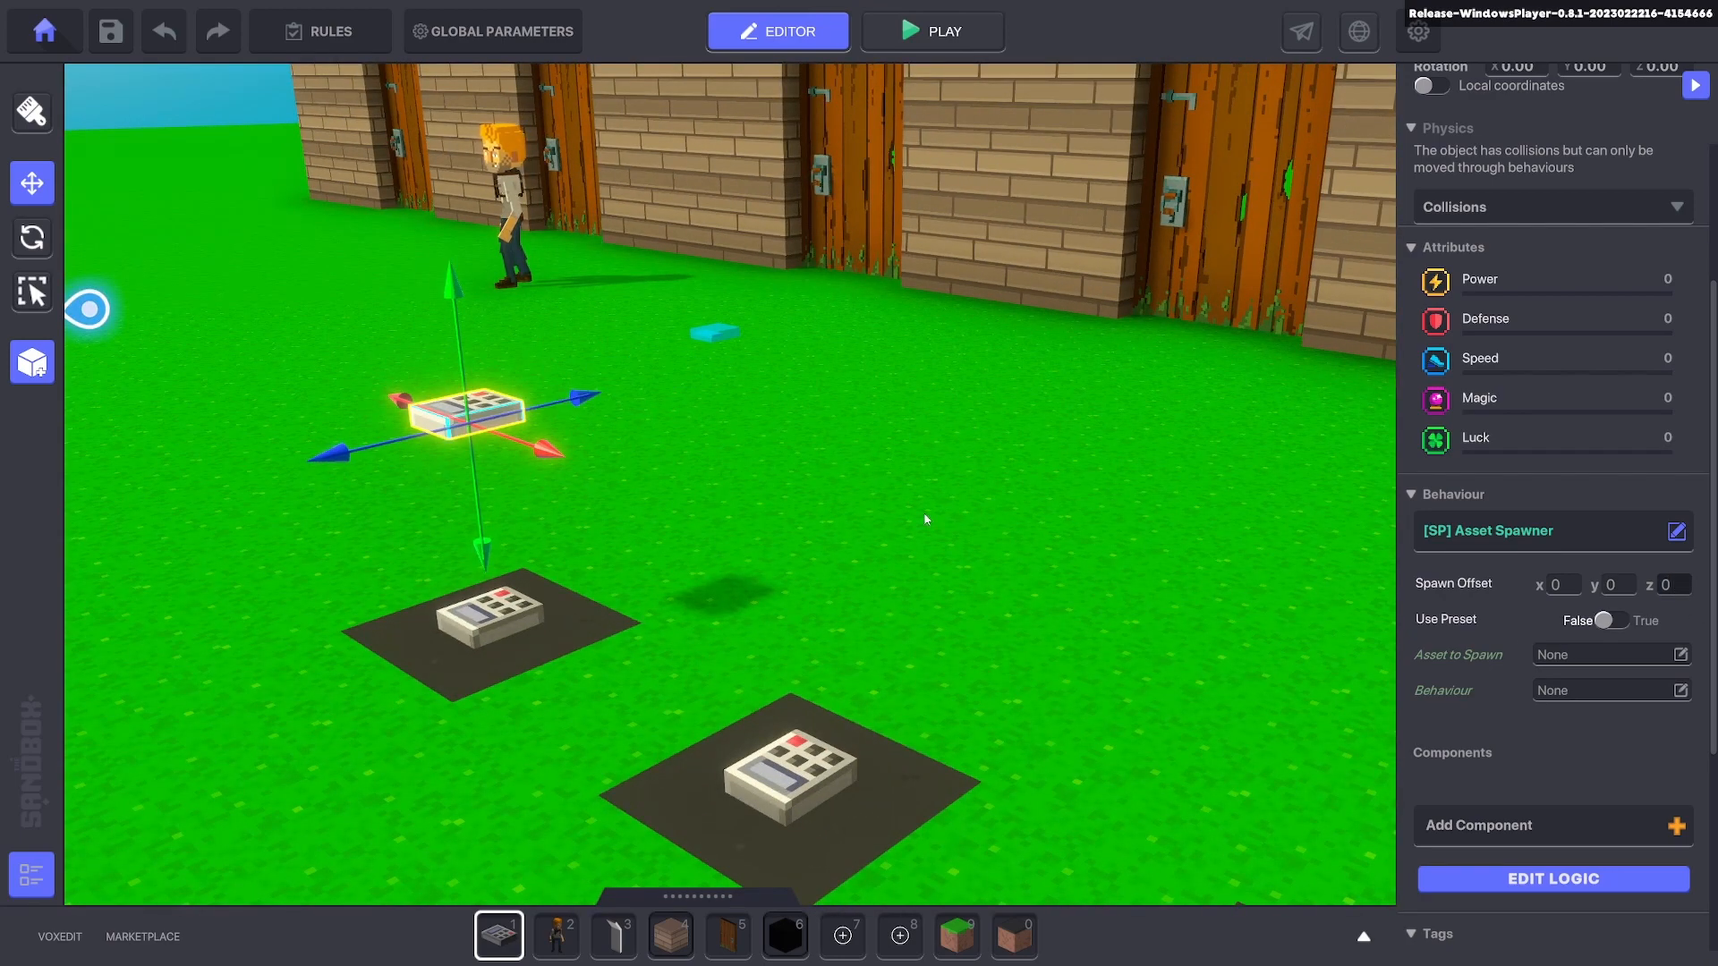
{"action": "mouse_move", "coordinate": [1622, 588]}
{"action": "type", "text": "-1"}
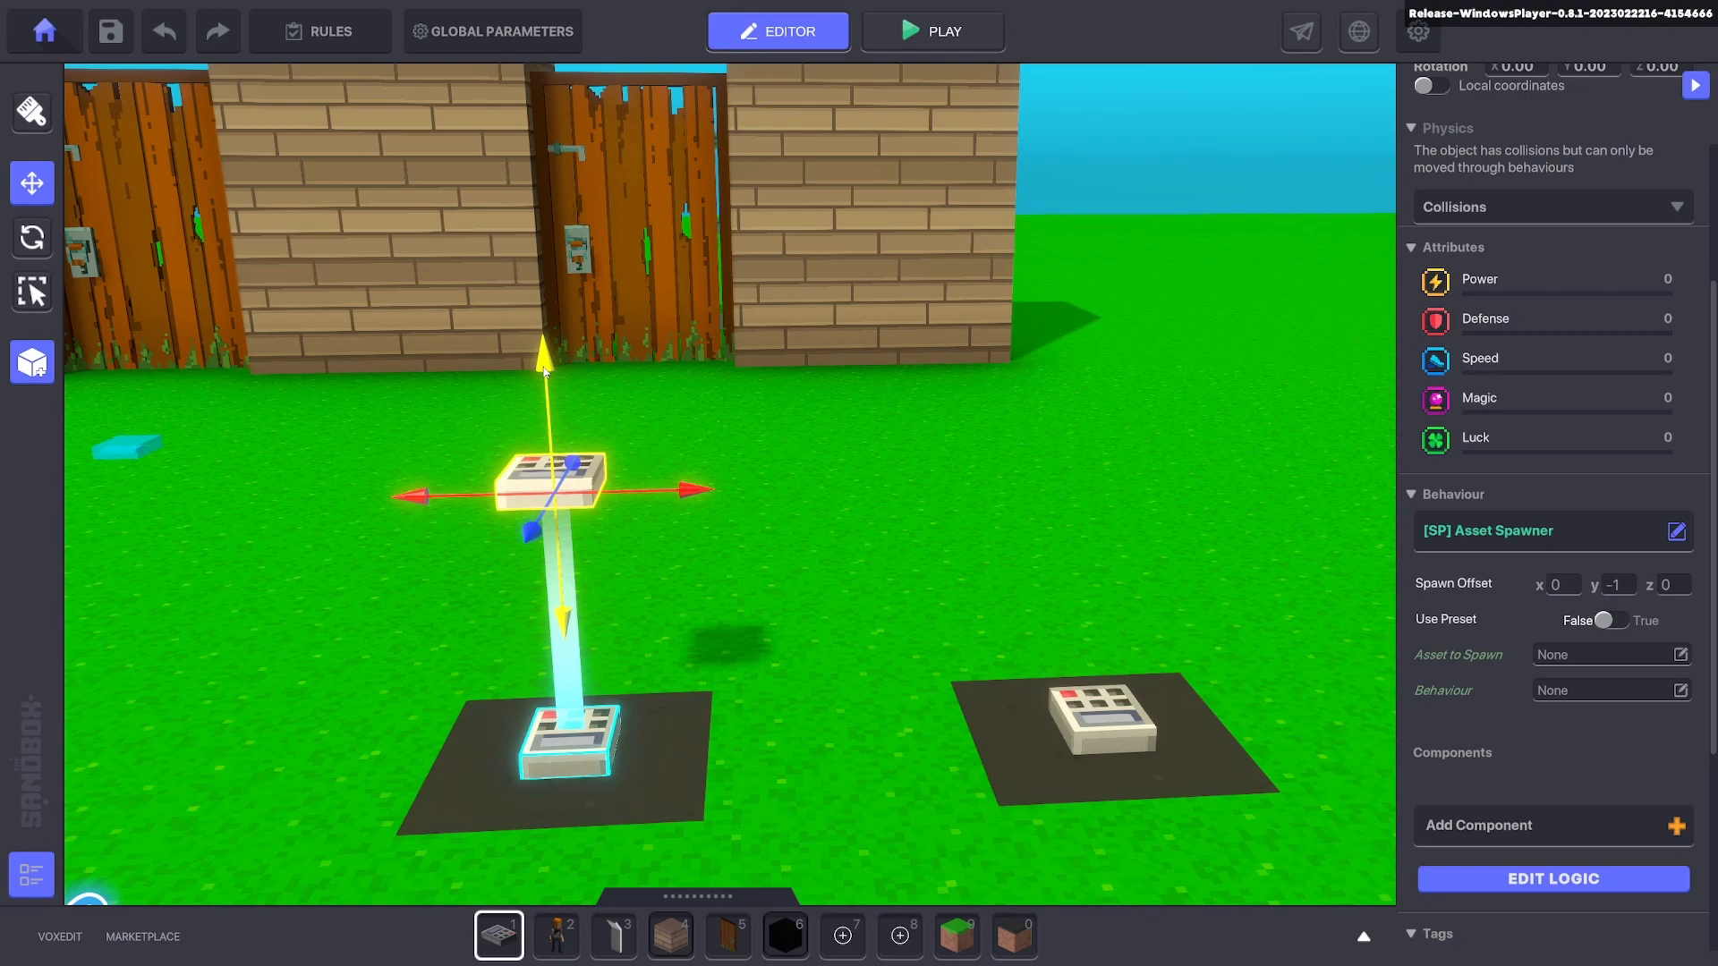
{"action": "mouse_move", "coordinate": [885, 823]}
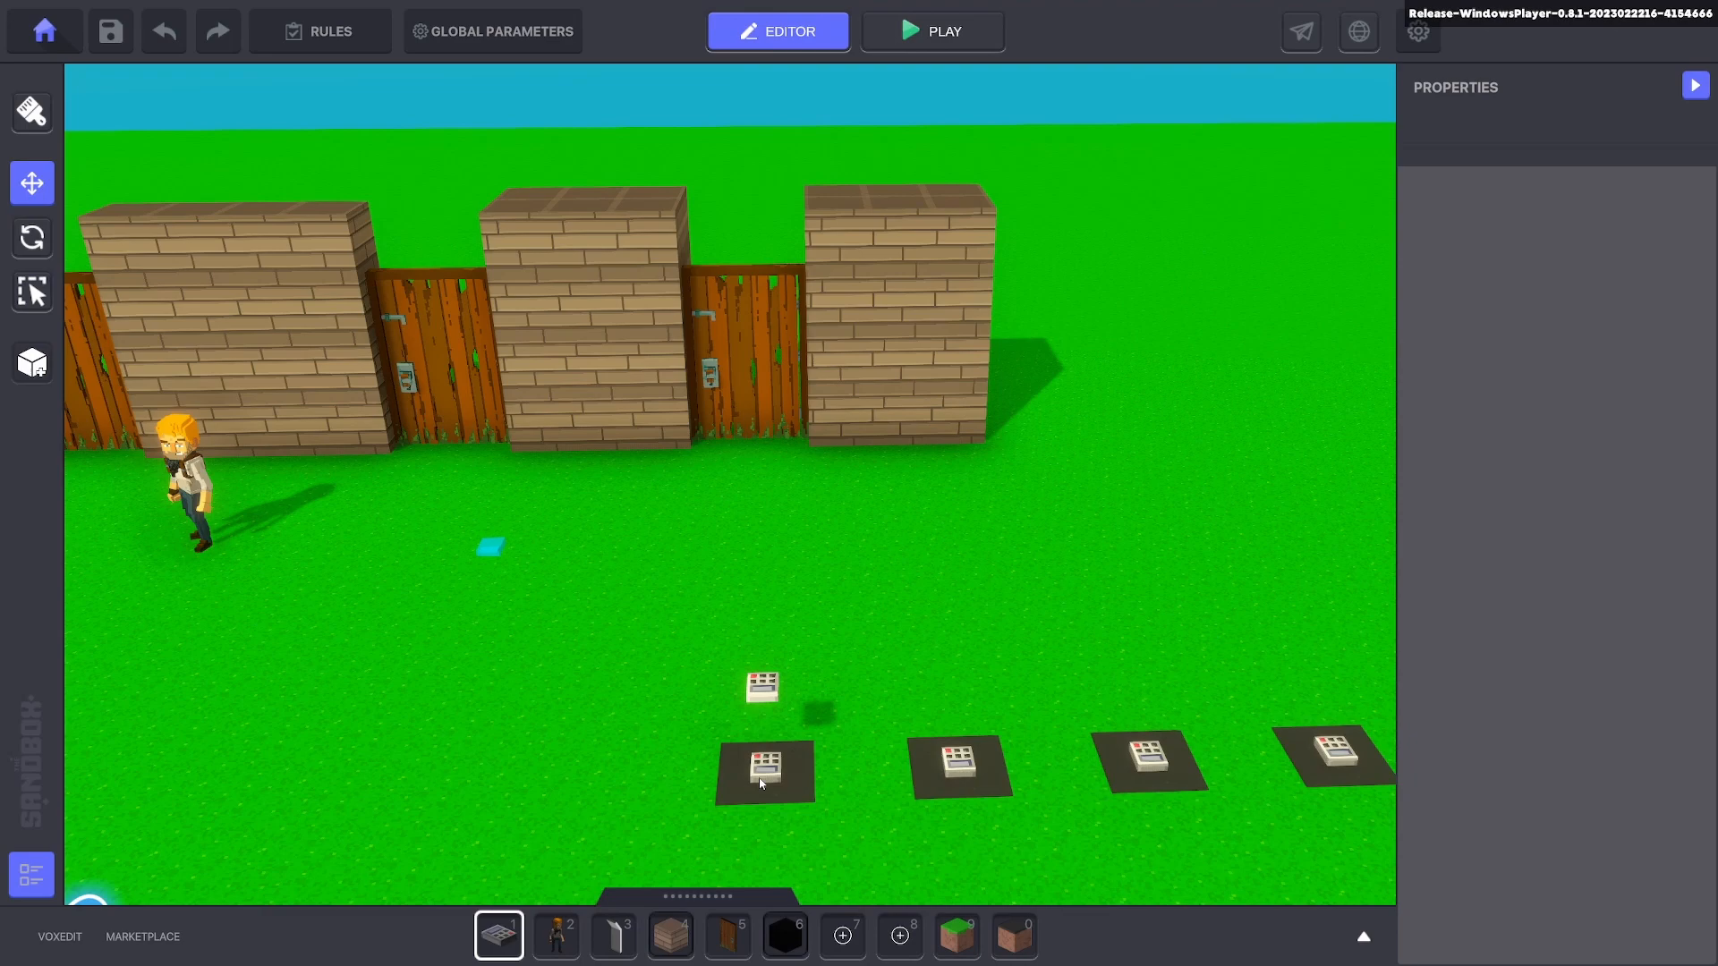
Select the floating numpad above the first pad to confirm it spawns the 1x1x1 voxel.
{"action": "left_click", "coordinate": [764, 766]}
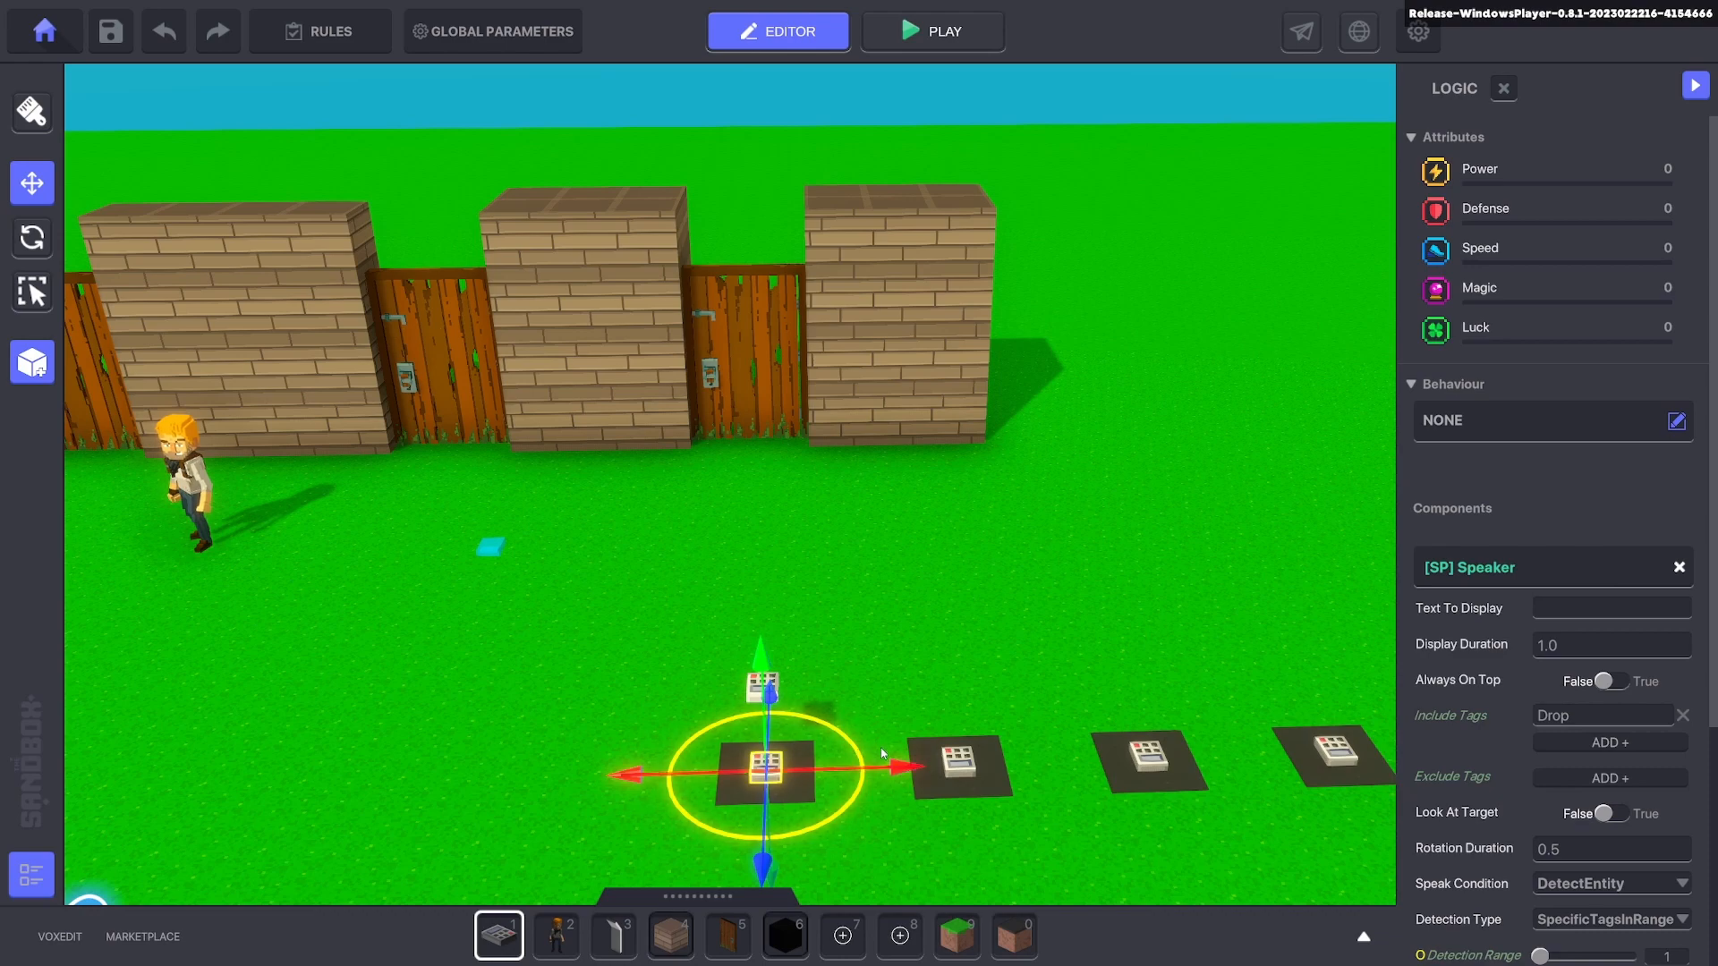
{"action": "mouse_move", "coordinate": [999, 758]}
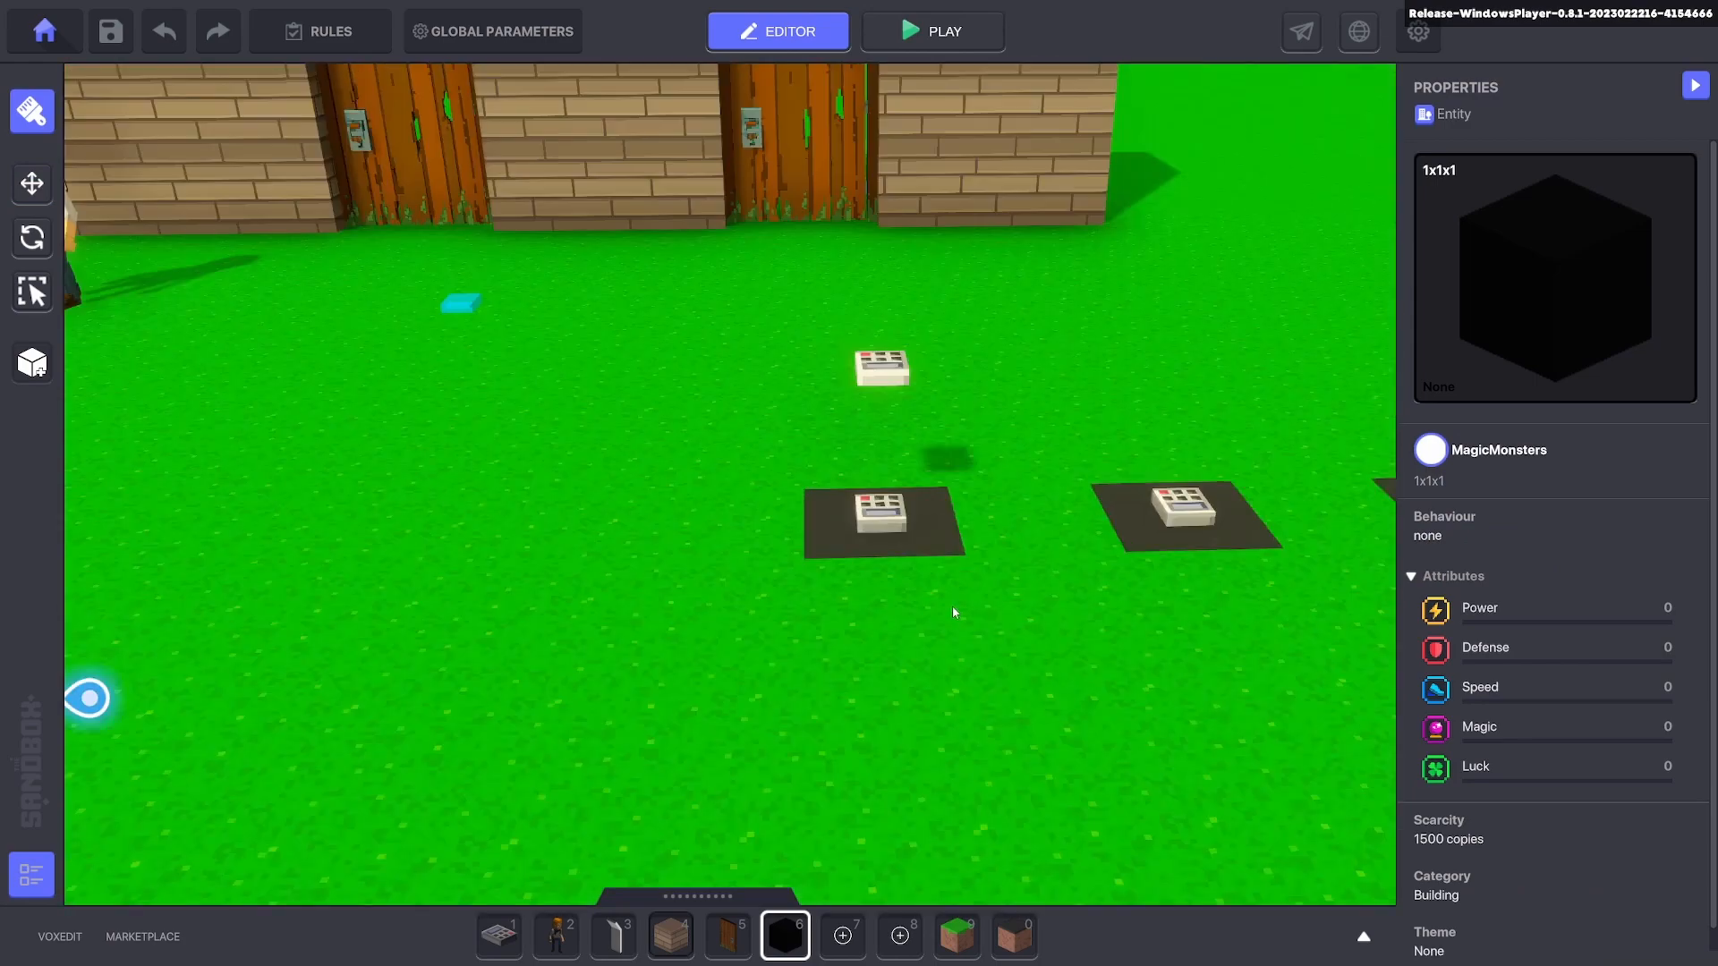
{"action": "mouse_move", "coordinate": [995, 595]}
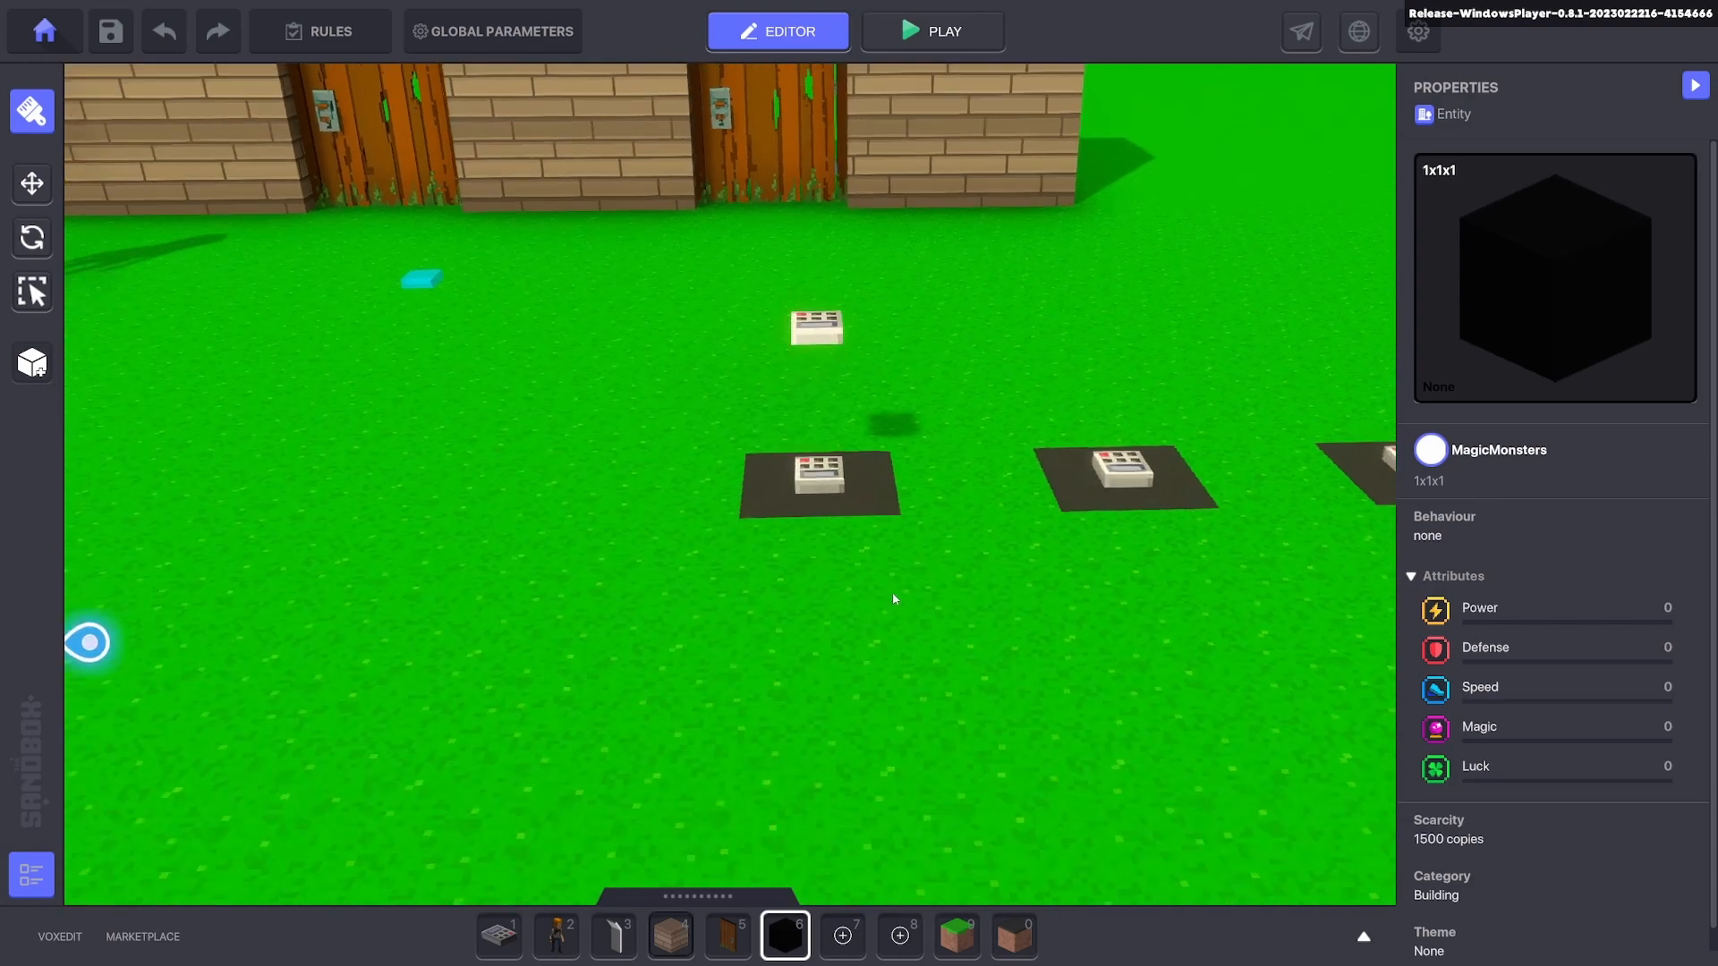
{"action": "mouse_move", "coordinate": [1008, 493]}
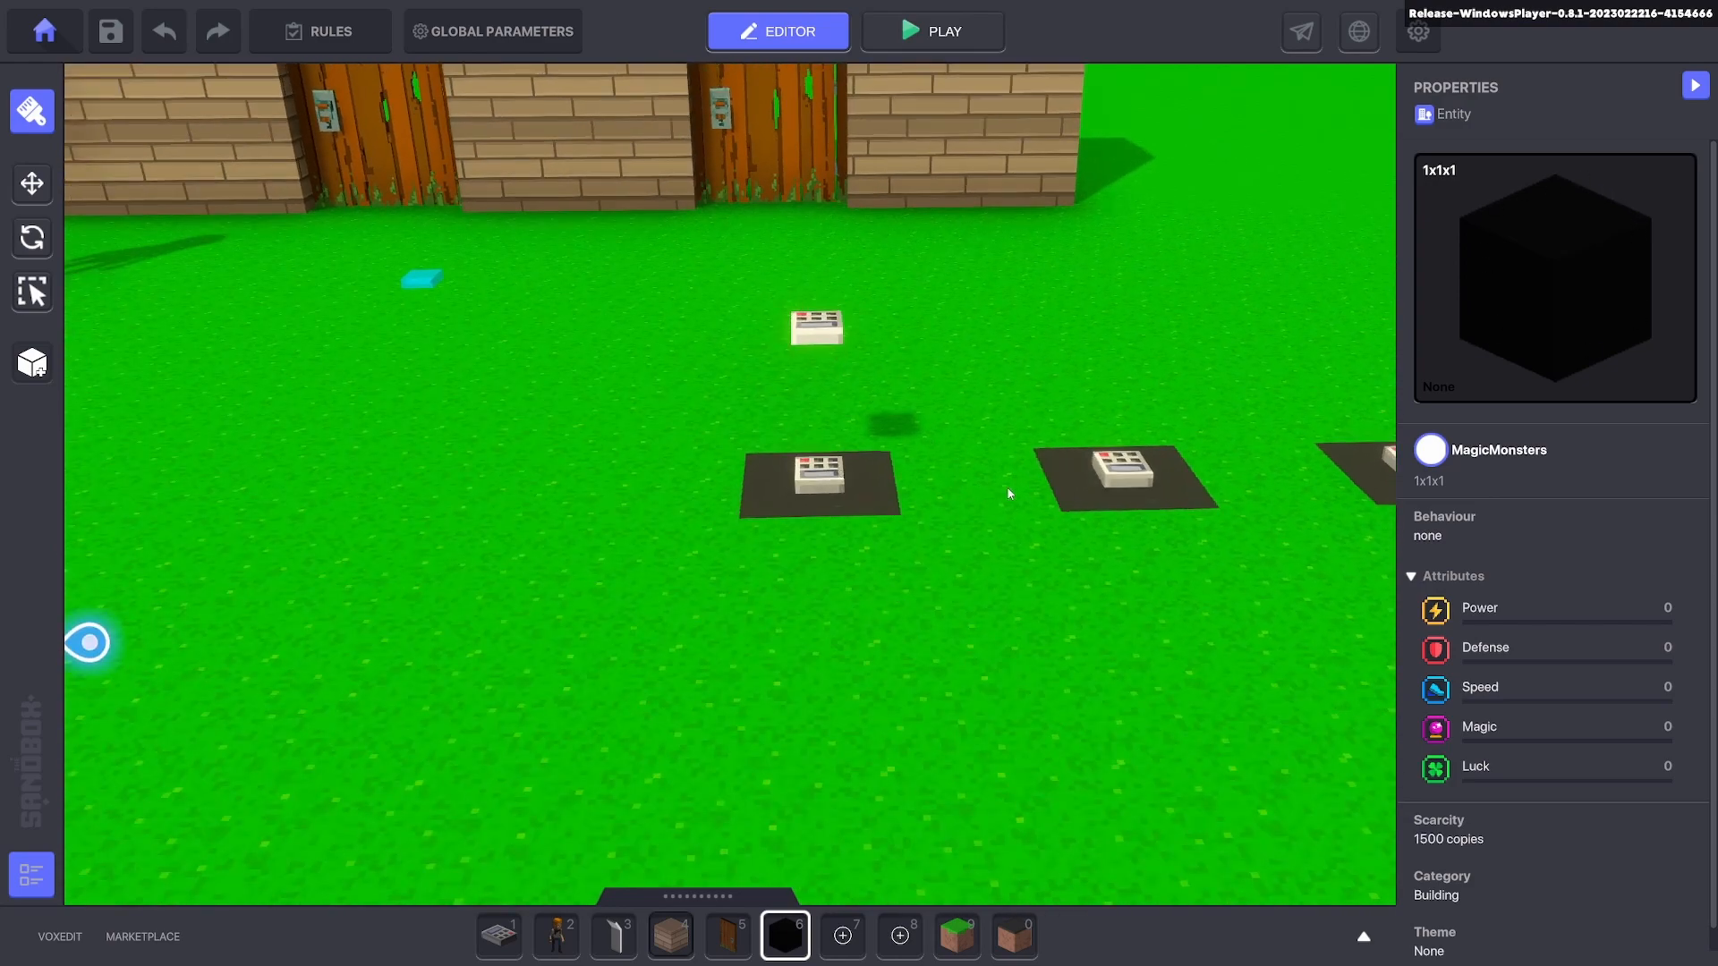
{"action": "mouse_move", "coordinate": [1009, 513]}
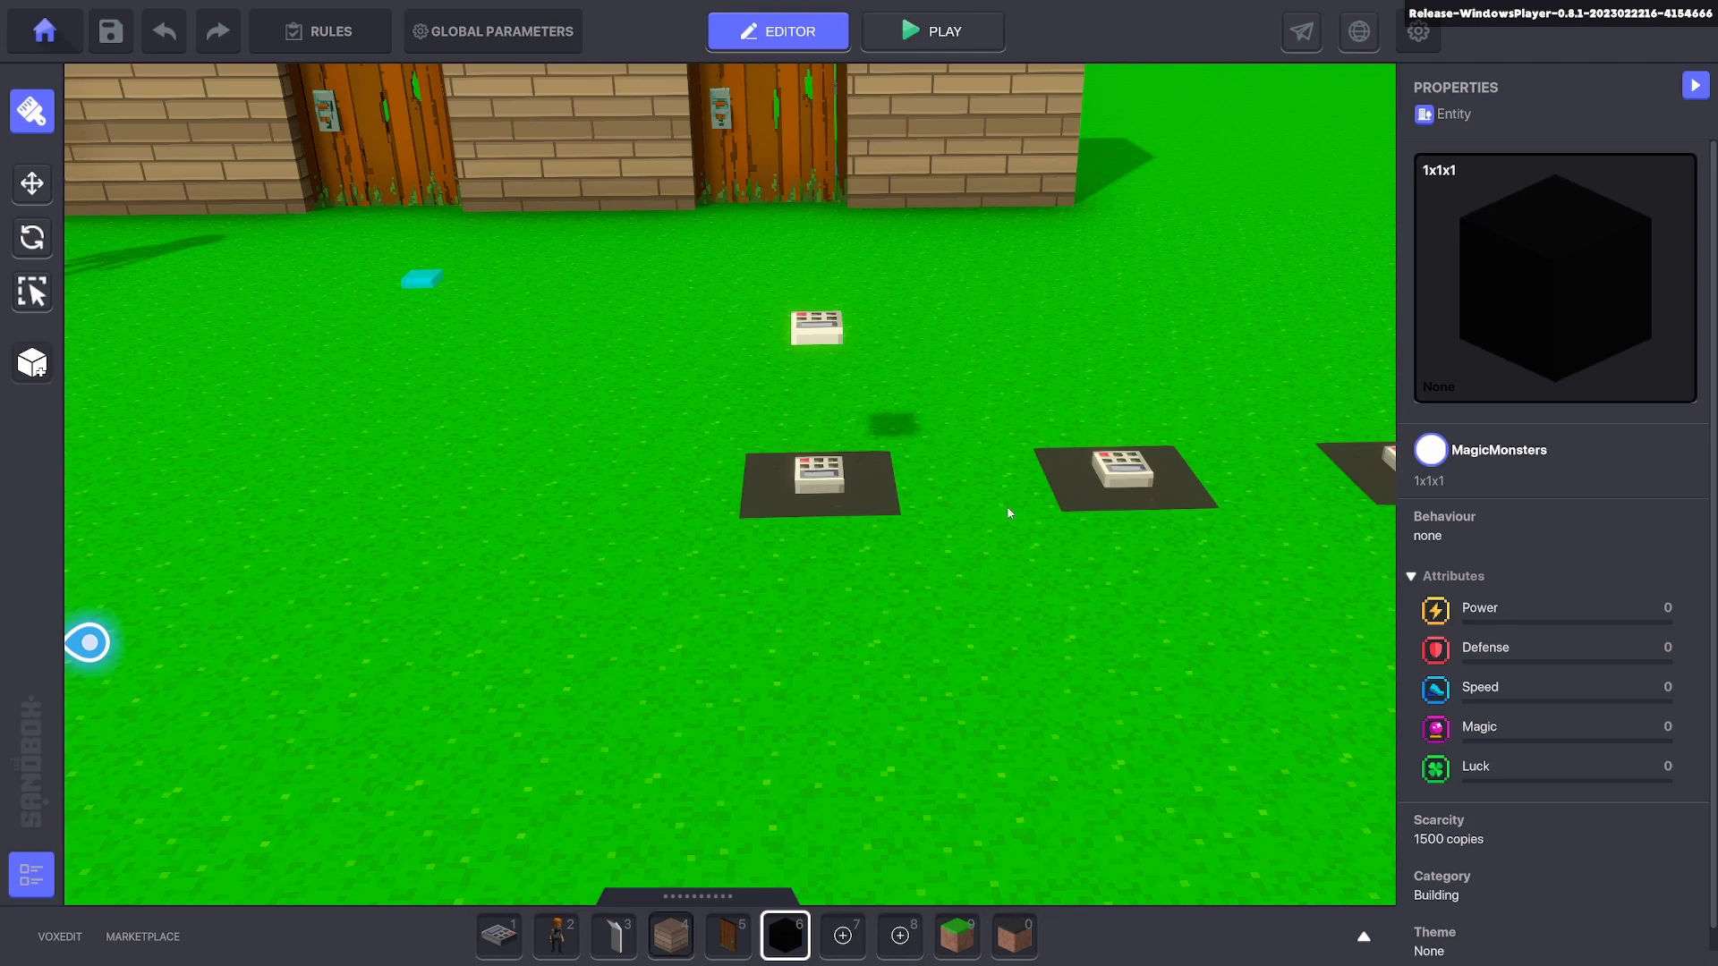
{"action": "mouse_move", "coordinate": [32, 182]}
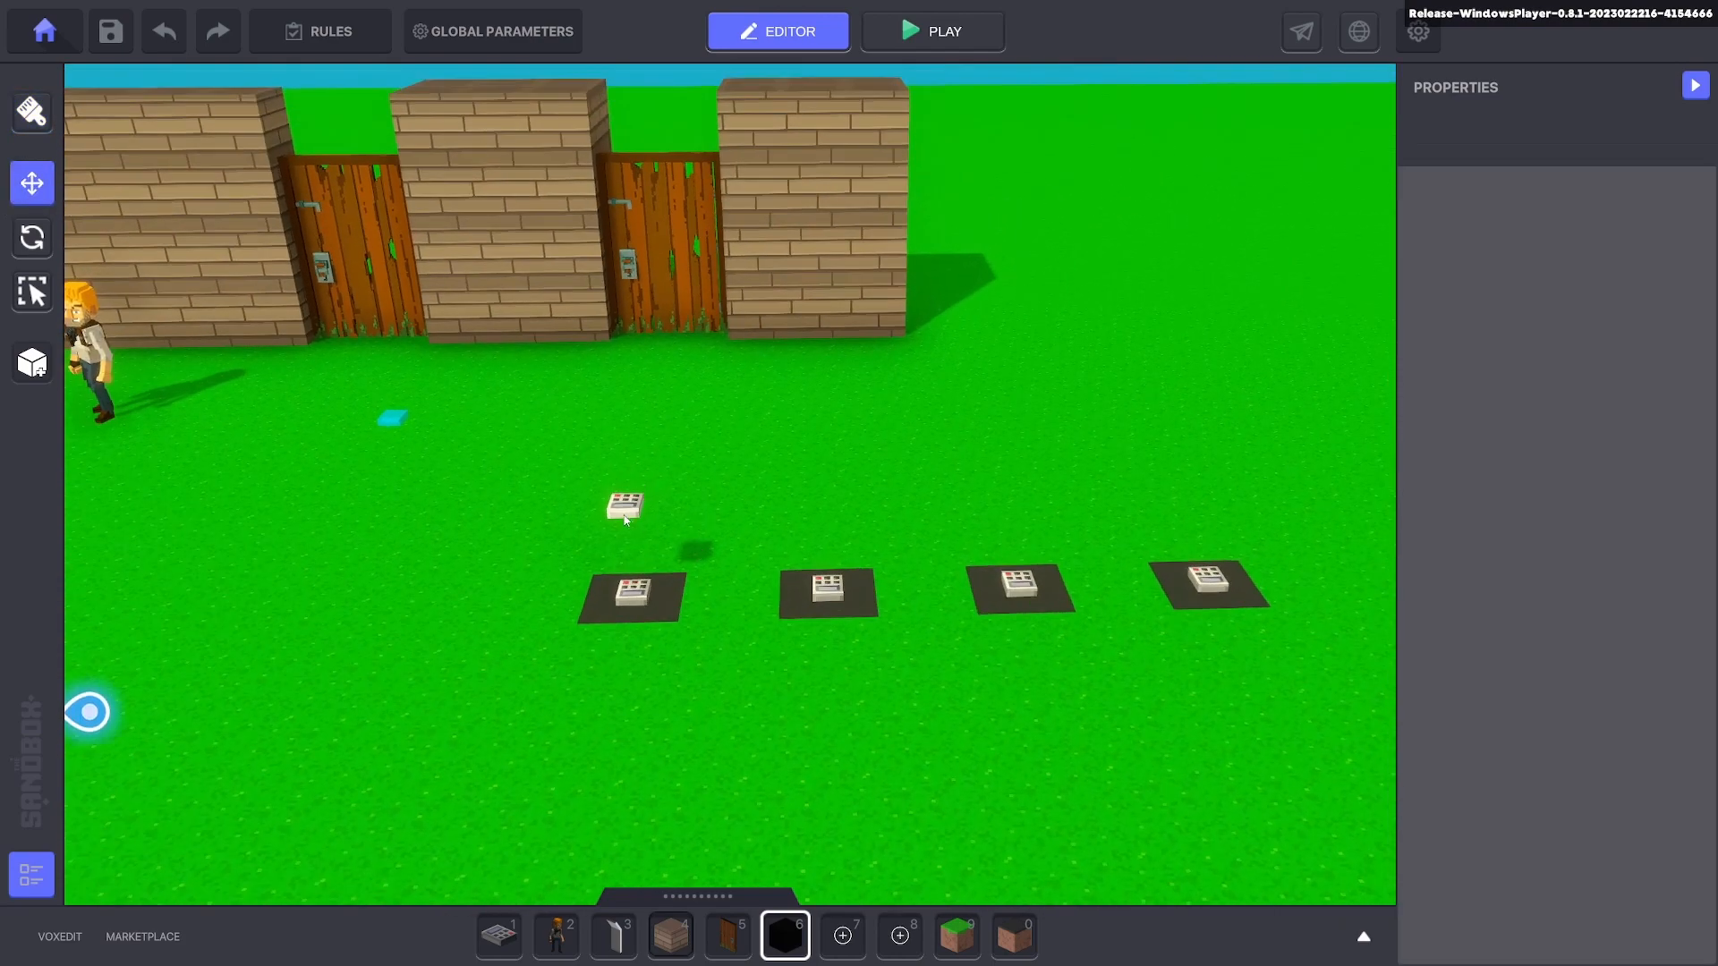
{"action": "left_click", "coordinate": [623, 506]}
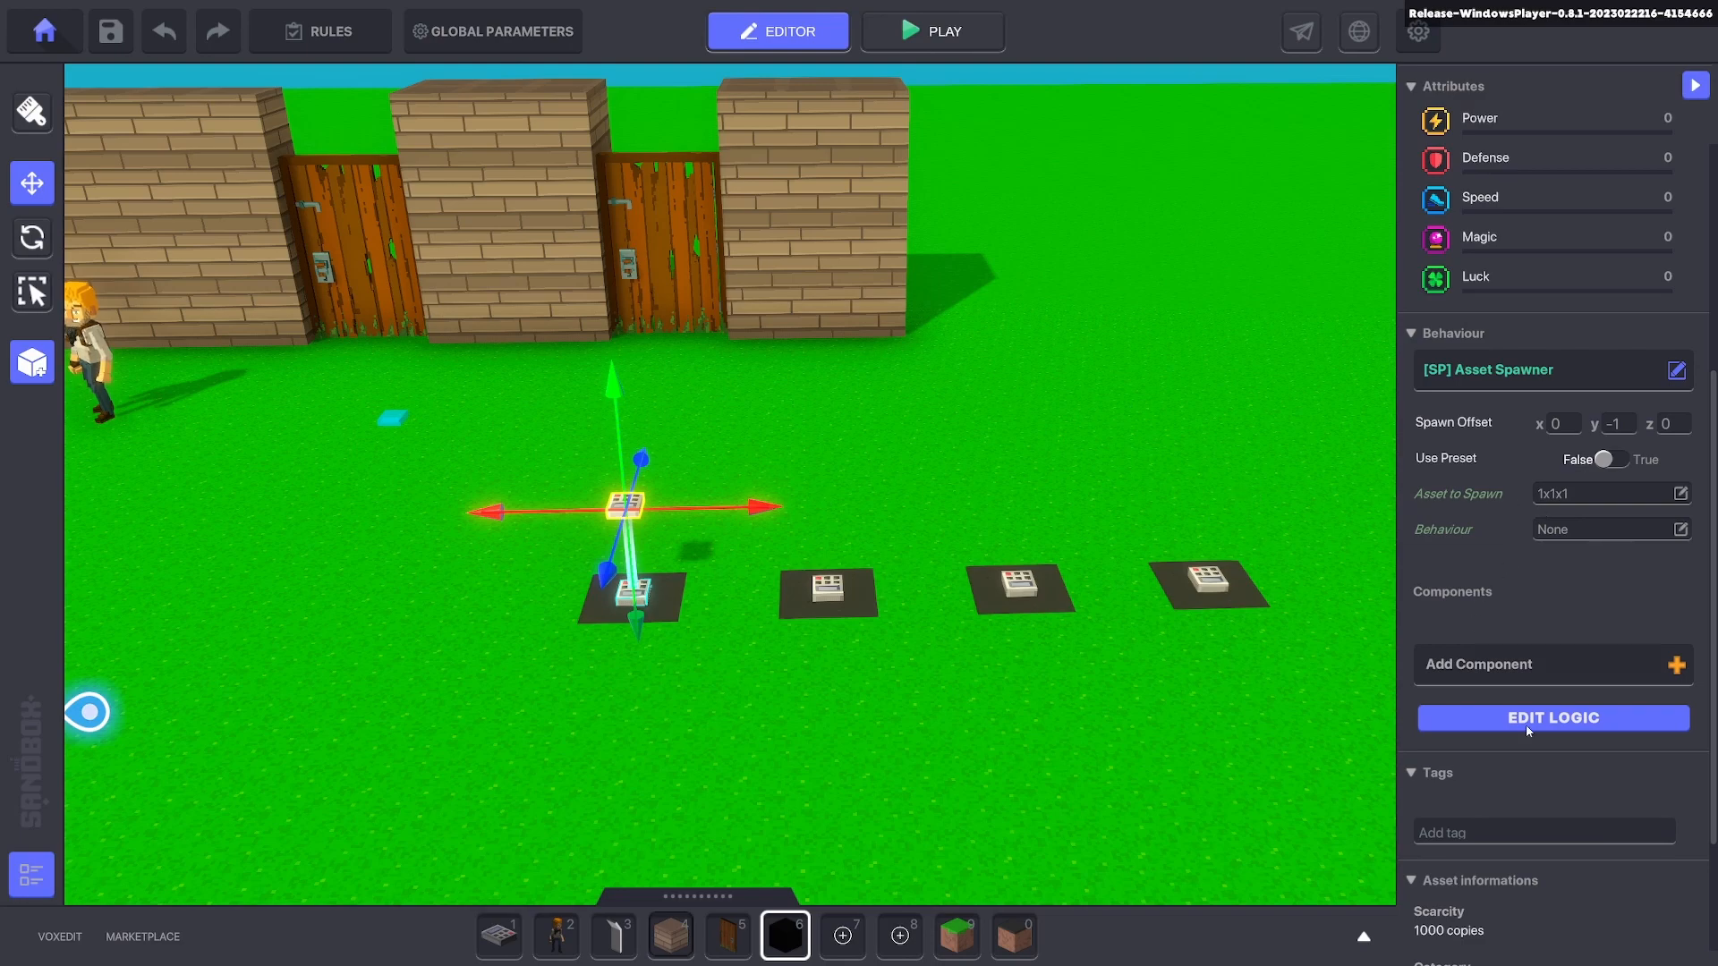
Set the spawner's required message to Door.RNG and tag spawned voxels Drop.
{"action": "left_click", "coordinate": [1551, 718]}
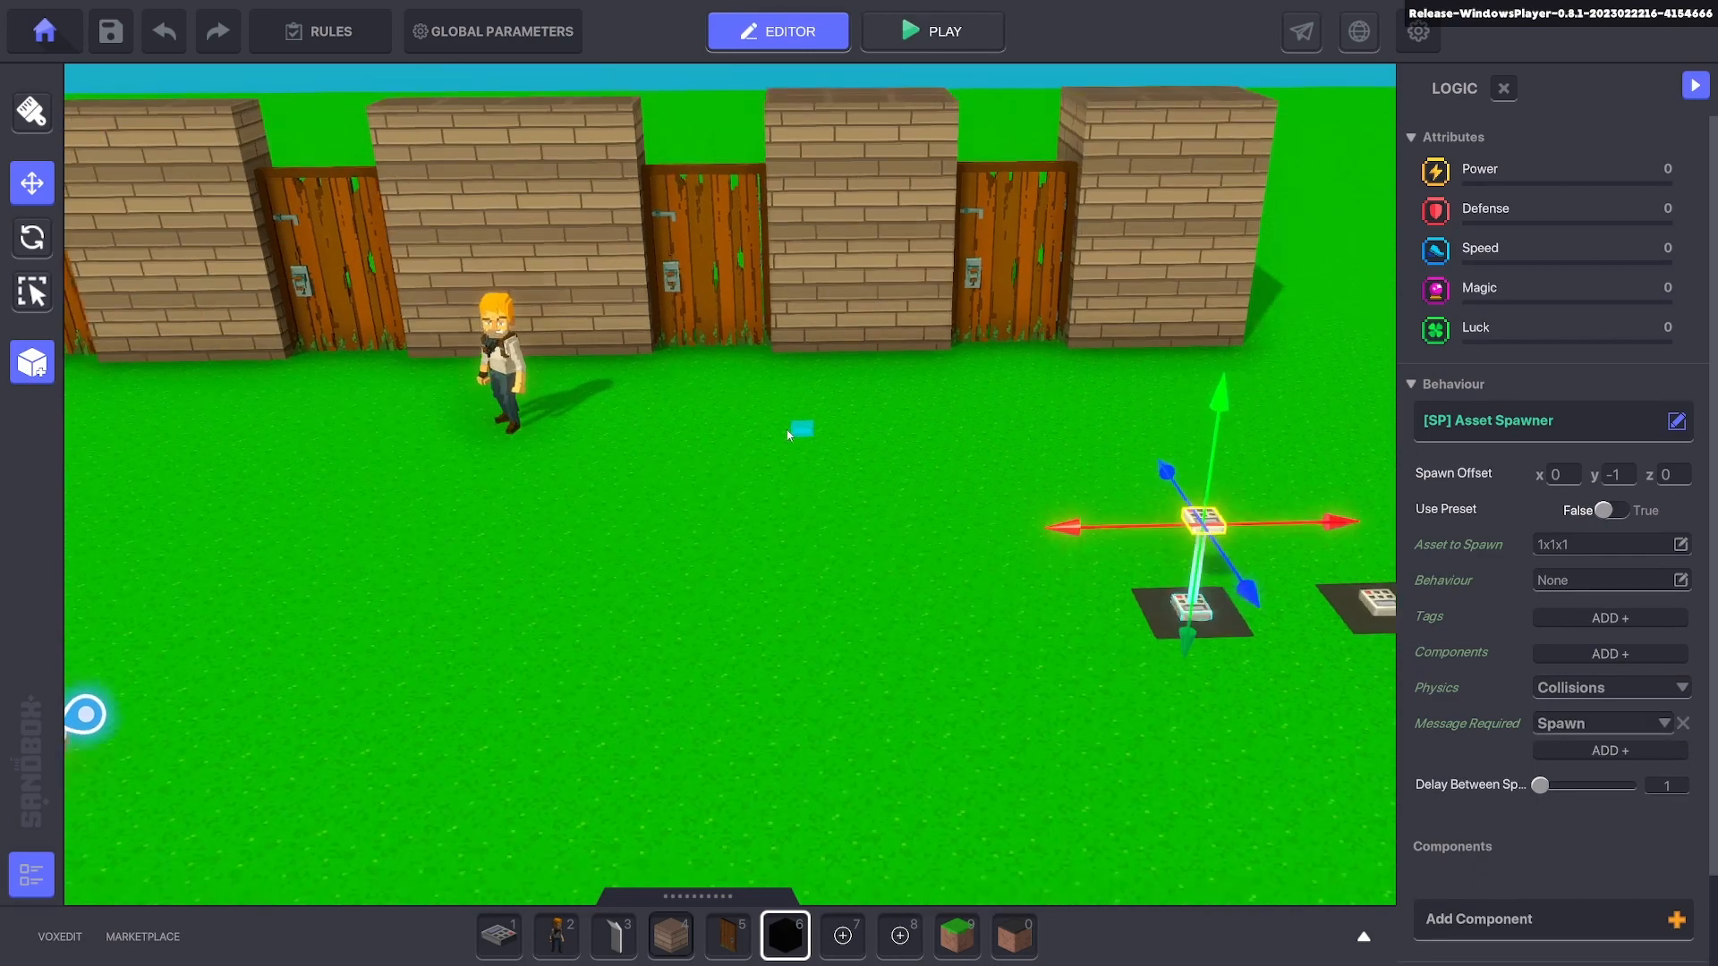
{"action": "left_click", "coordinate": [802, 427]}
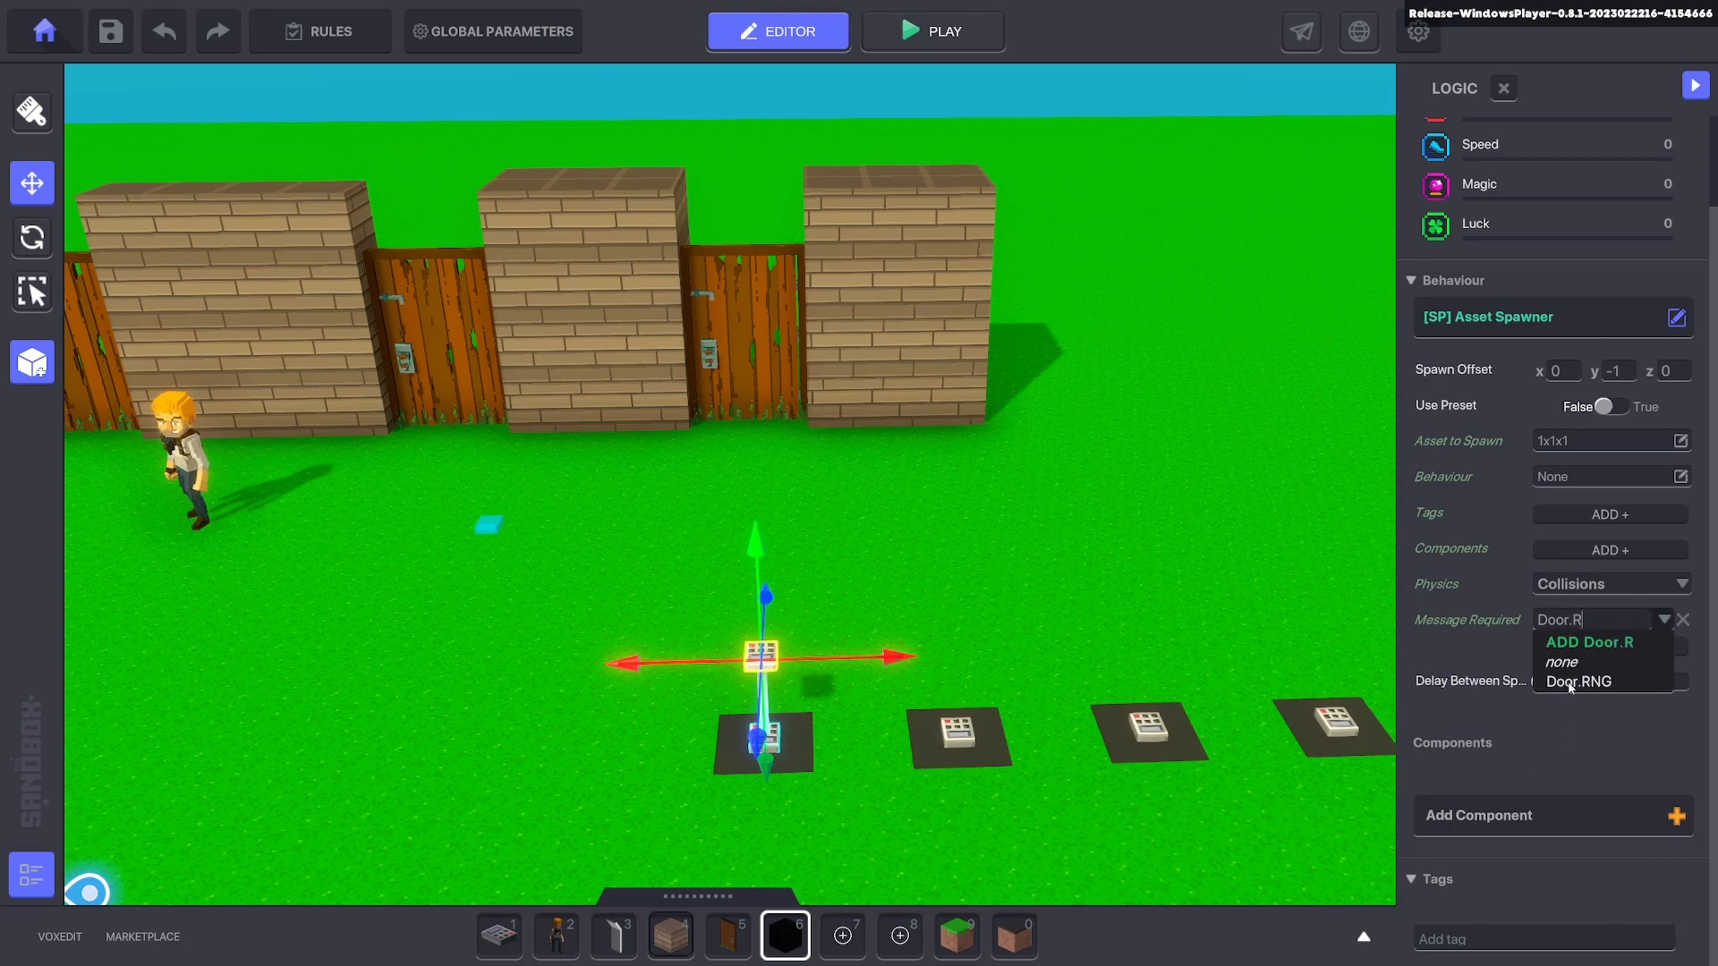
{"action": "left_click", "coordinate": [1577, 680]}
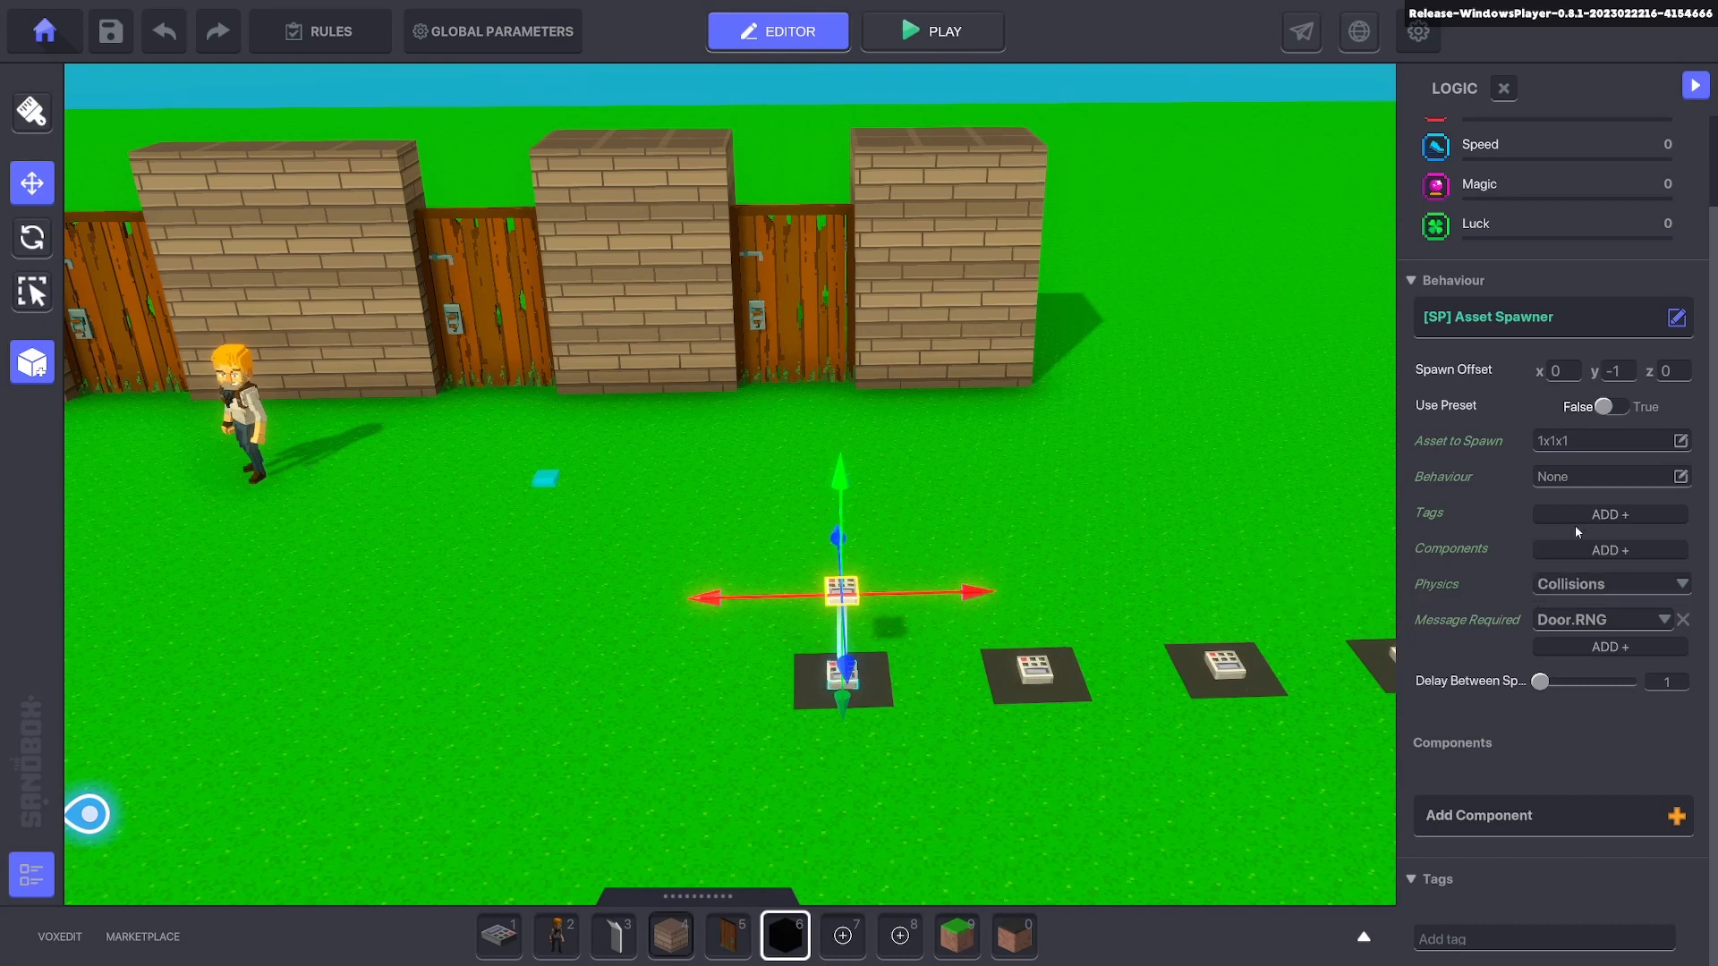
{"action": "left_click", "coordinate": [1609, 514]}
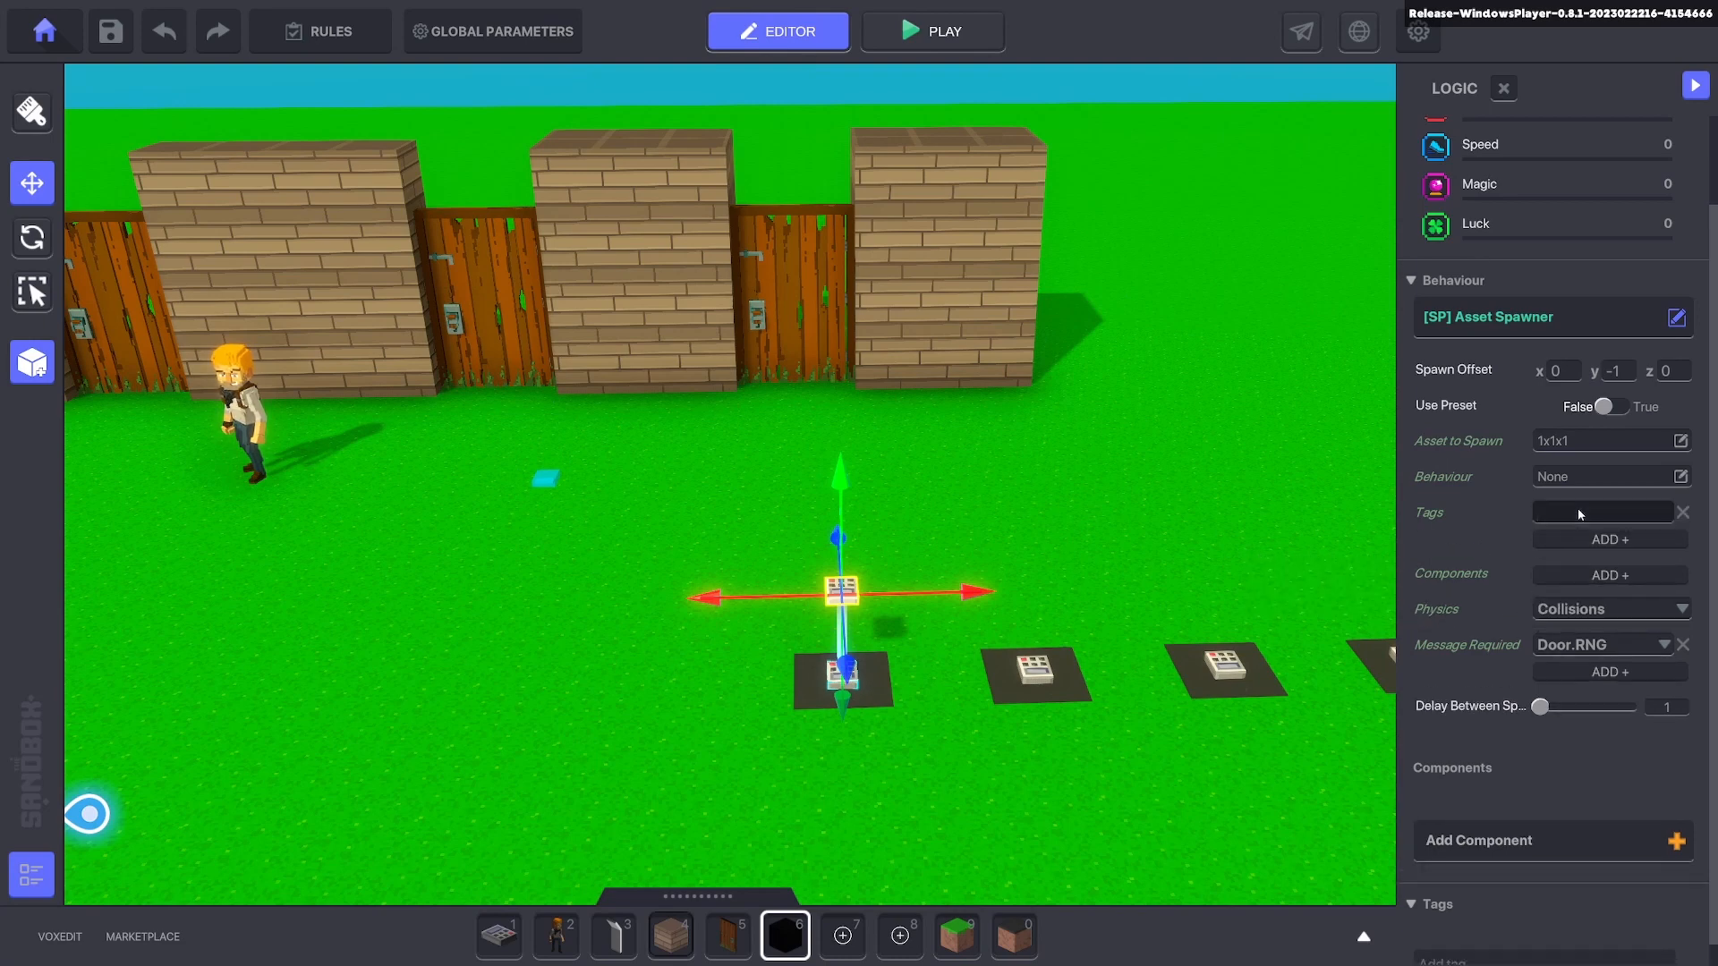
{"action": "type", "text": "Drop"}
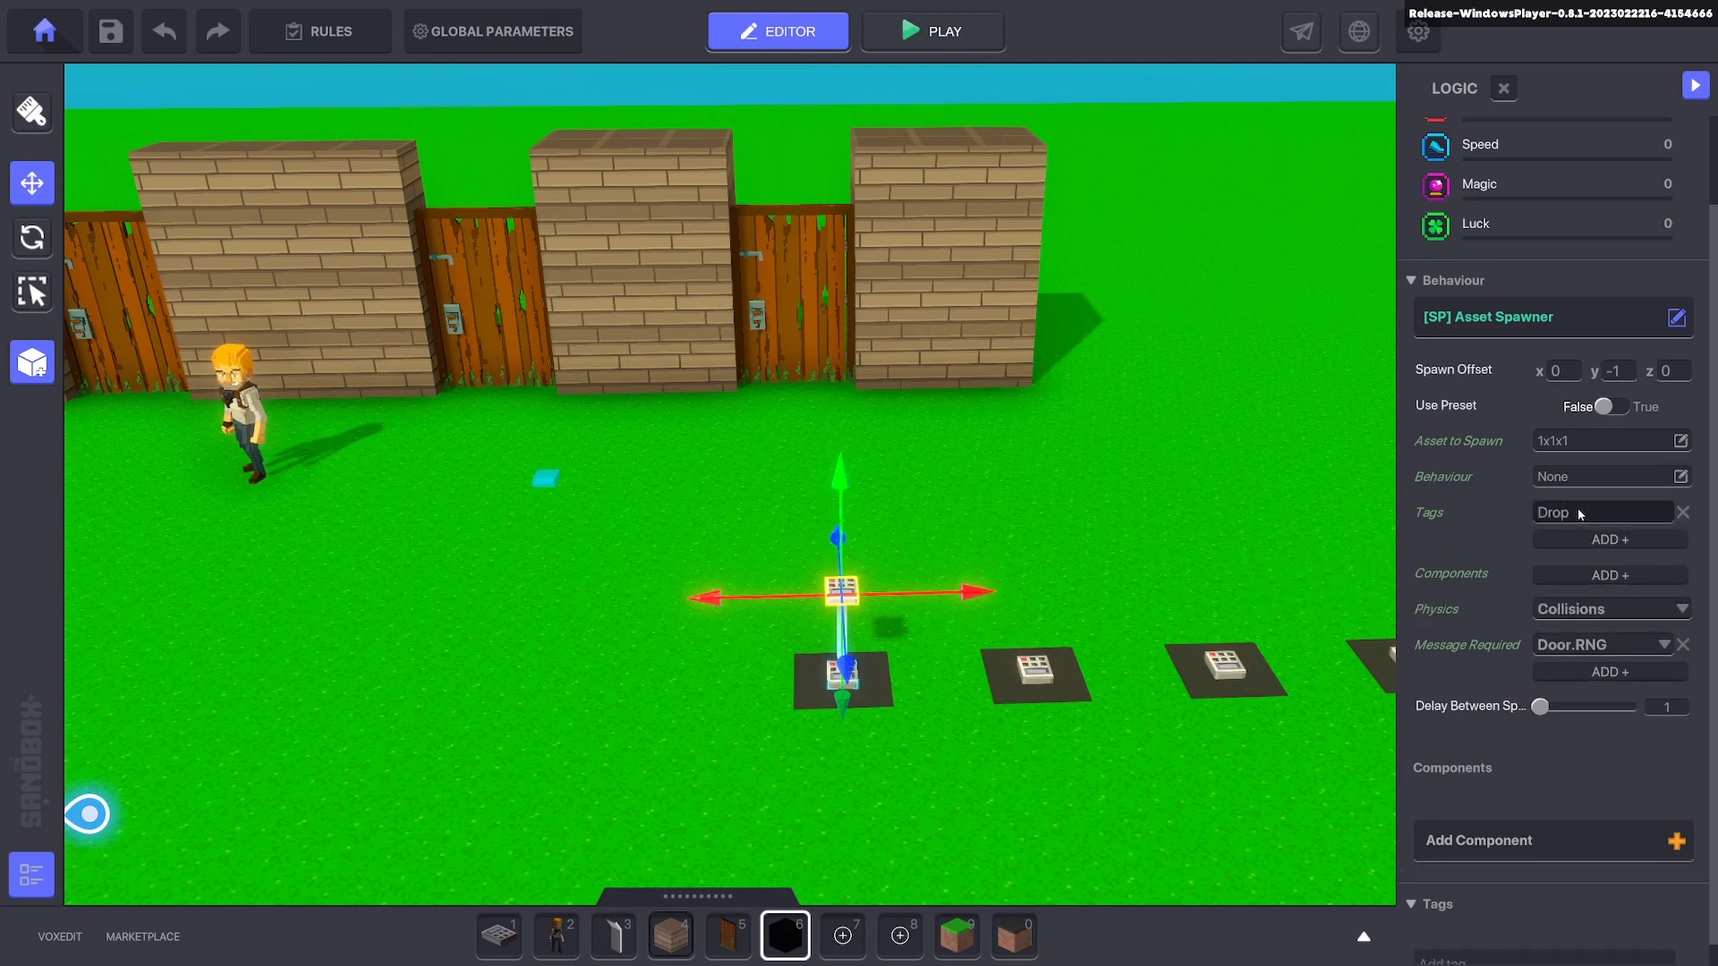
{"action": "left_click", "coordinate": [843, 672]}
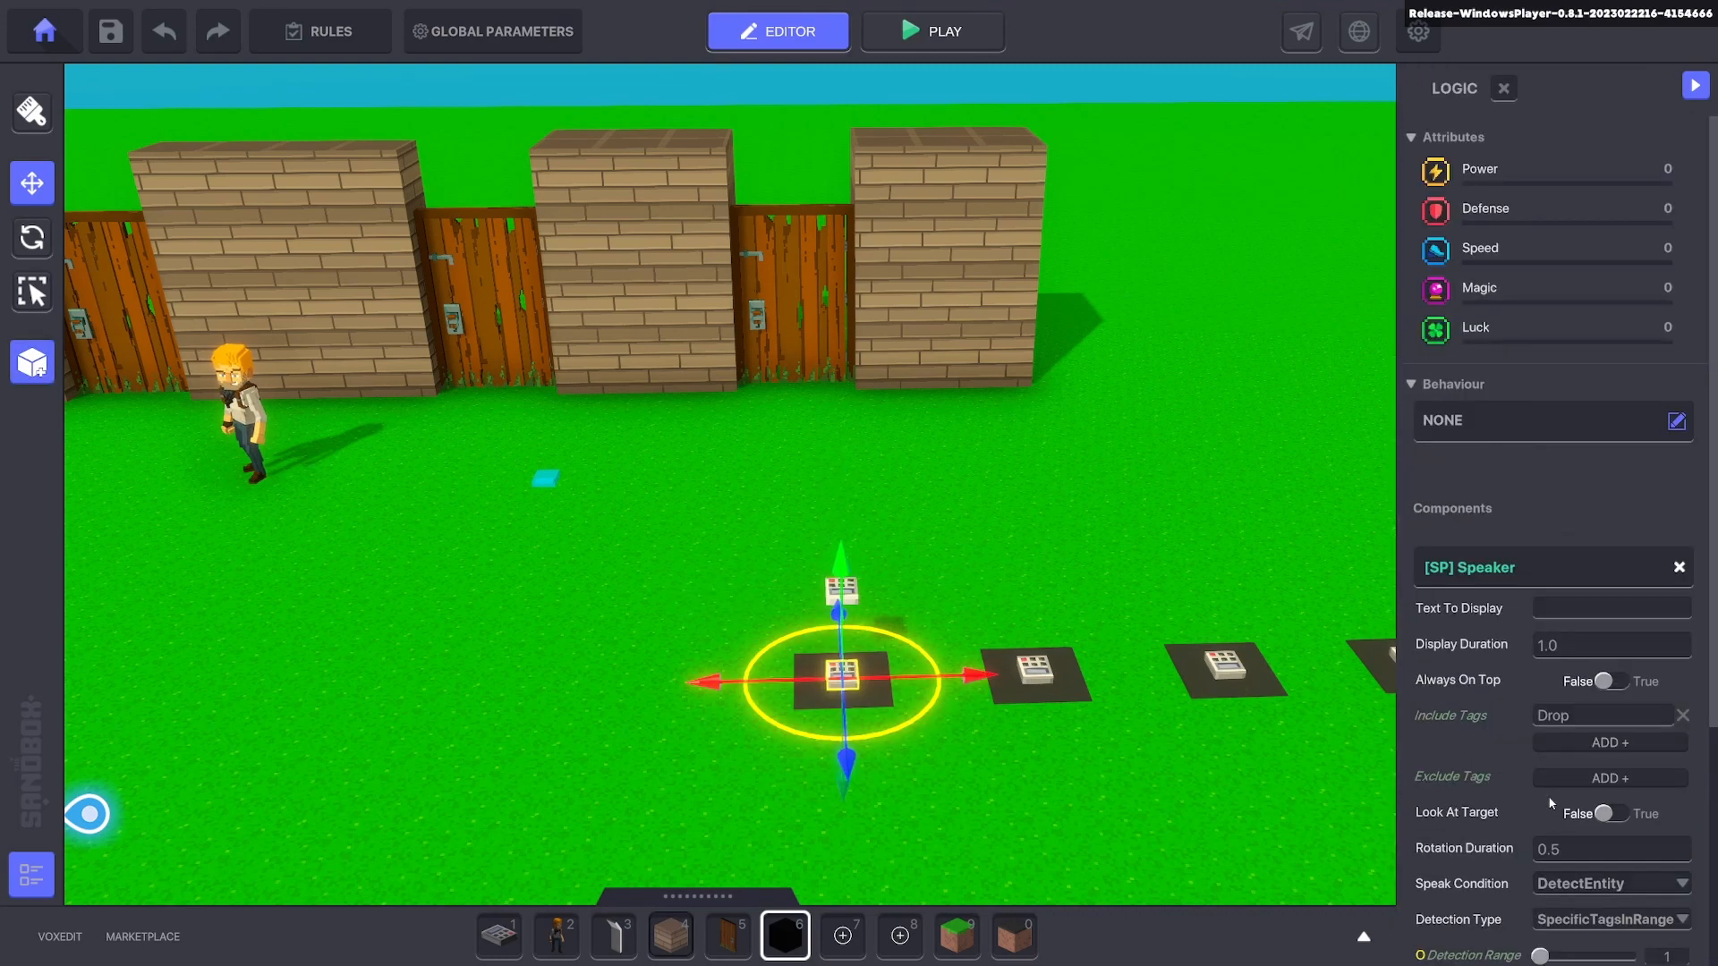
Reopen the spawner's logic settings and adjust an option there.
{"action": "scroll", "scroll_direction": "down", "scroll_amount": 3}
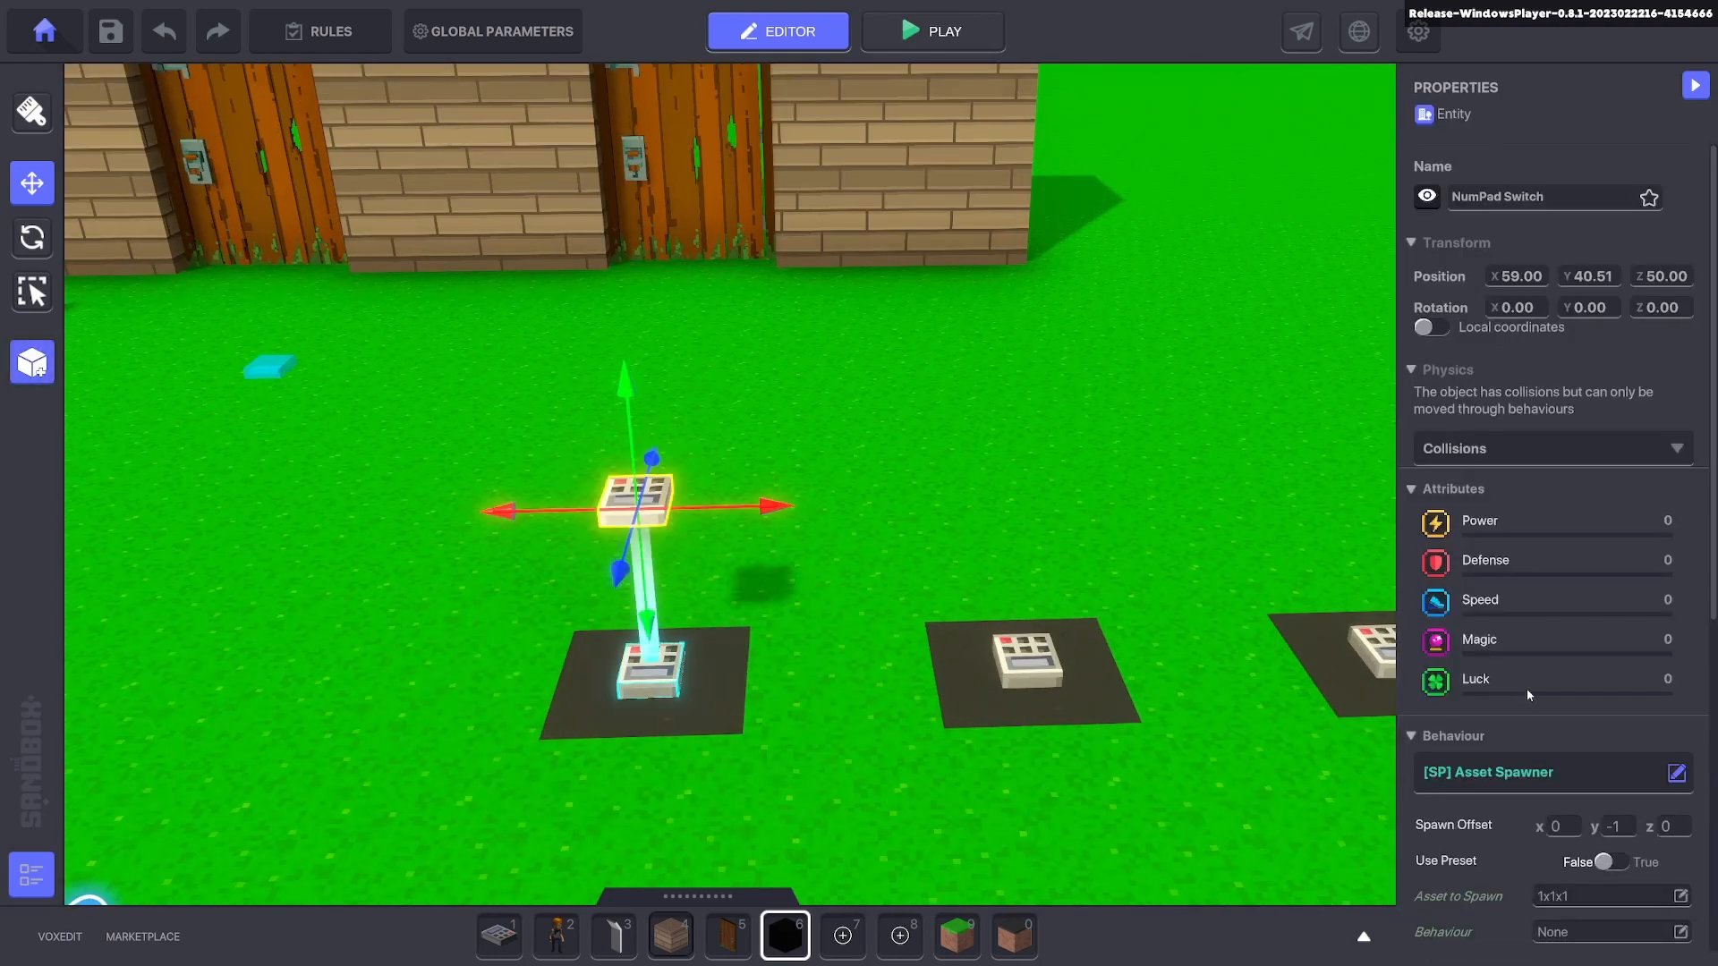
{"action": "left_click", "coordinate": [1674, 772]}
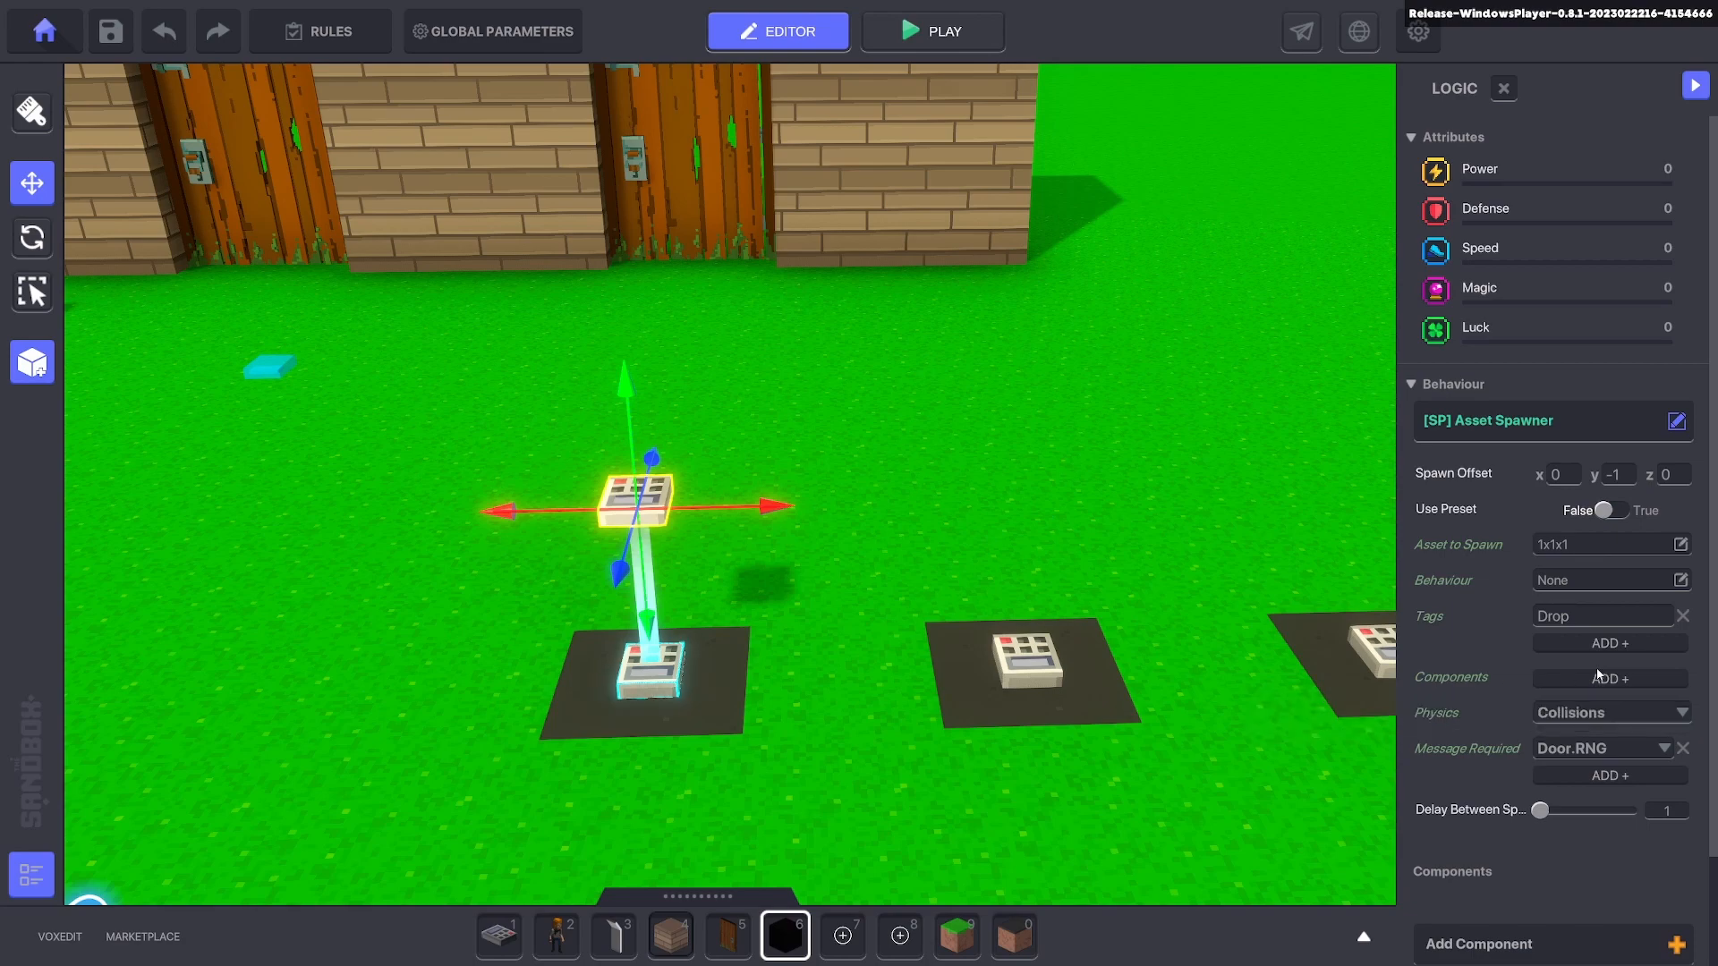
{"action": "left_click", "coordinate": [1610, 677]}
{"action": "type", "text": "ba"}
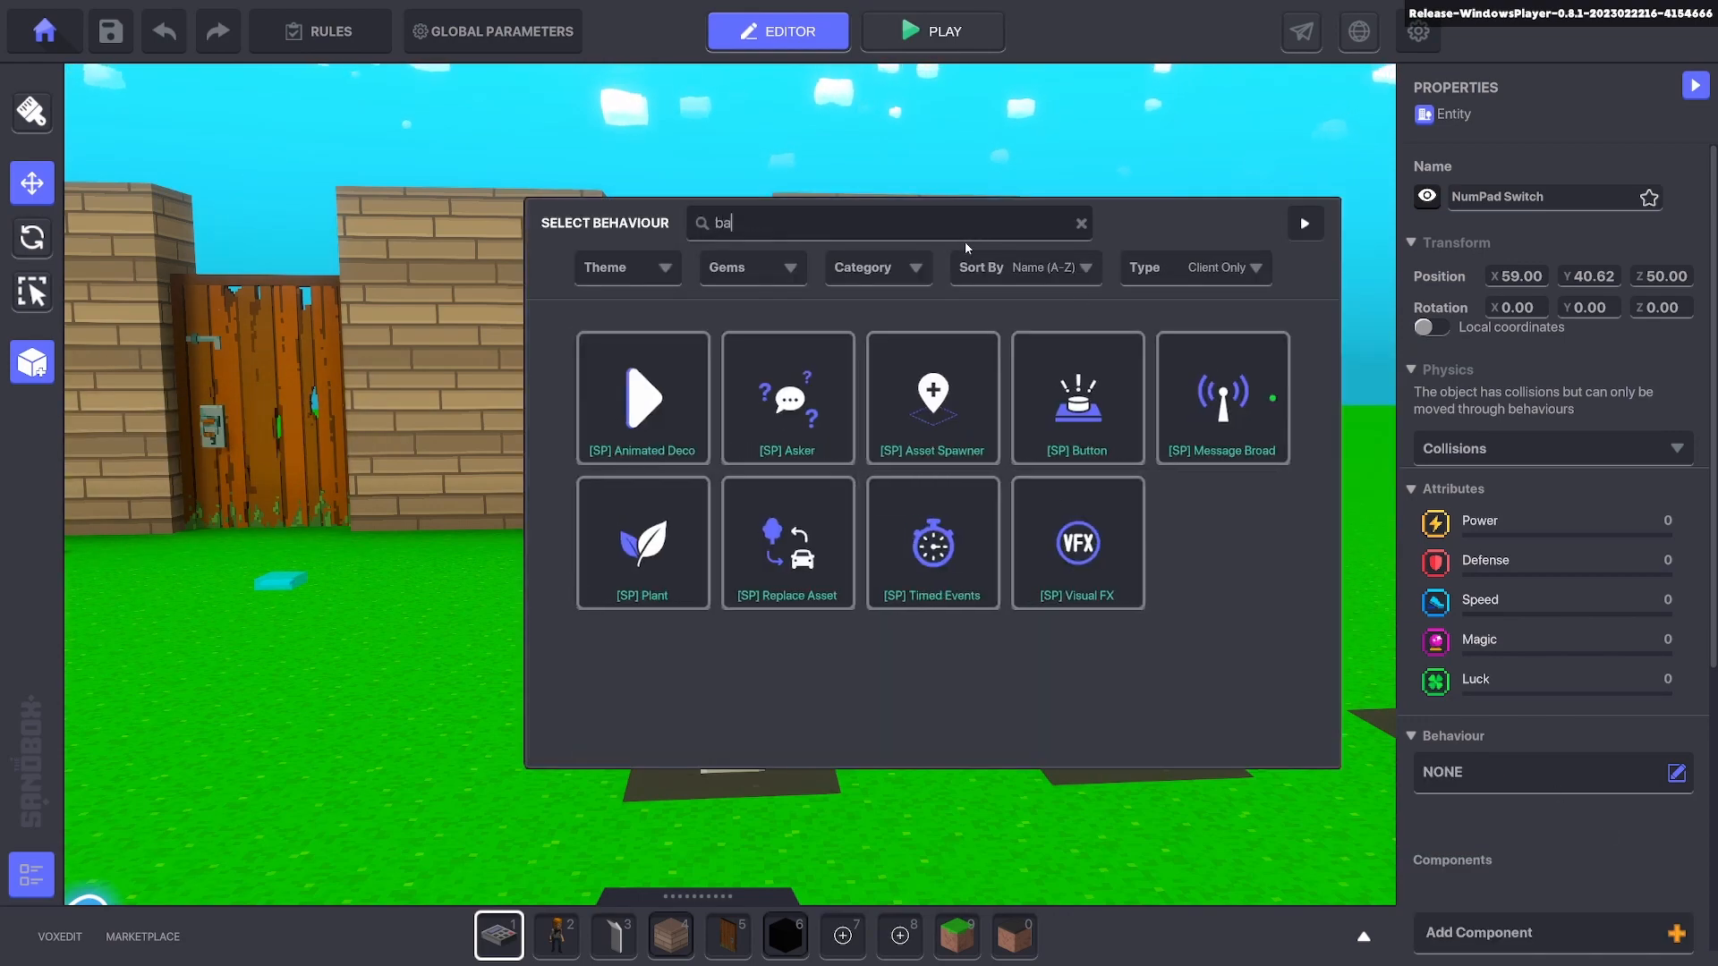
Filter the behaviour list to Synchronized types to reach [MP] Basic Platform.
{"action": "left_click", "coordinate": [1218, 268]}
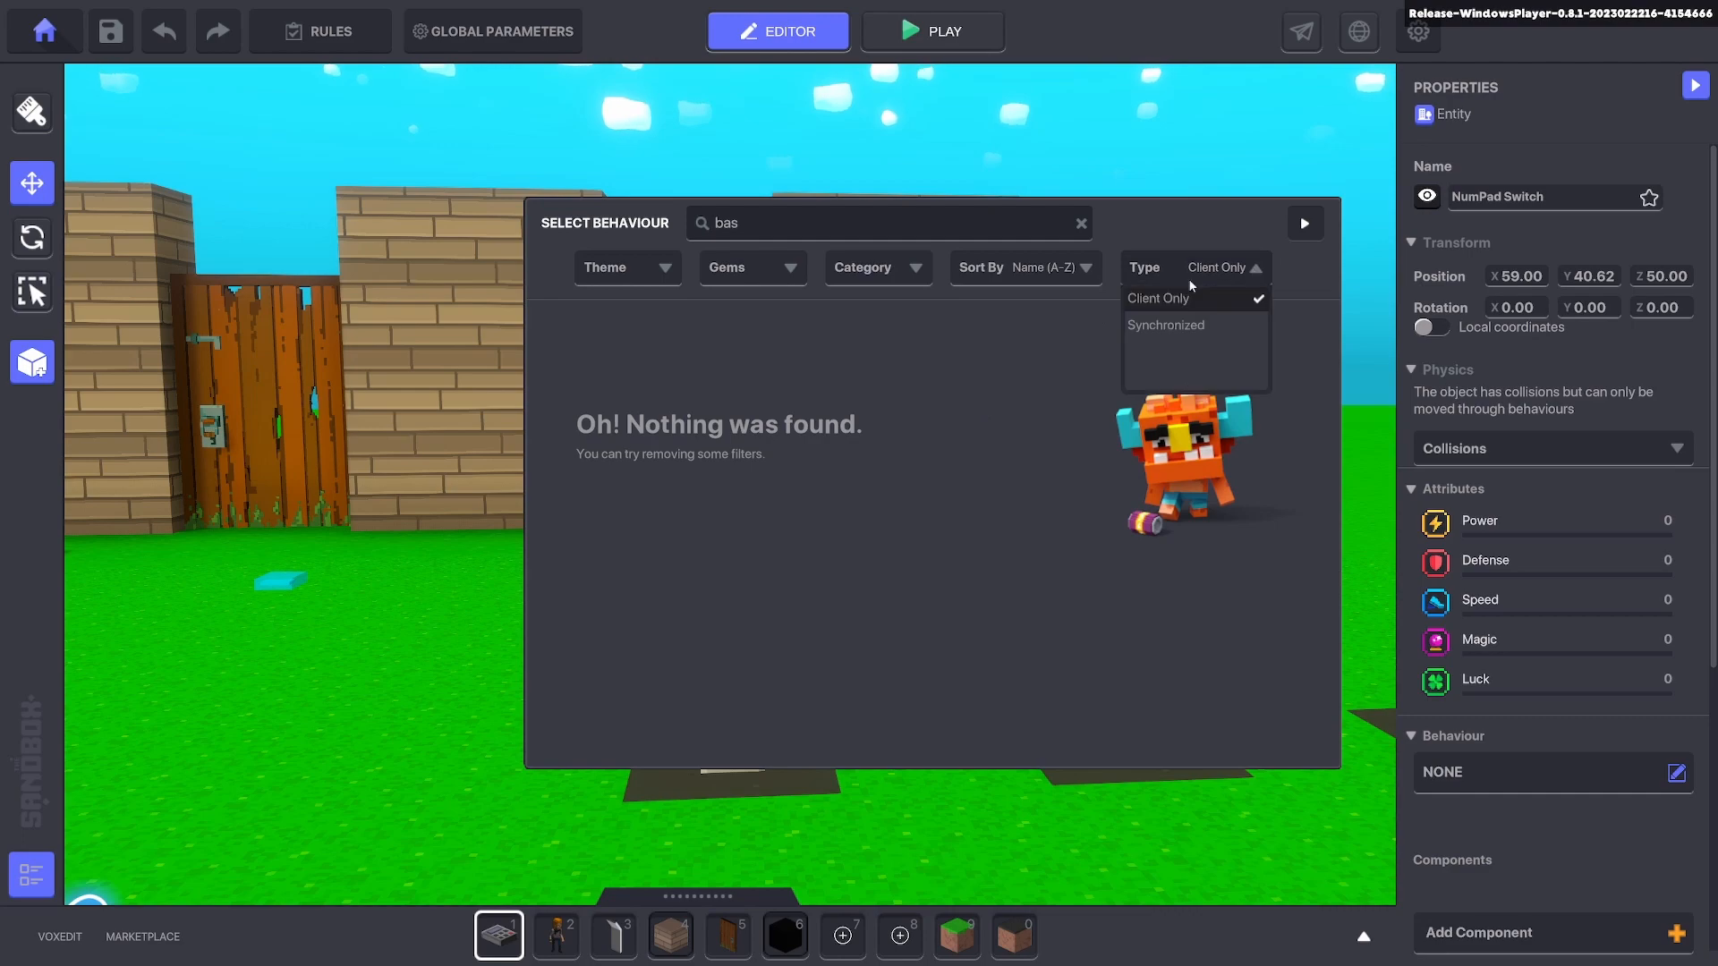
{"action": "left_click", "coordinate": [1165, 324]}
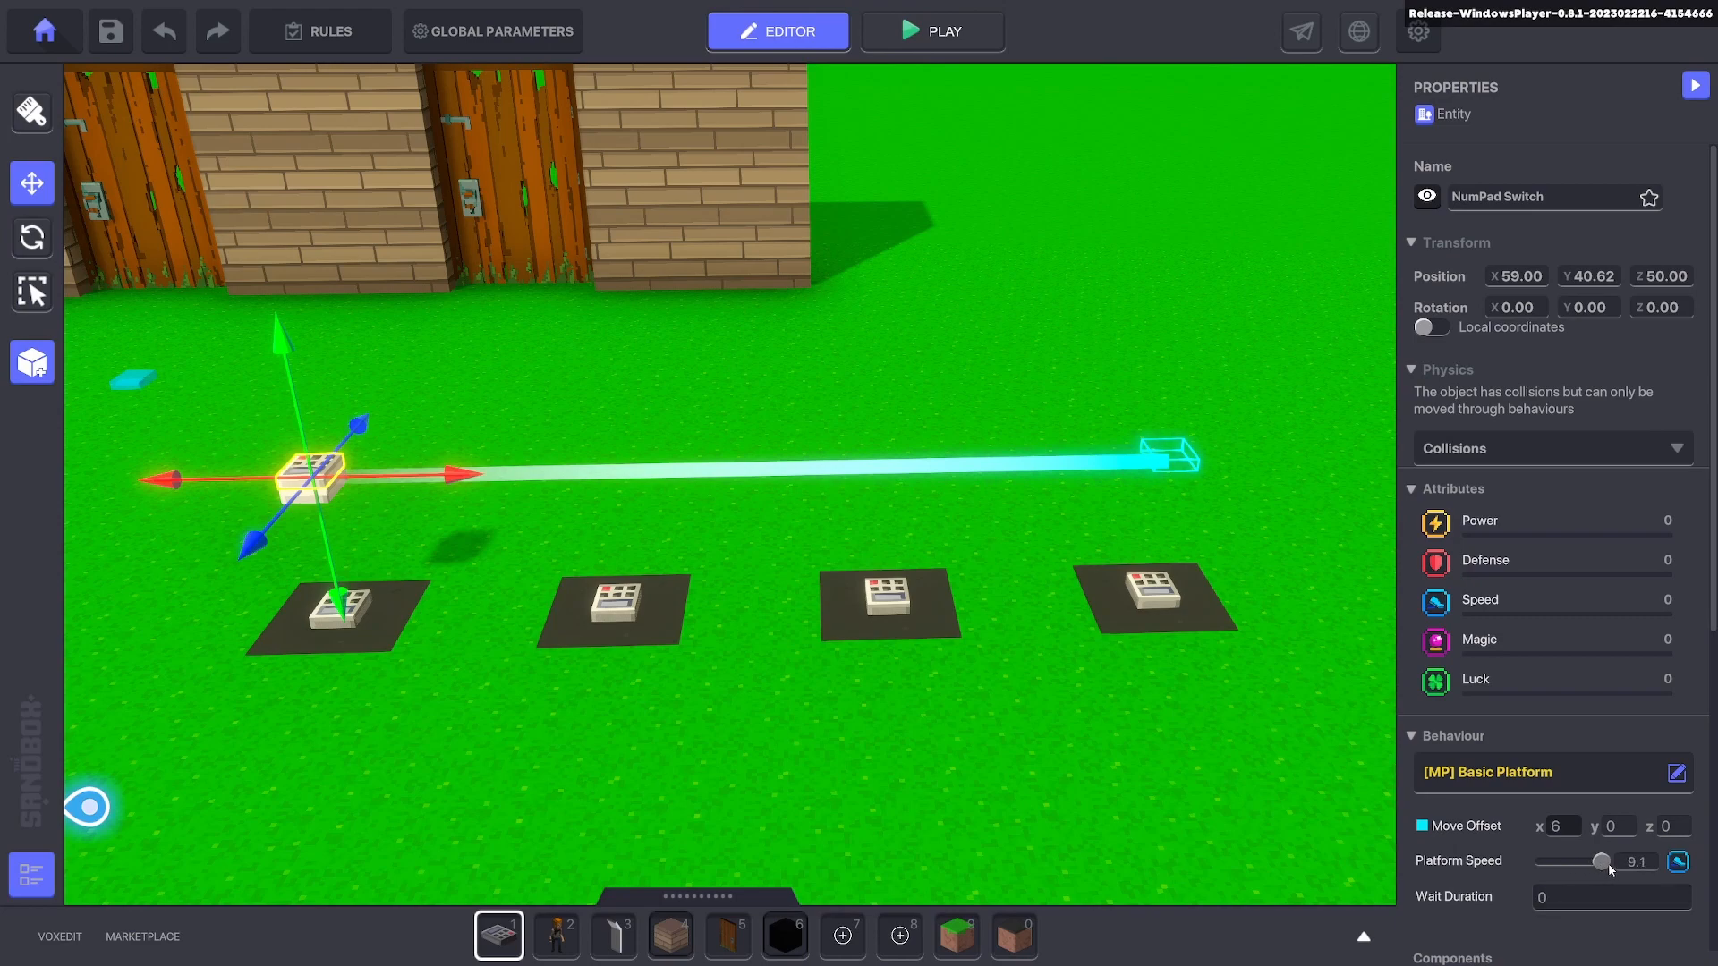
Name the moving platform Platform Holder and select the Platform Drop spawner beneath it.
{"action": "scroll", "scroll_direction": "down", "scroll_amount": 3}
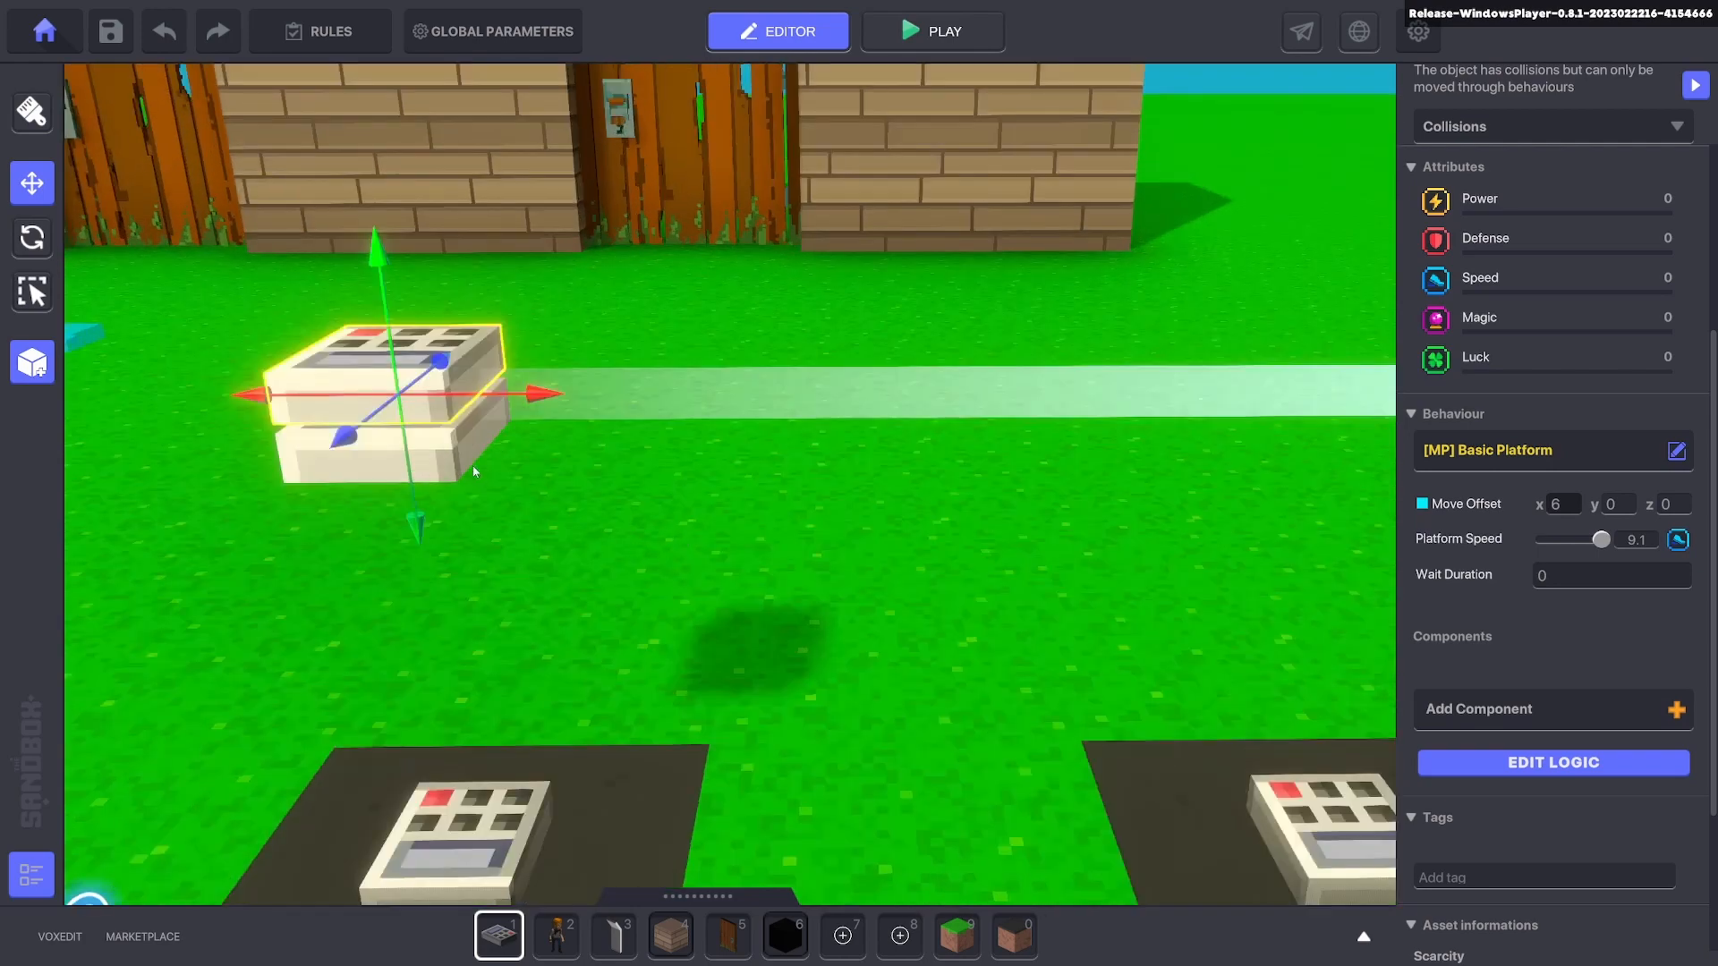
{"action": "left_click", "coordinate": [439, 833]}
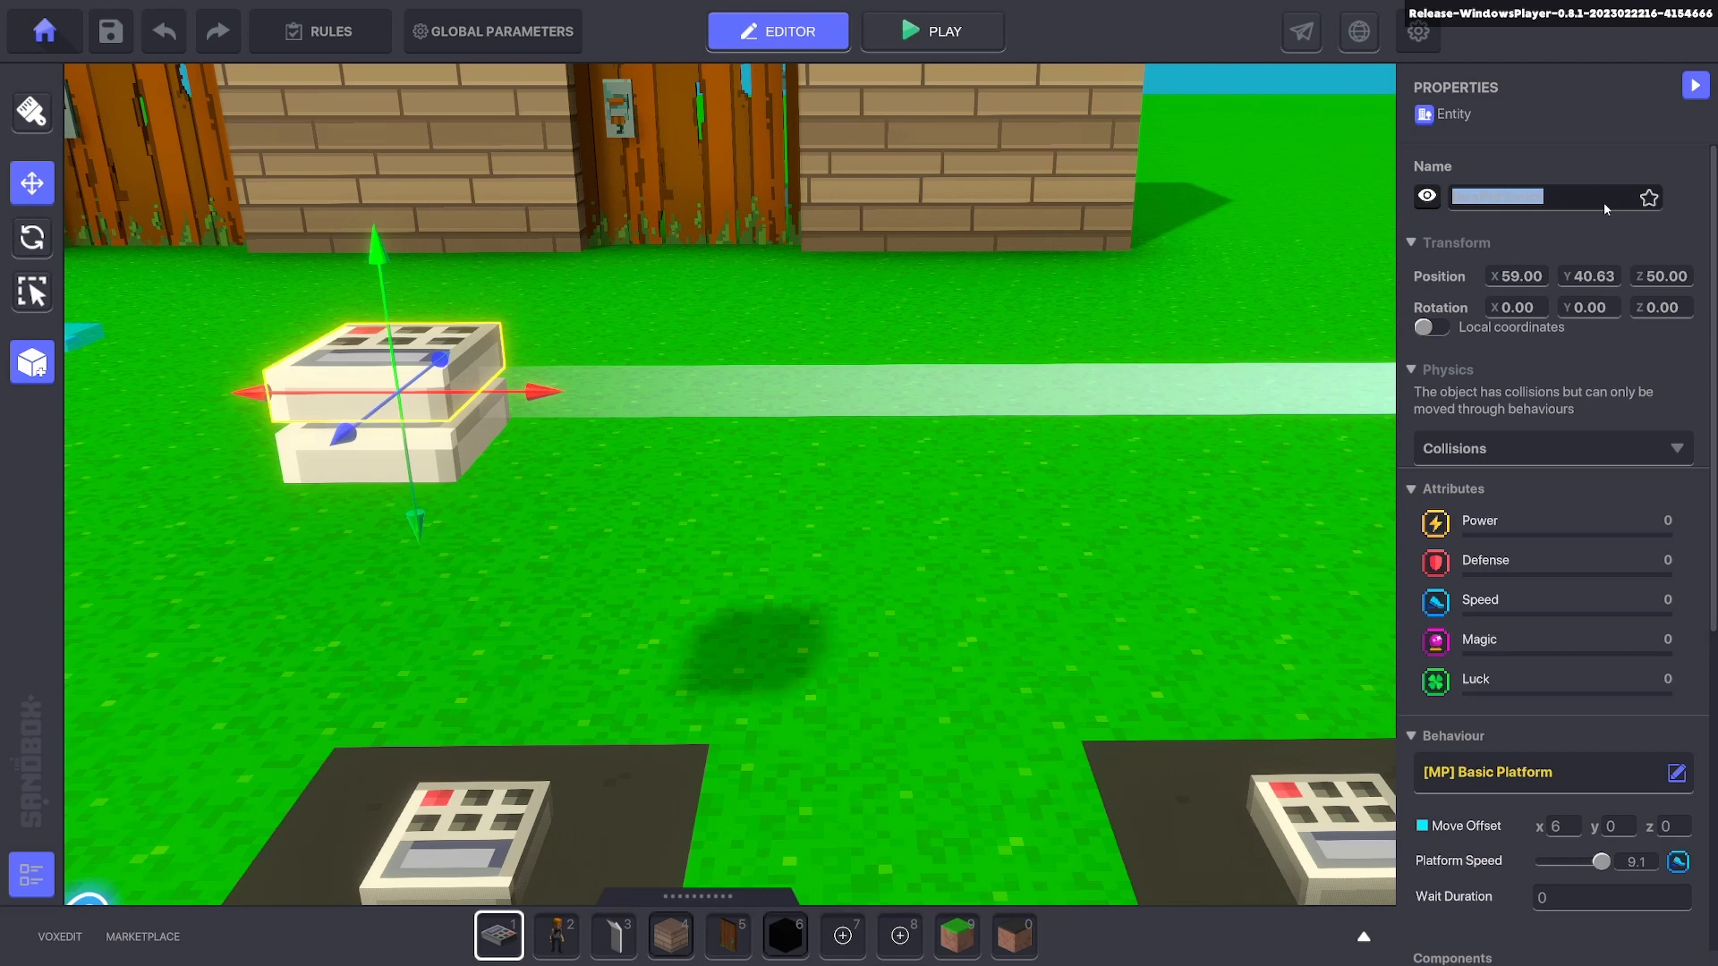
{"action": "type", "text": "Plat"}
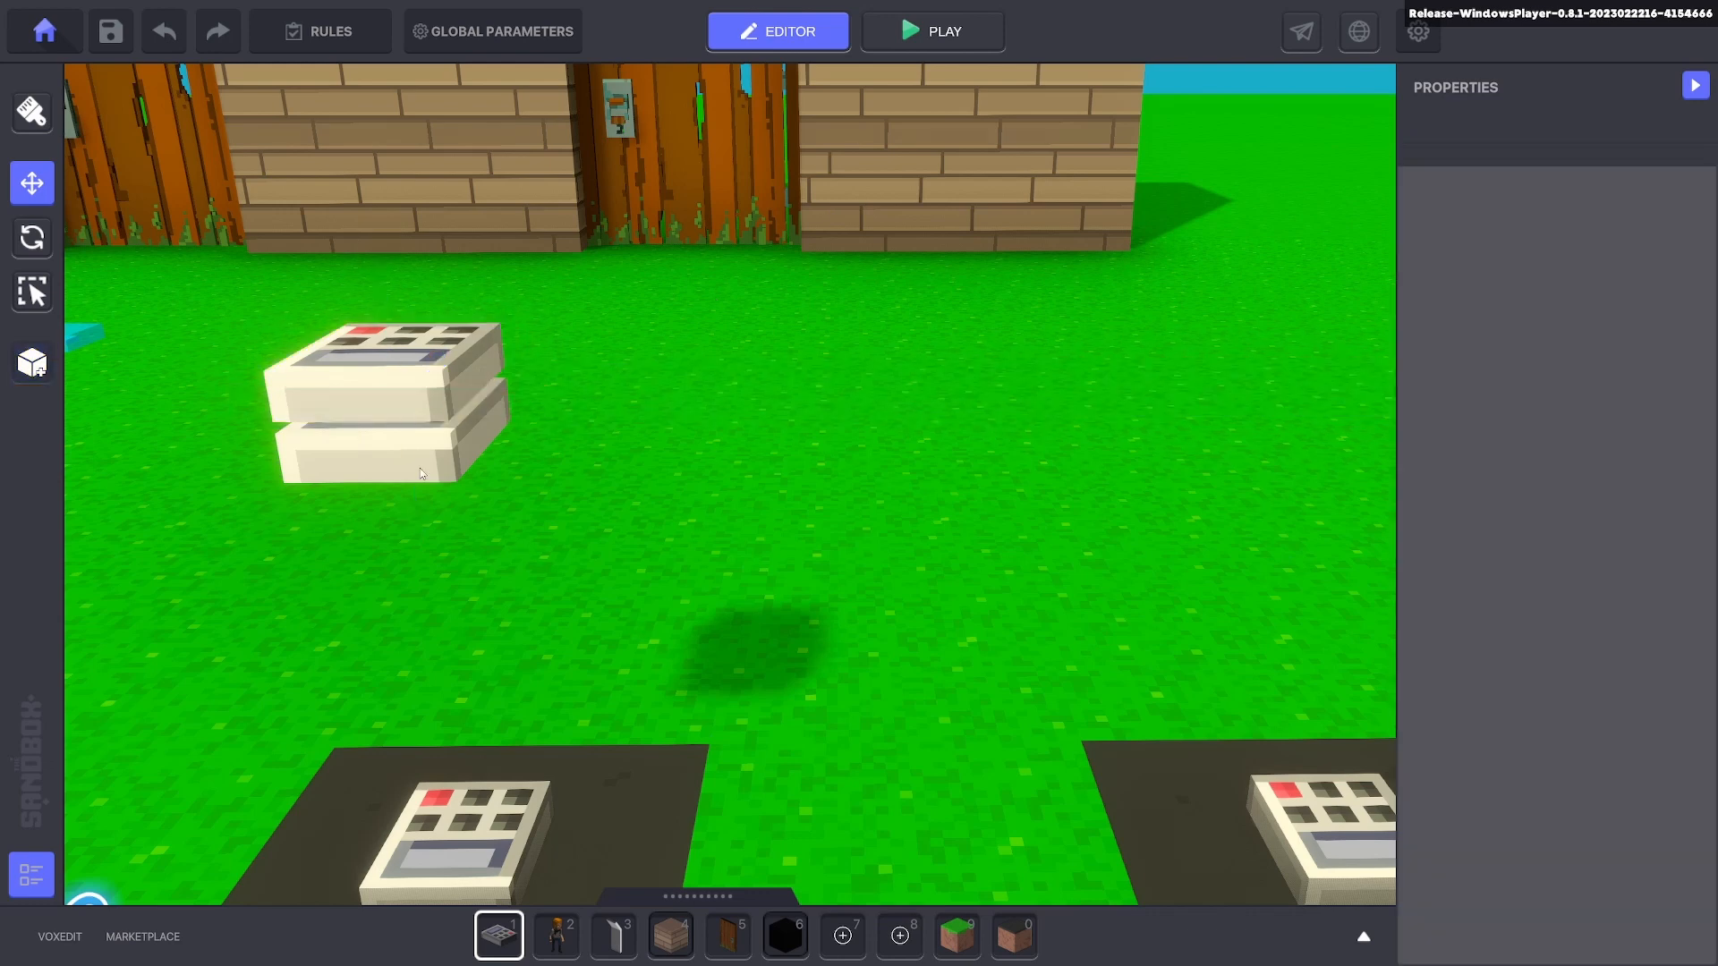
{"action": "left_click", "coordinate": [411, 421]}
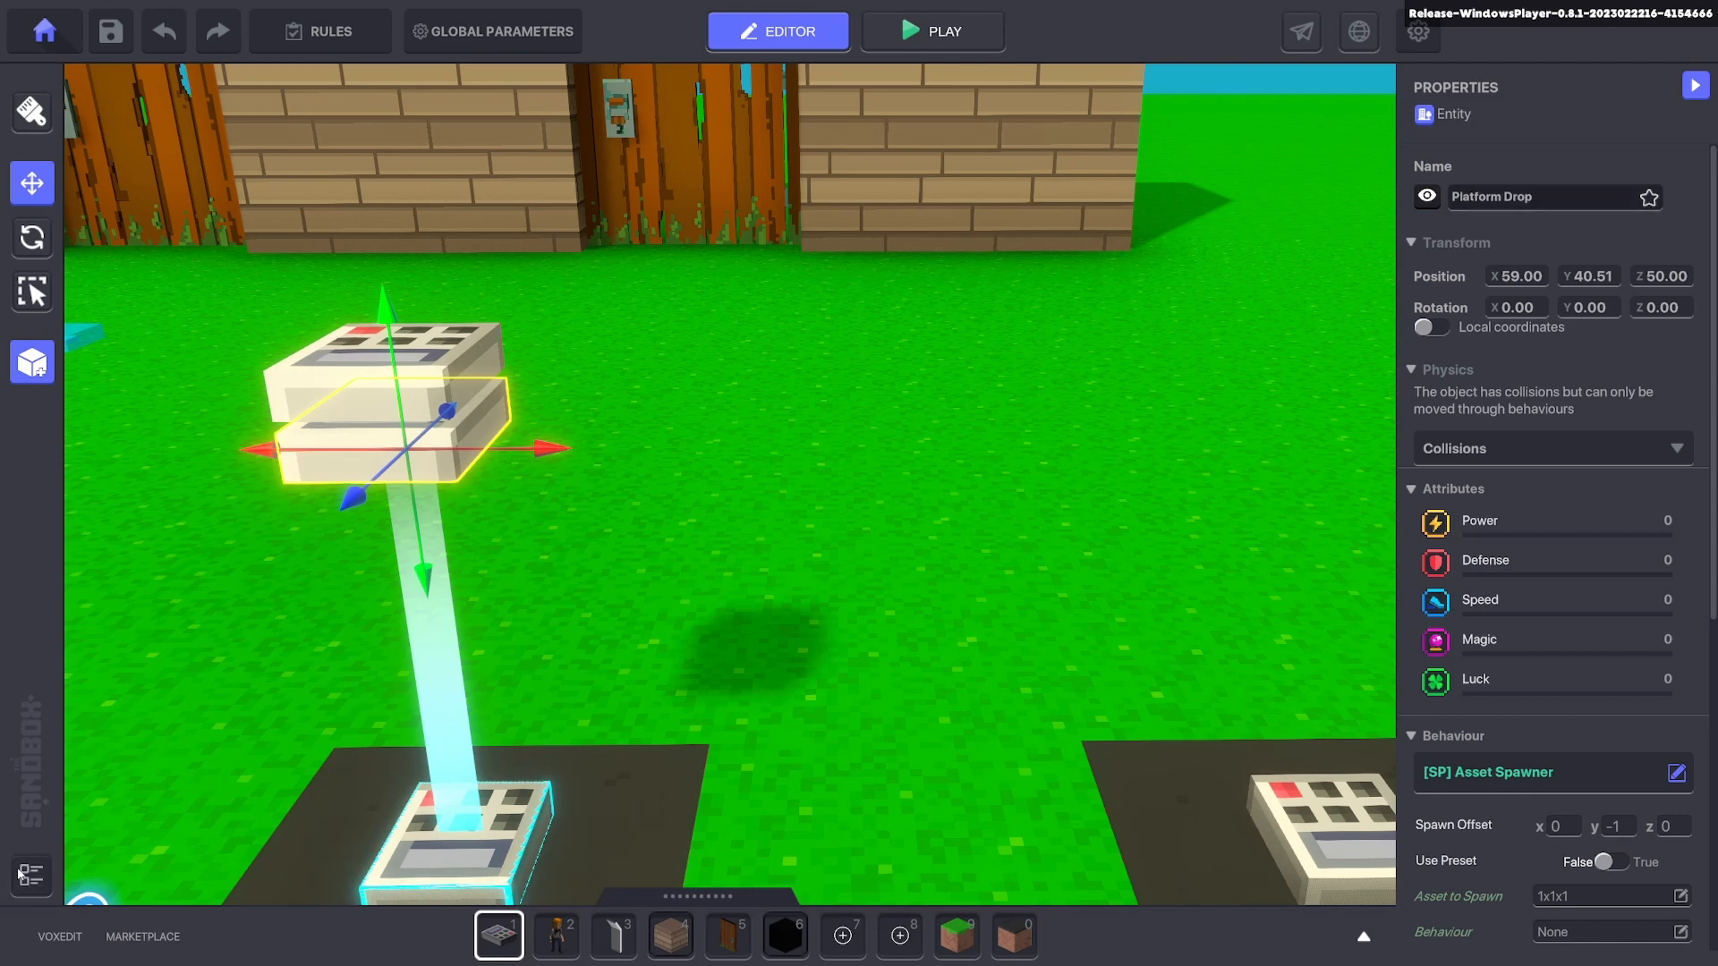
{"action": "left_click", "coordinate": [31, 875]}
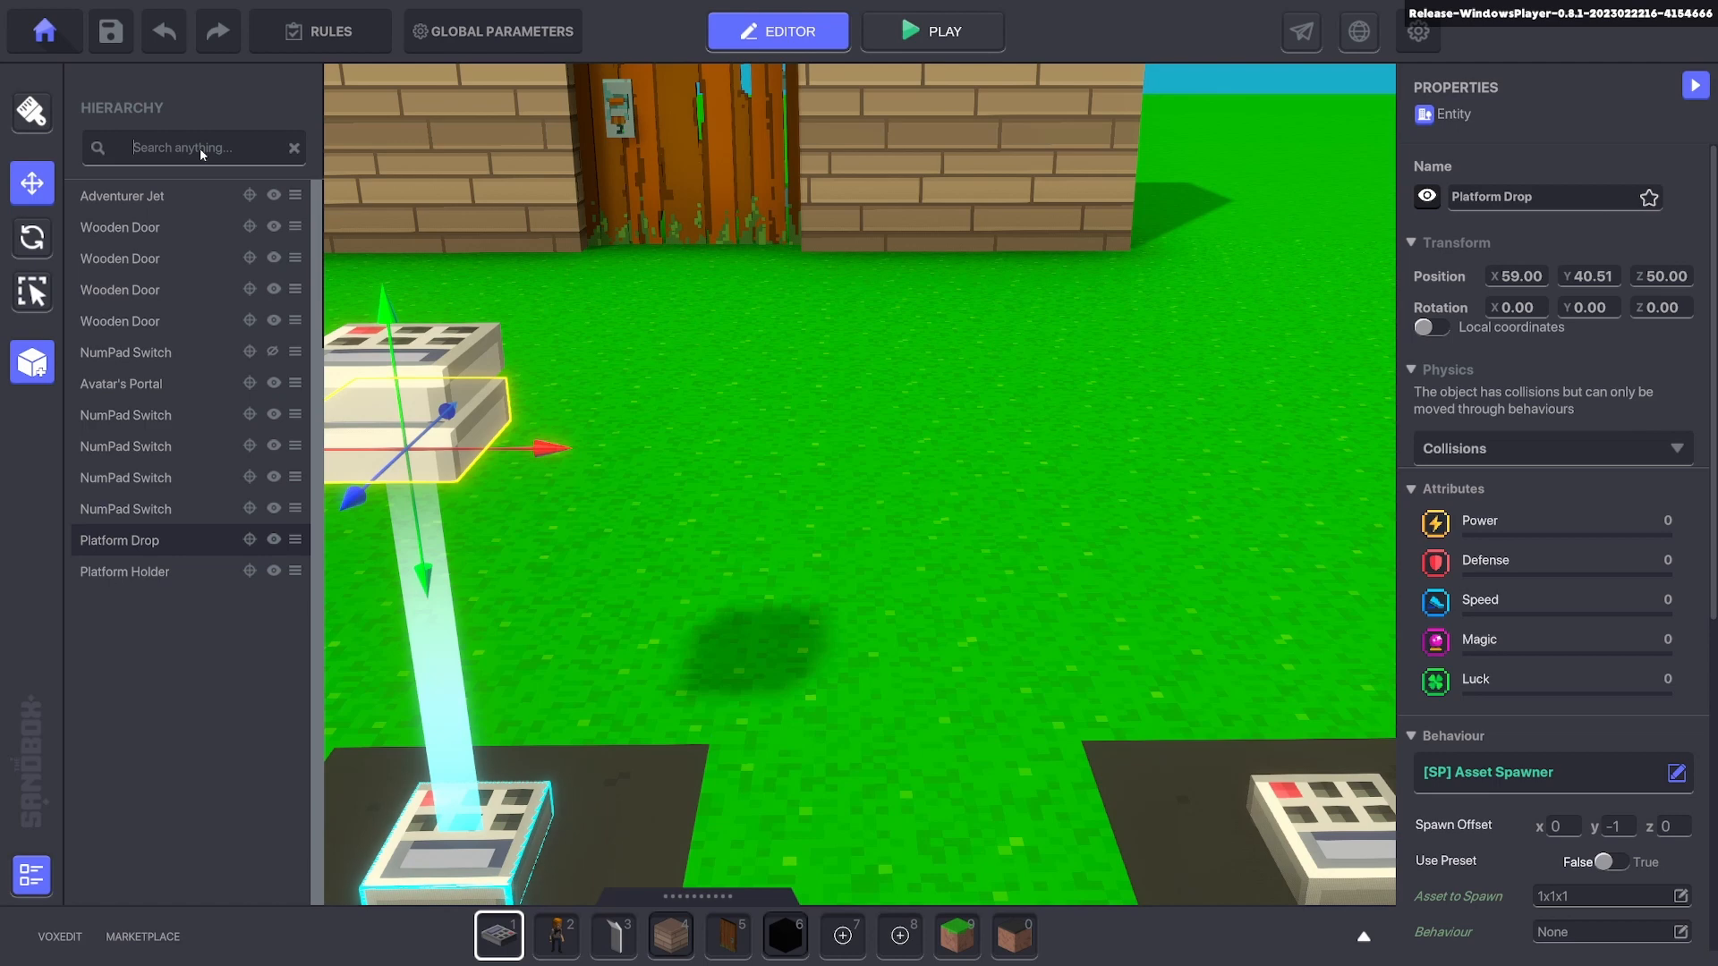
Search the hierarchy for 'platform', parent Platform Drop under Platform Holder, and verify both.
{"action": "type", "text": "platform"}
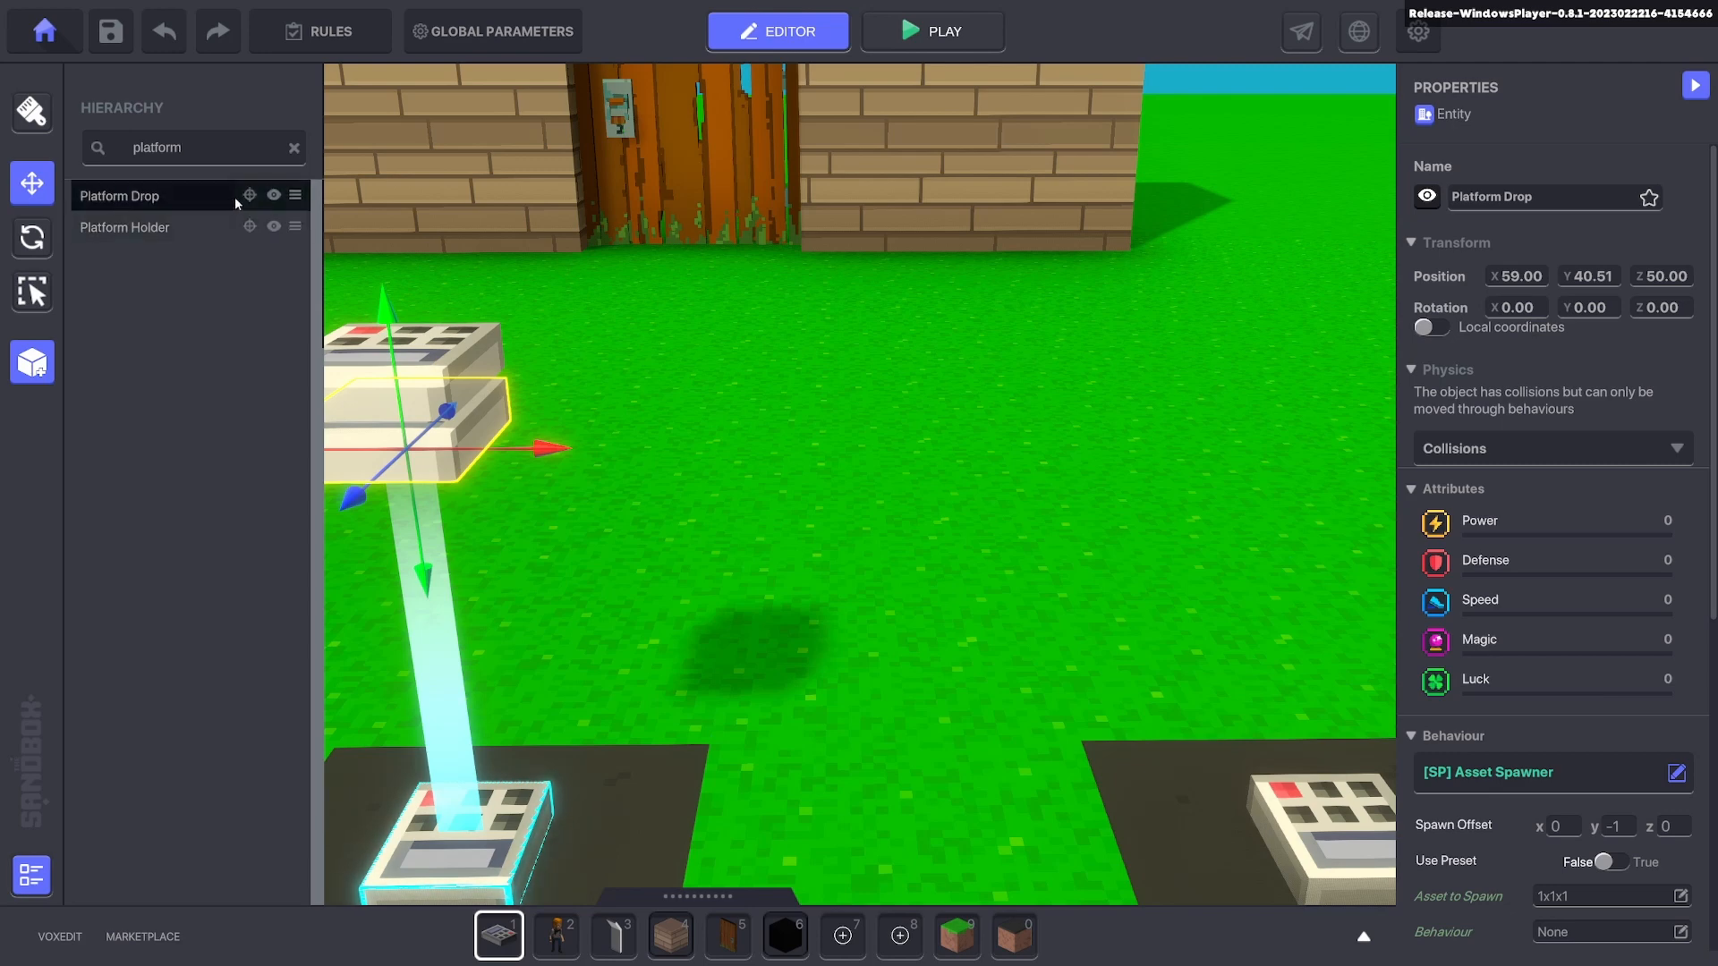
{"action": "mouse_move", "coordinate": [199, 188]}
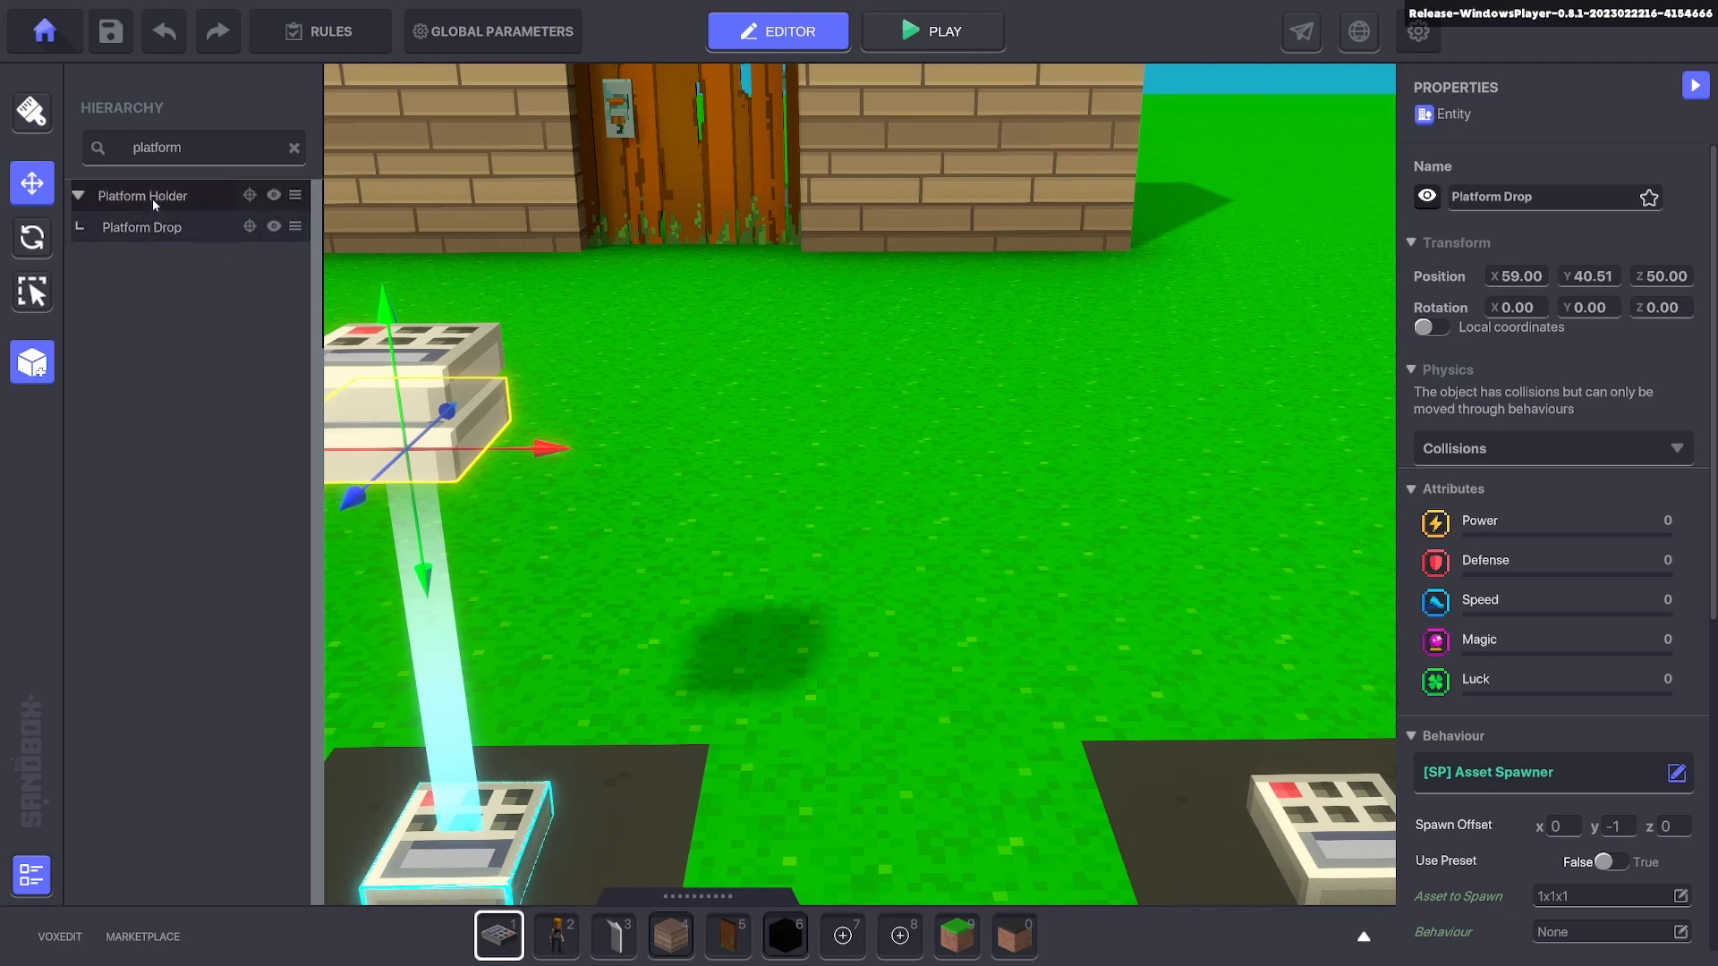
{"action": "left_click", "coordinate": [141, 195]}
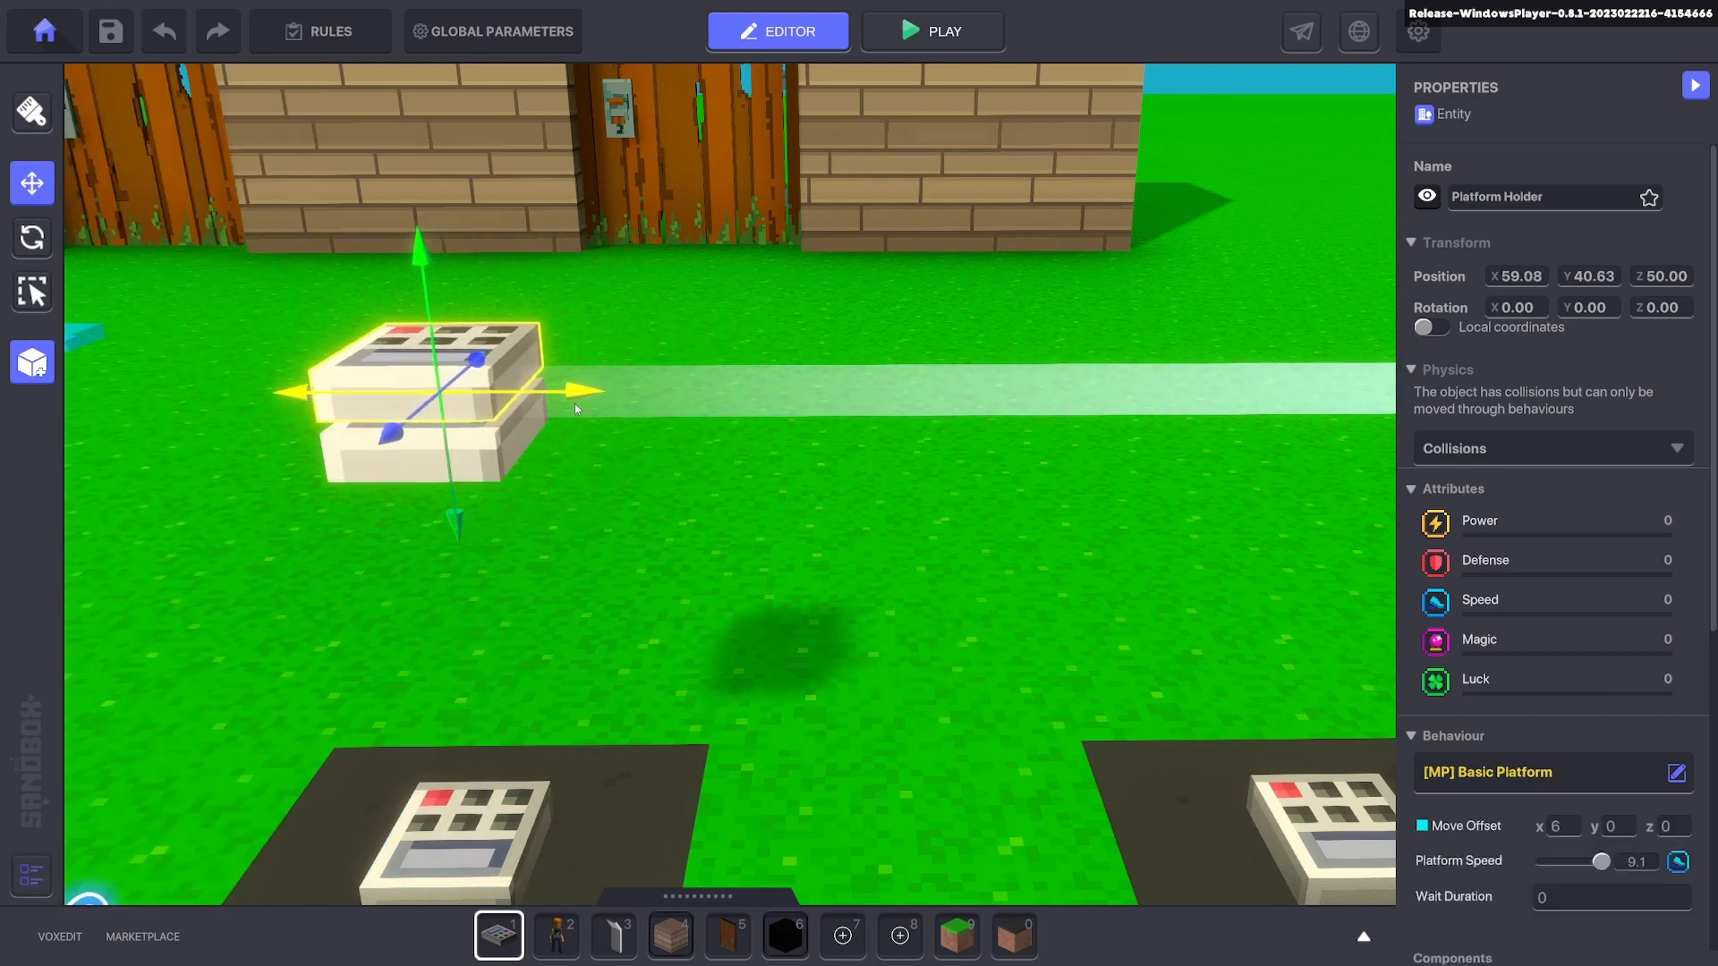
{"action": "left_click", "coordinate": [558, 483]}
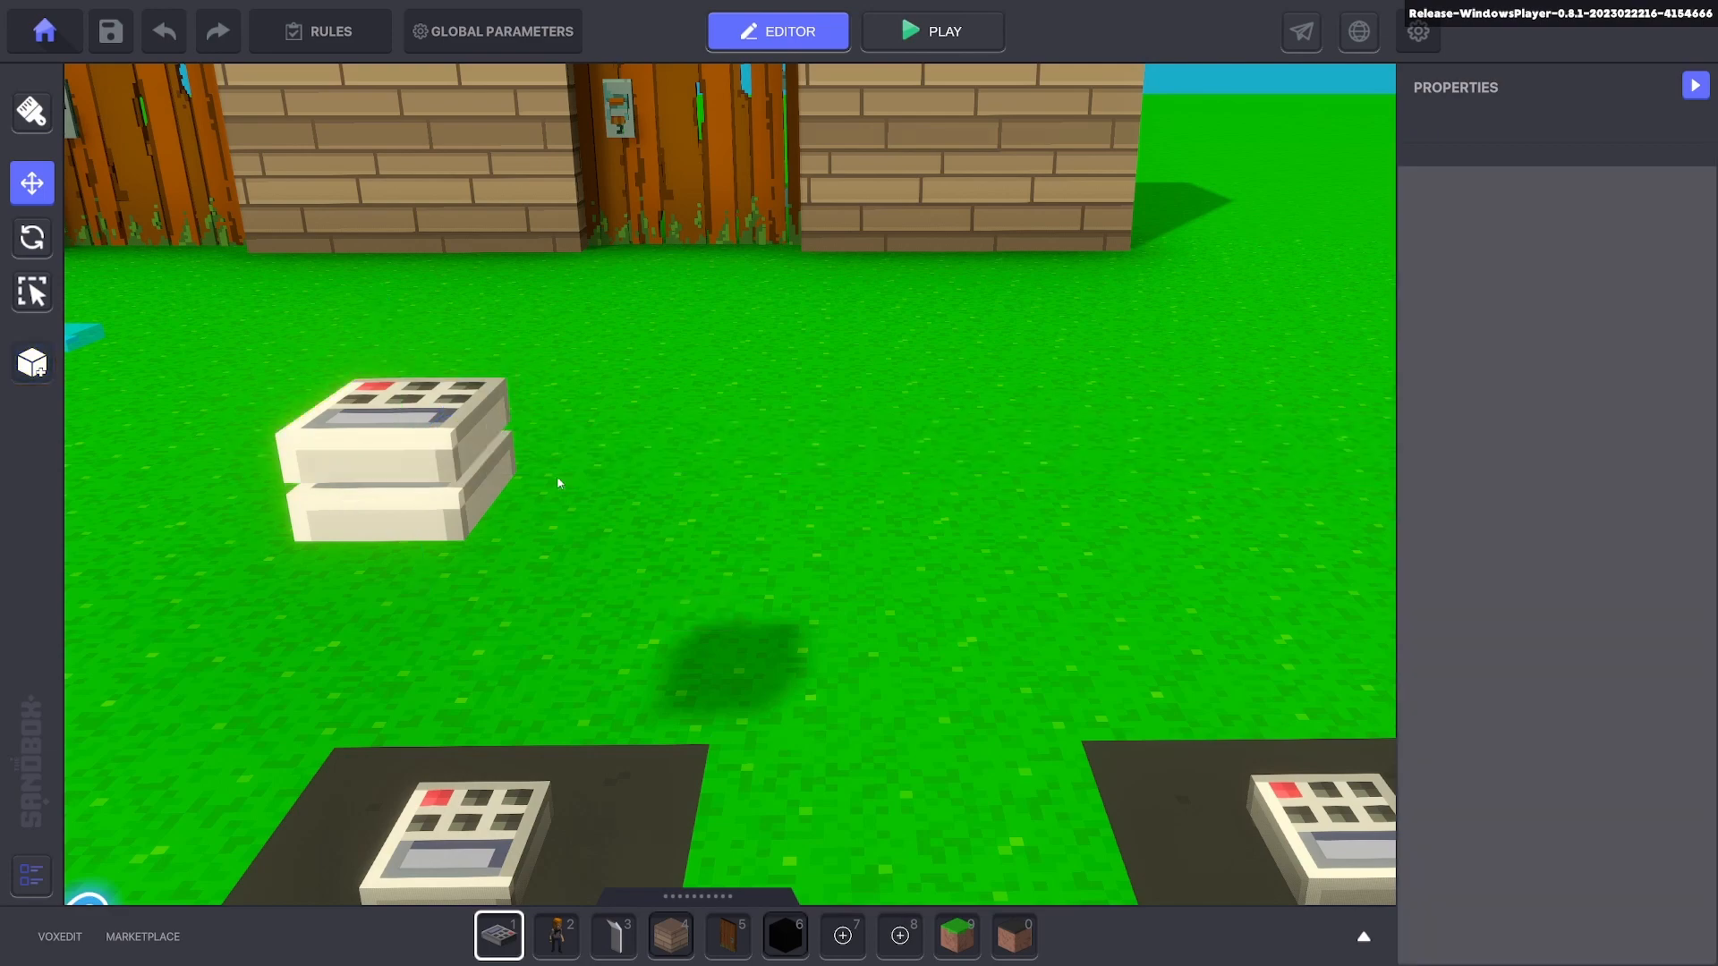
{"action": "left_click", "coordinate": [400, 455]}
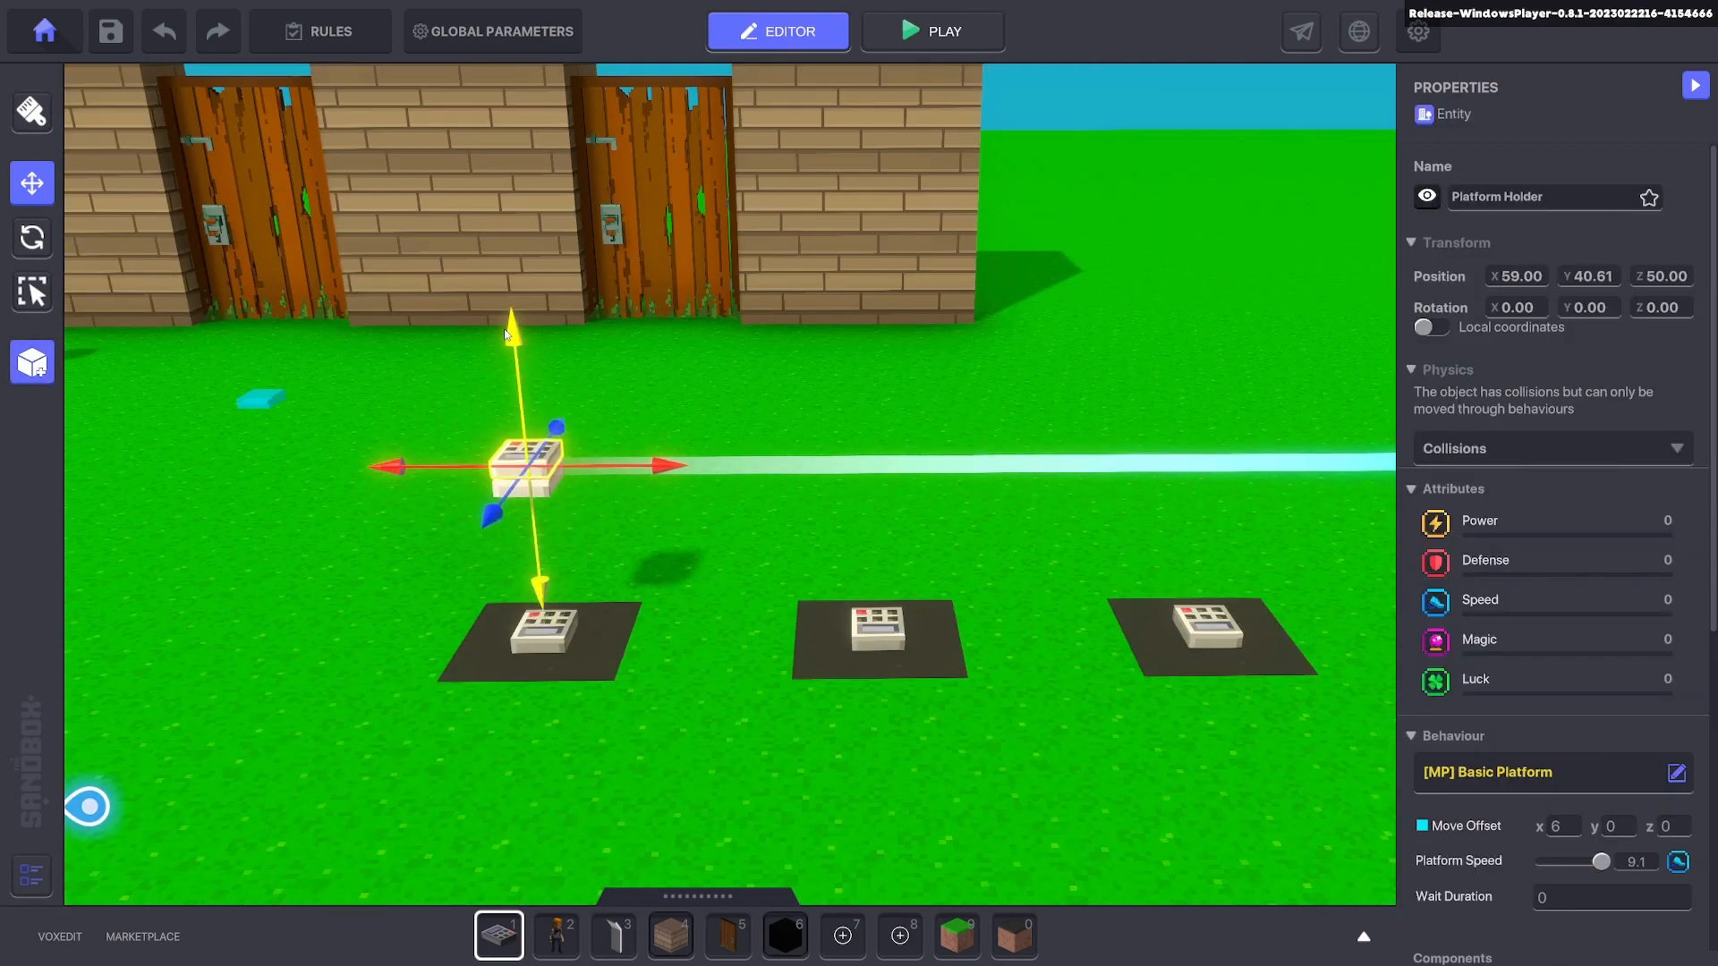
{"action": "left_click", "coordinate": [540, 633]}
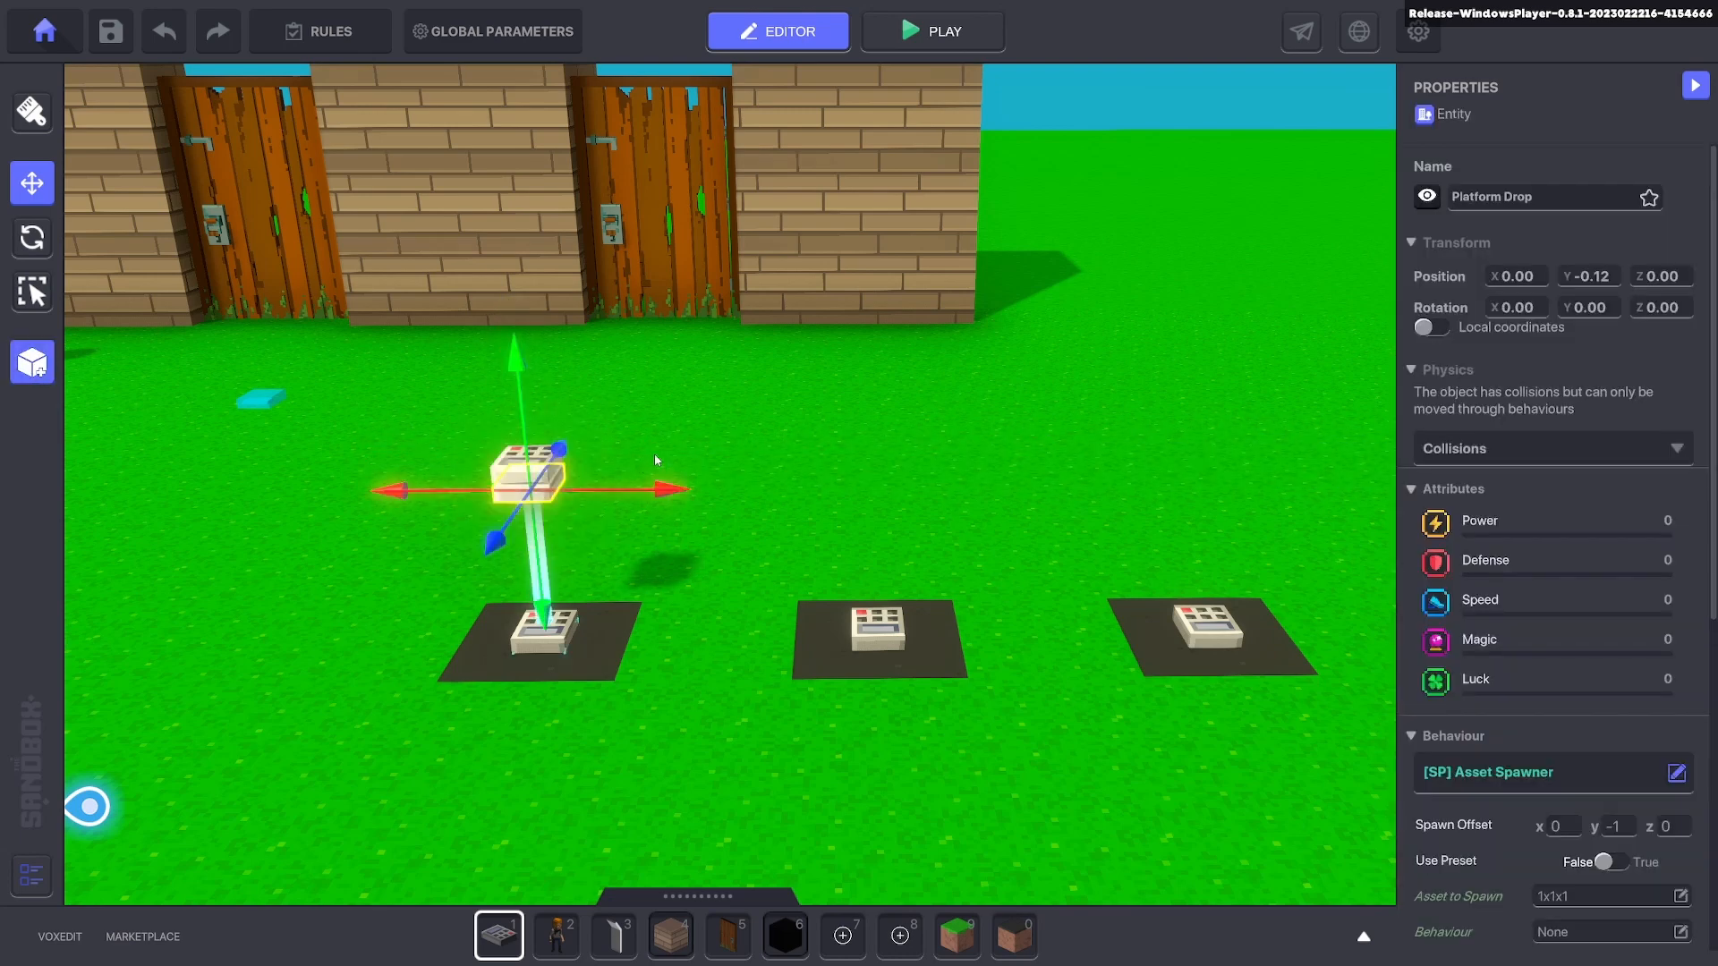
{"action": "left_click", "coordinate": [651, 392]}
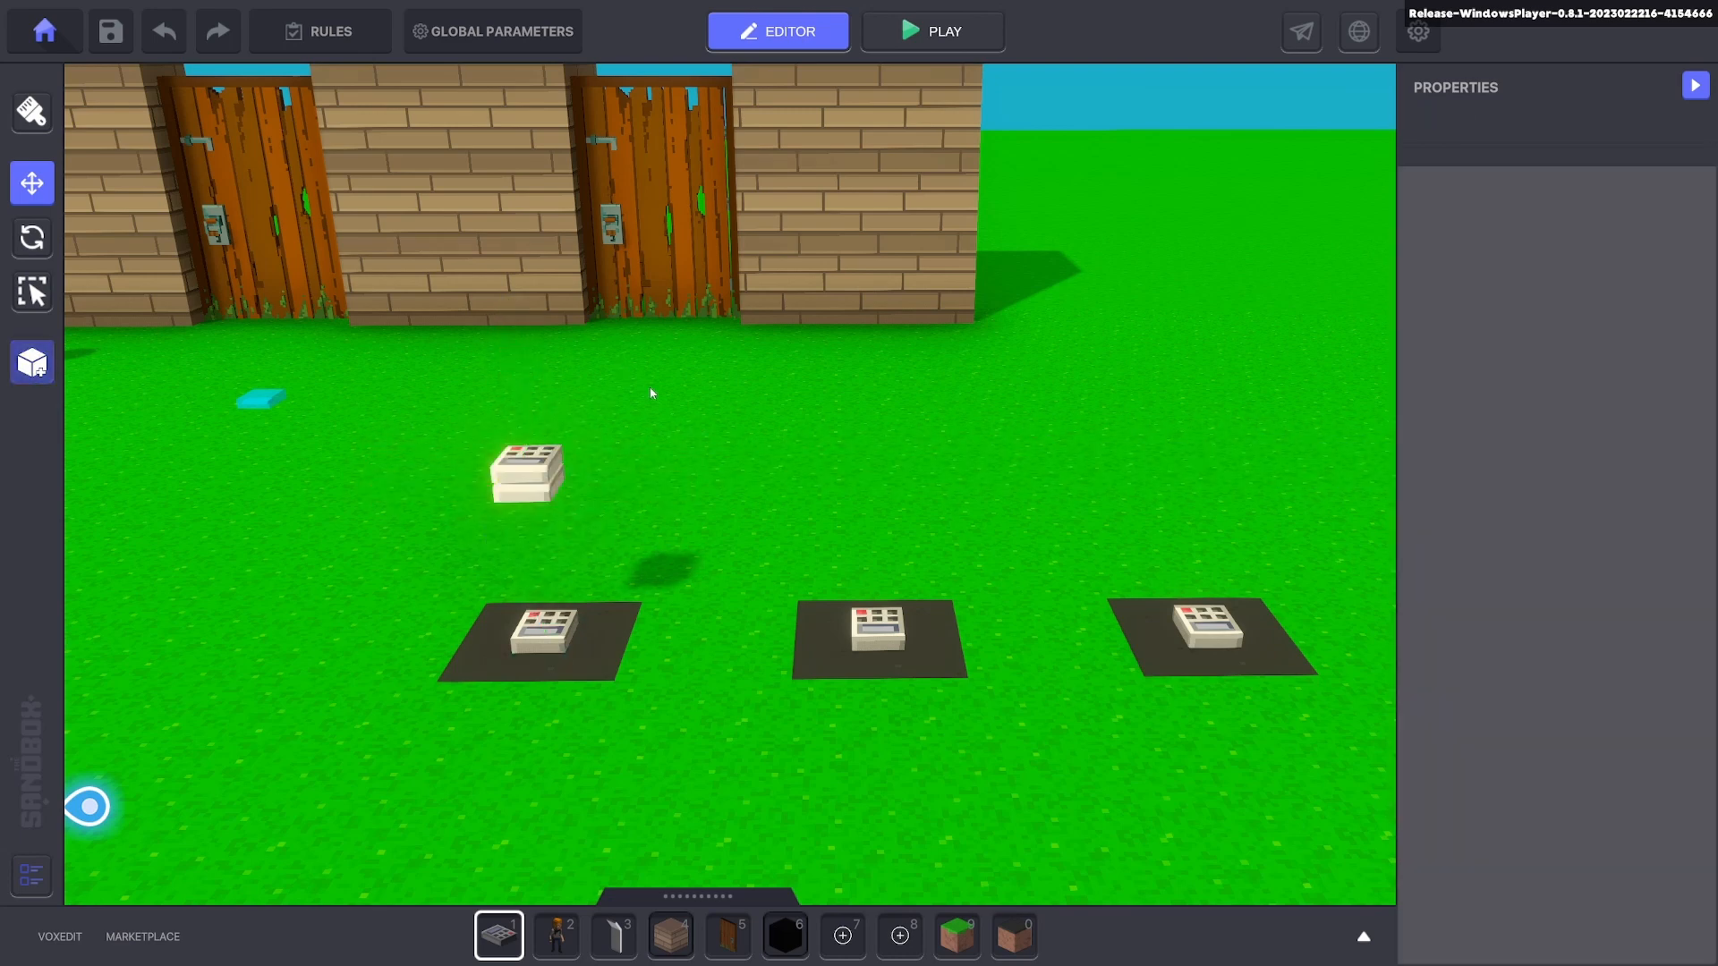
{"action": "left_click", "coordinate": [526, 474]}
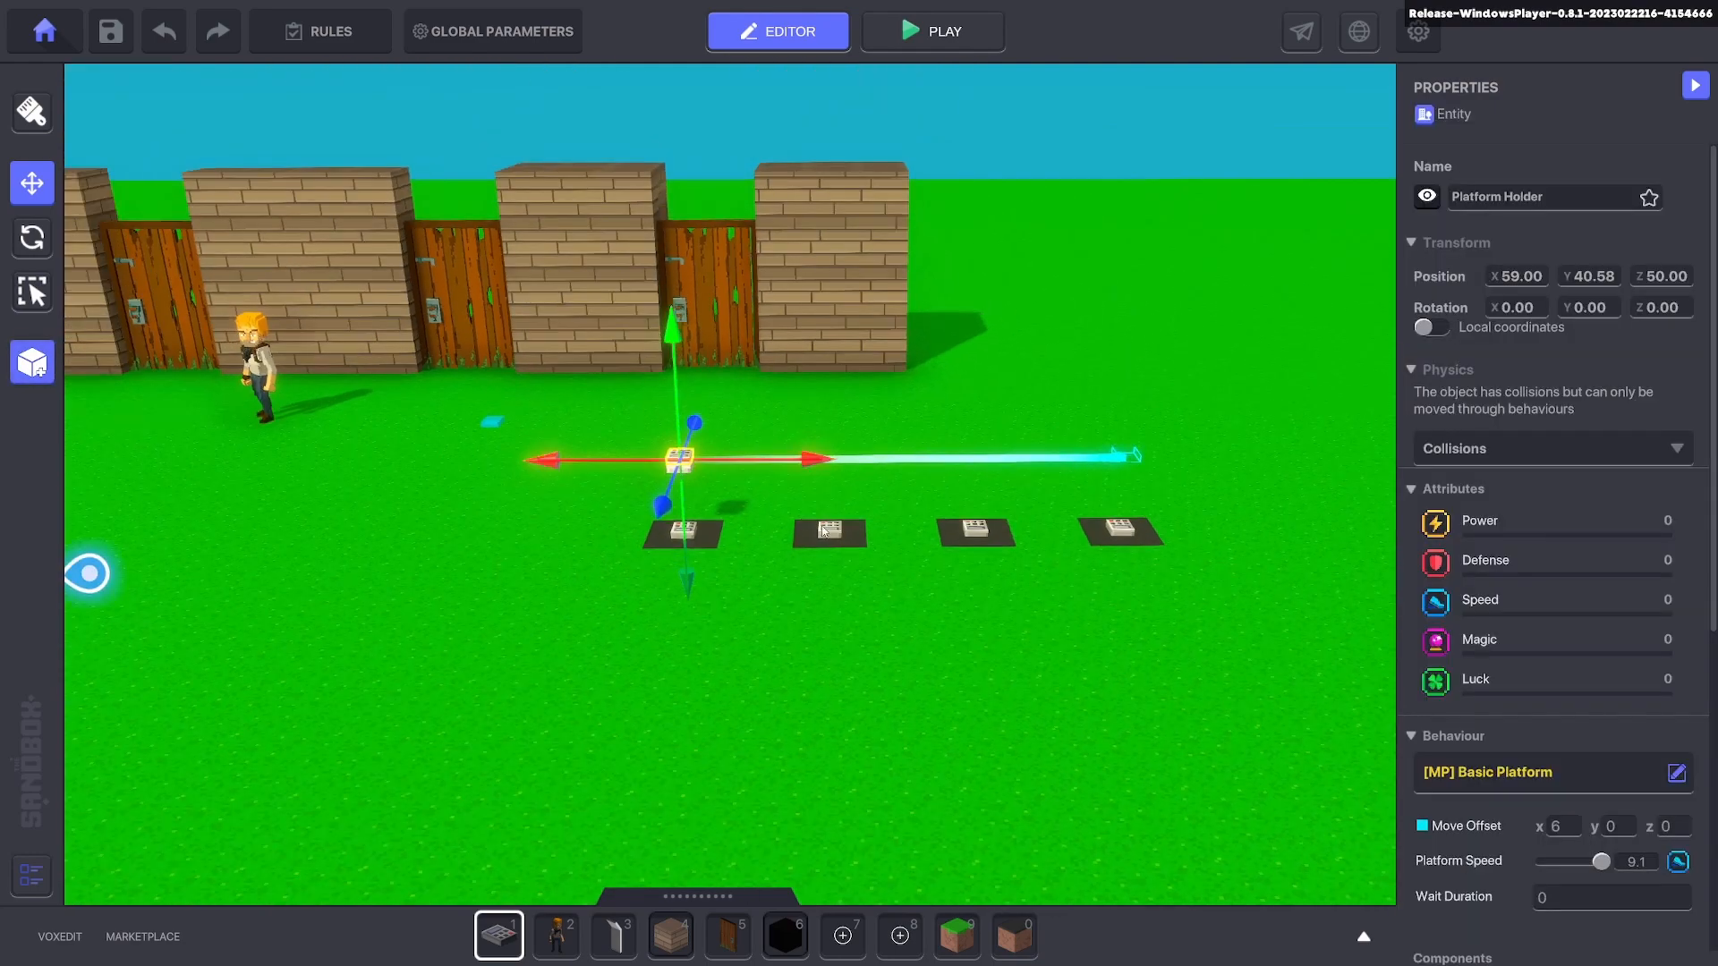
{"action": "mouse_move", "coordinate": [753, 600]}
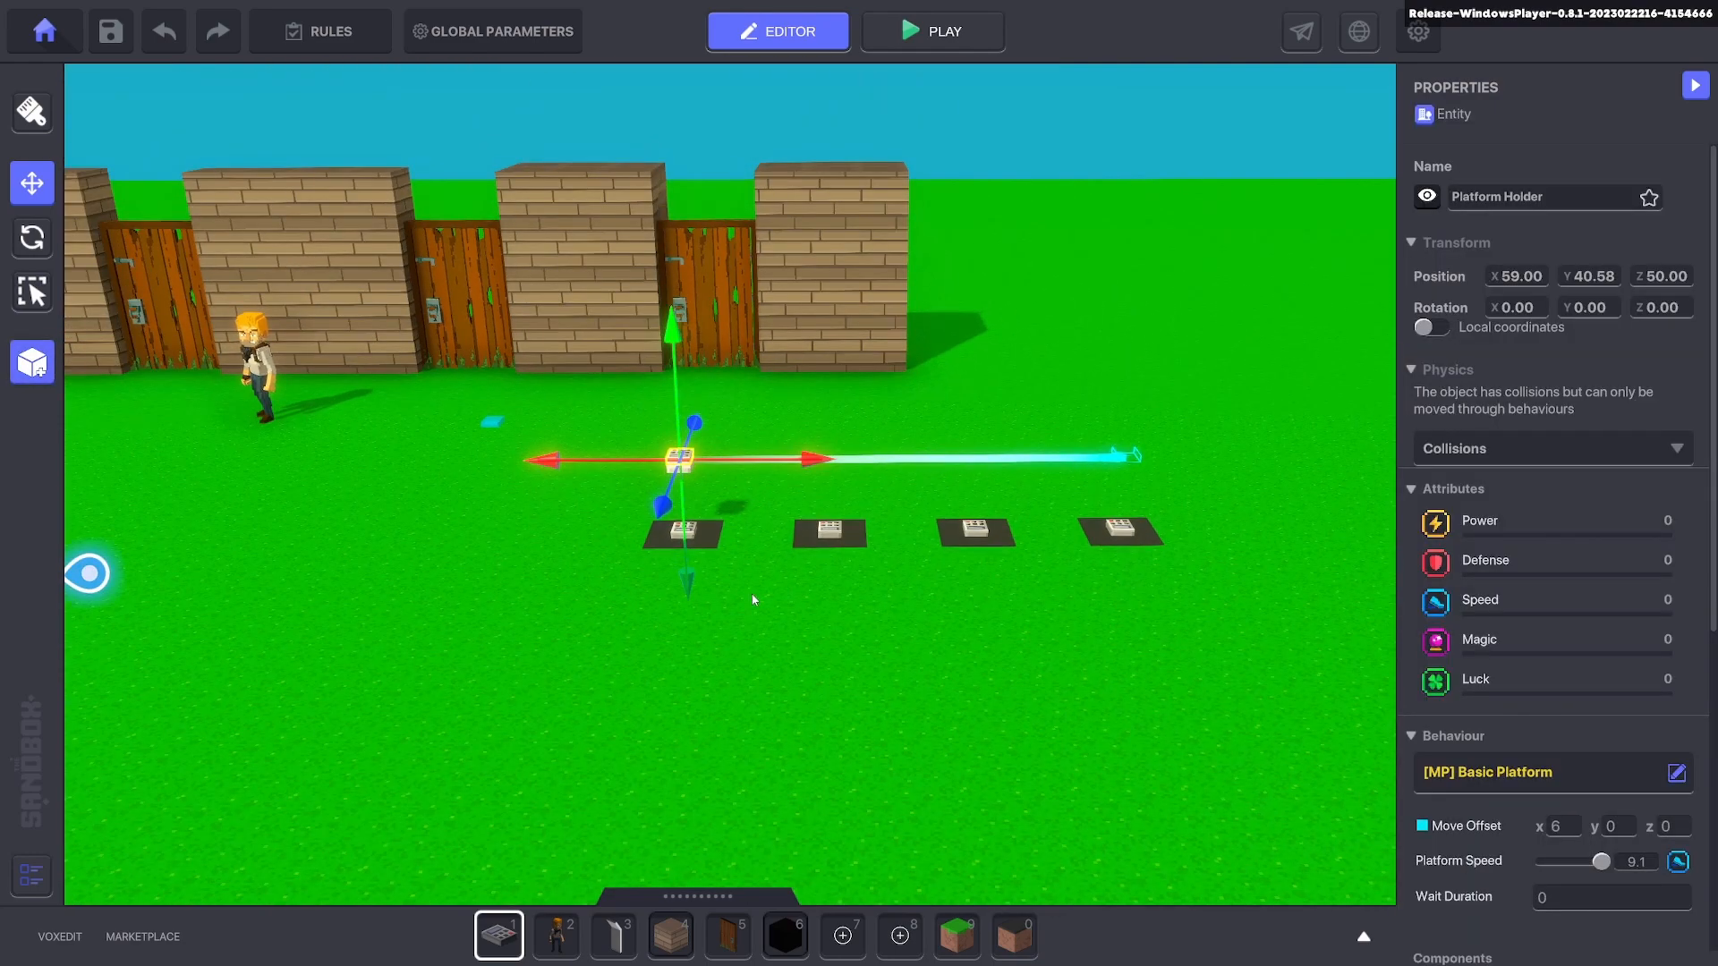
{"action": "left_click", "coordinate": [932, 30]}
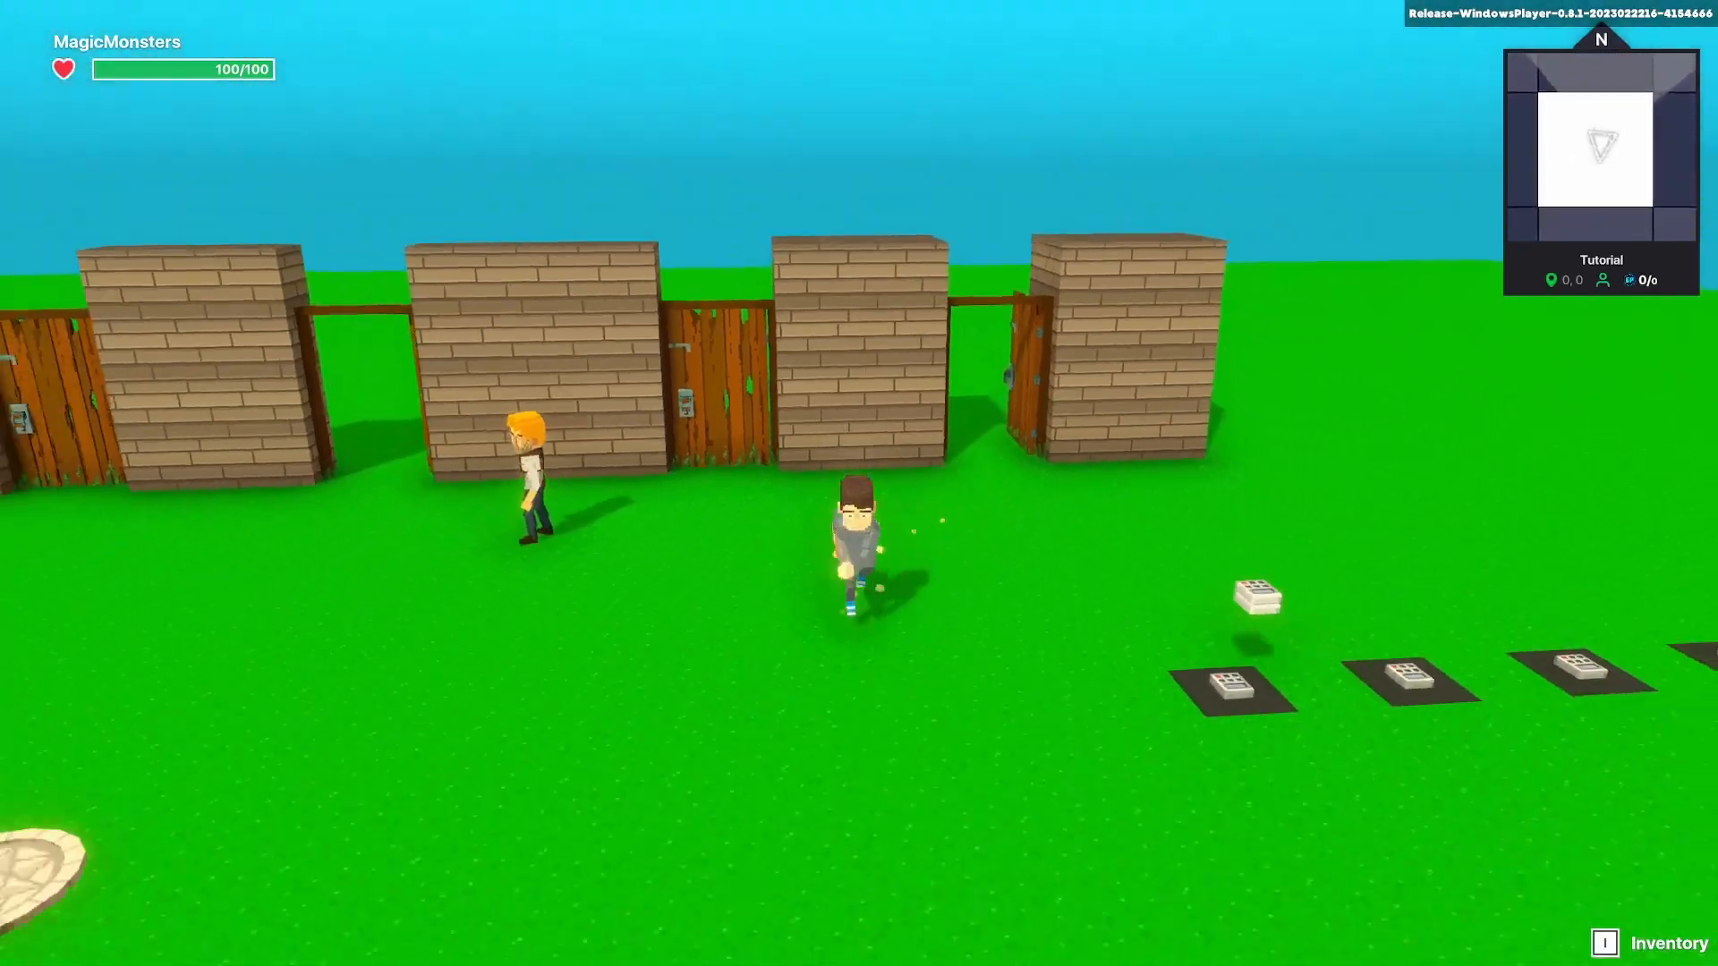
{"action": "left_click", "coordinate": [777, 30]}
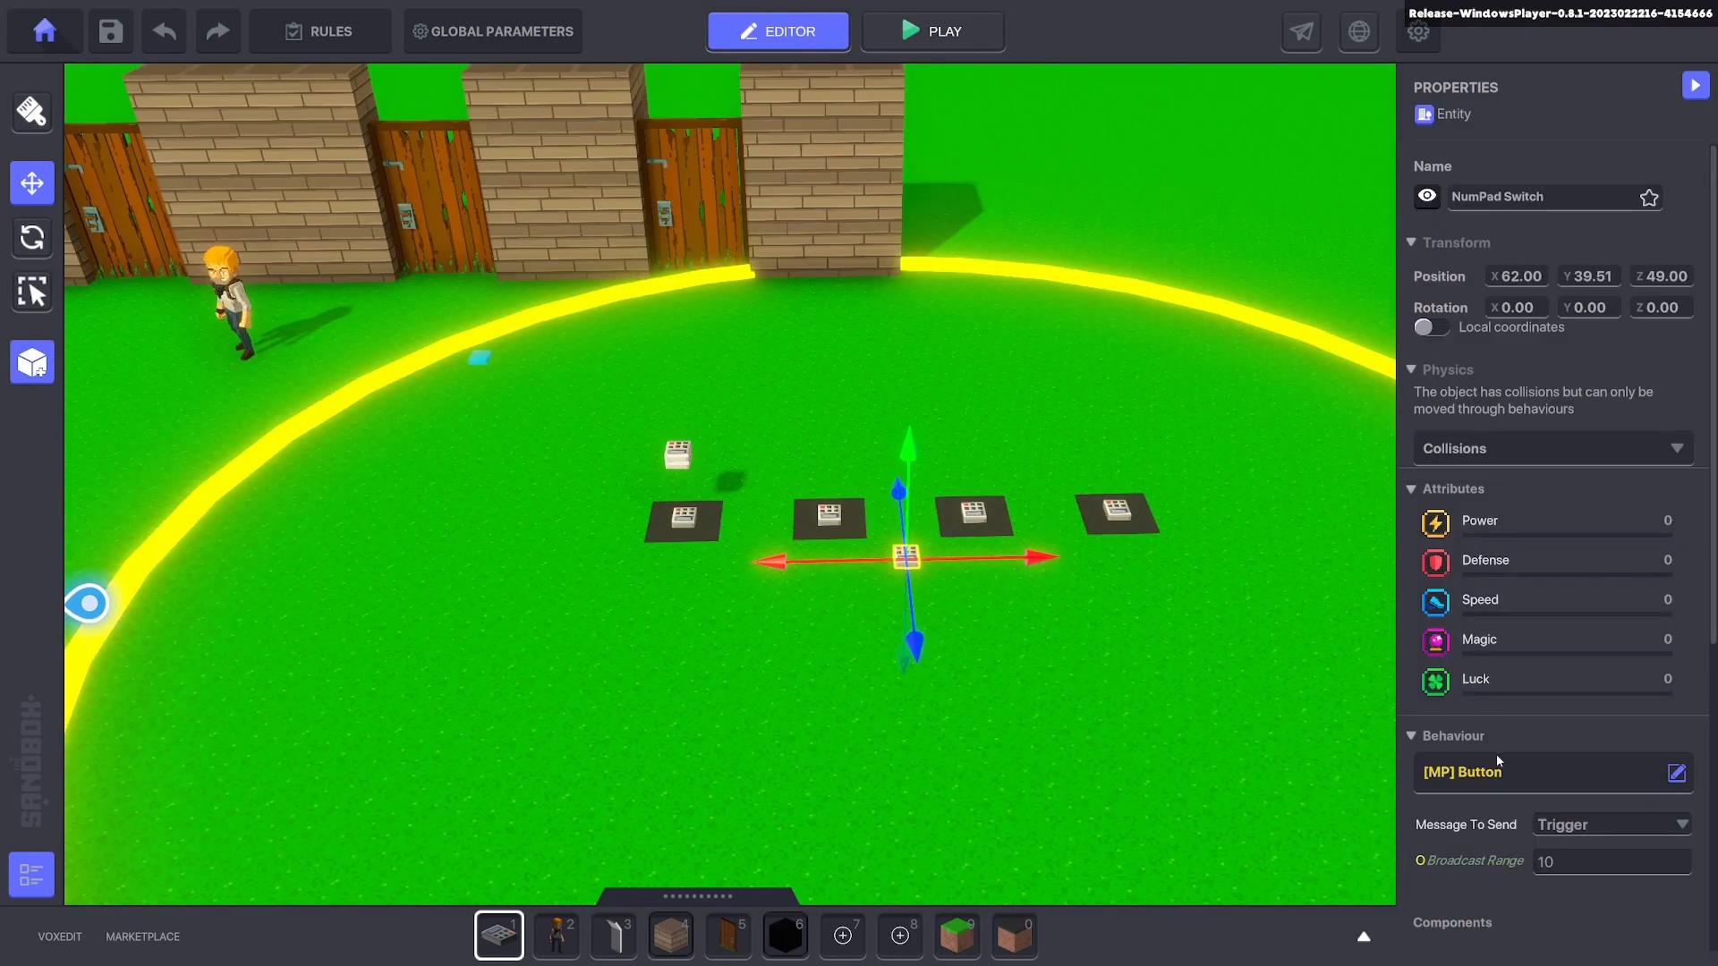
Set the broadcaster to send Kill via SpecificTagsInRange to entities tagged Drop.
{"action": "left_click", "coordinate": [1674, 771]}
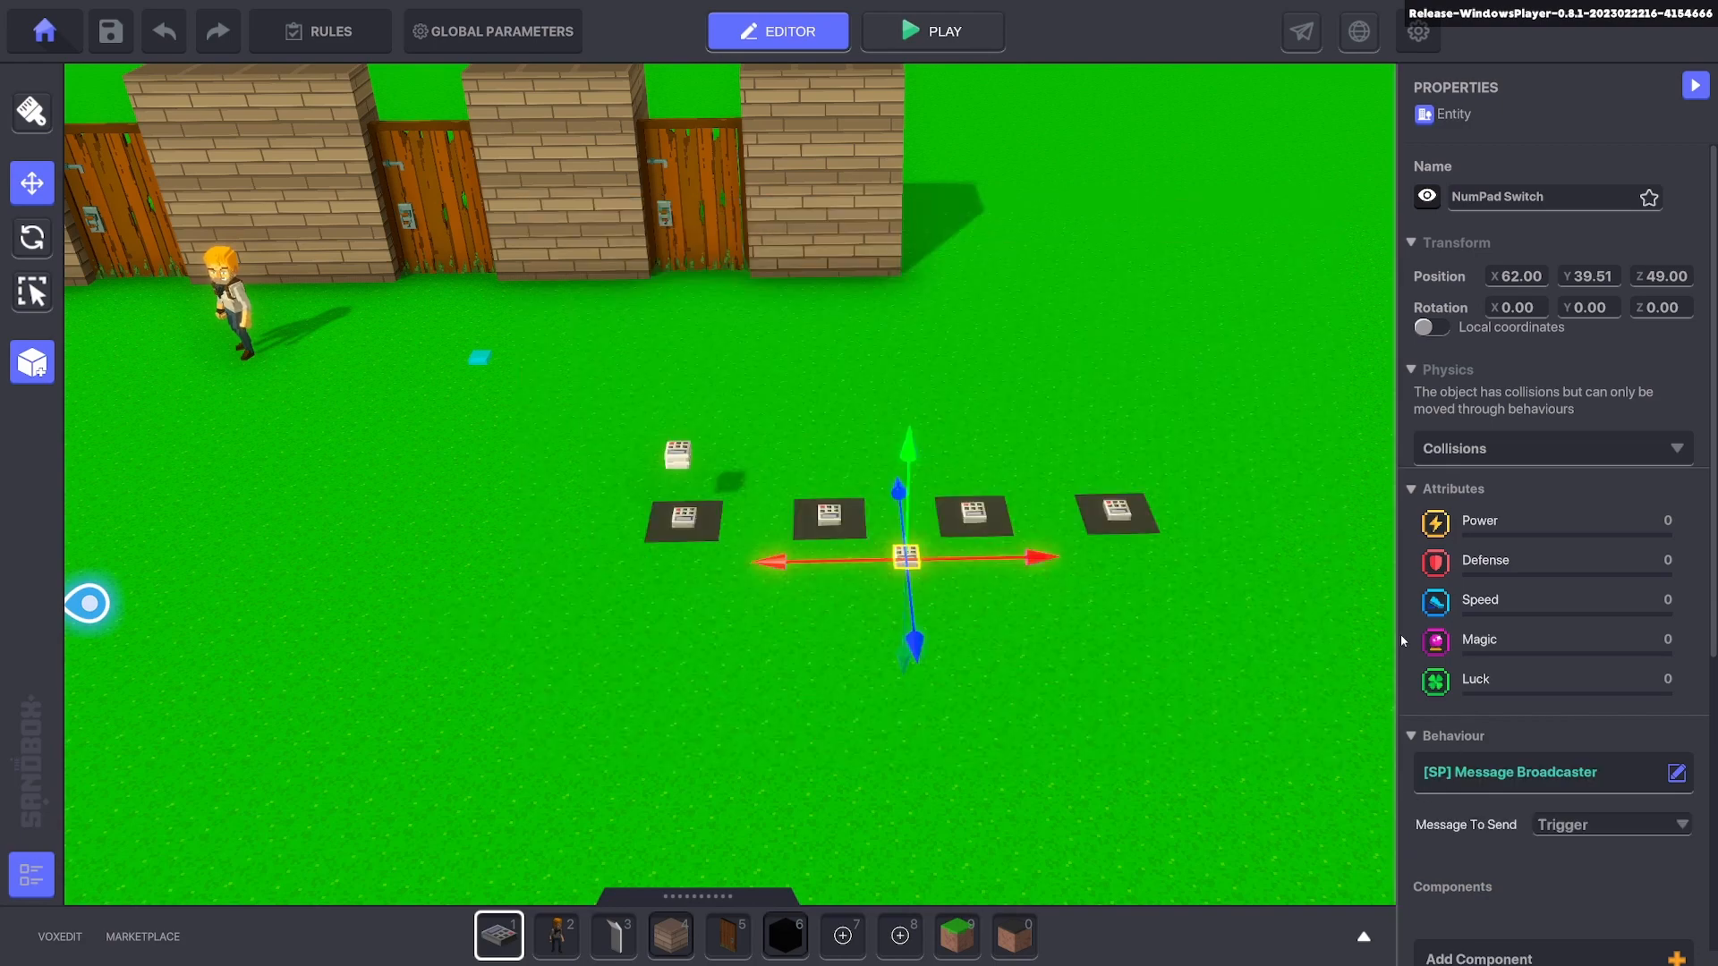
{"action": "left_click", "coordinate": [1675, 771]}
{"action": "type", "text": "Kill"}
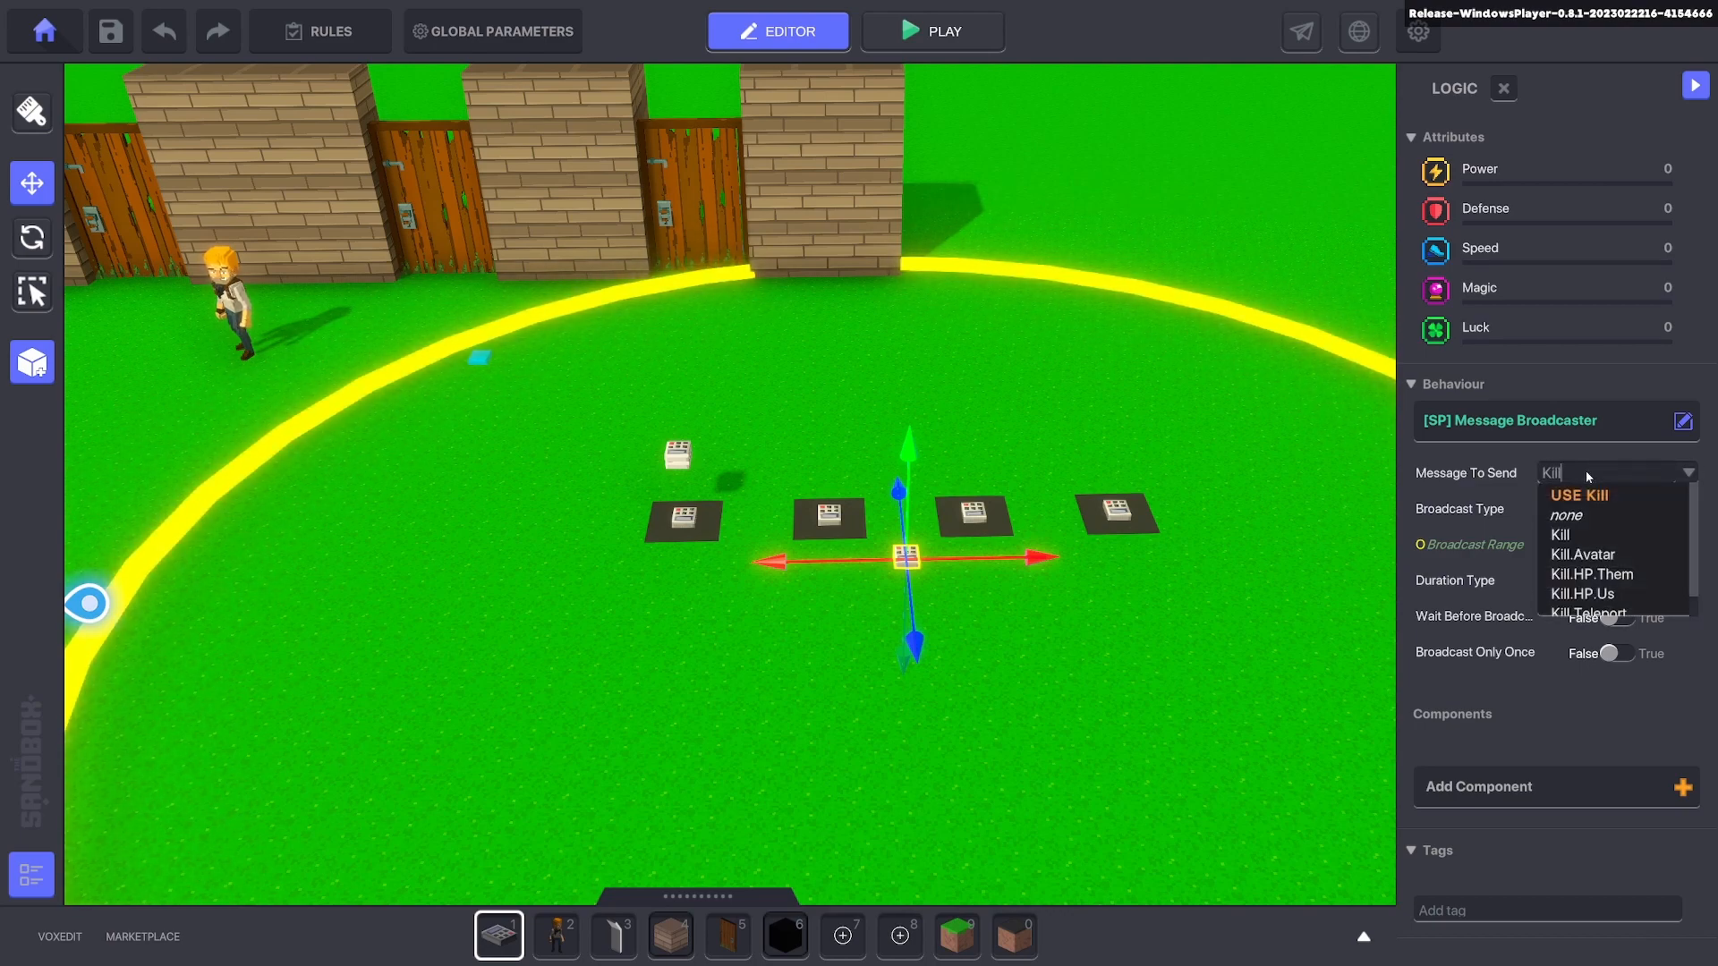
{"action": "left_click", "coordinate": [1558, 535]}
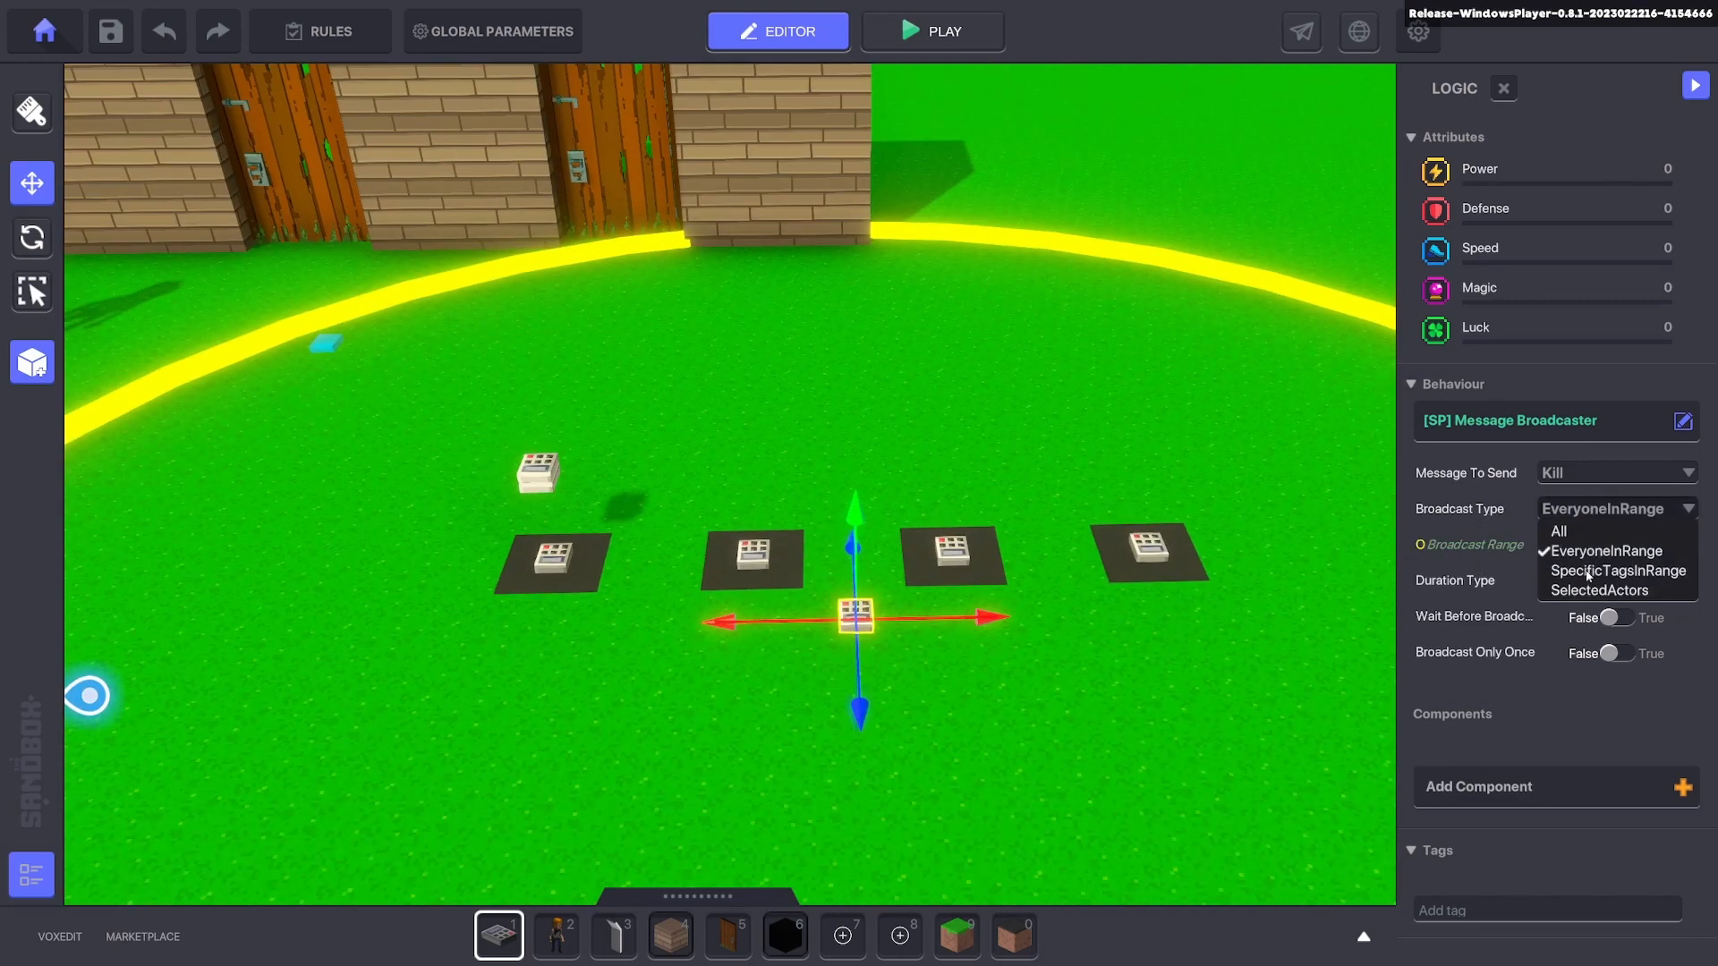
{"action": "left_click", "coordinate": [1620, 570]}
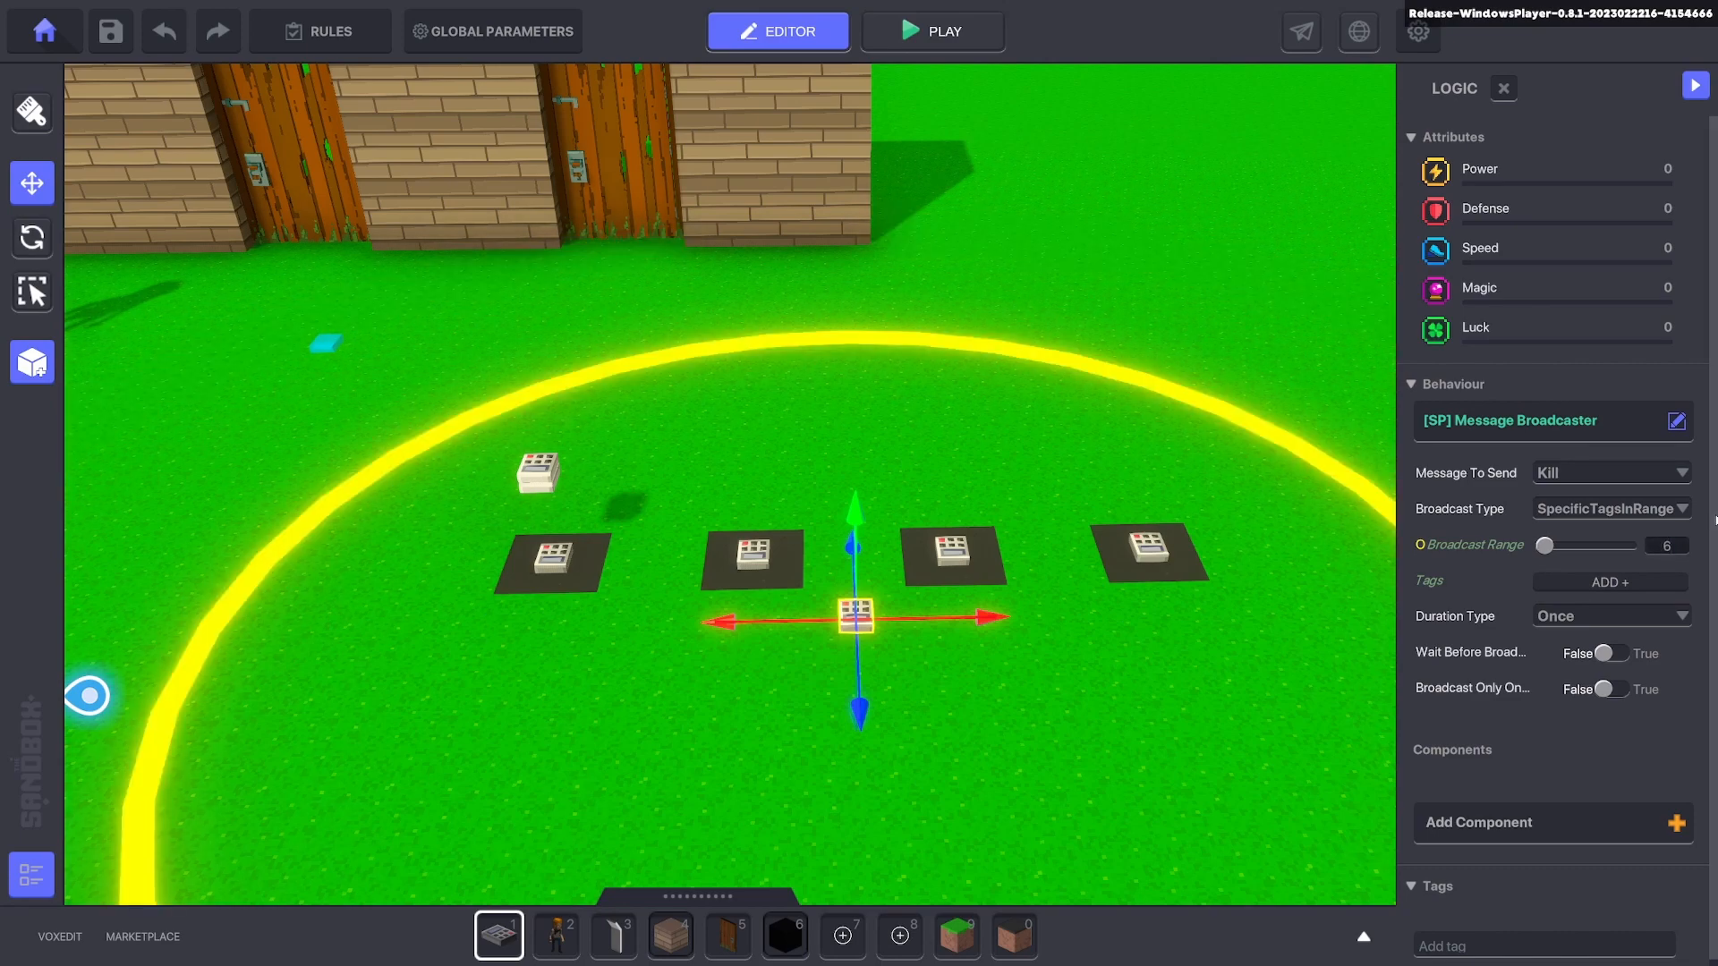
{"action": "left_click", "coordinate": [1608, 580]}
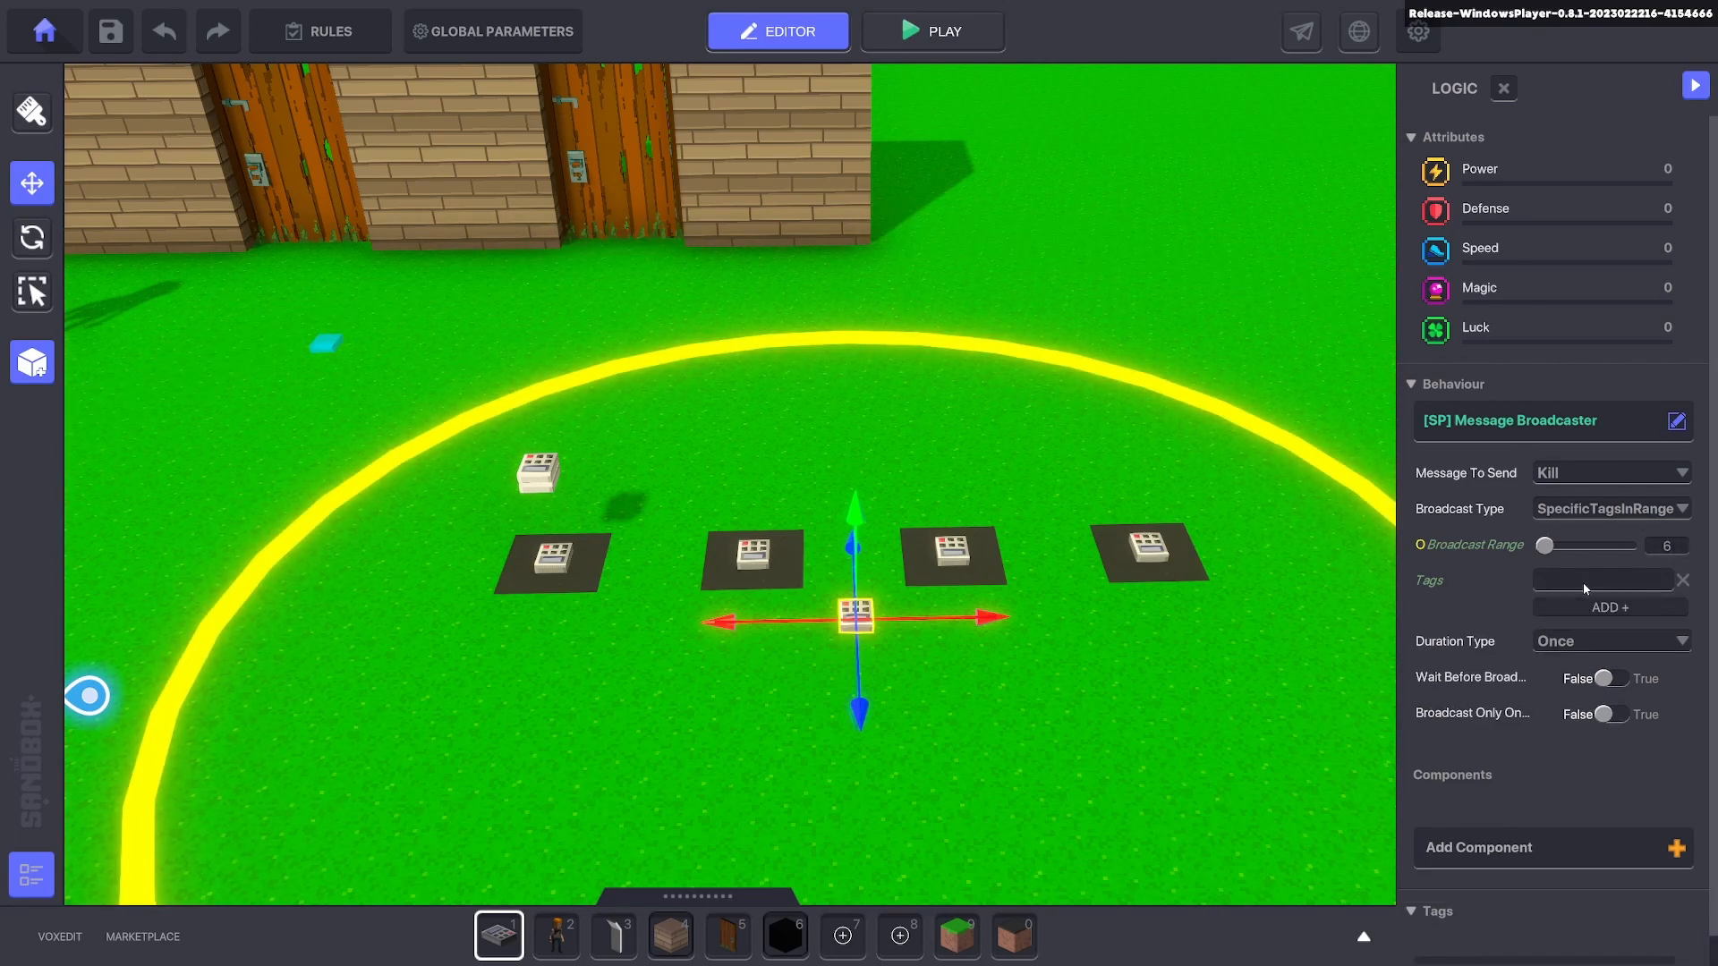
{"action": "type", "text": "Drop"}
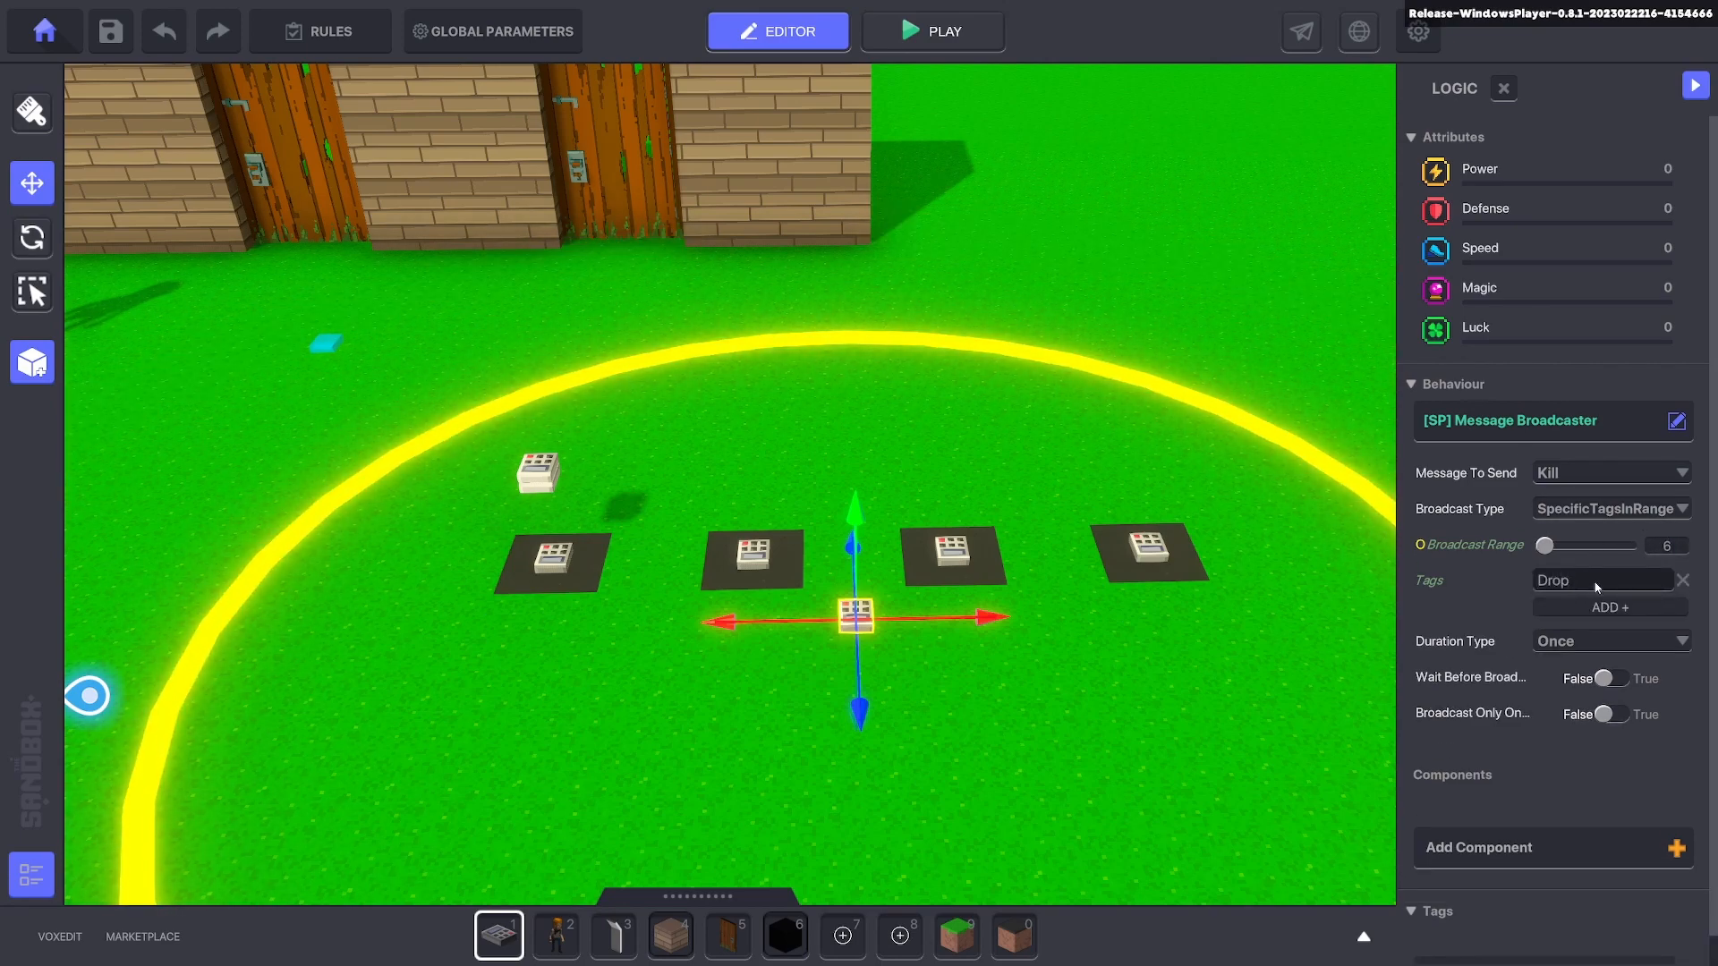
{"action": "left_click", "coordinate": [1600, 580]}
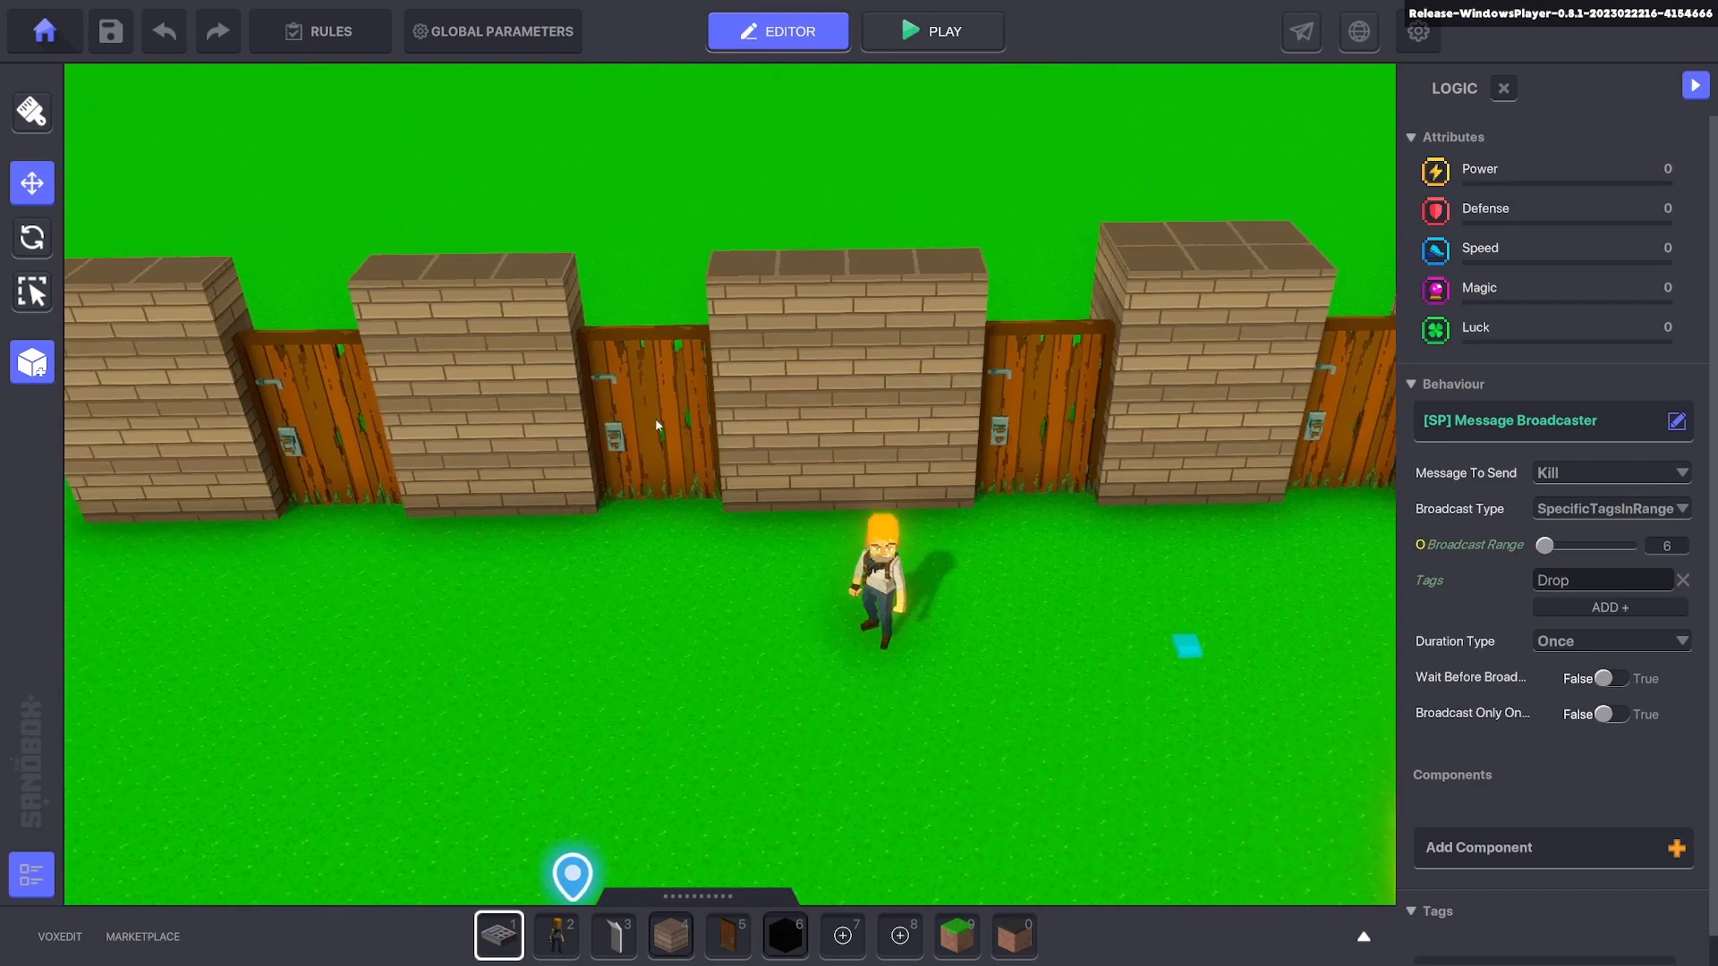
Set the second wooden door's Message on Open to a new Kill.Drop message.
{"action": "left_click", "coordinate": [658, 405]}
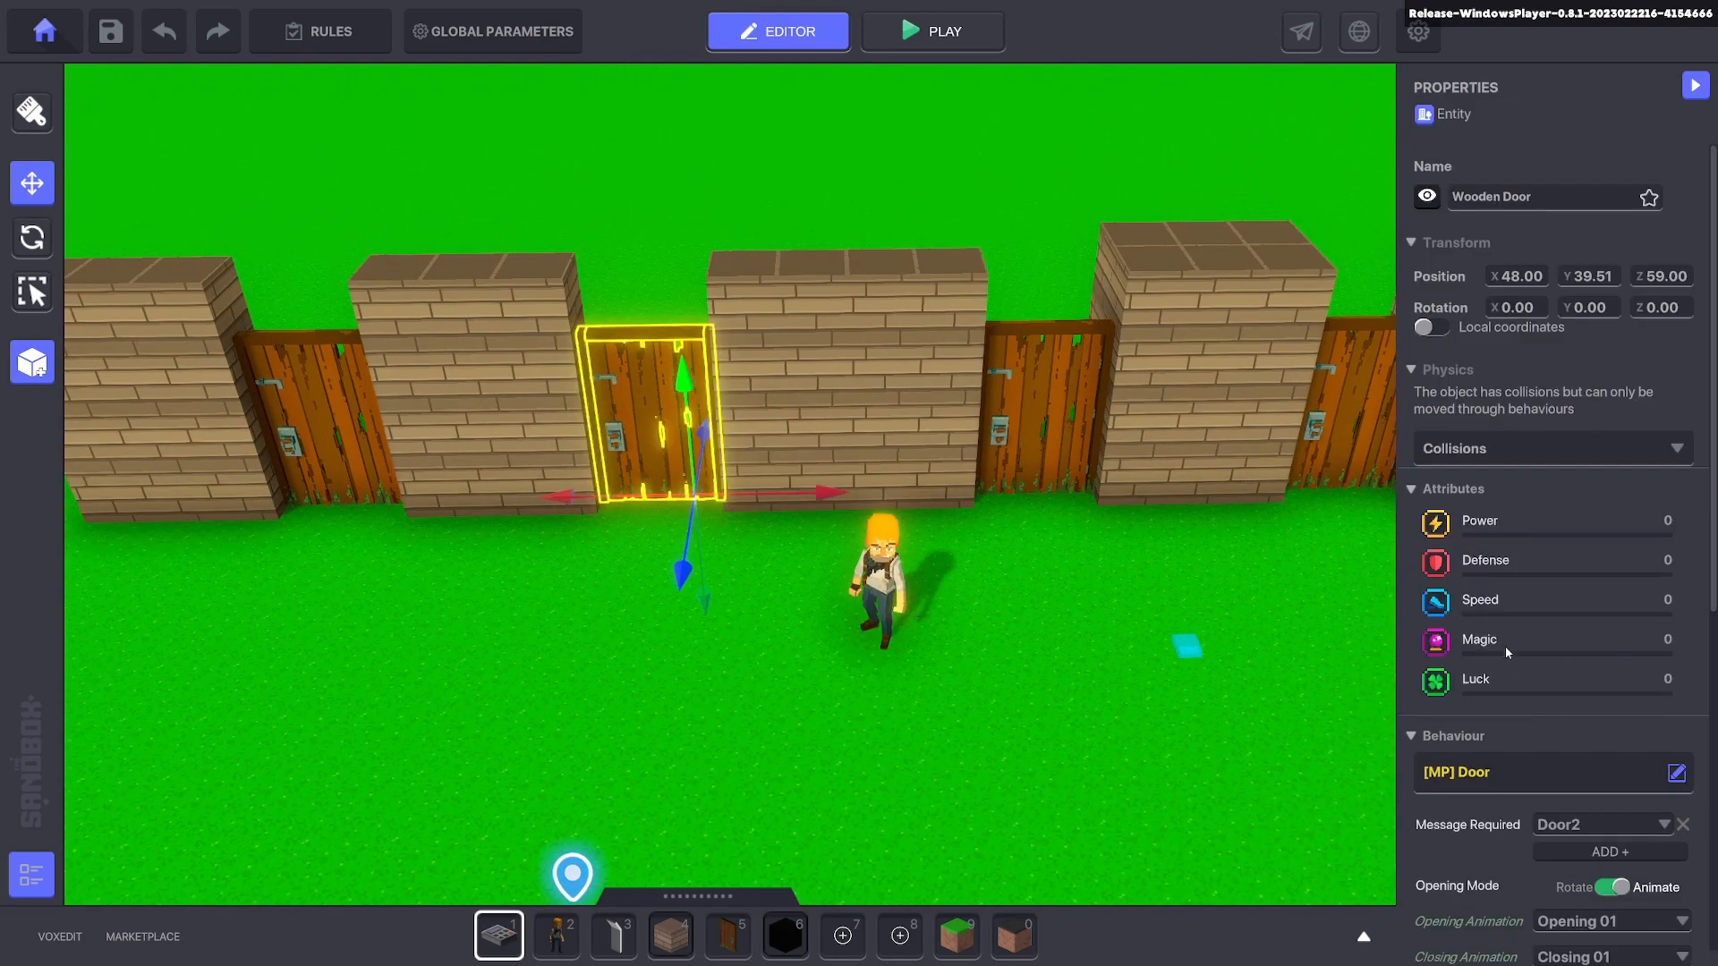
{"action": "left_click", "coordinate": [1674, 772]}
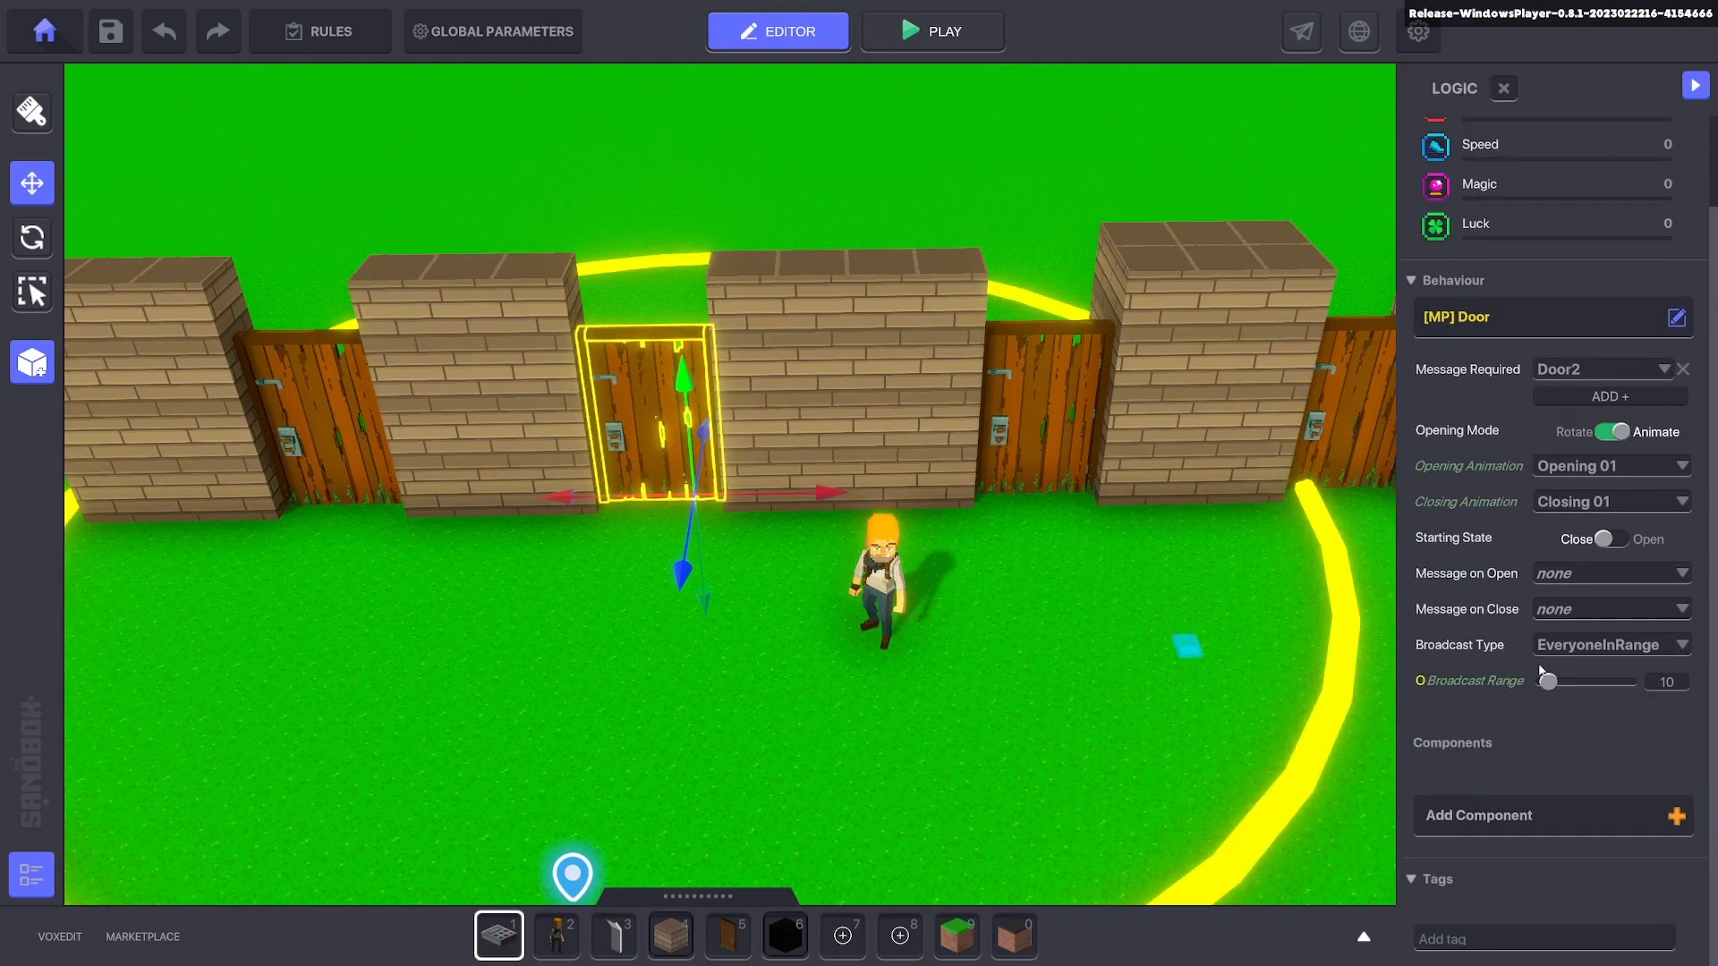
{"action": "mouse_move", "coordinate": [1521, 572]}
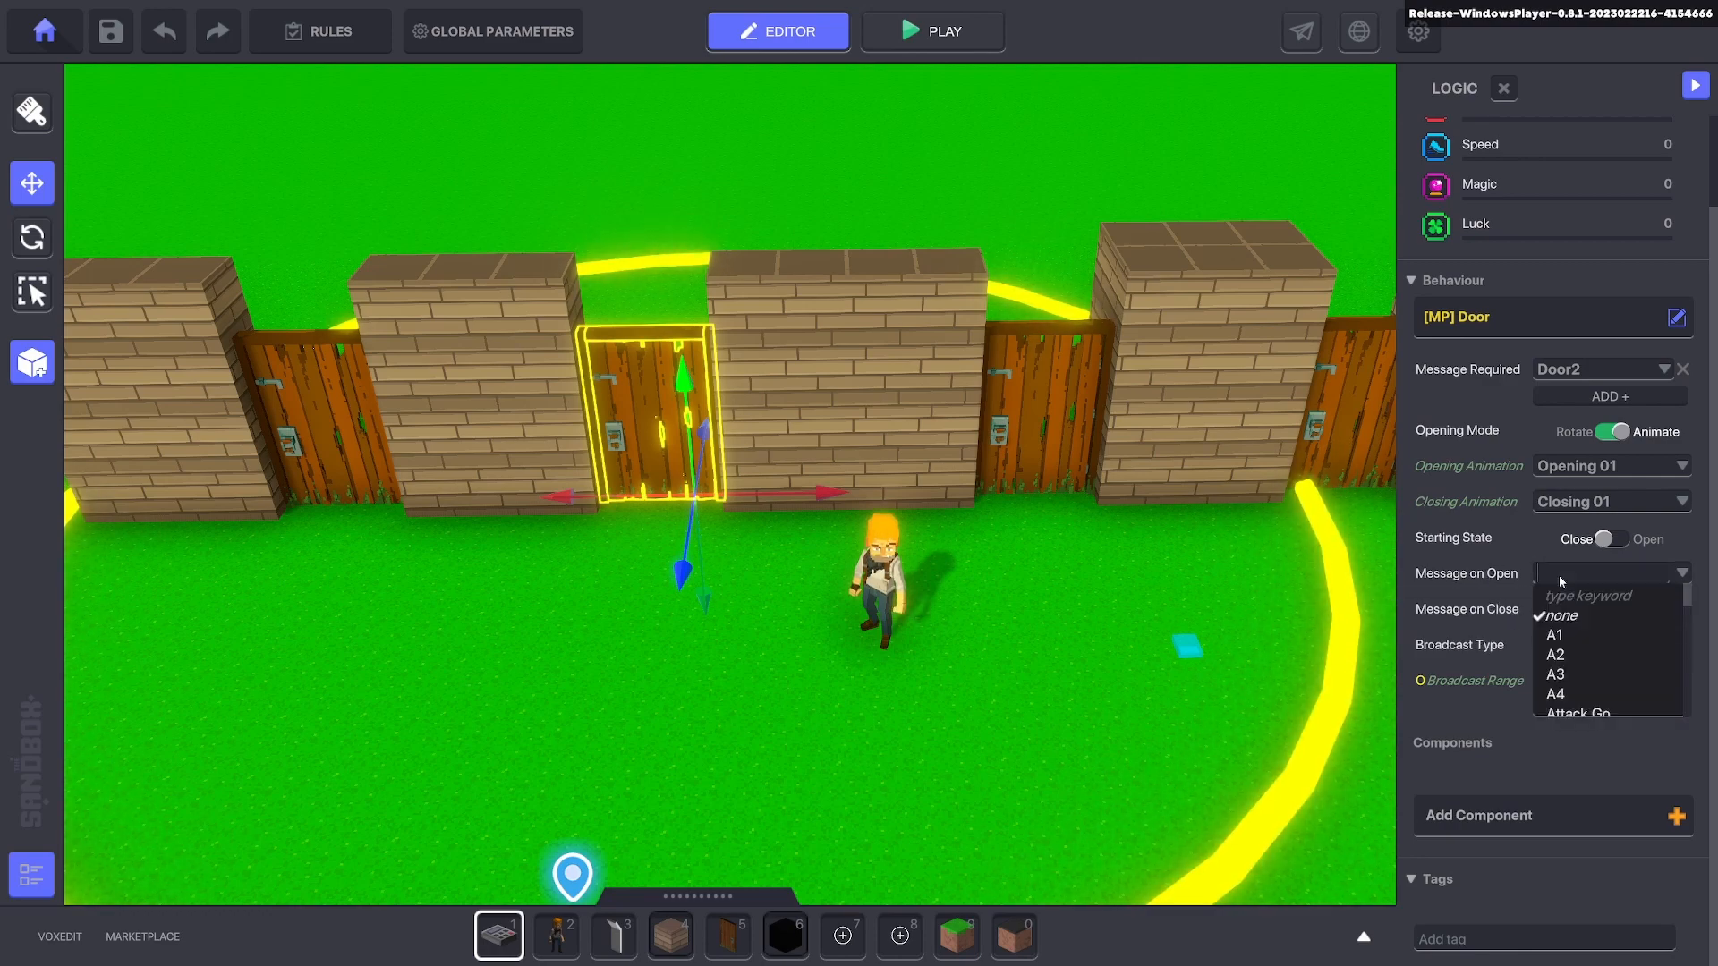
{"action": "type", "text": "Kill.Dro"}
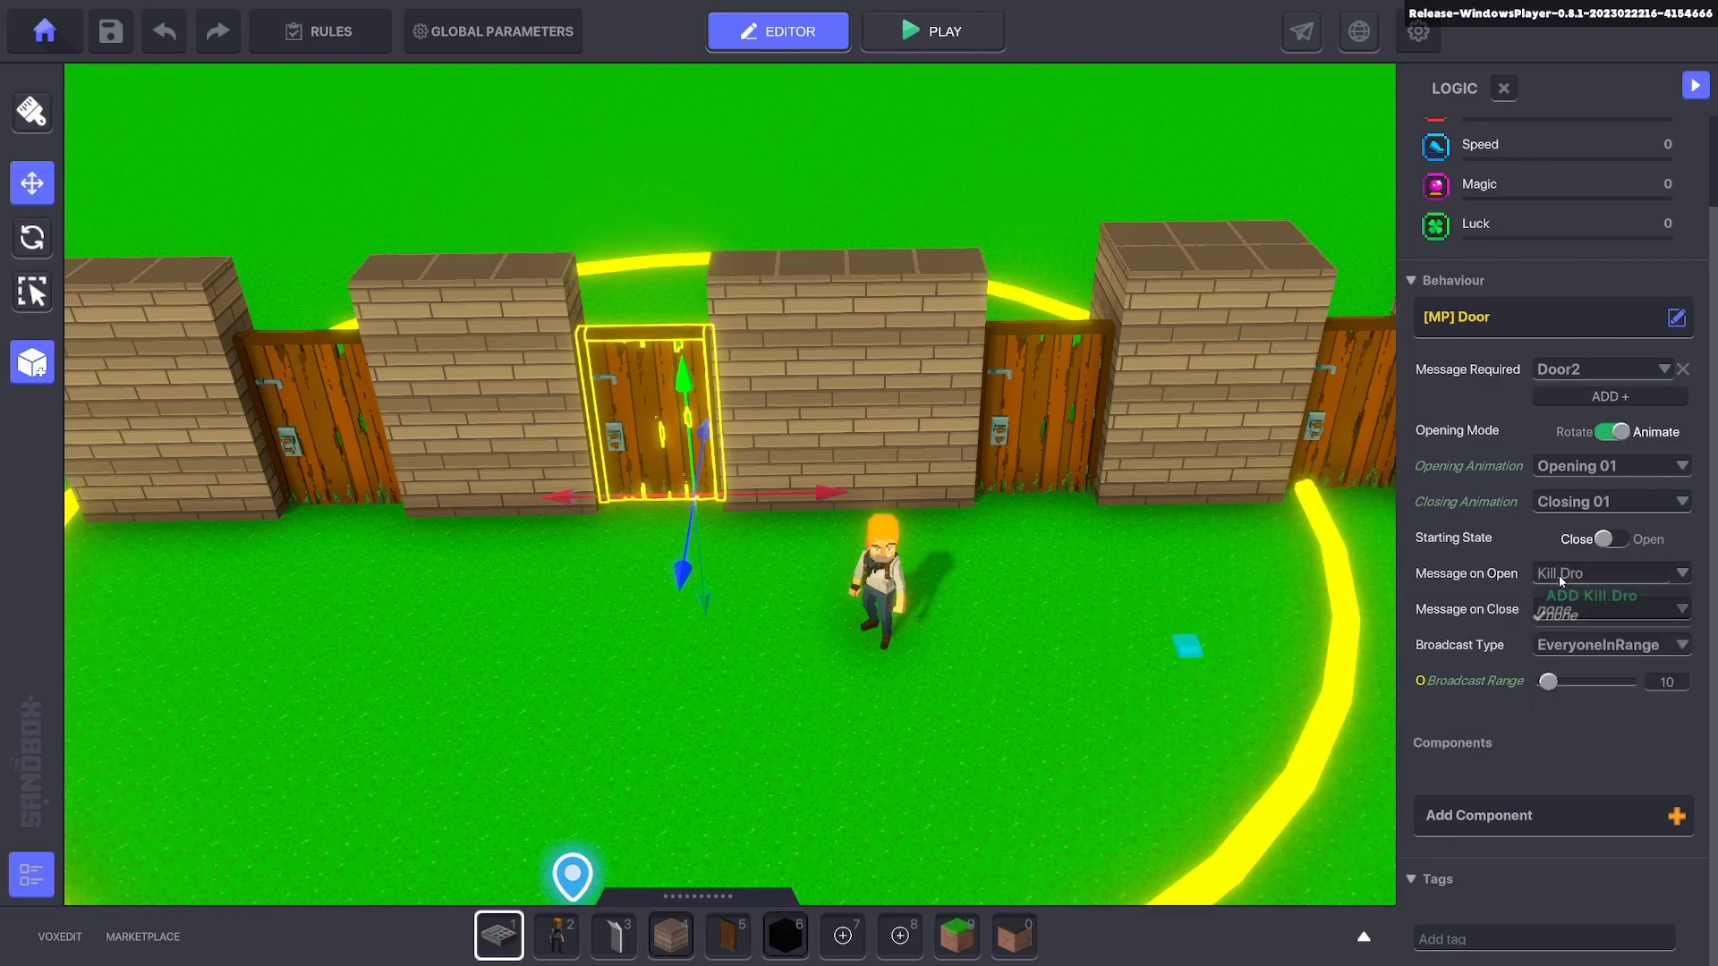
{"action": "left_click", "coordinate": [1599, 595]}
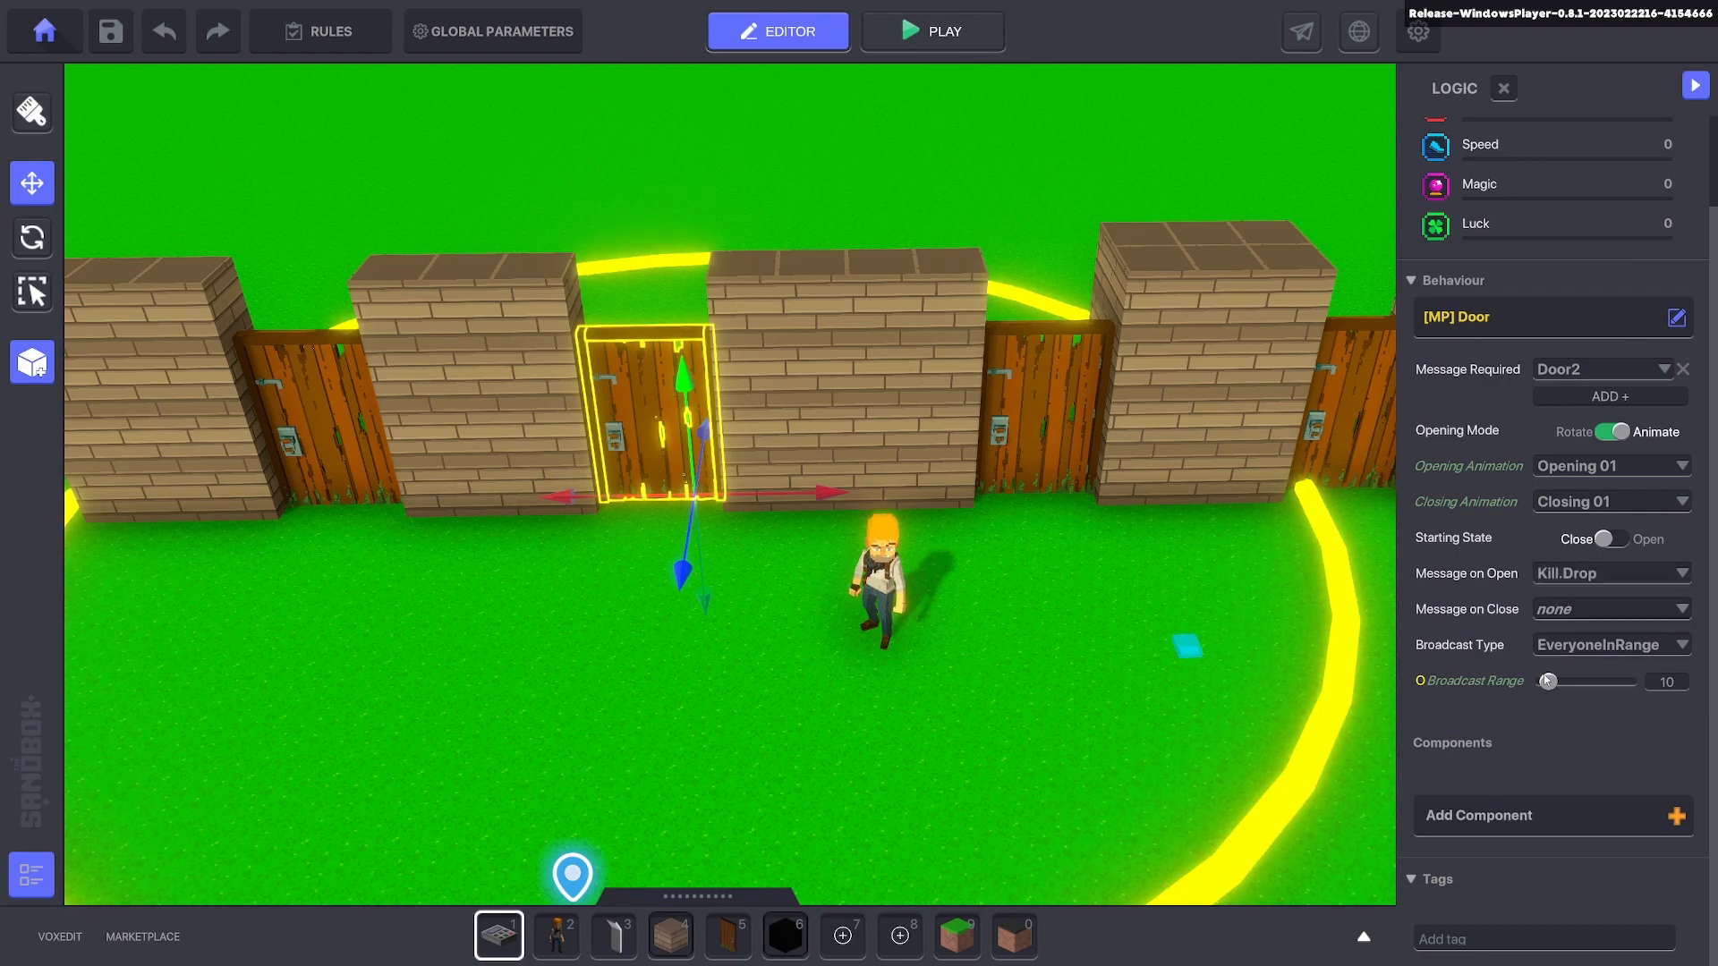
{"action": "type", "text": "Kill,"}
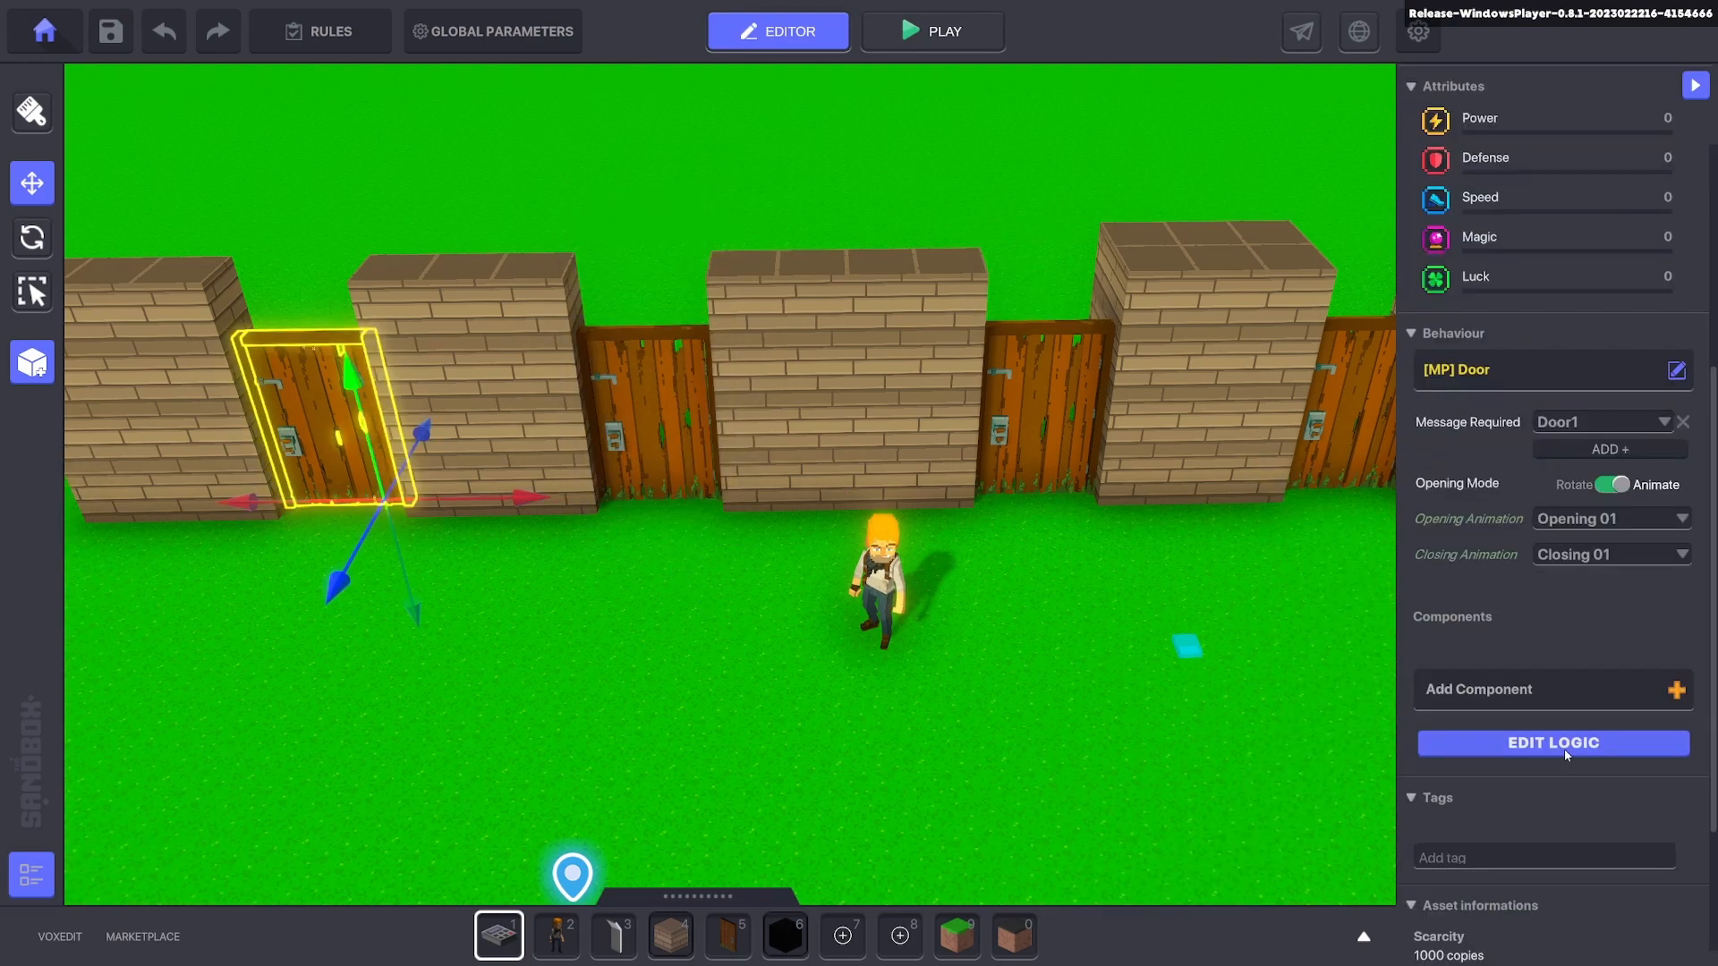
Set the remaining doors' opening message to Kill.Drop, ending with the fourth door.
{"action": "left_click", "coordinate": [1551, 743]}
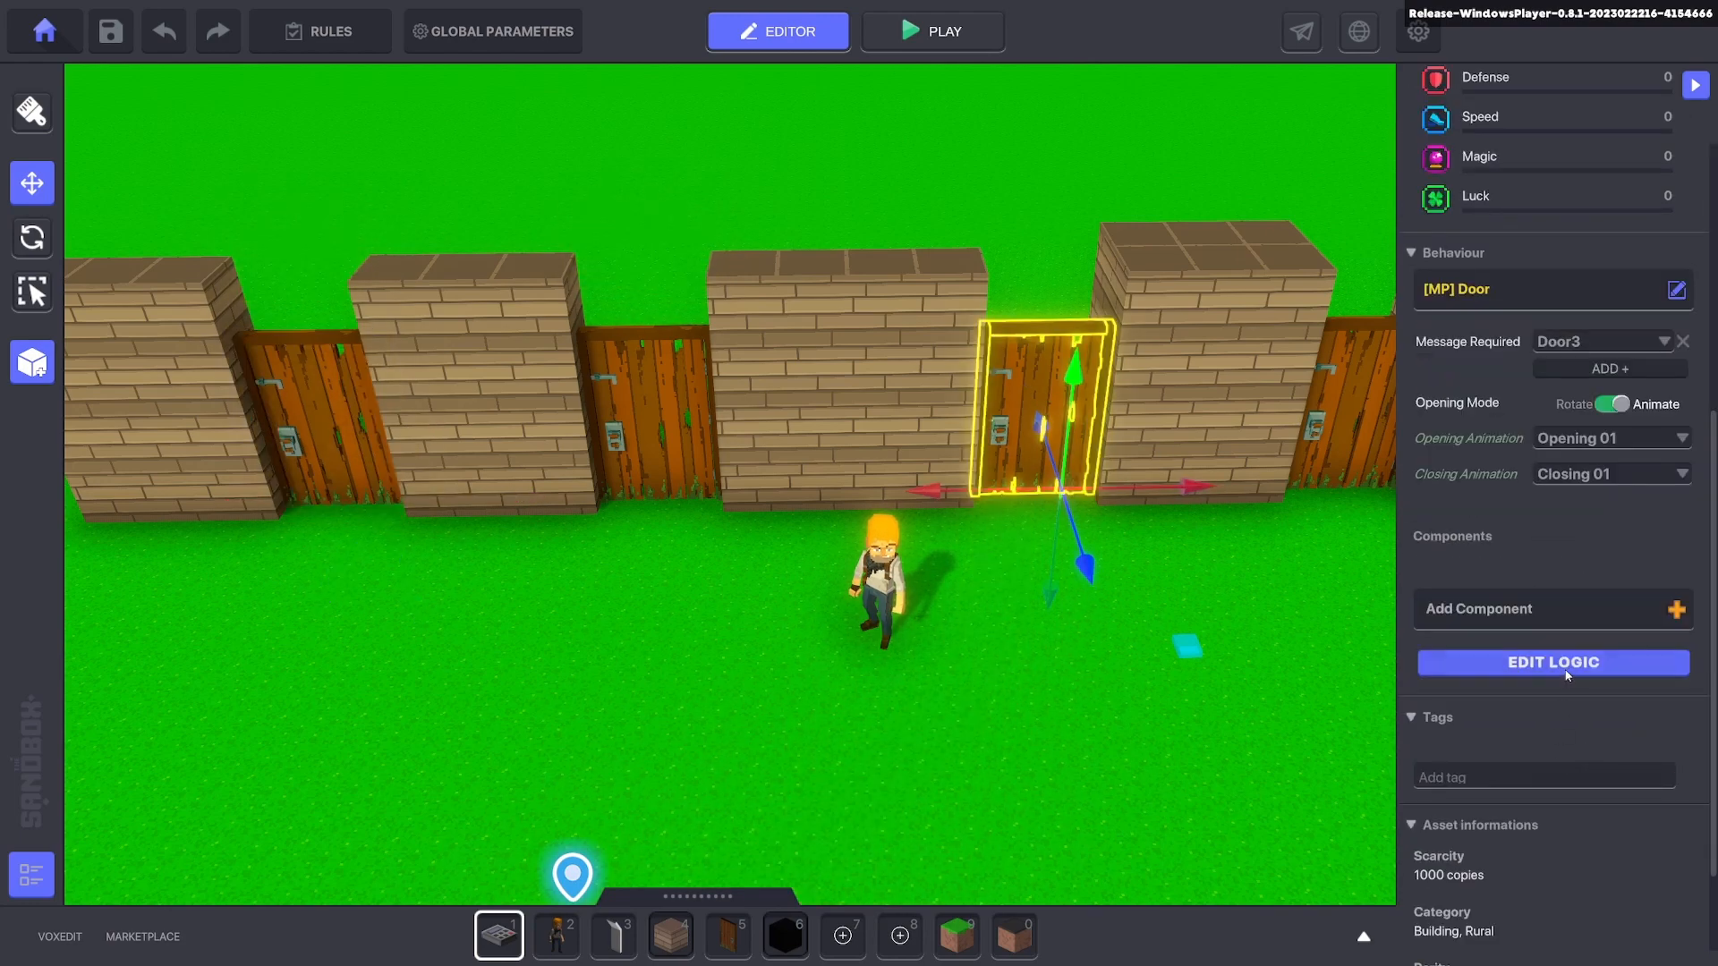
{"action": "left_click", "coordinate": [1551, 662]}
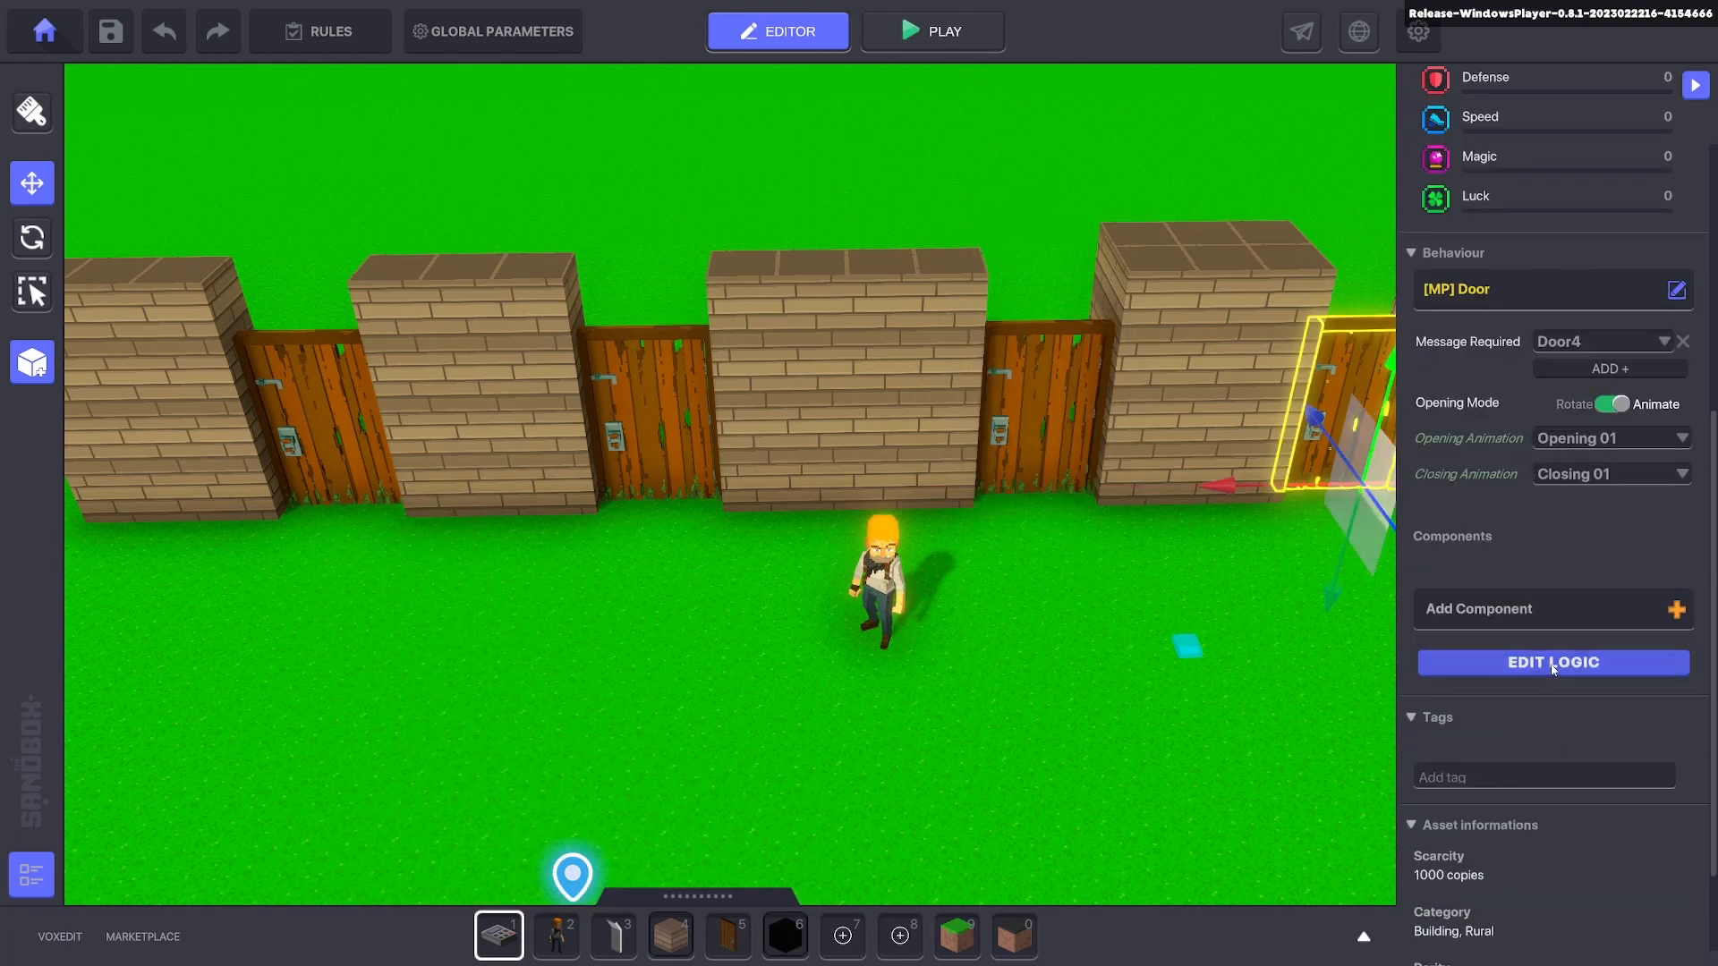
{"action": "left_click", "coordinate": [1552, 662]}
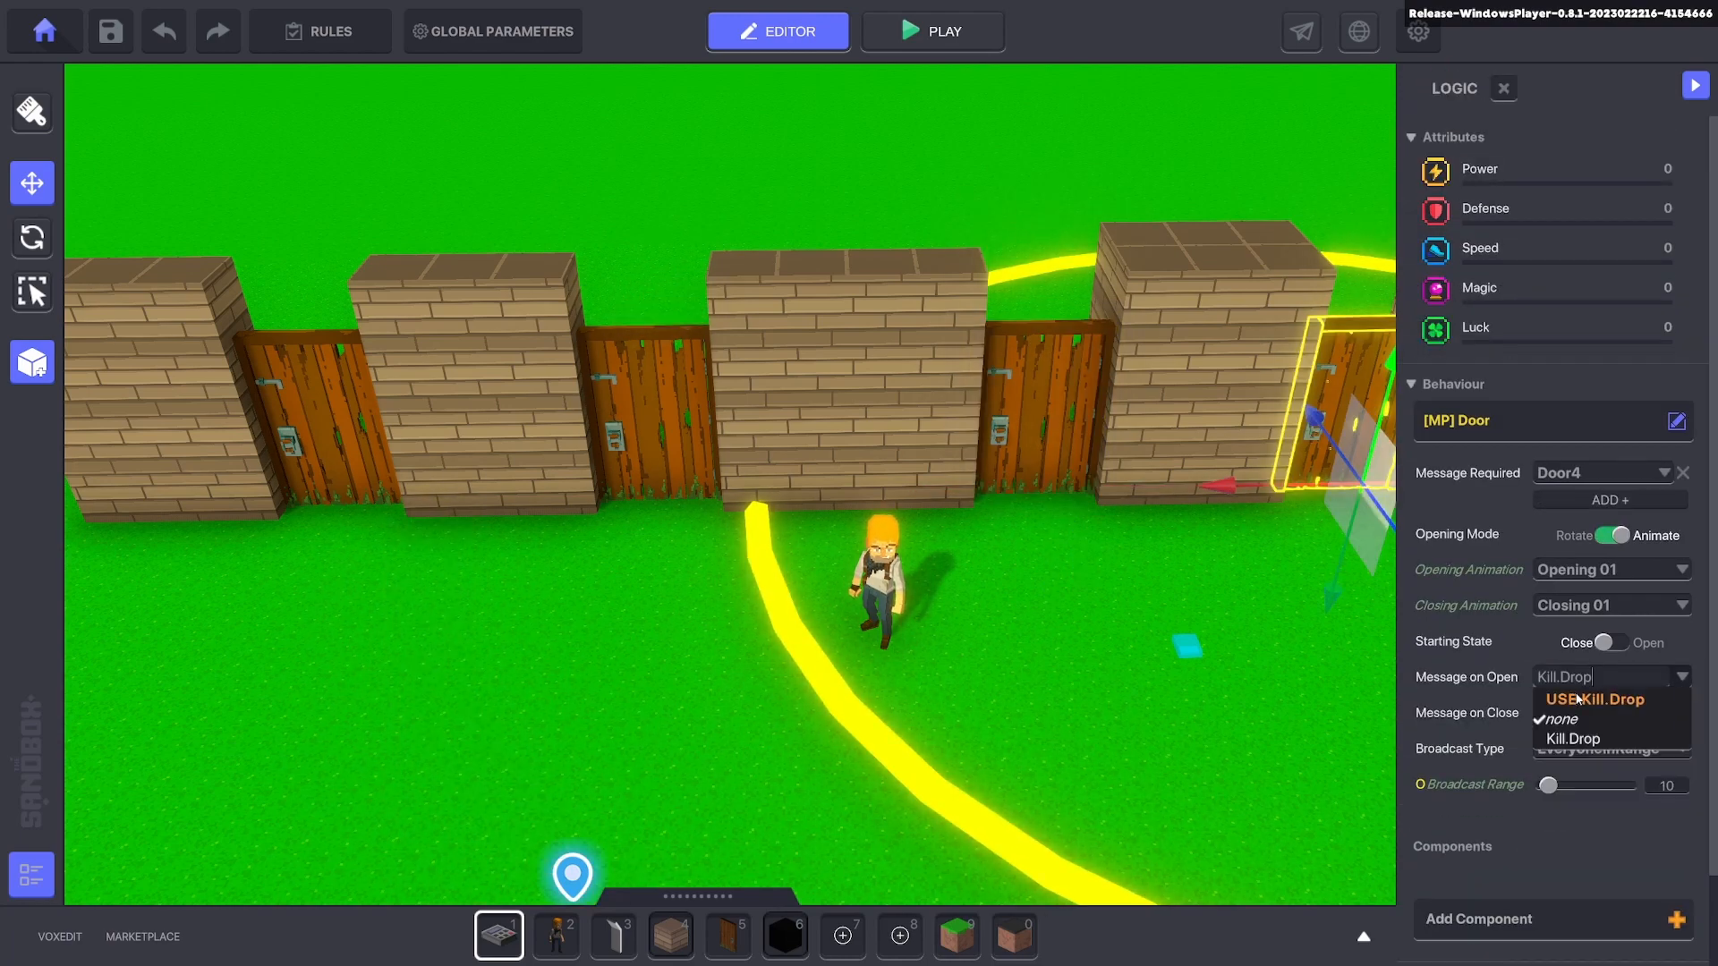
{"action": "left_click", "coordinate": [1577, 738]}
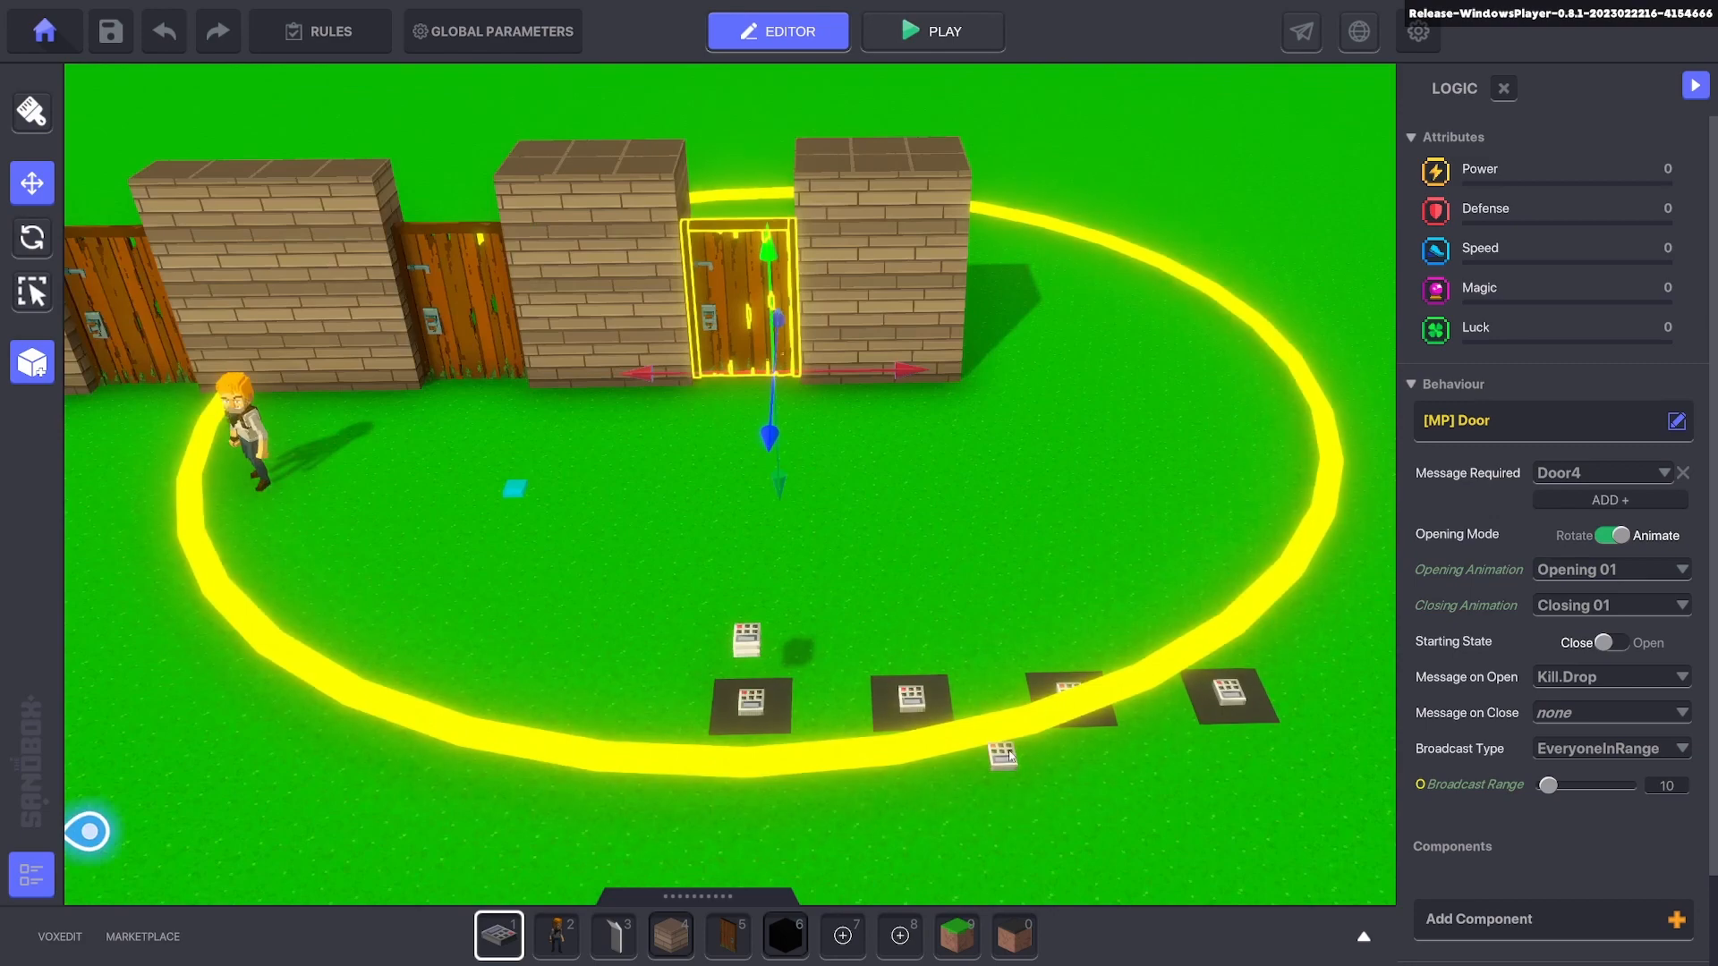
Set the Kill broadcaster's Wait Before Broadcast to True, requiring the Kill.Drop message.
{"action": "left_click", "coordinate": [1000, 754]}
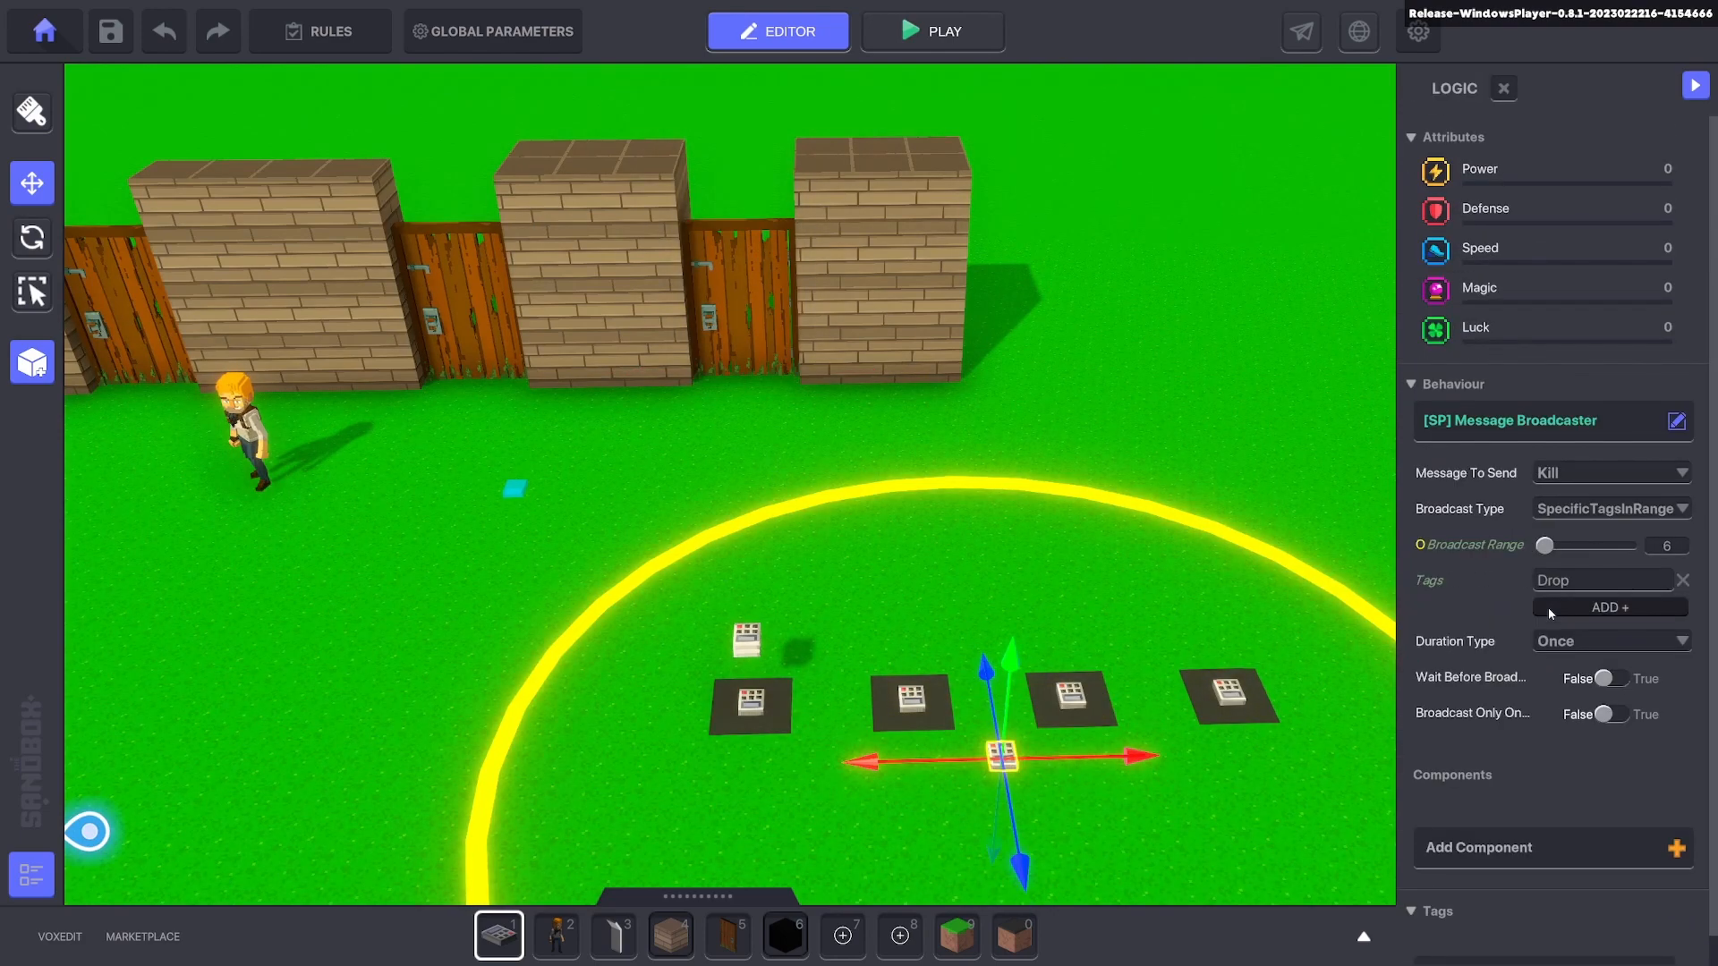
{"action": "left_click", "coordinate": [1626, 679]}
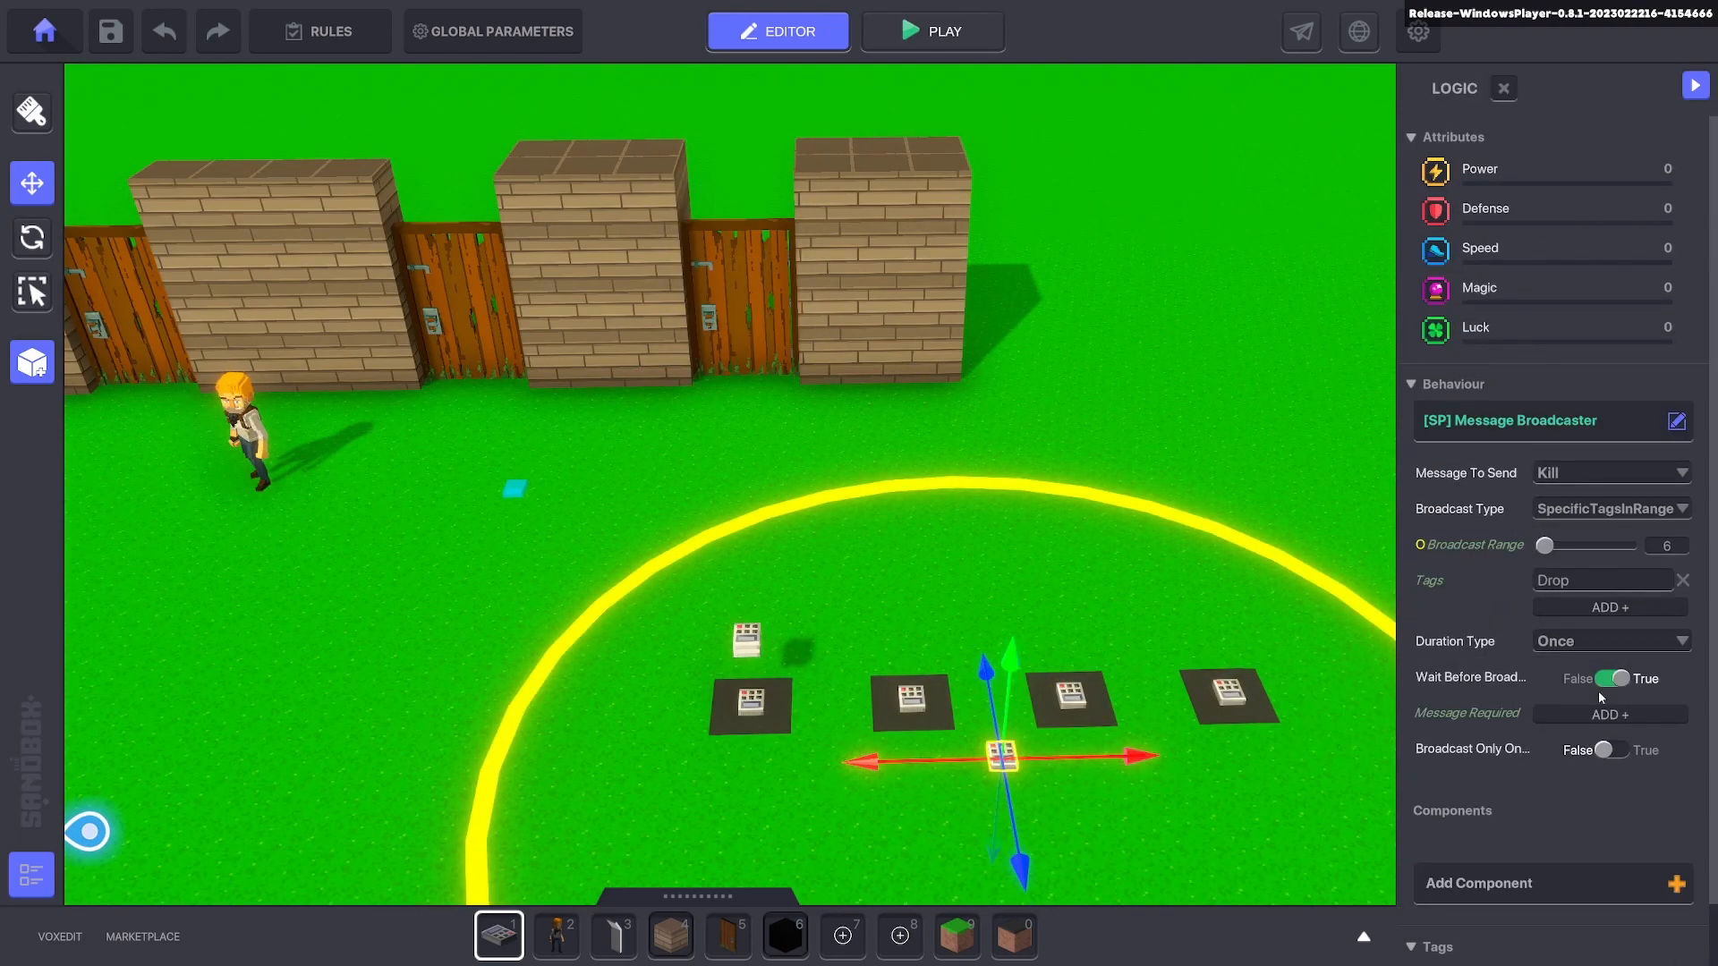
{"action": "left_click", "coordinate": [1609, 713]}
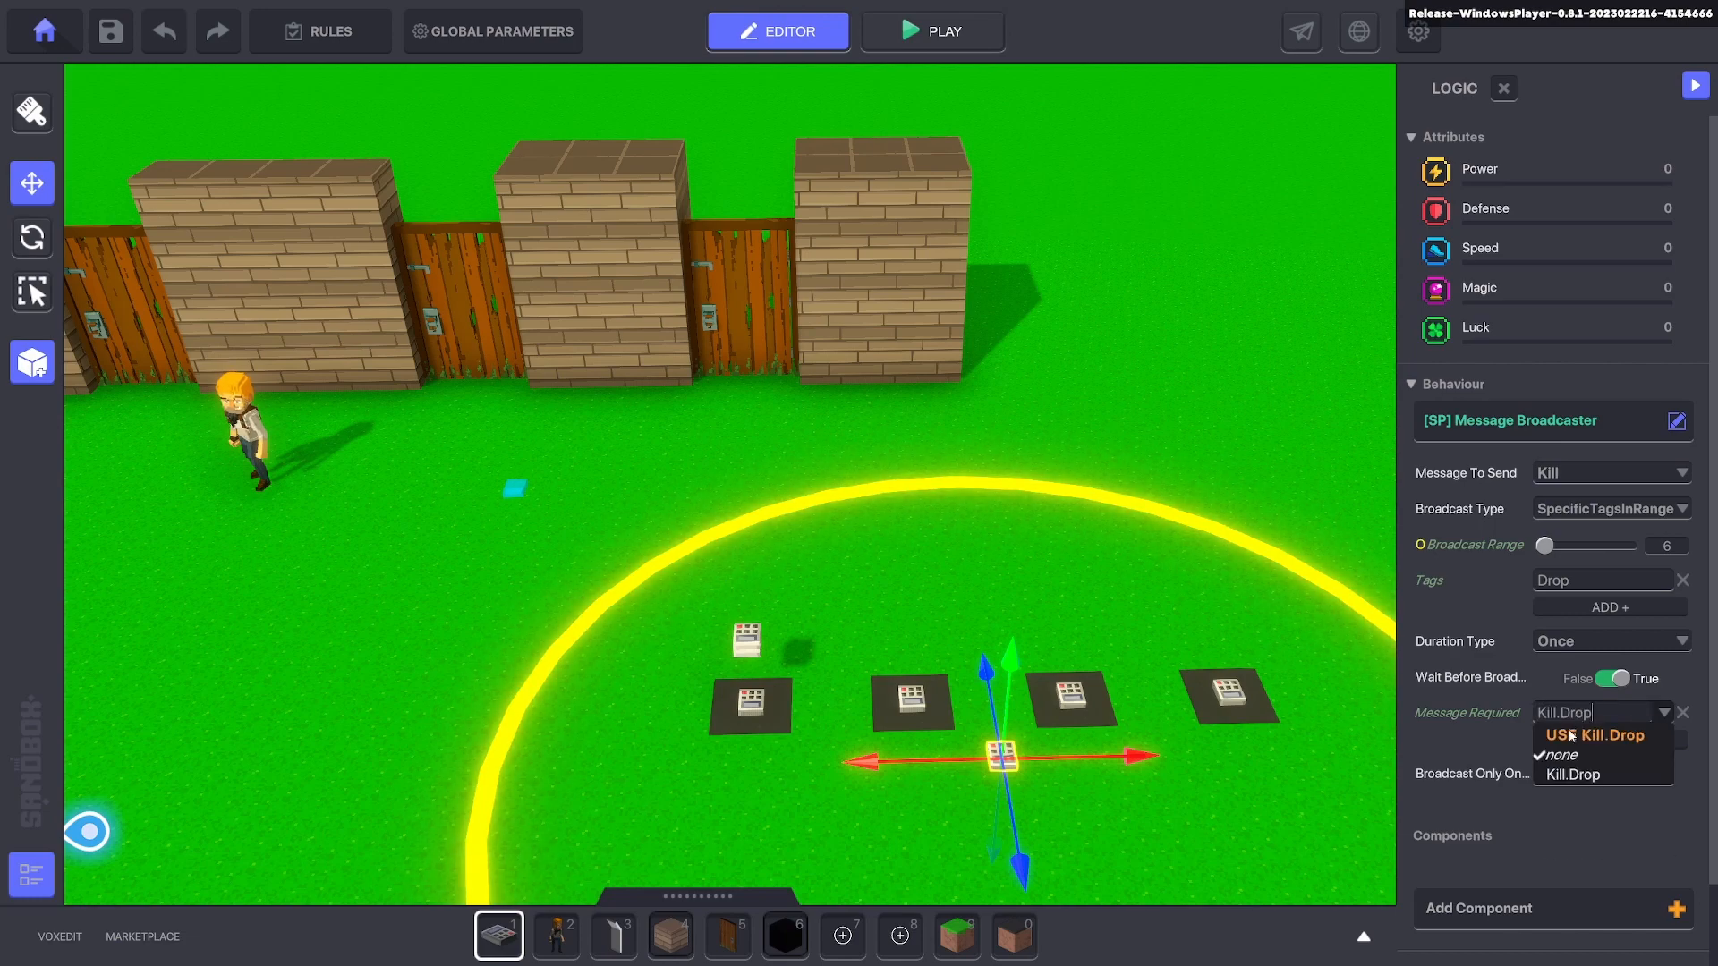
{"action": "left_click", "coordinate": [1571, 773]}
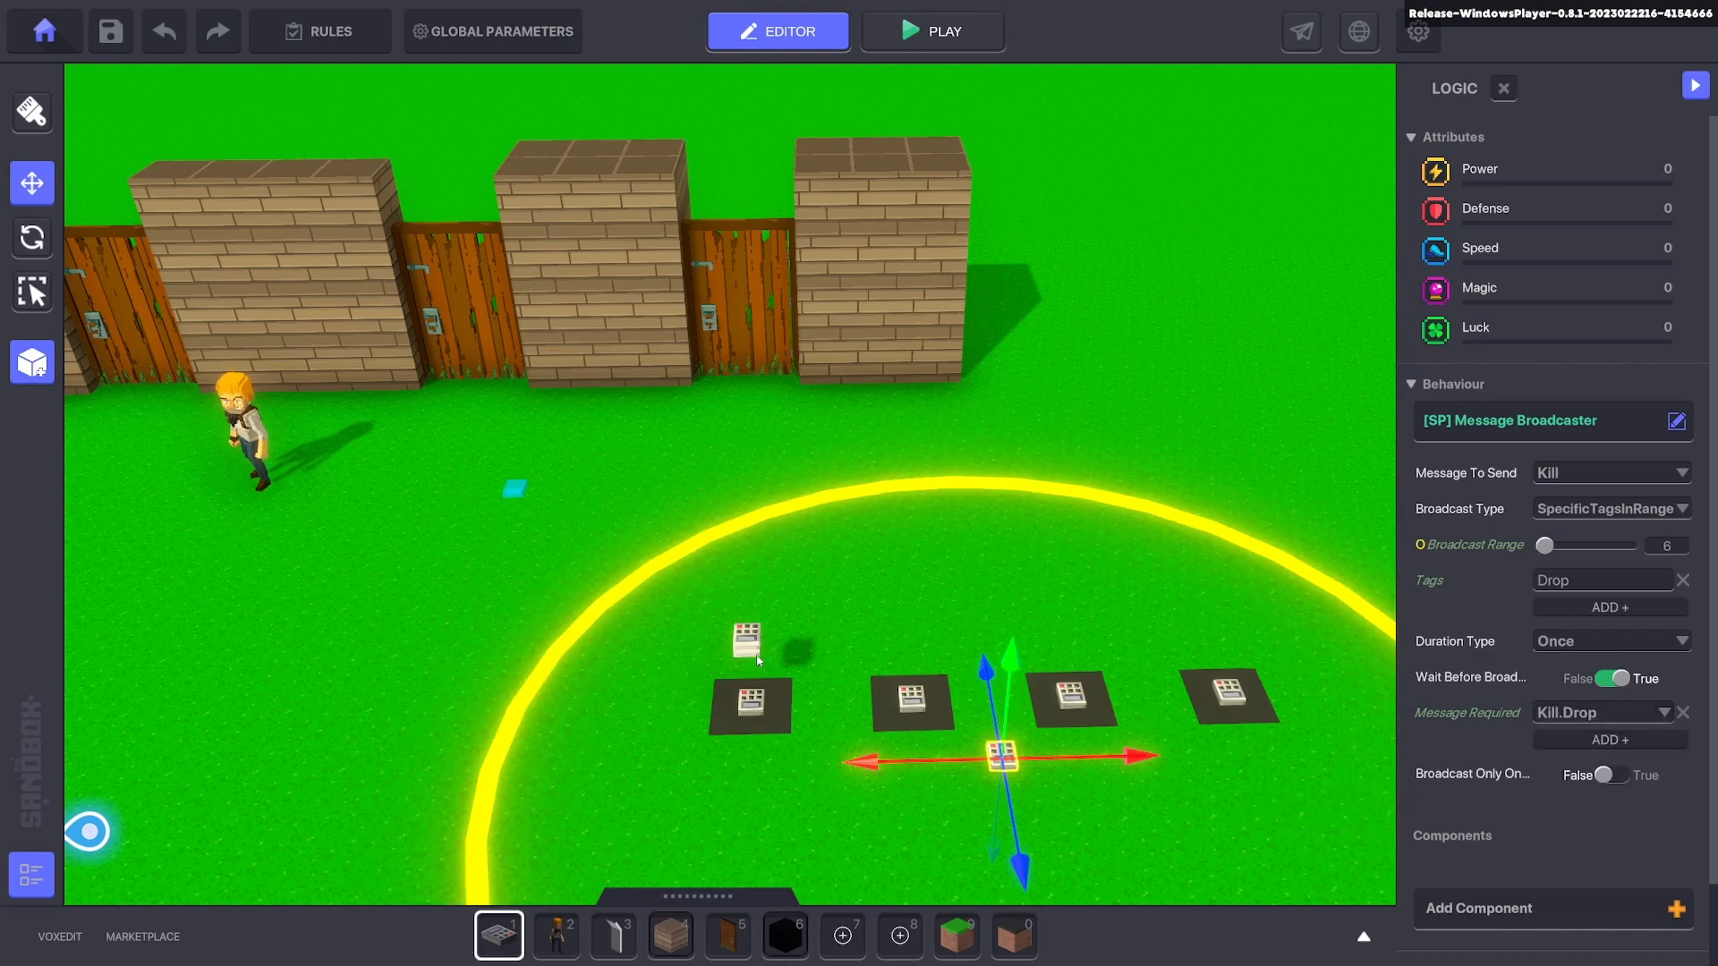
Check the spawner above the first numpad, then reselect the message broadcaster.
{"action": "left_click", "coordinate": [746, 639]}
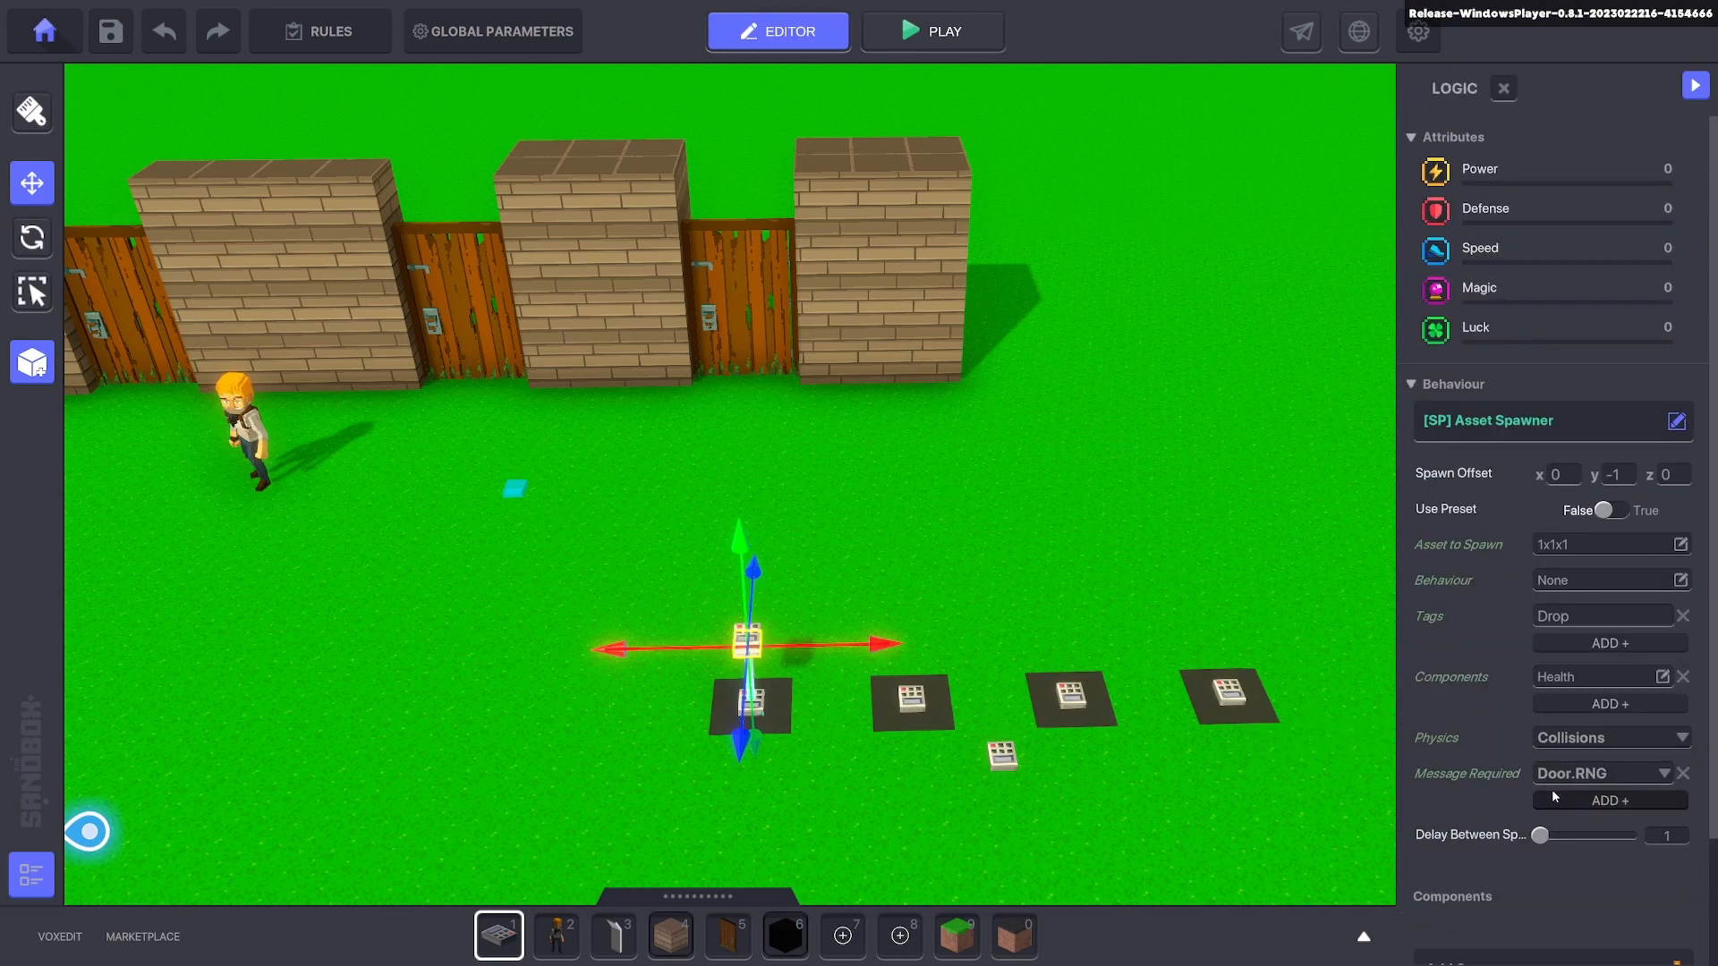
{"action": "scroll", "scroll_direction": "down", "scroll_amount": 3}
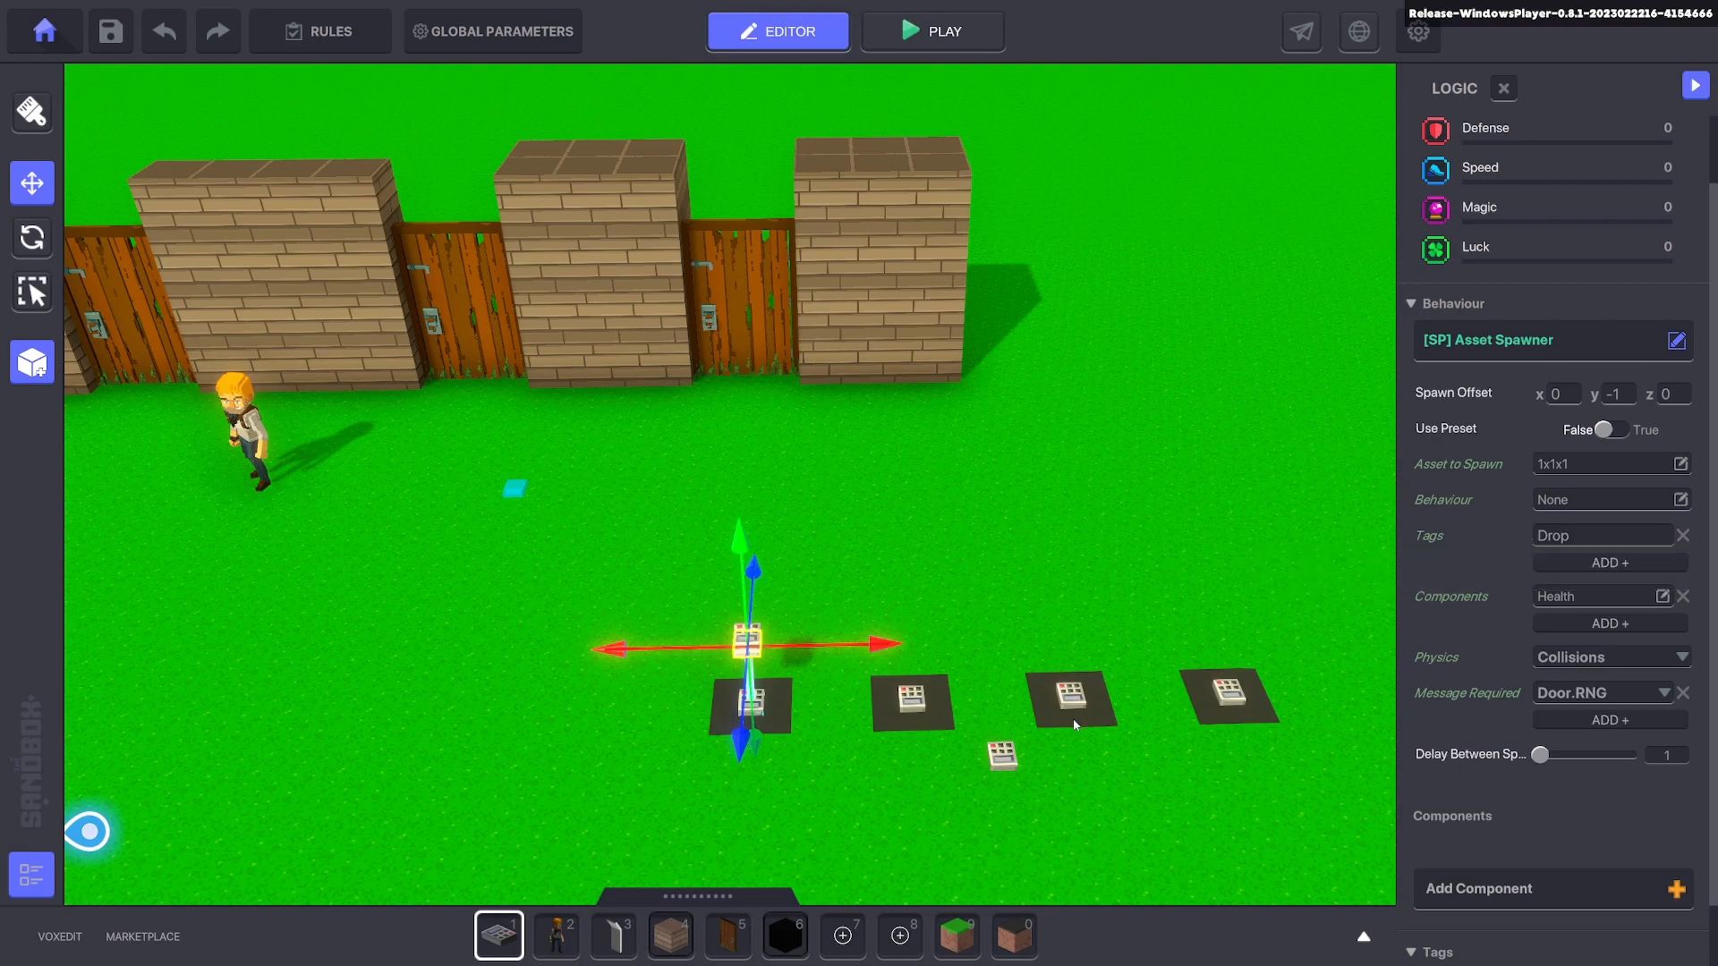
{"action": "left_click", "coordinate": [998, 753]}
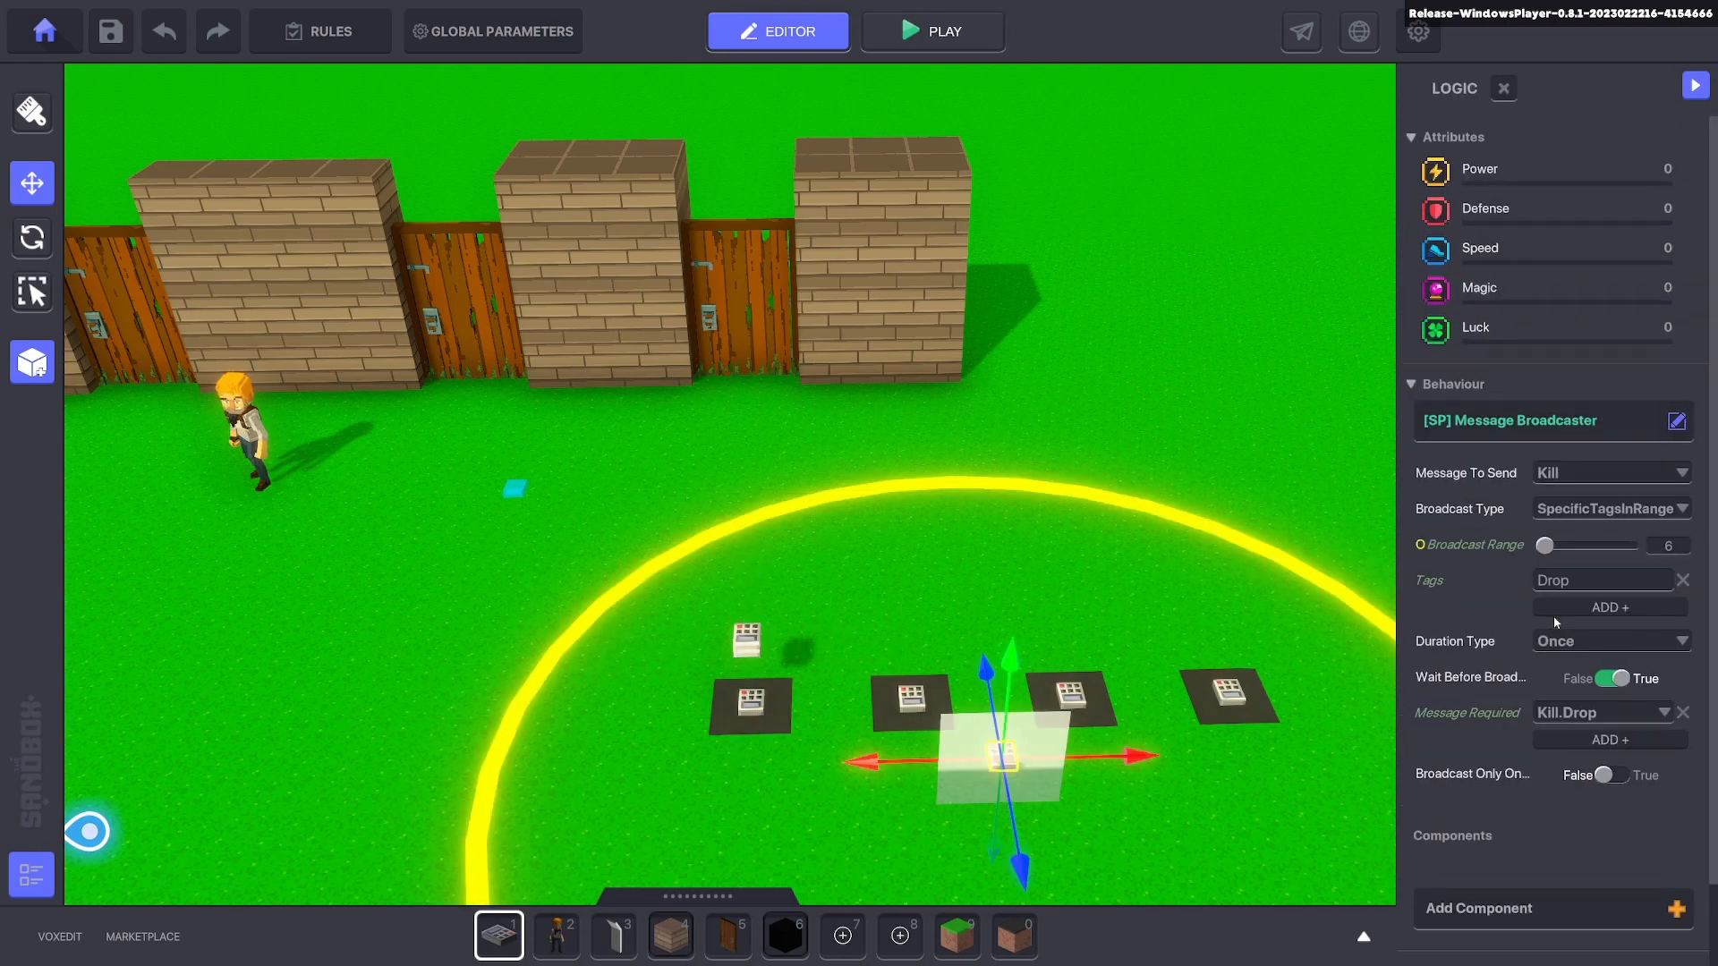